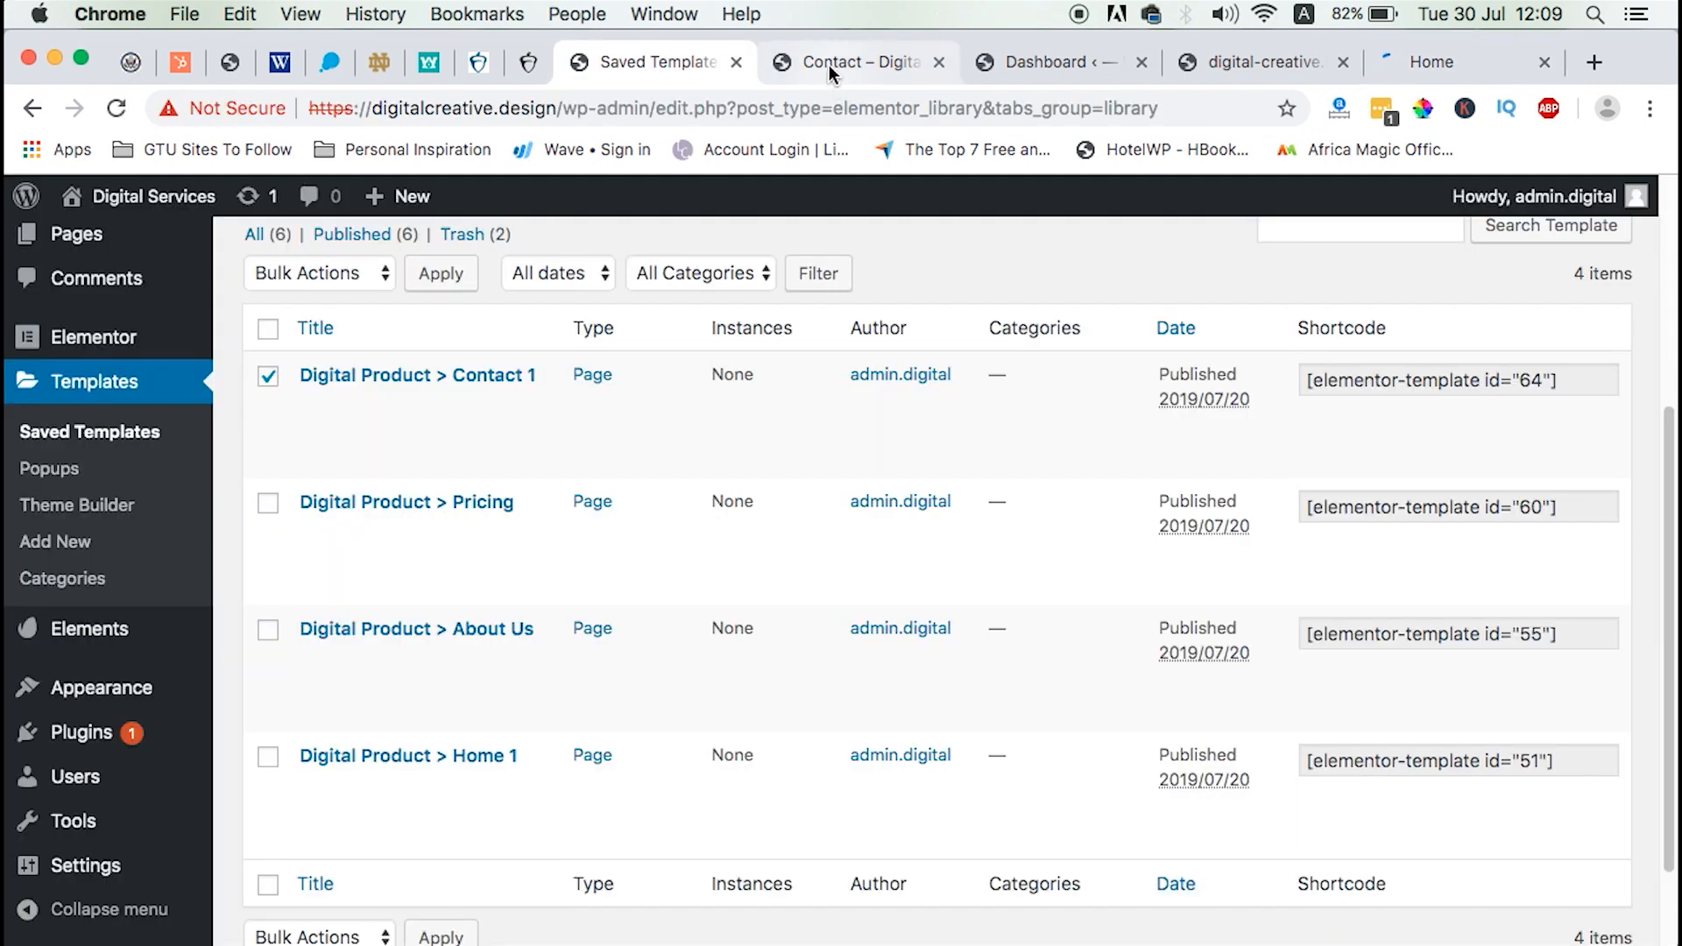
mouse_move(858, 63)
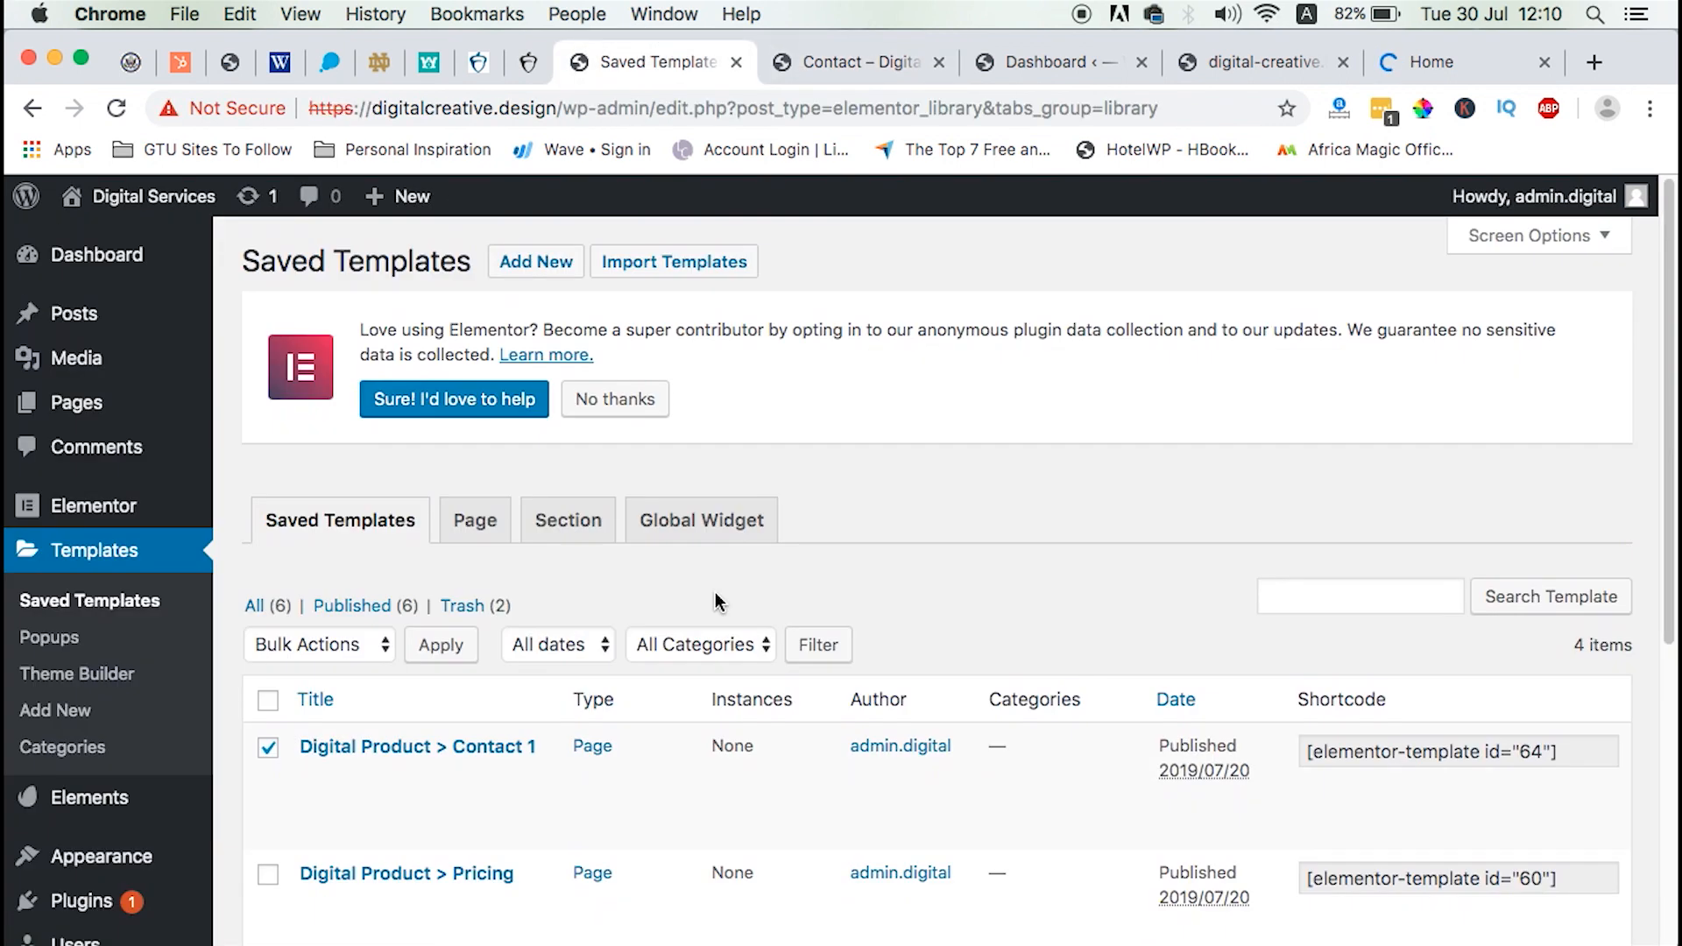
mouse_move(94, 533)
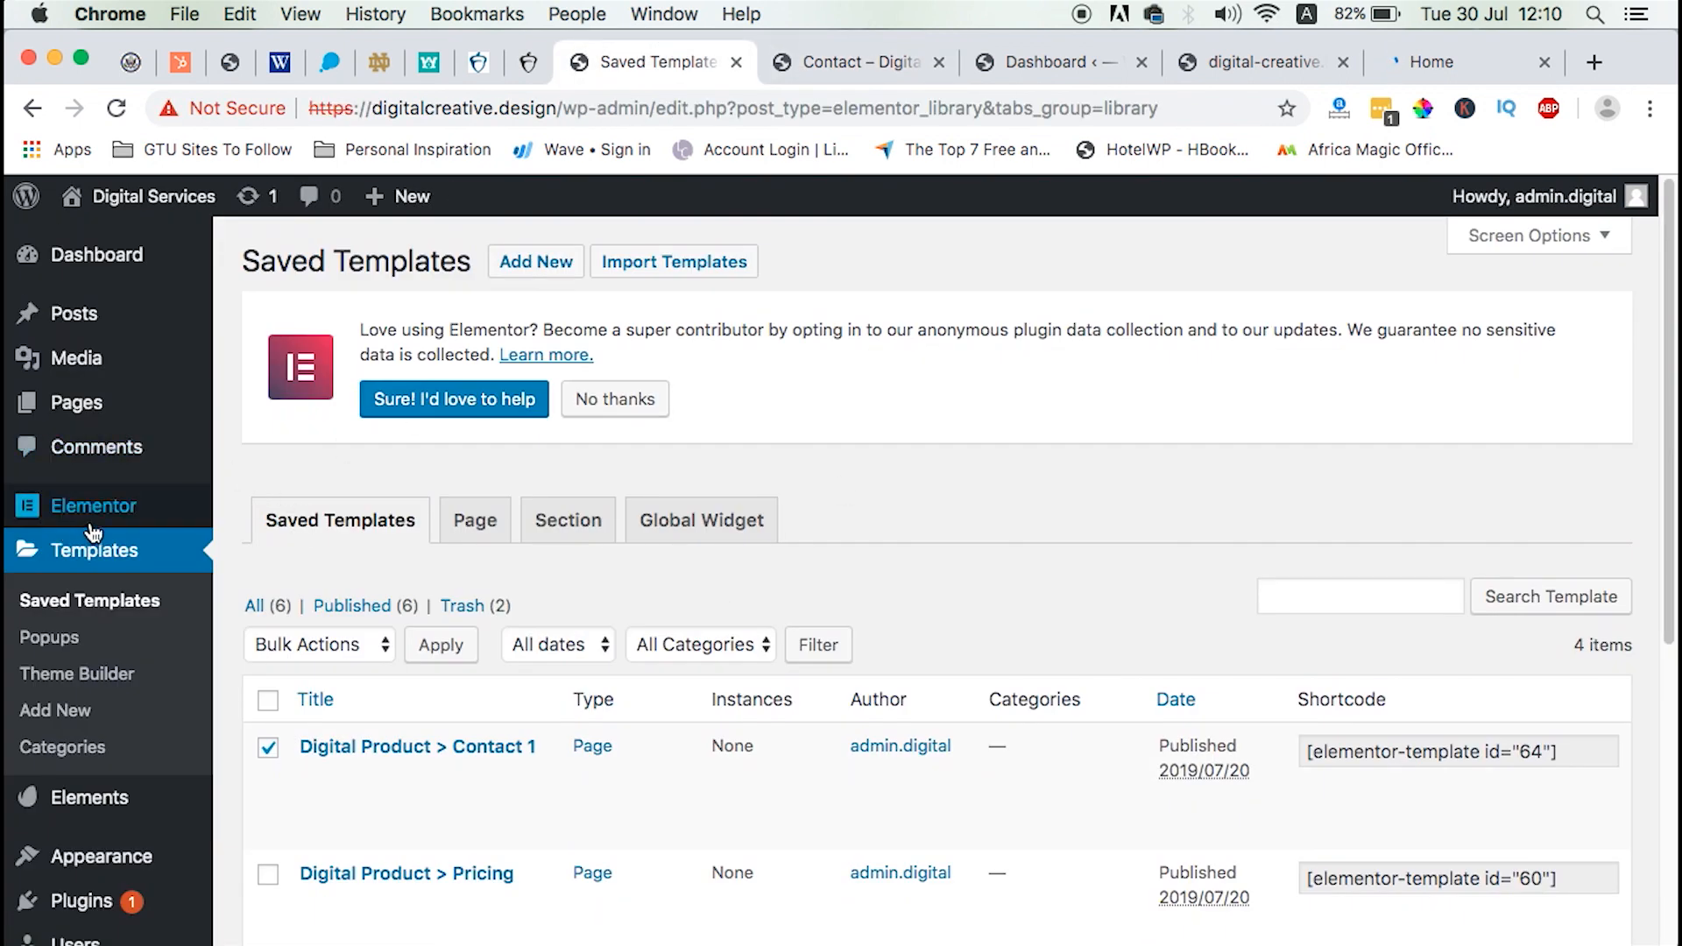
Browse through the first site's live Contact page.
scroll("down", 3)
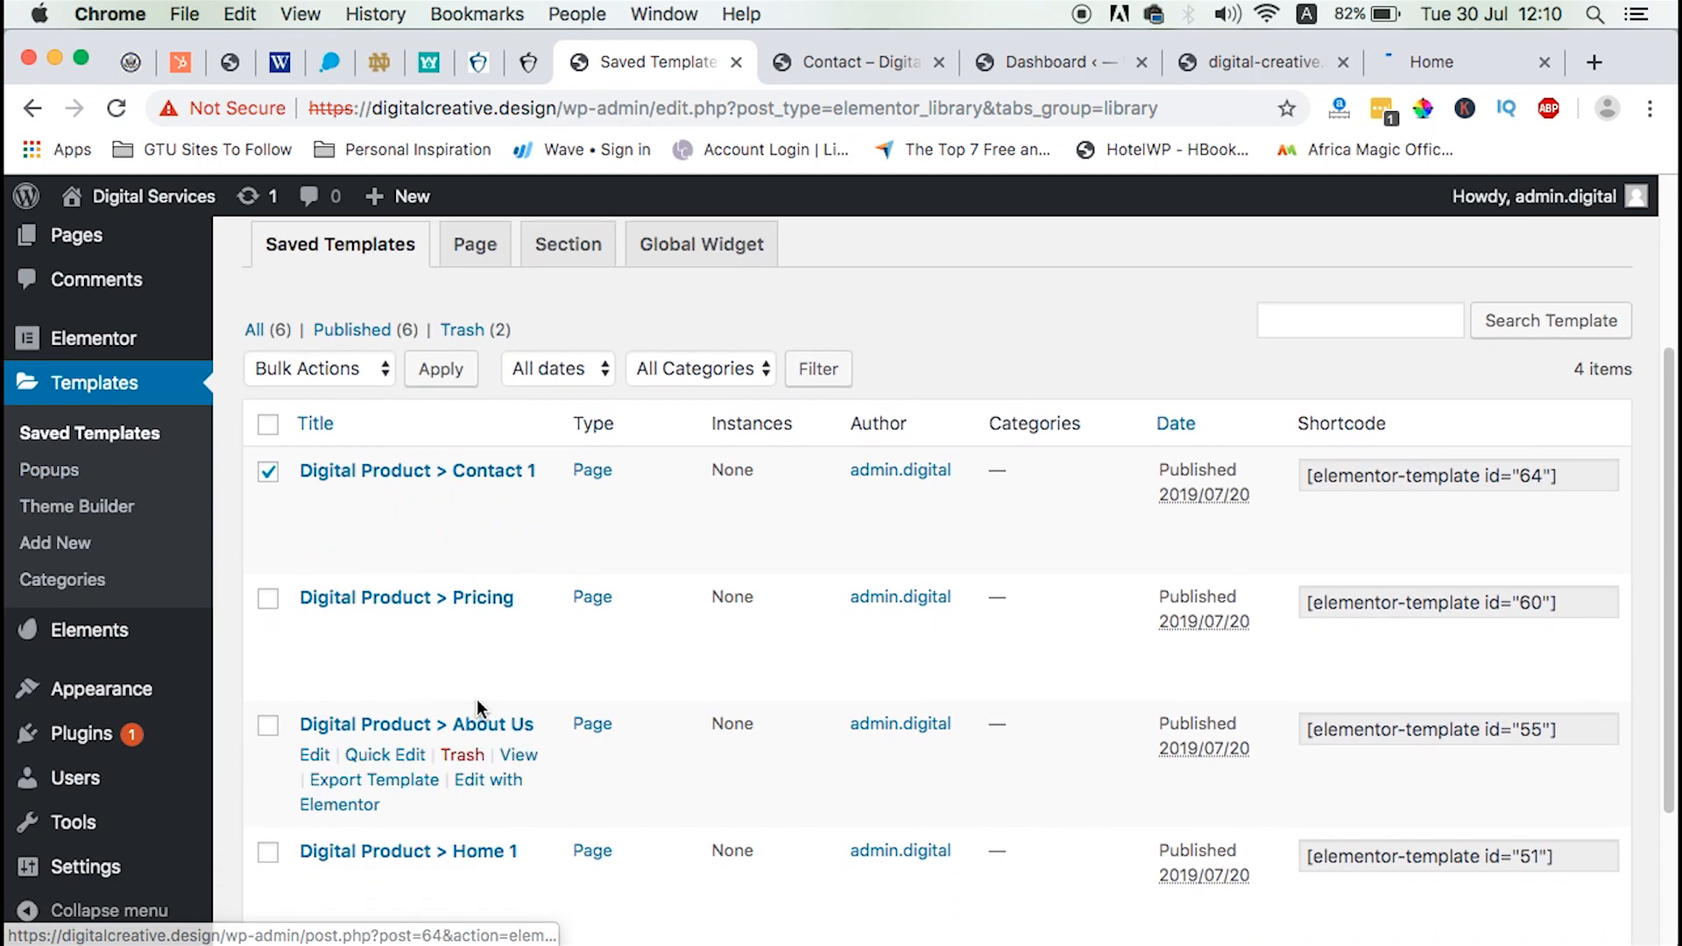
scroll("down", 3)
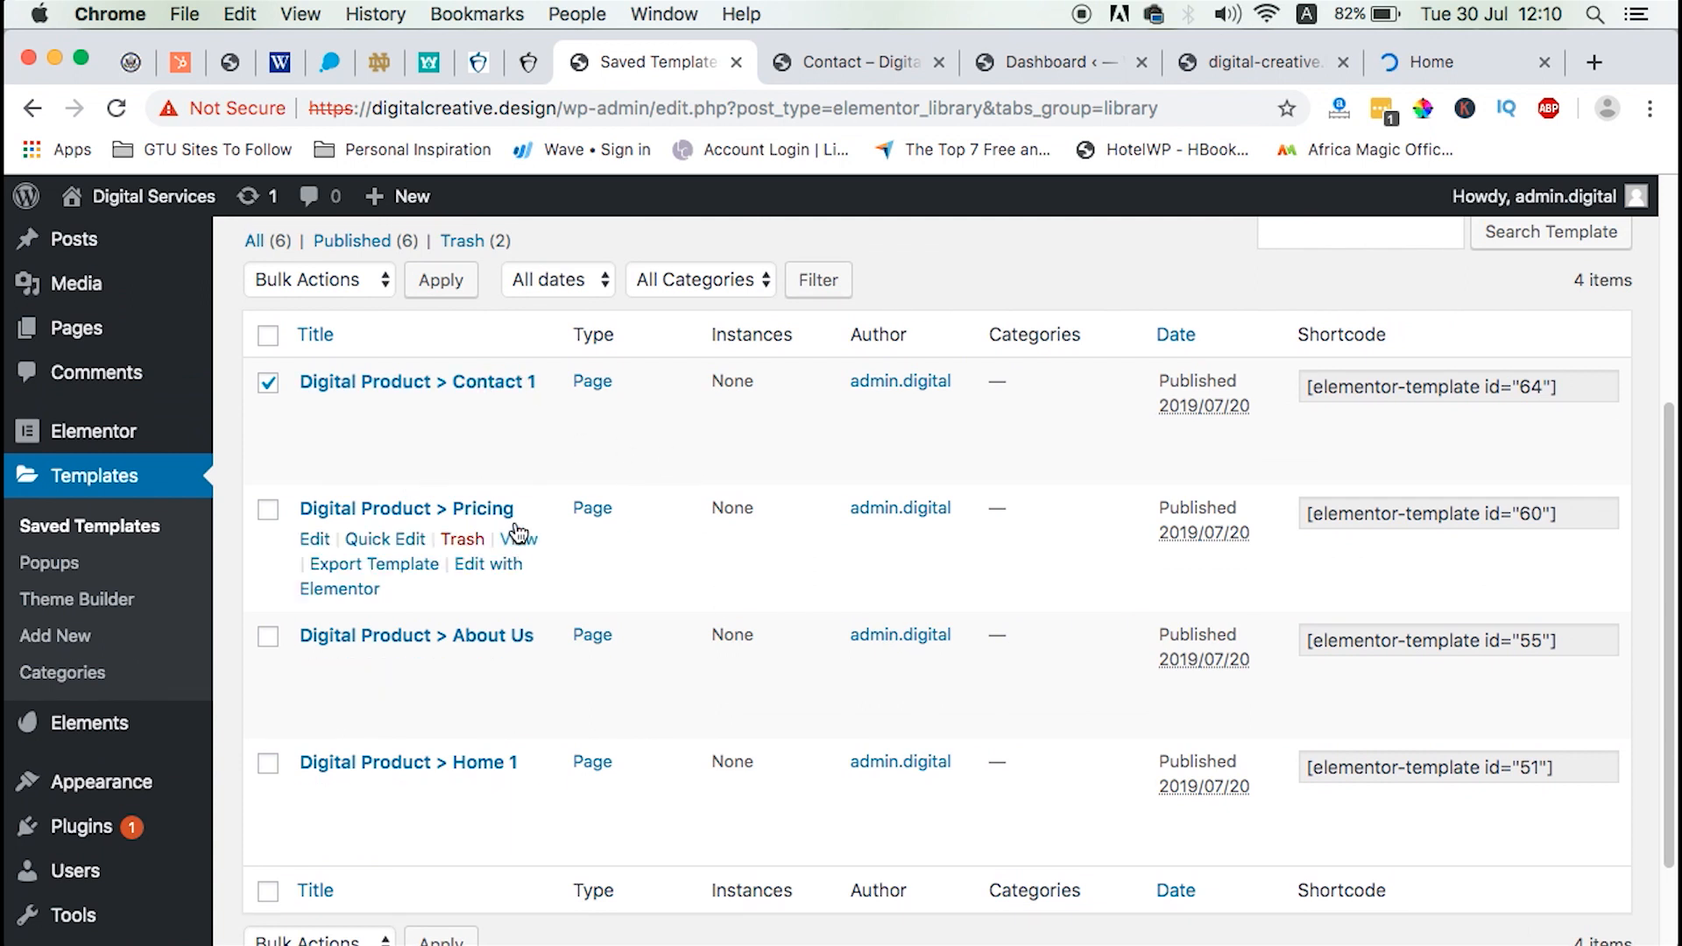
mouse_move(515, 665)
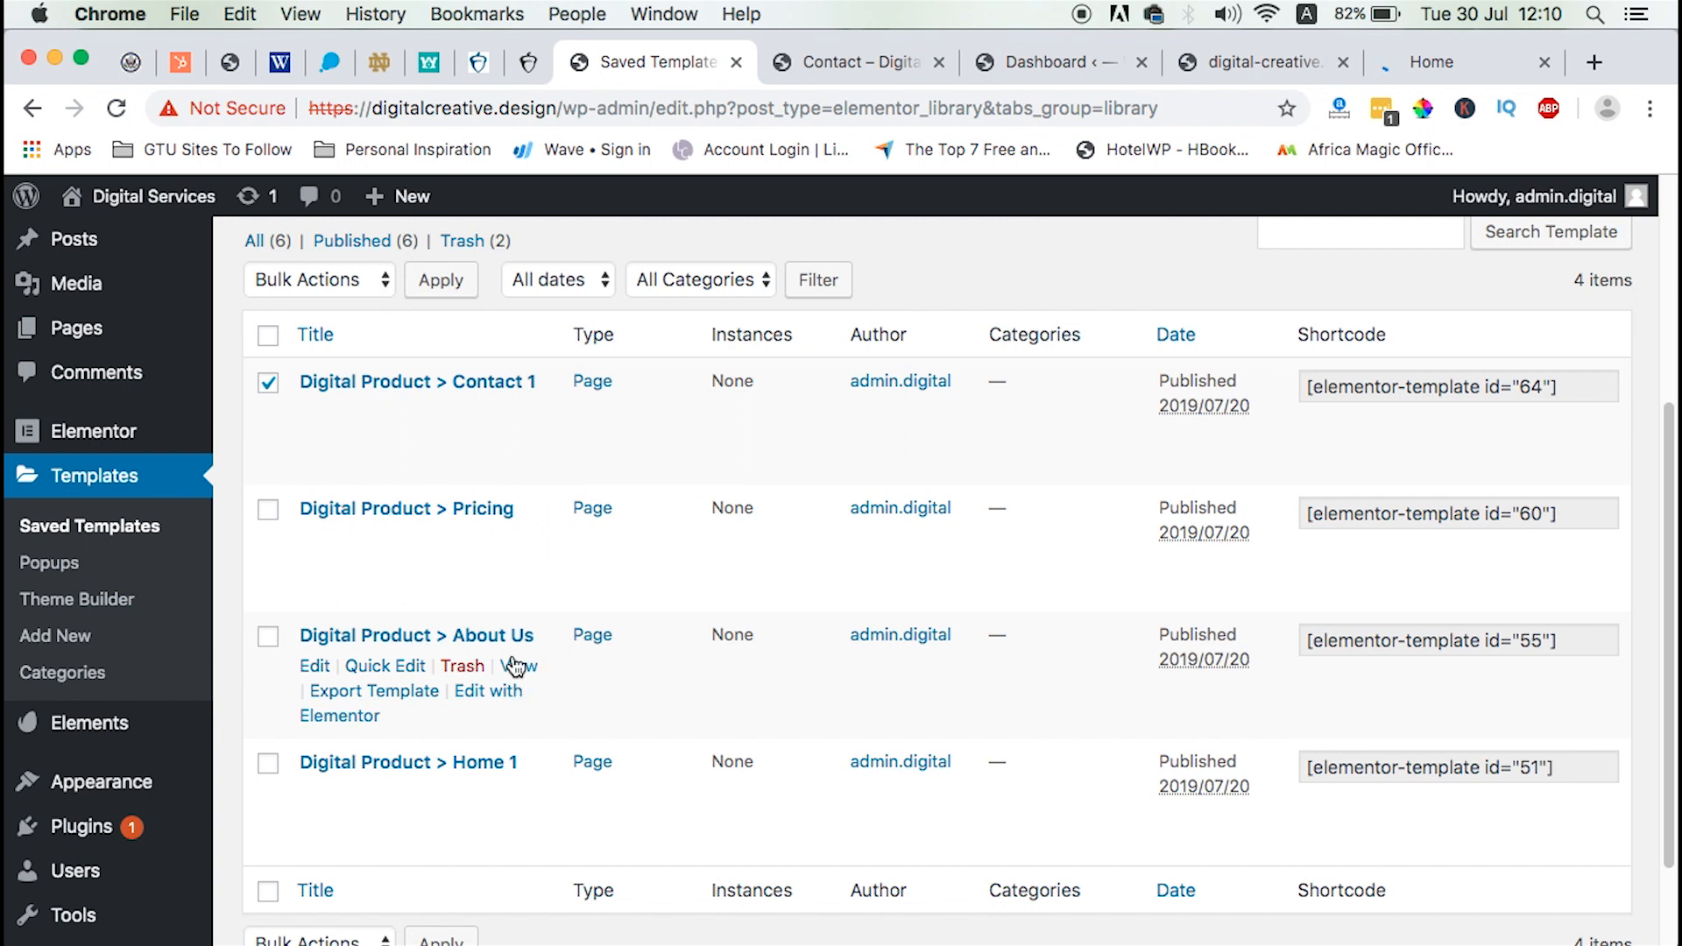
mouse_move(426, 777)
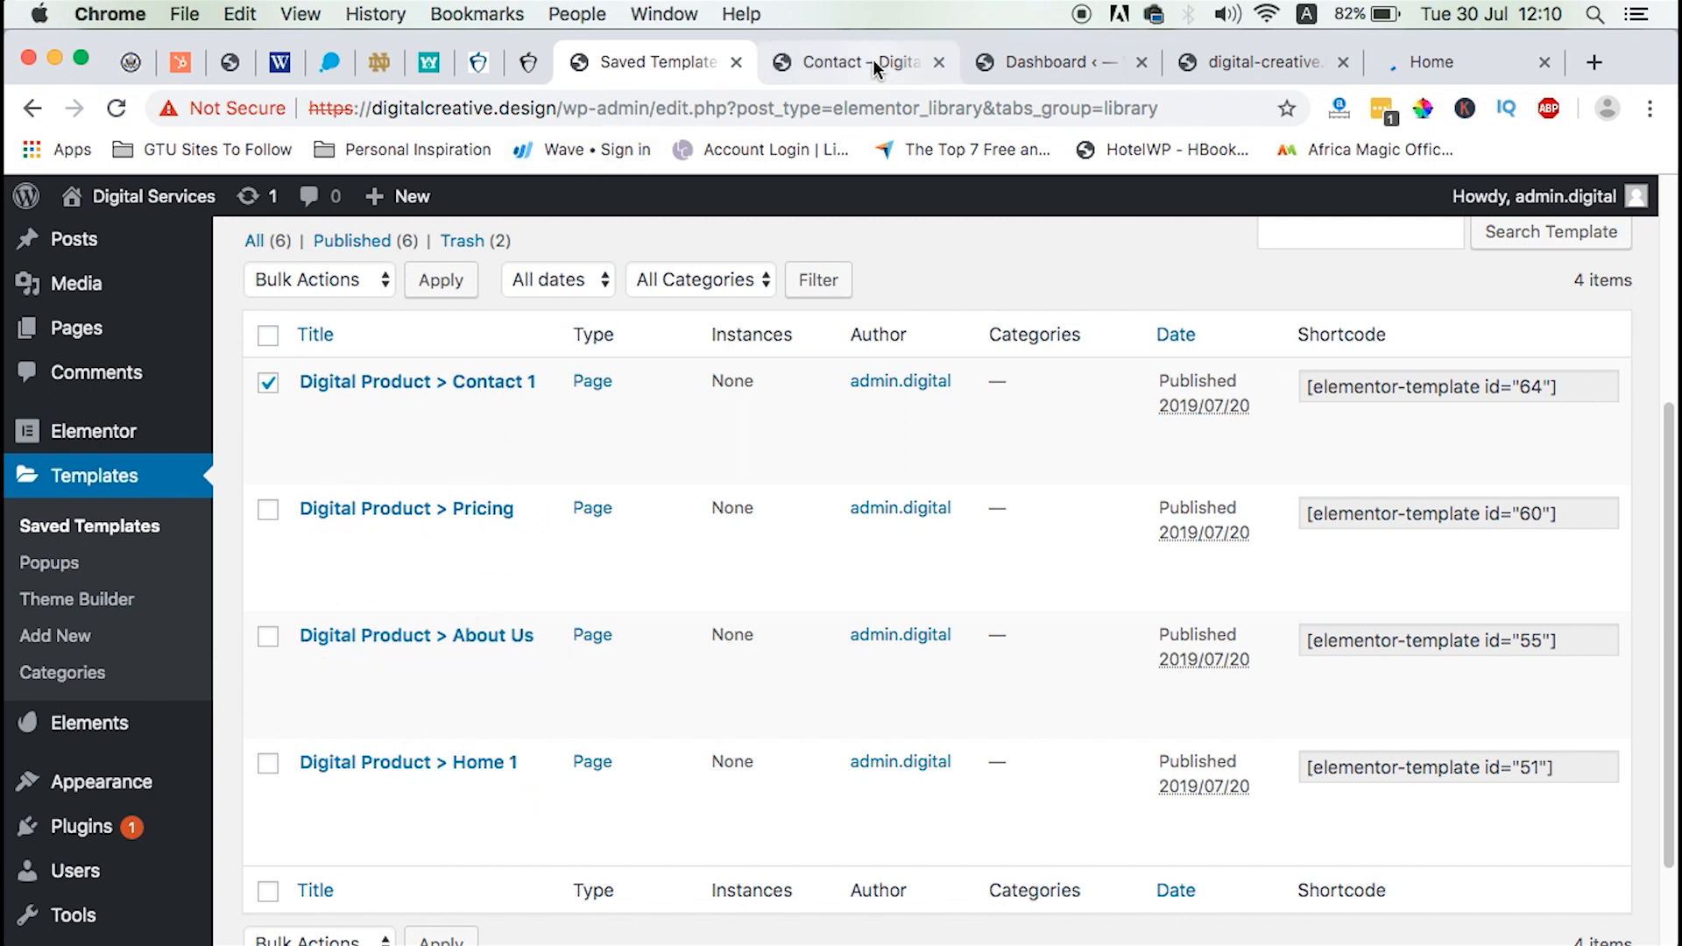
left_click(847, 63)
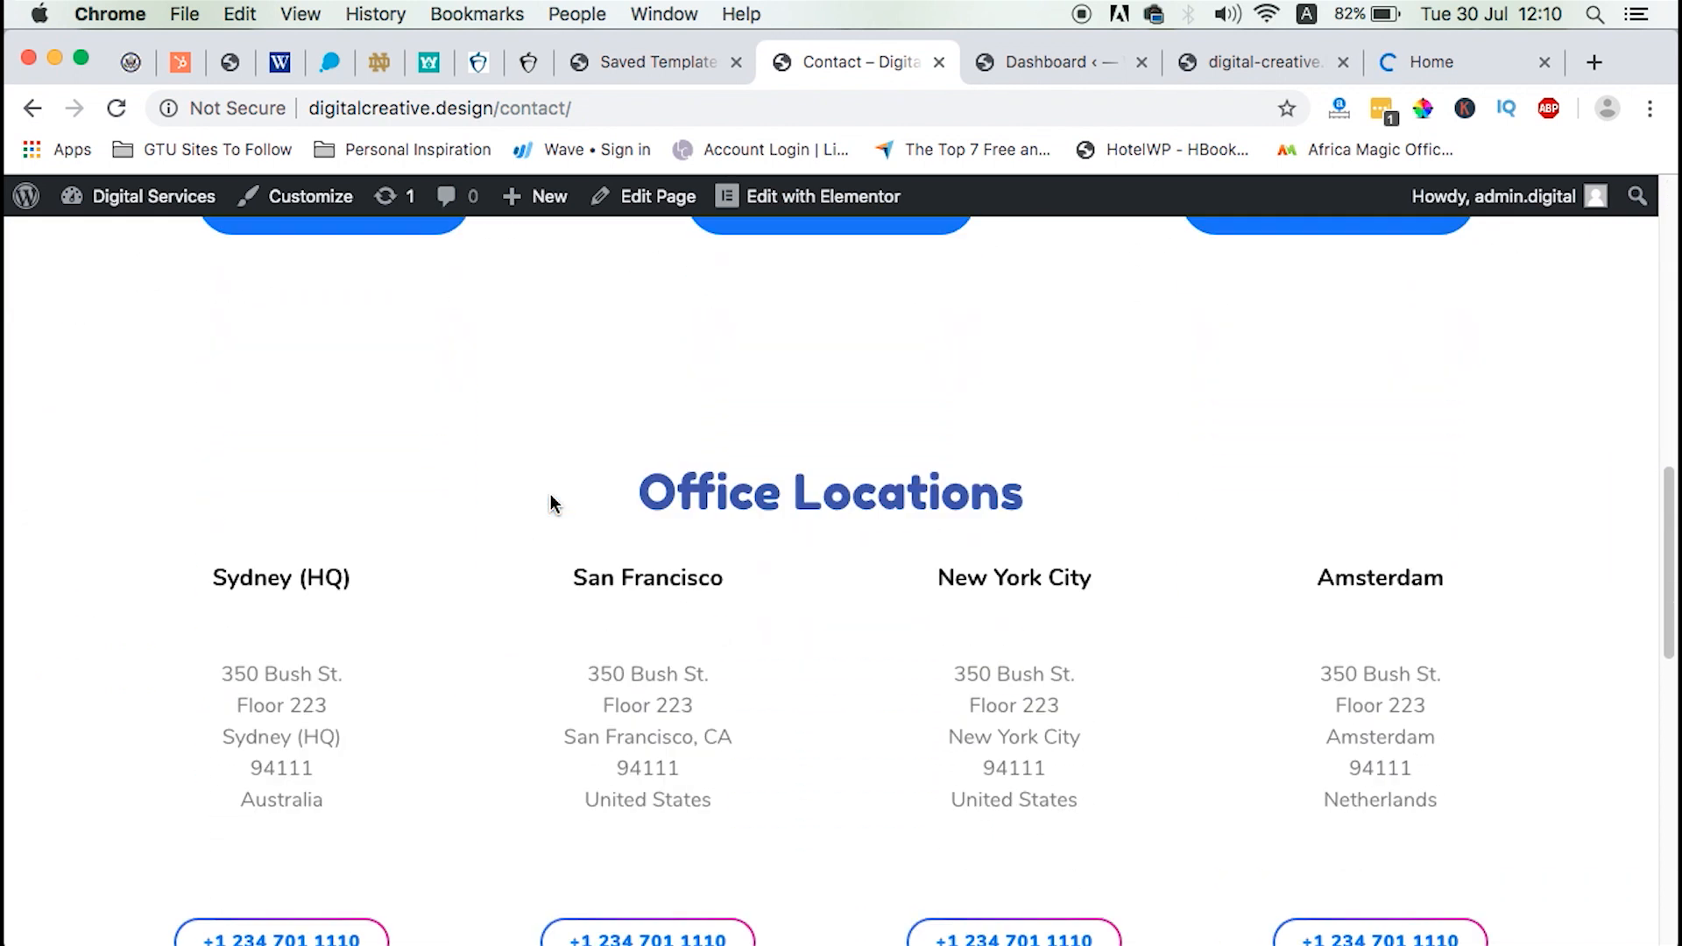
scroll("down", 3)
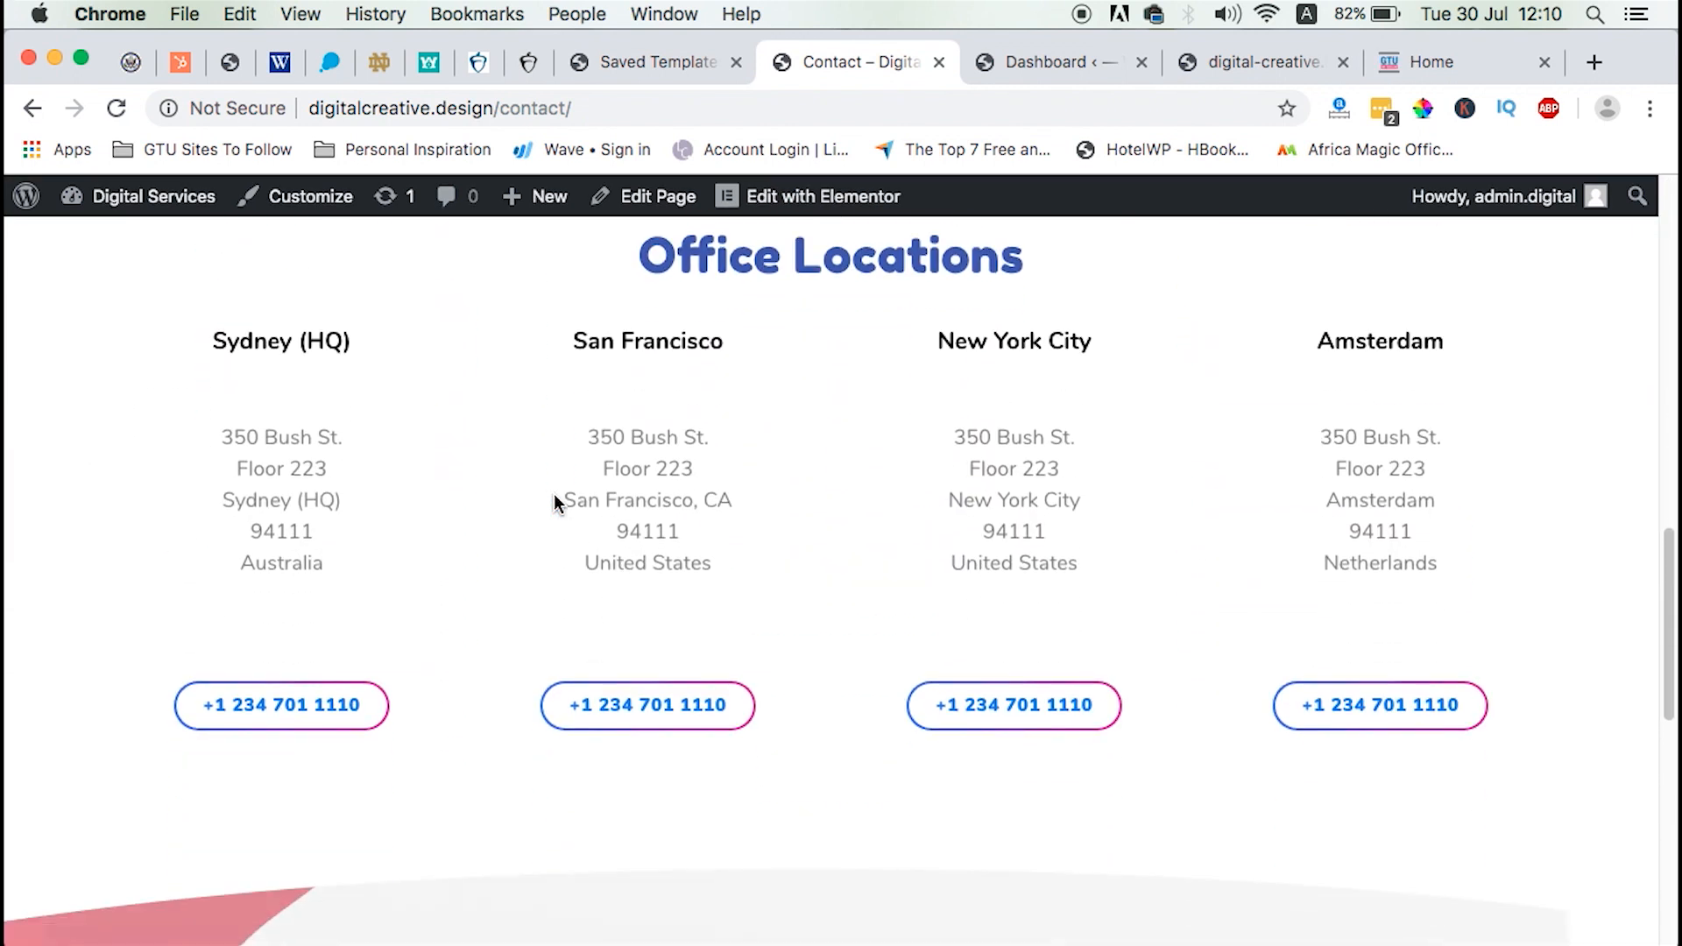
scroll("down", 3)
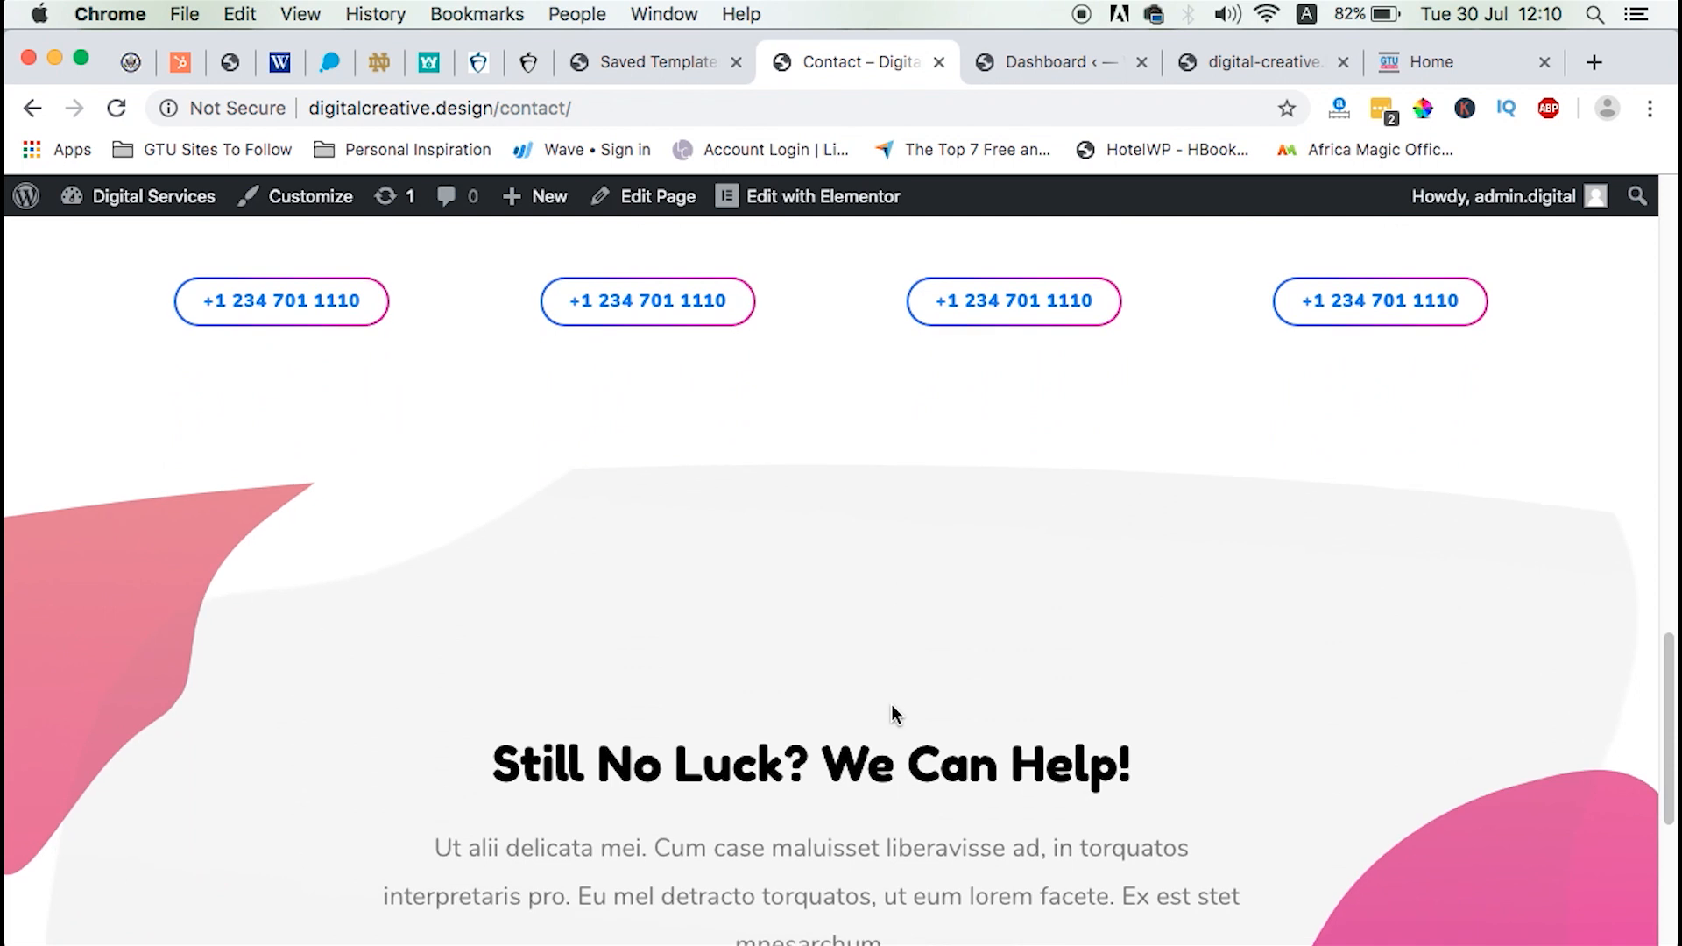
scroll("up", 3)
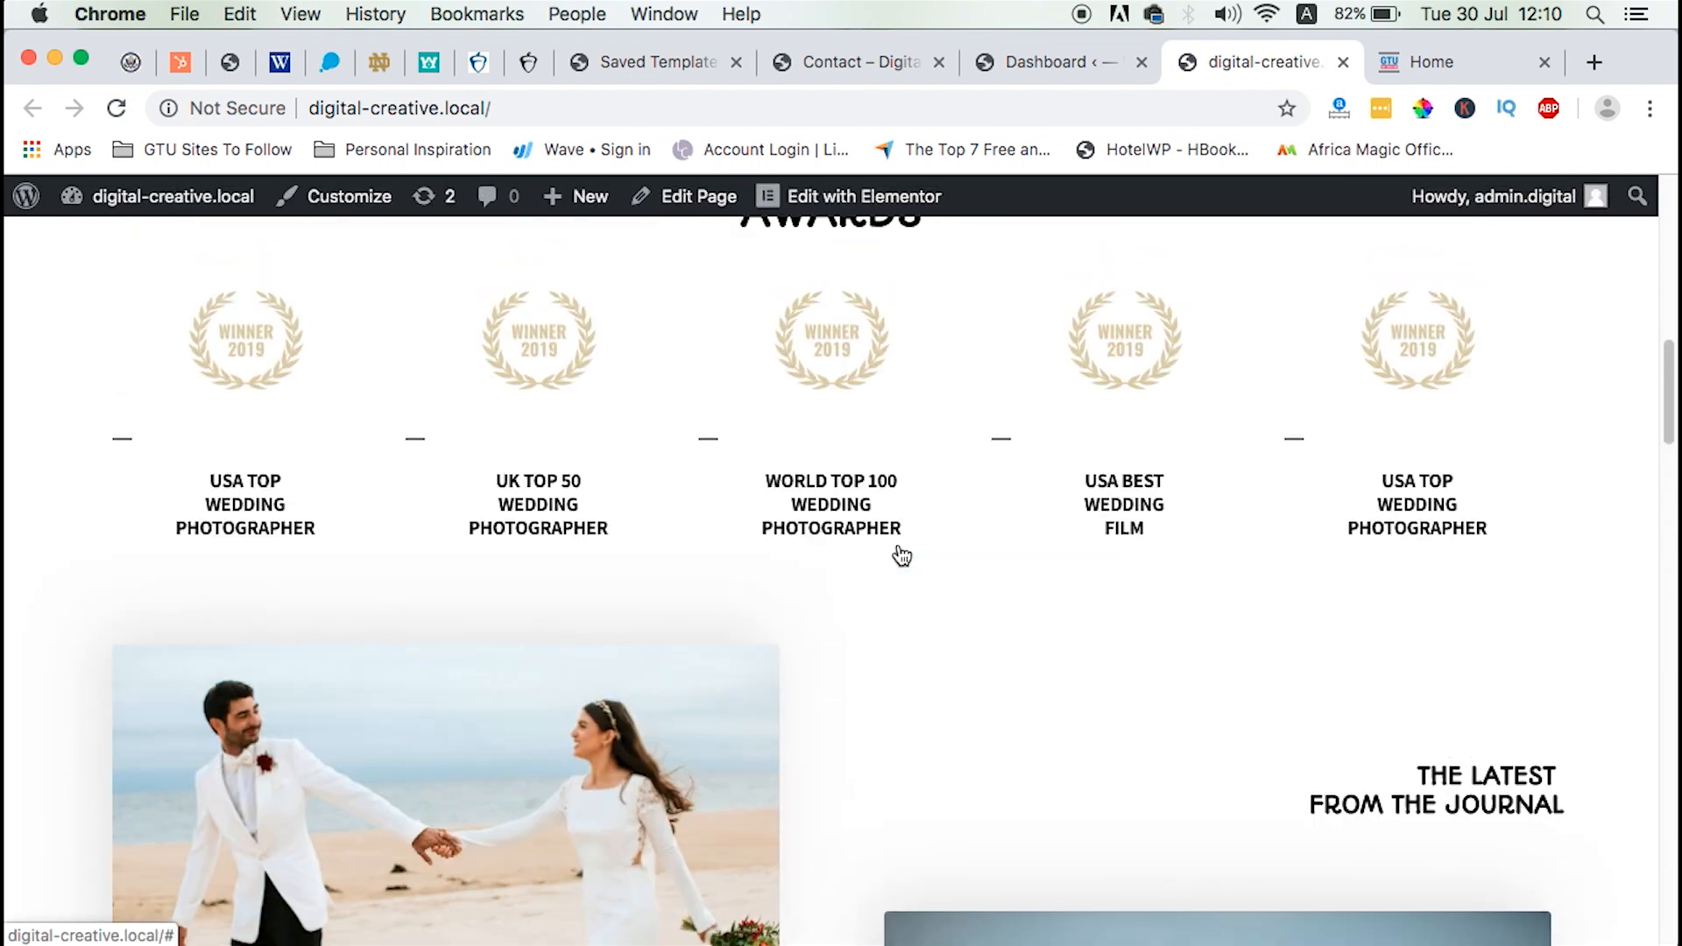
scroll("down", 3)
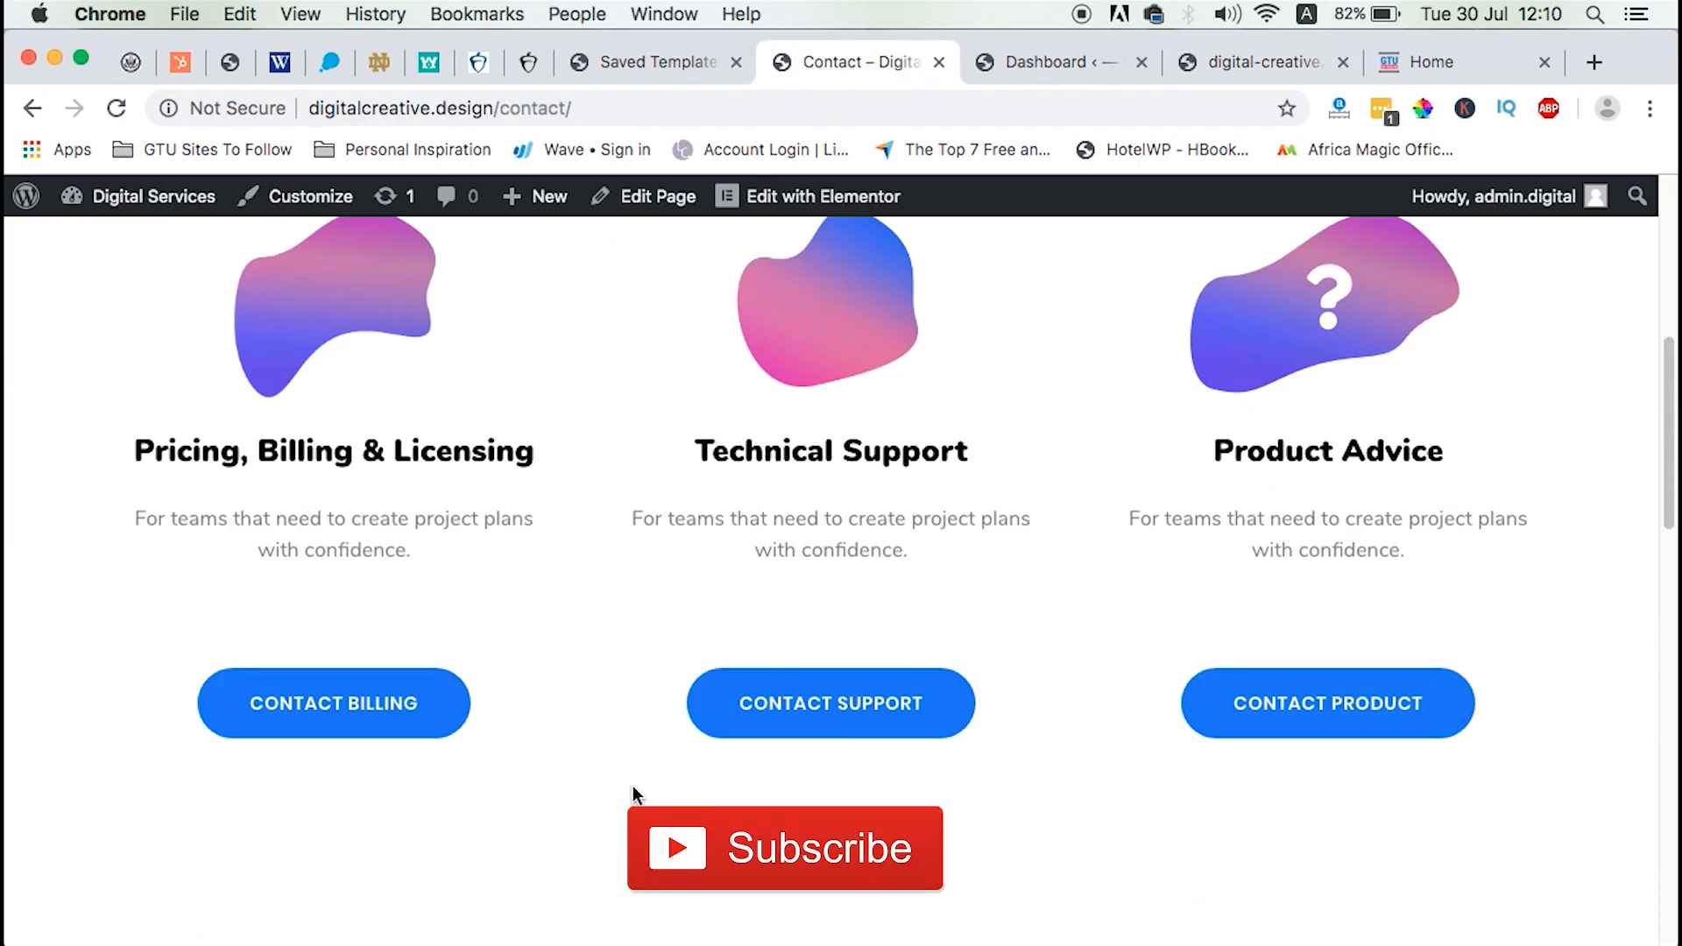
scroll("down", 3)
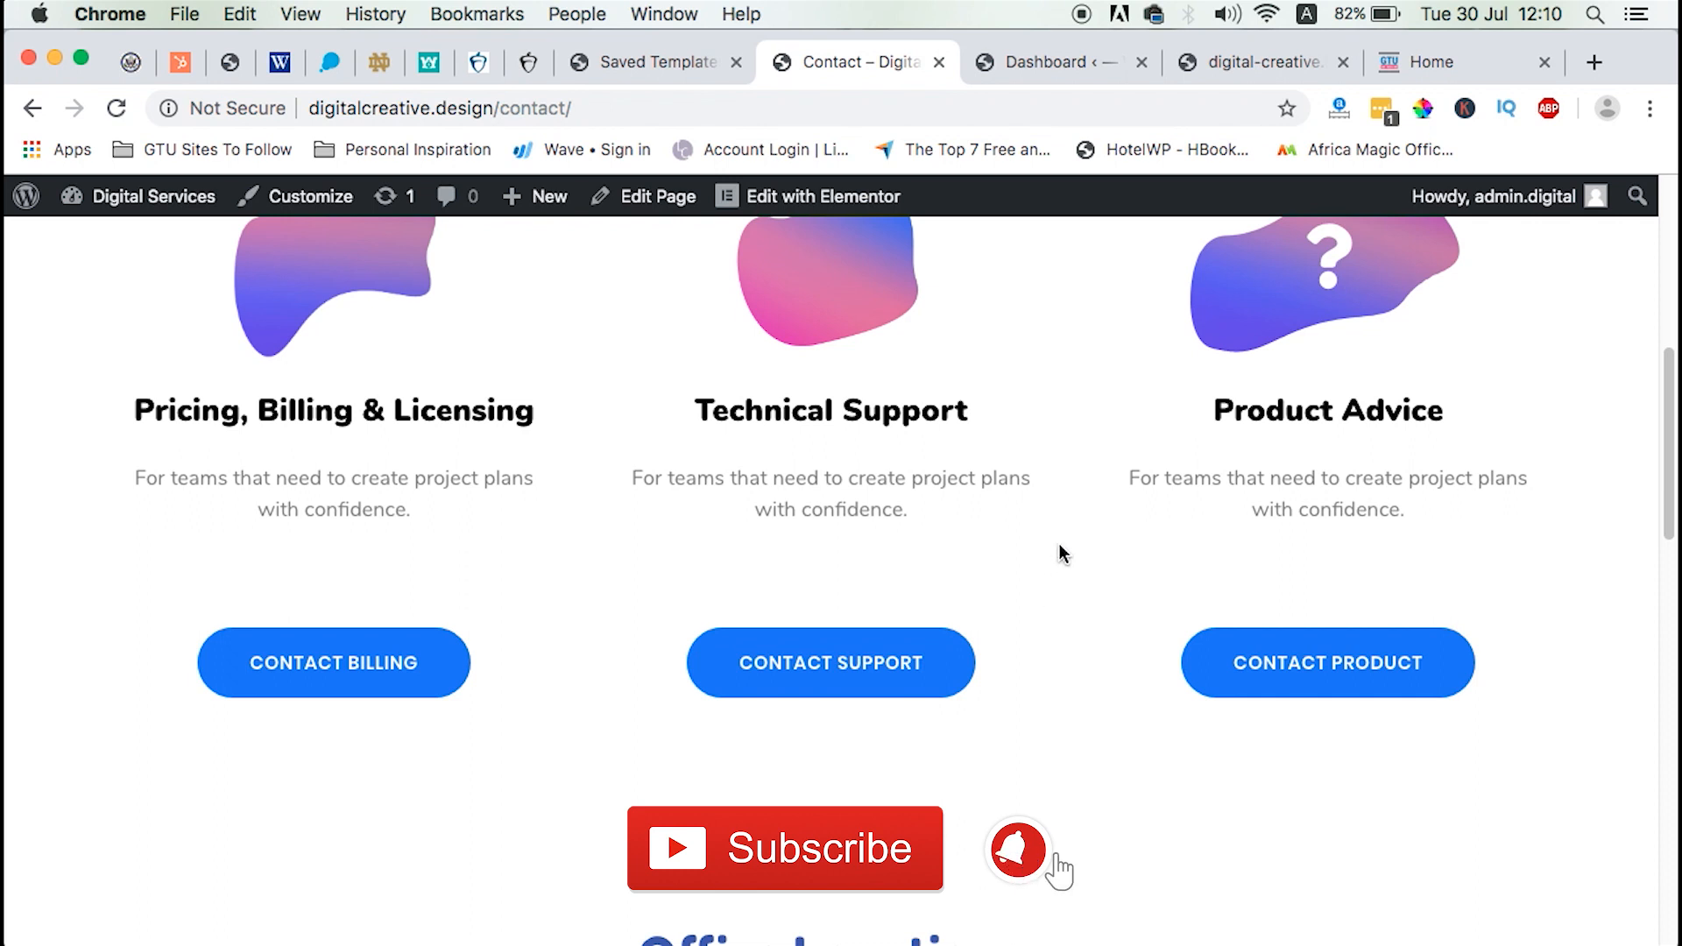
left_click(1016, 848)
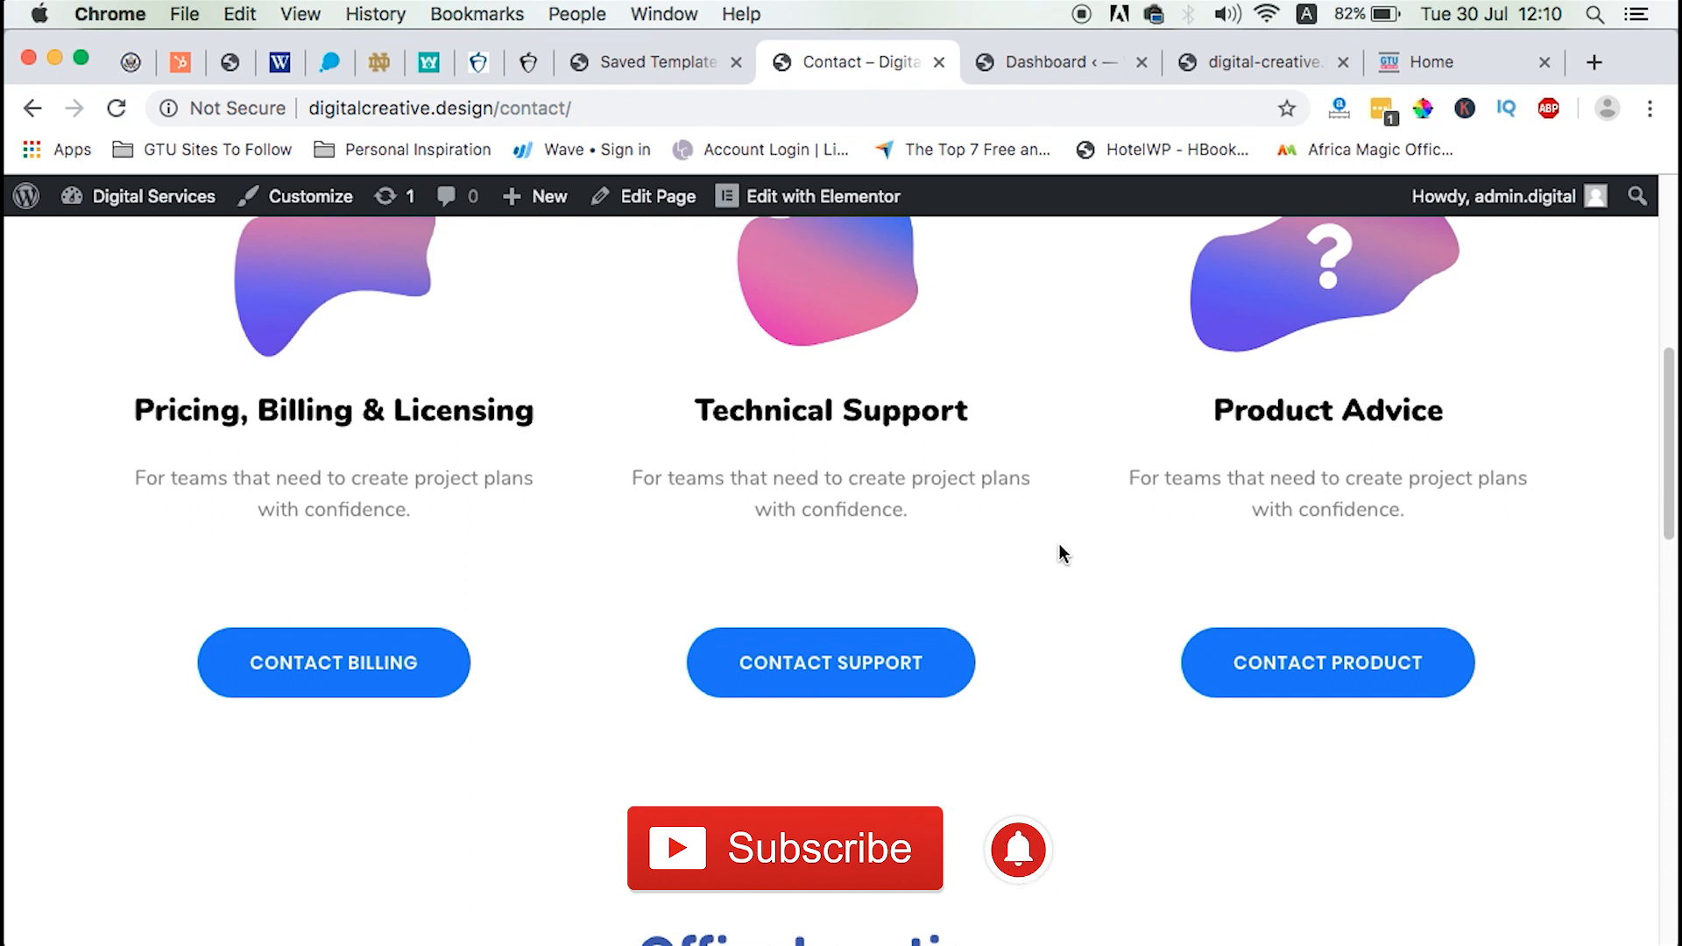
scroll("up", 3)
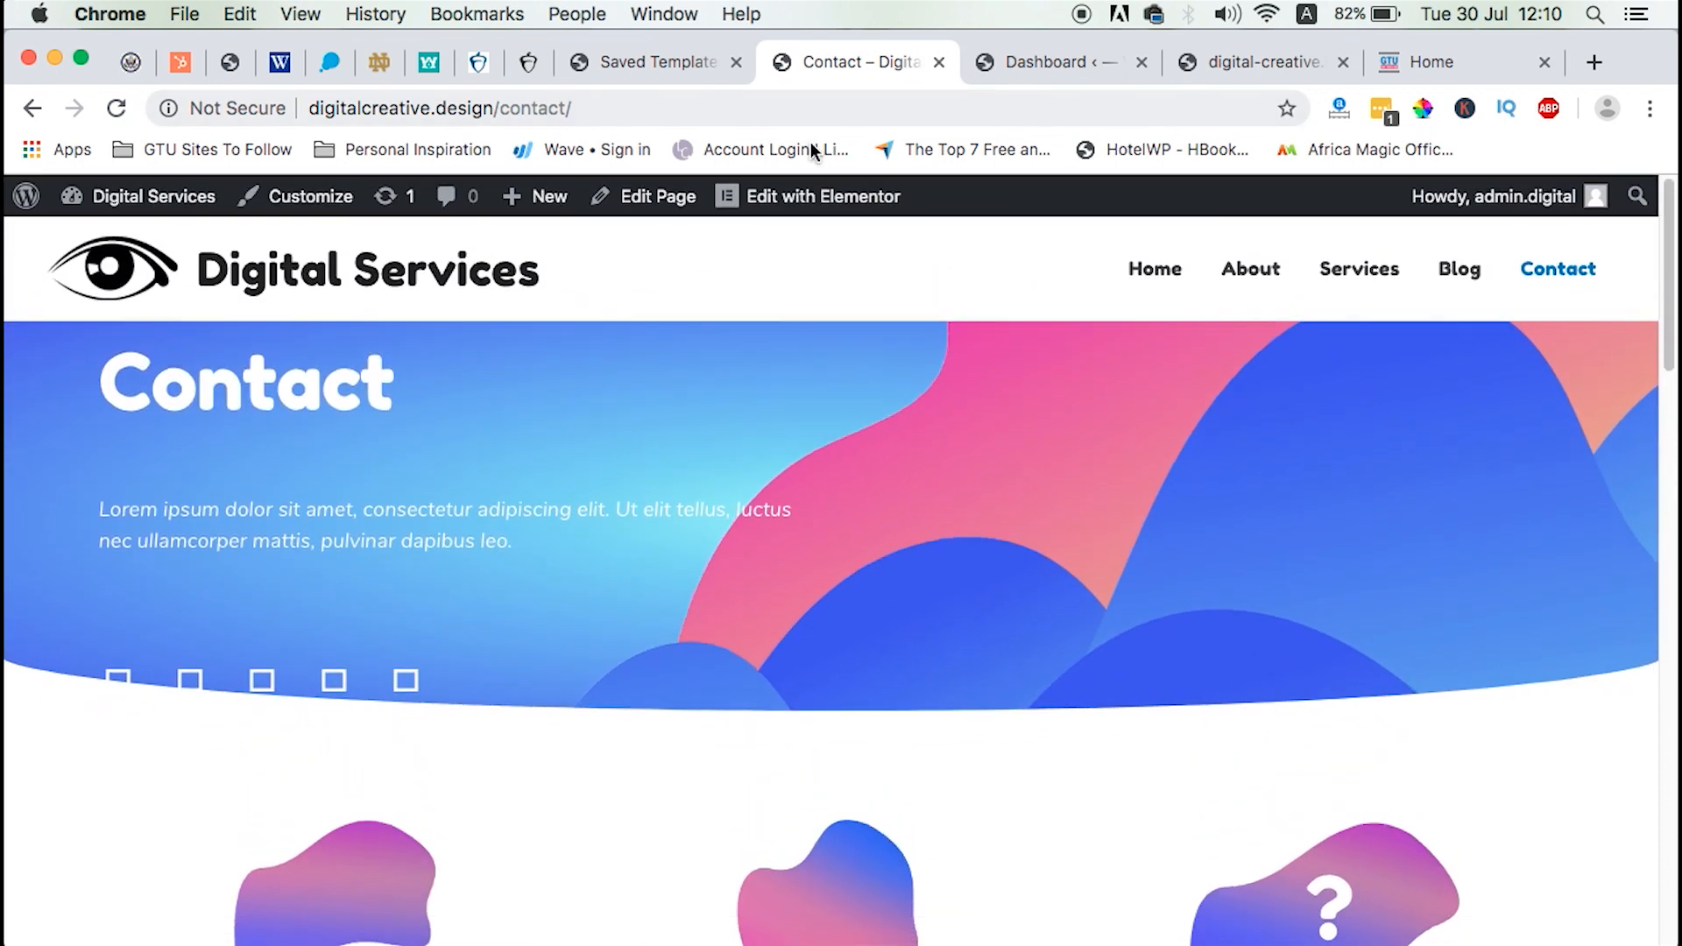
scroll("down", 3)
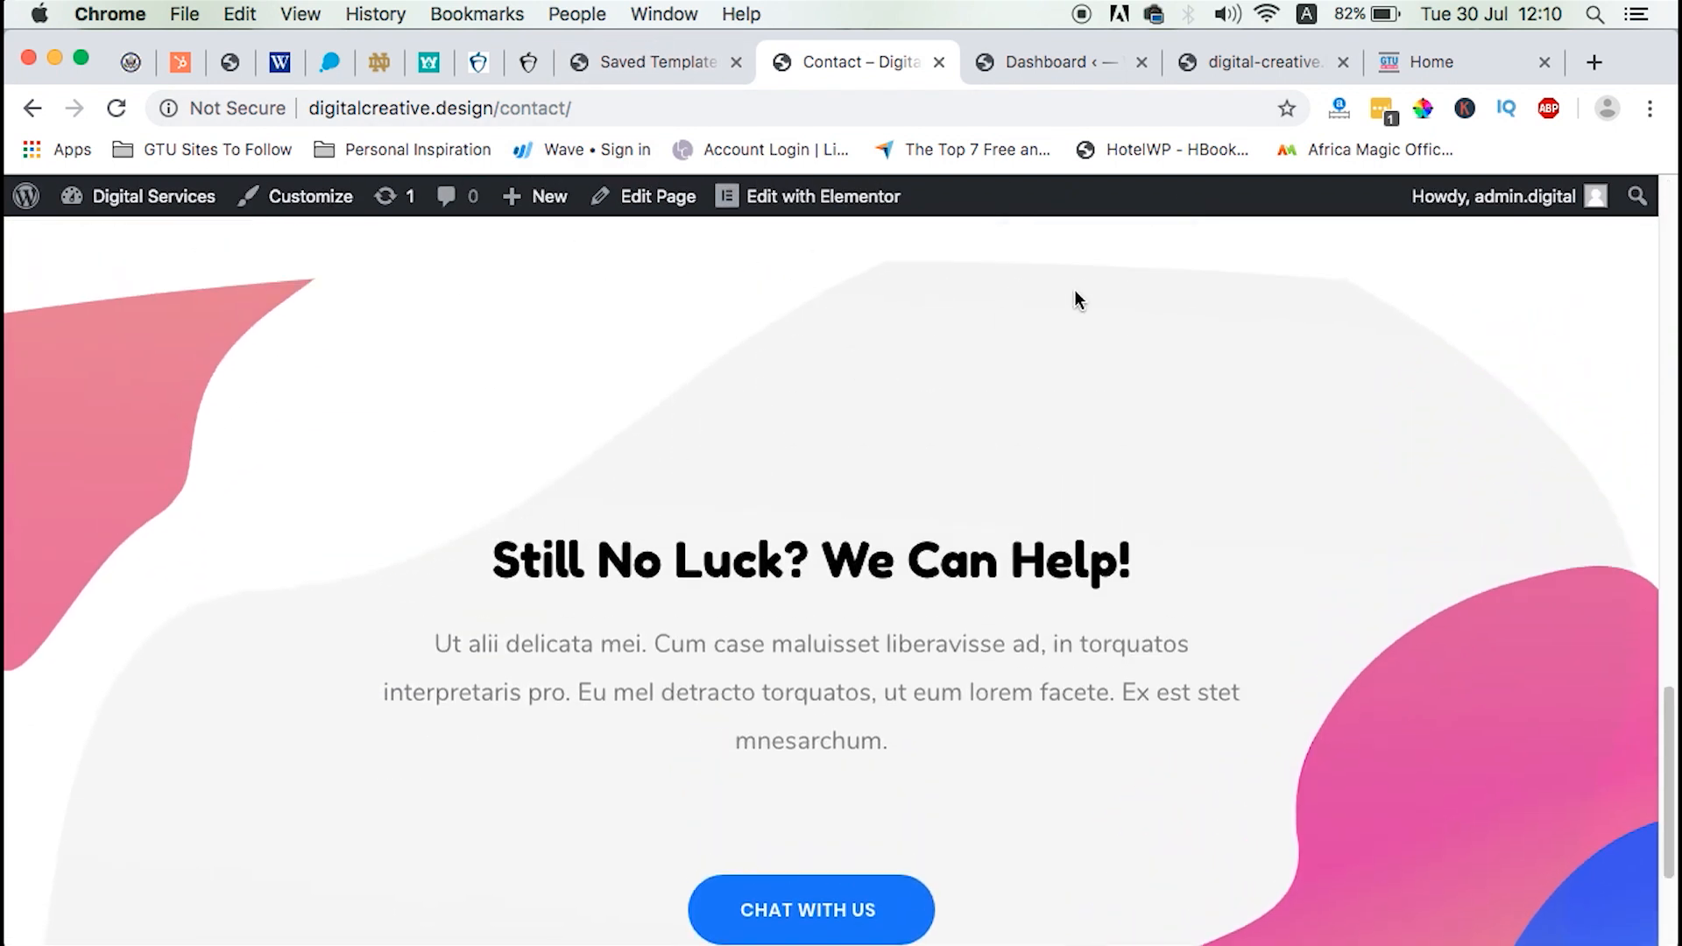
scroll("down", 3)
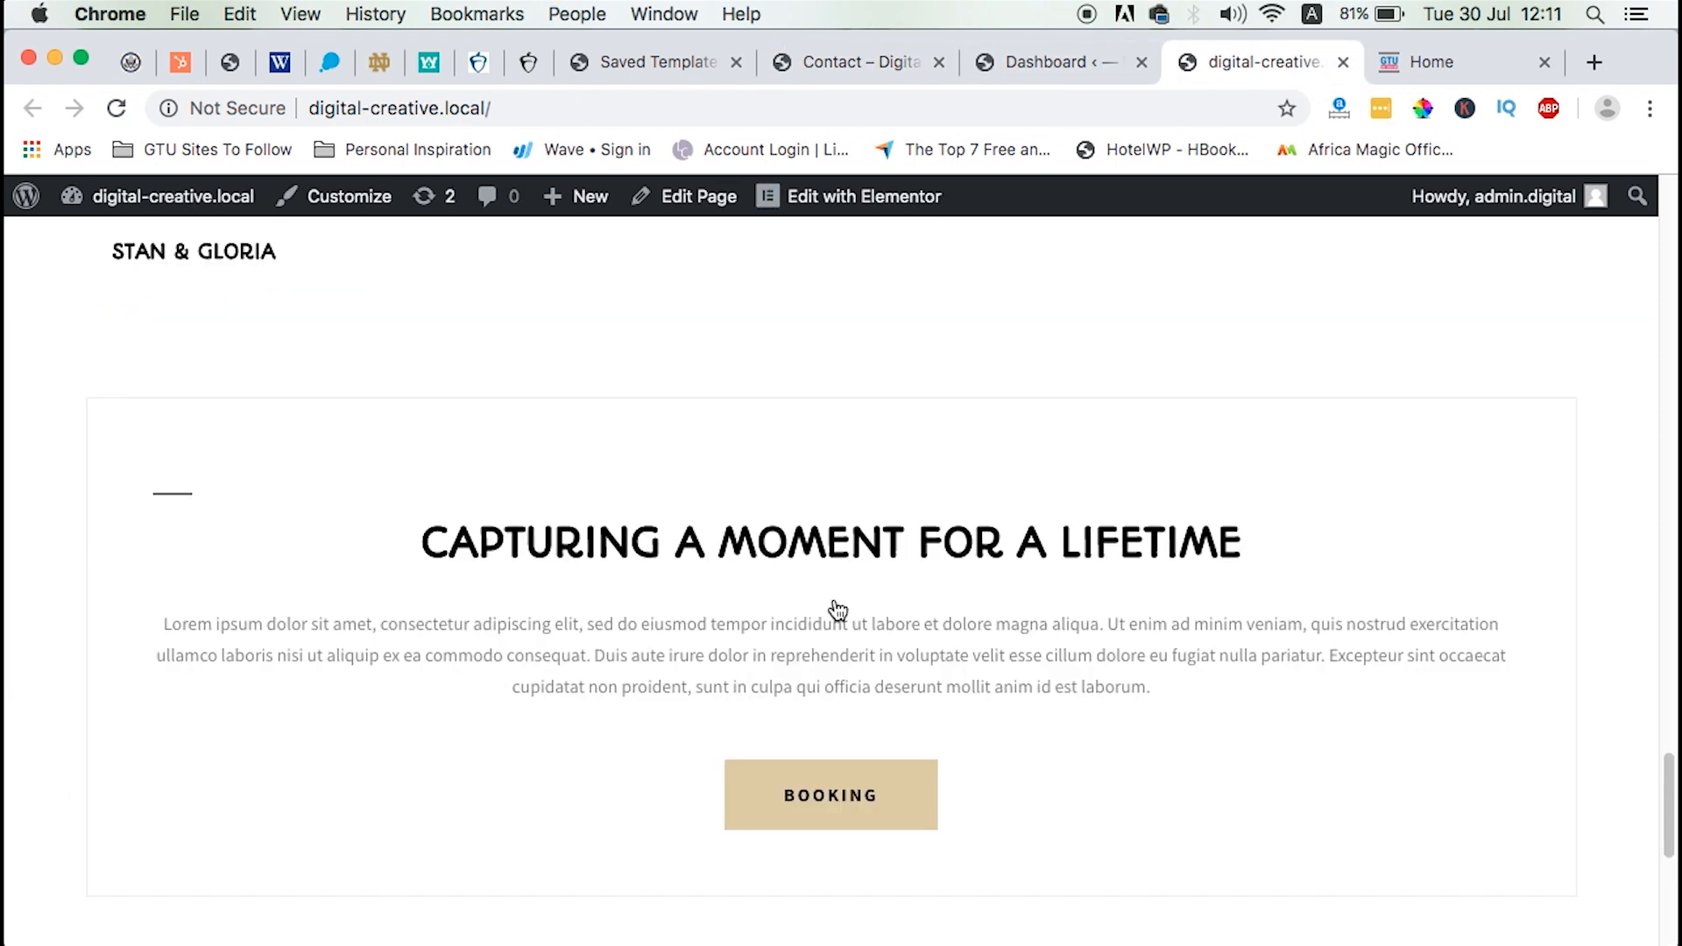
scroll("down", 3)
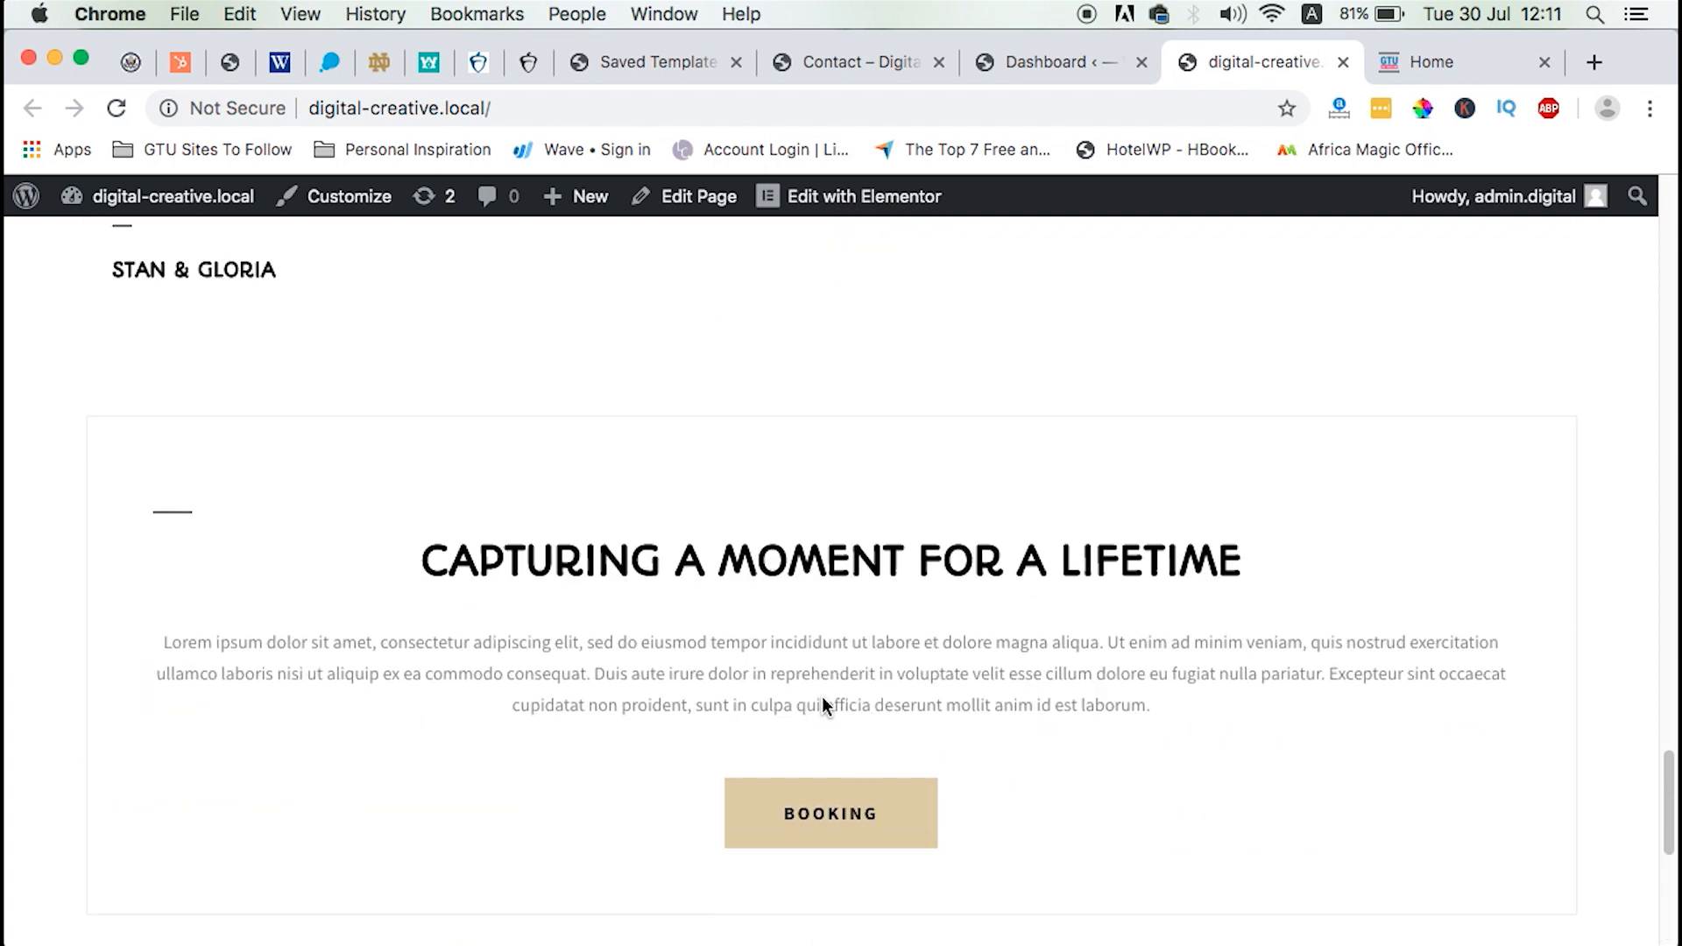
Back in the saved templates list, preview the Digital Product > Contact 1 template.
left_click(651, 62)
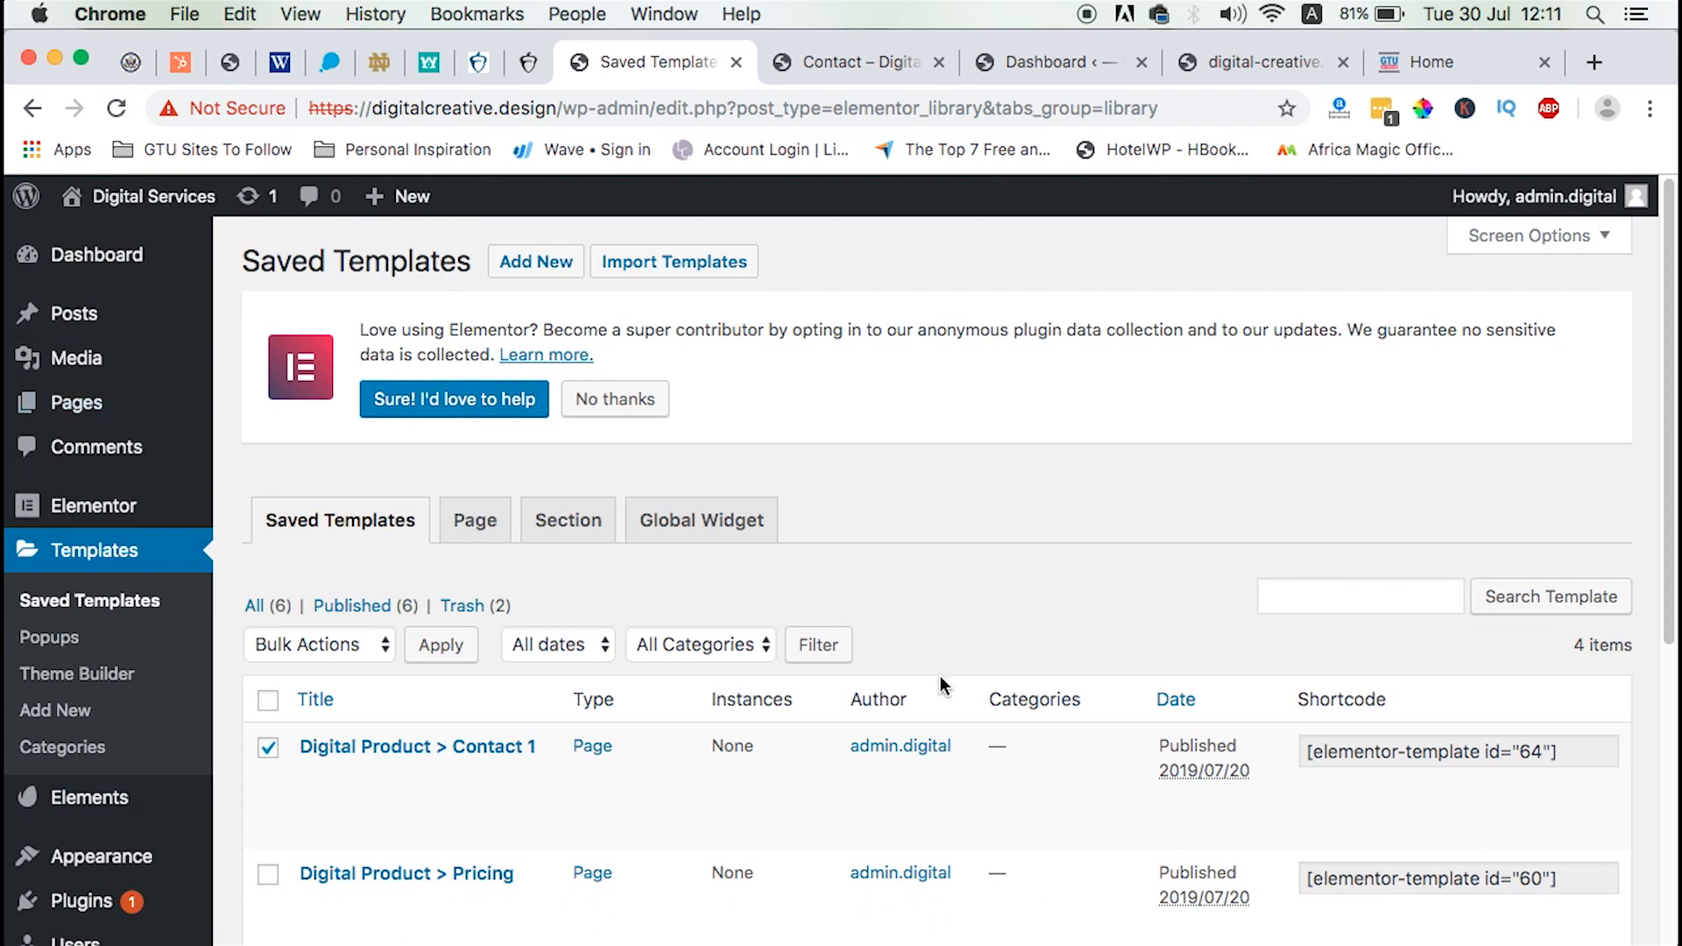
scroll("down", 3)
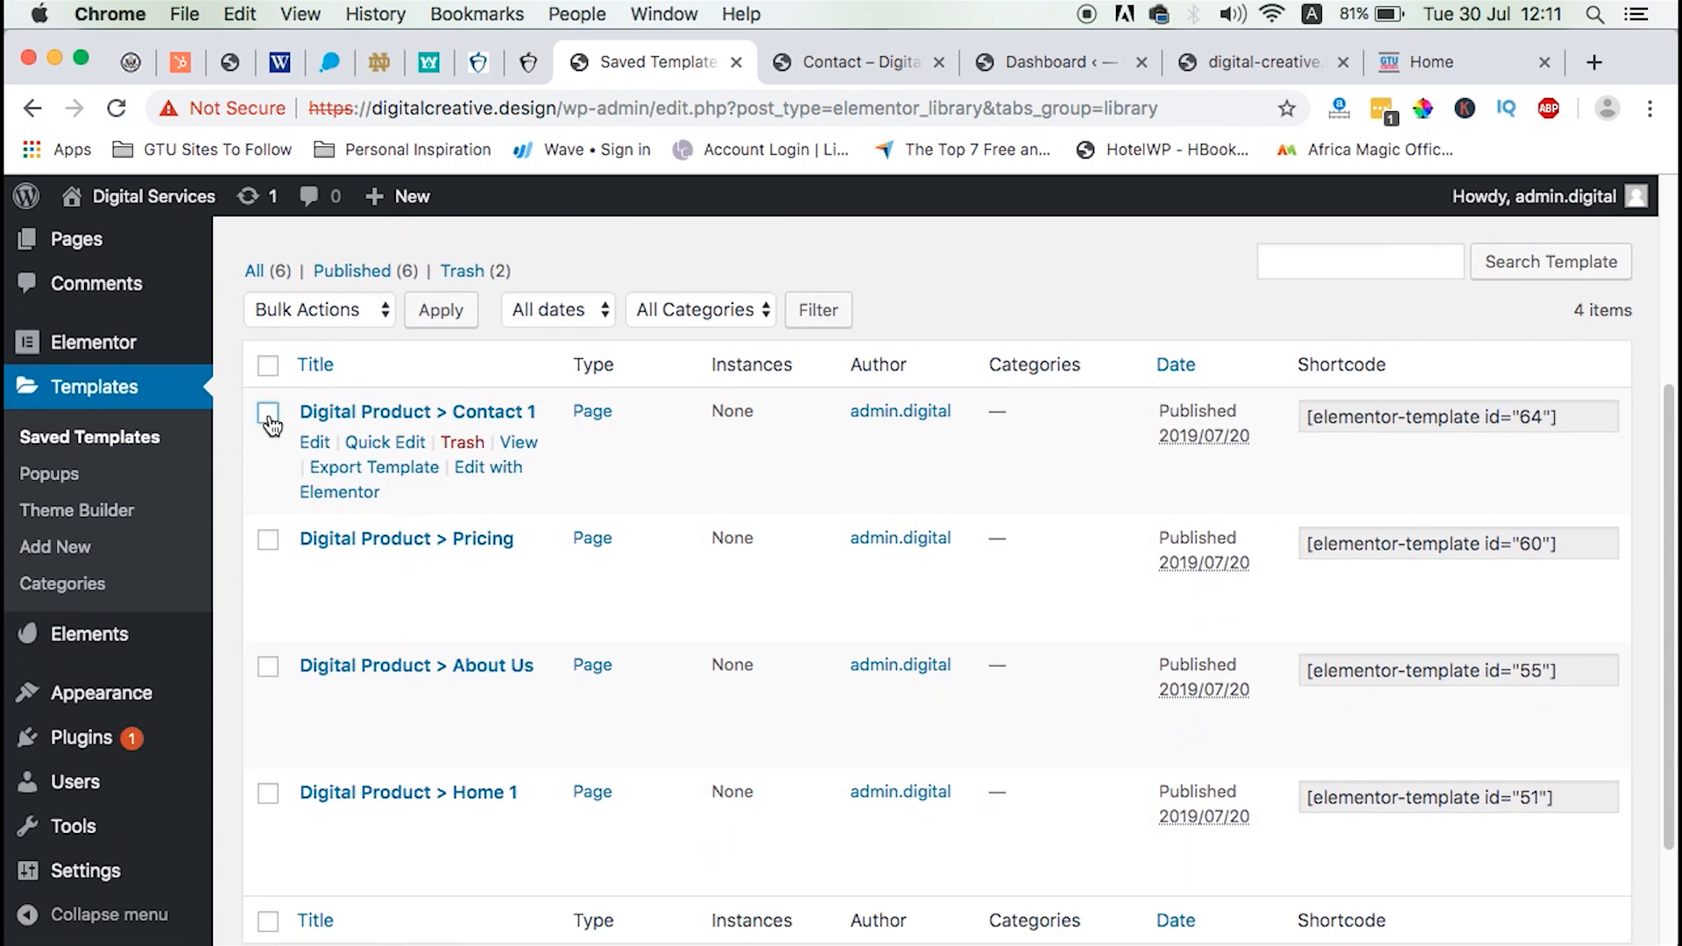
scroll("down", 3)
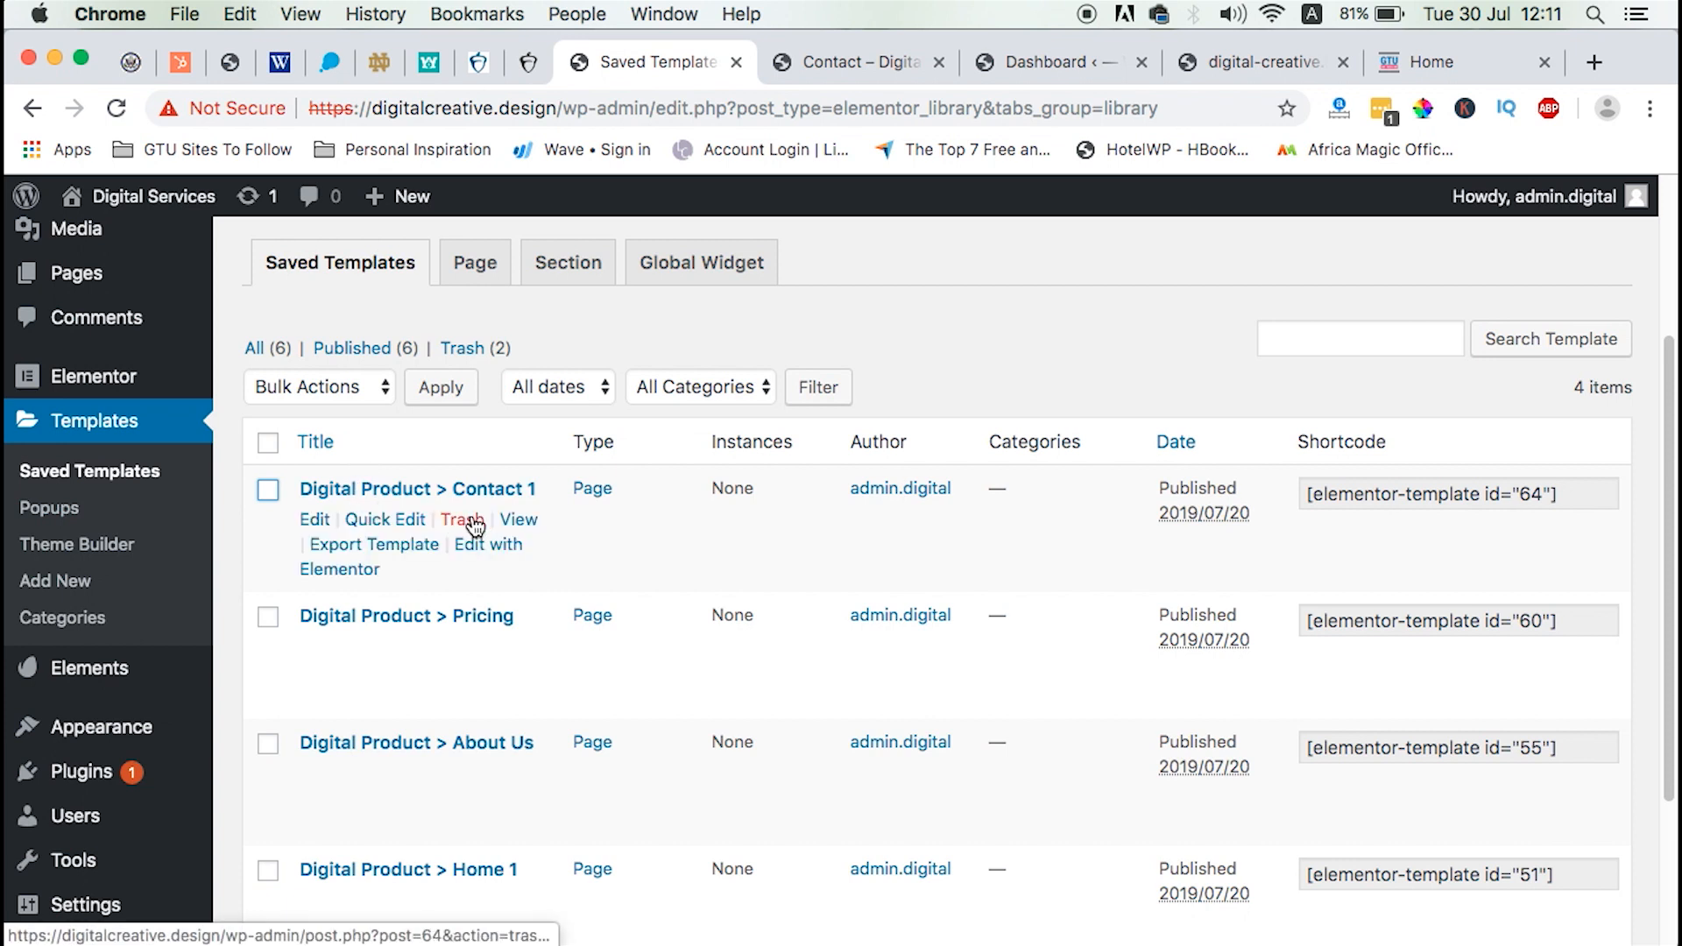
mouse_move(511, 540)
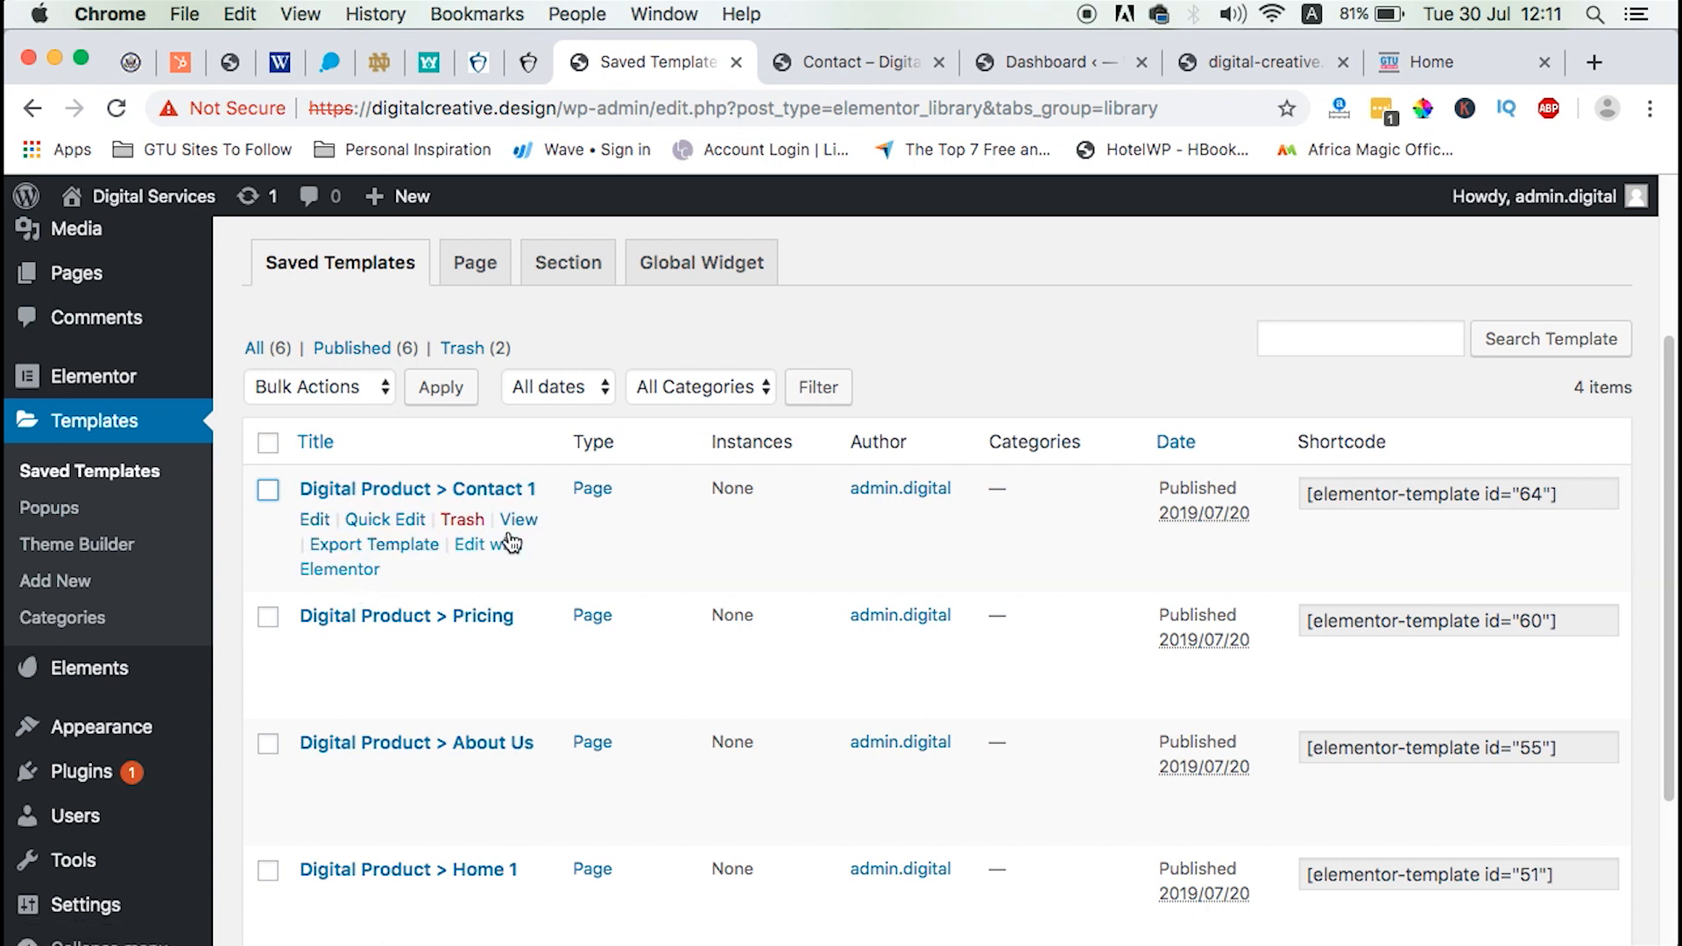
left_click(517, 519)
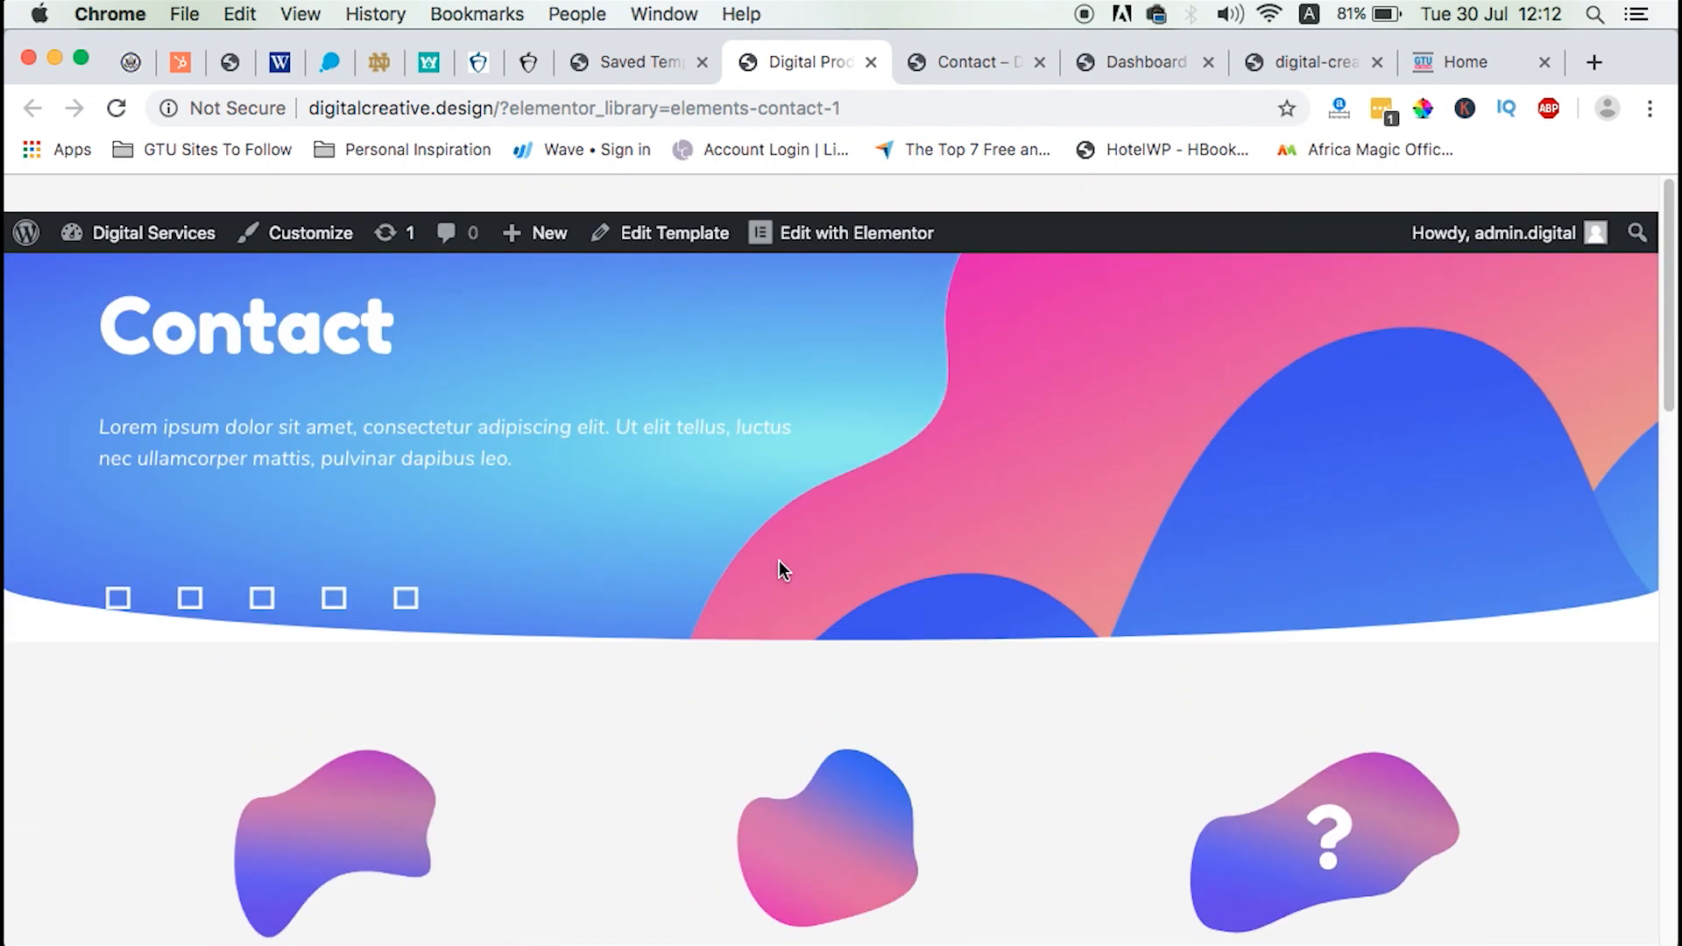
Switch to the digital-creative.local tab and scroll down its home page.
scroll("down", 3)
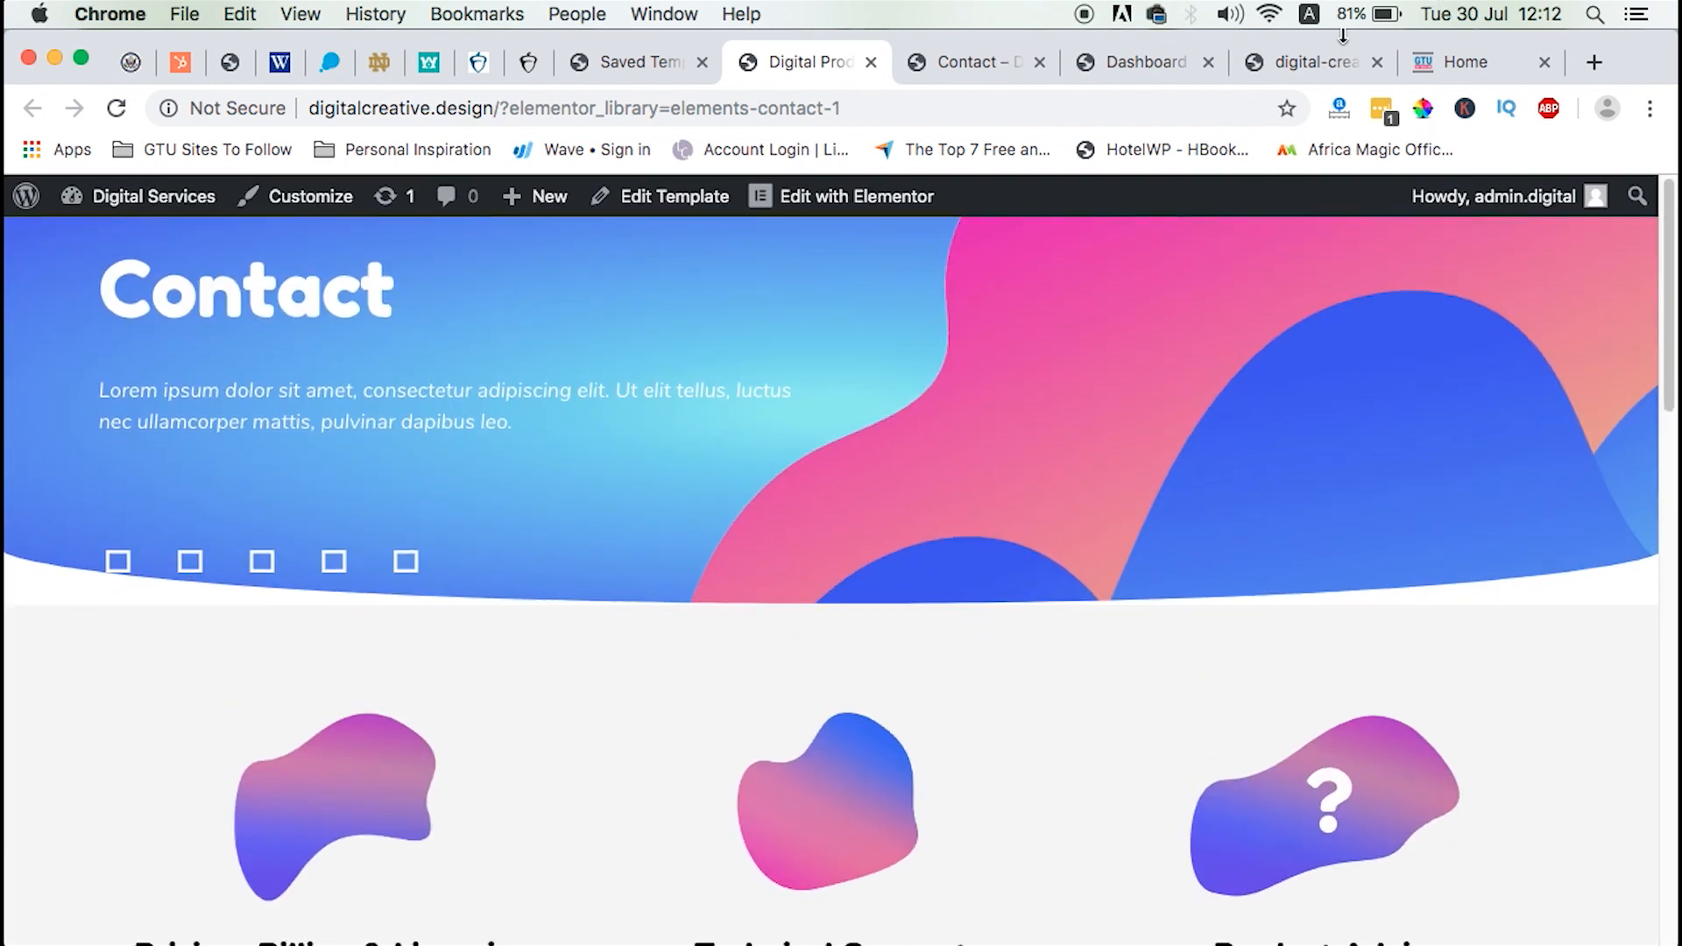
left_click(1309, 62)
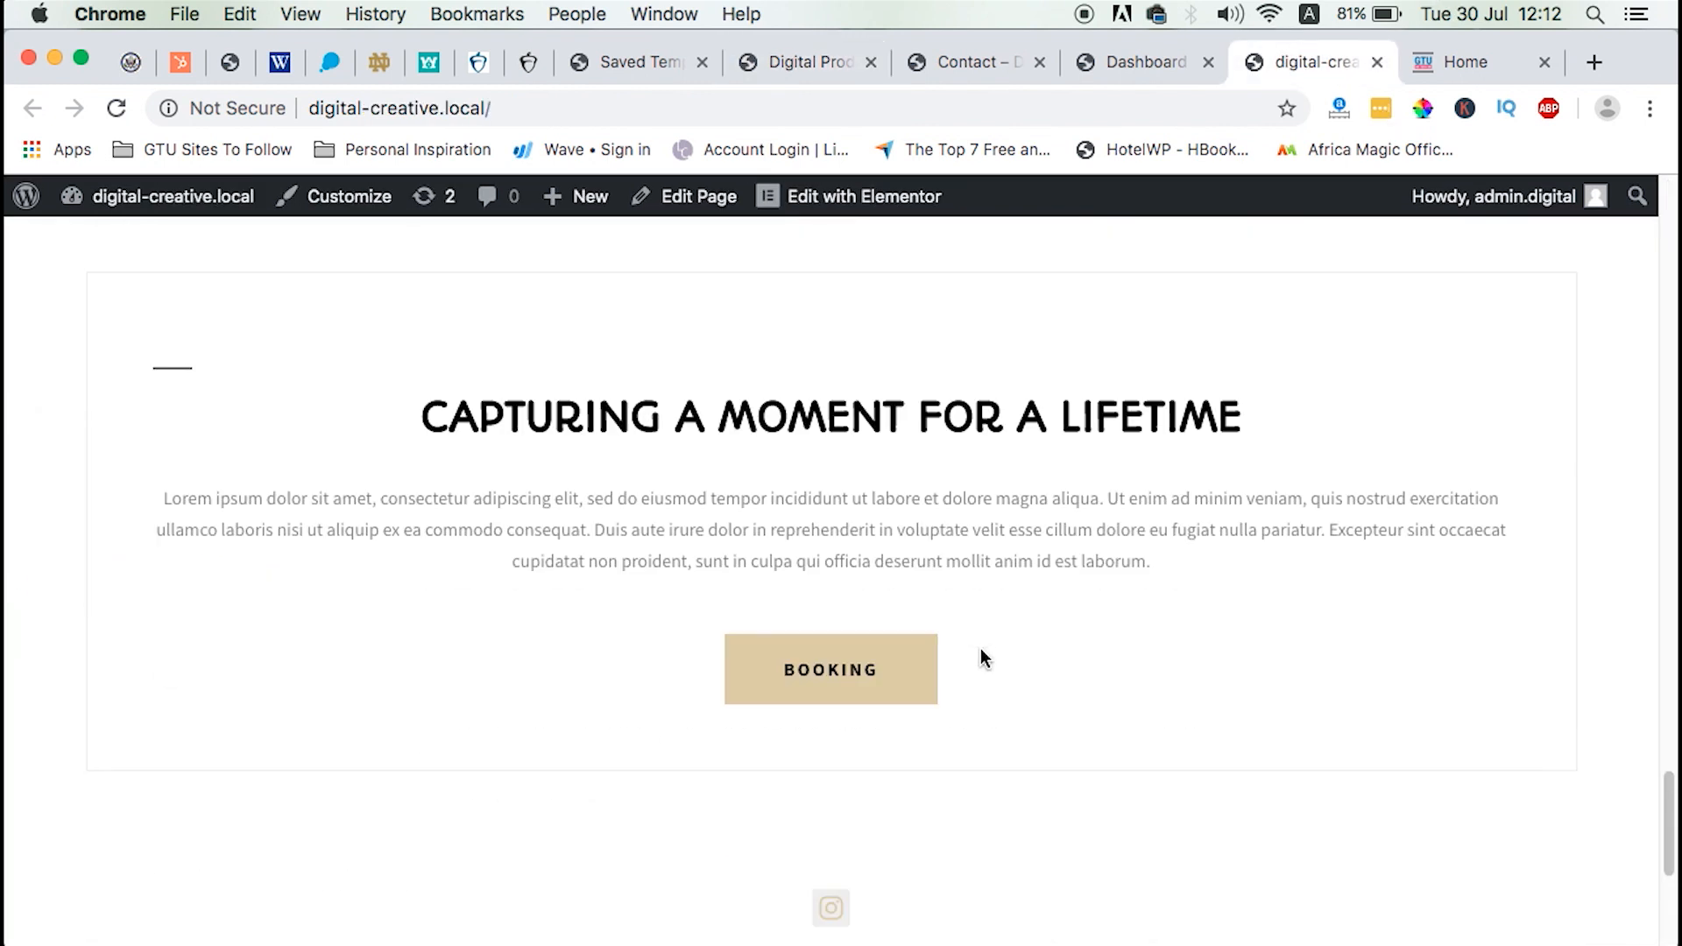
scroll("down", 3)
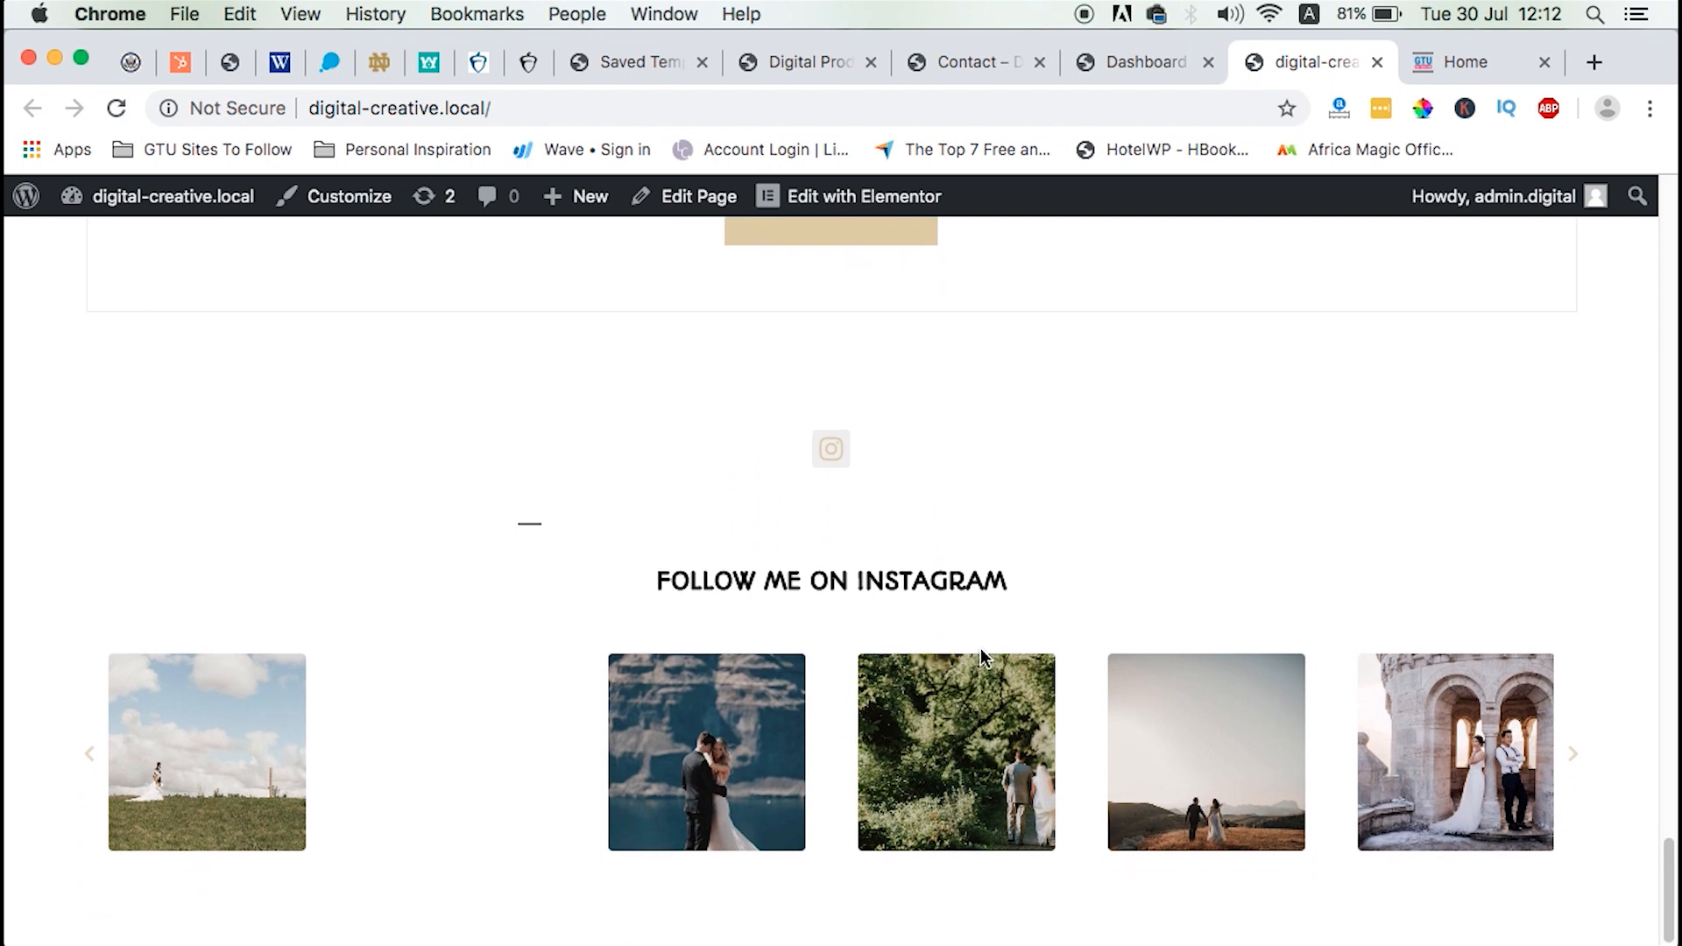
scroll("down", 3)
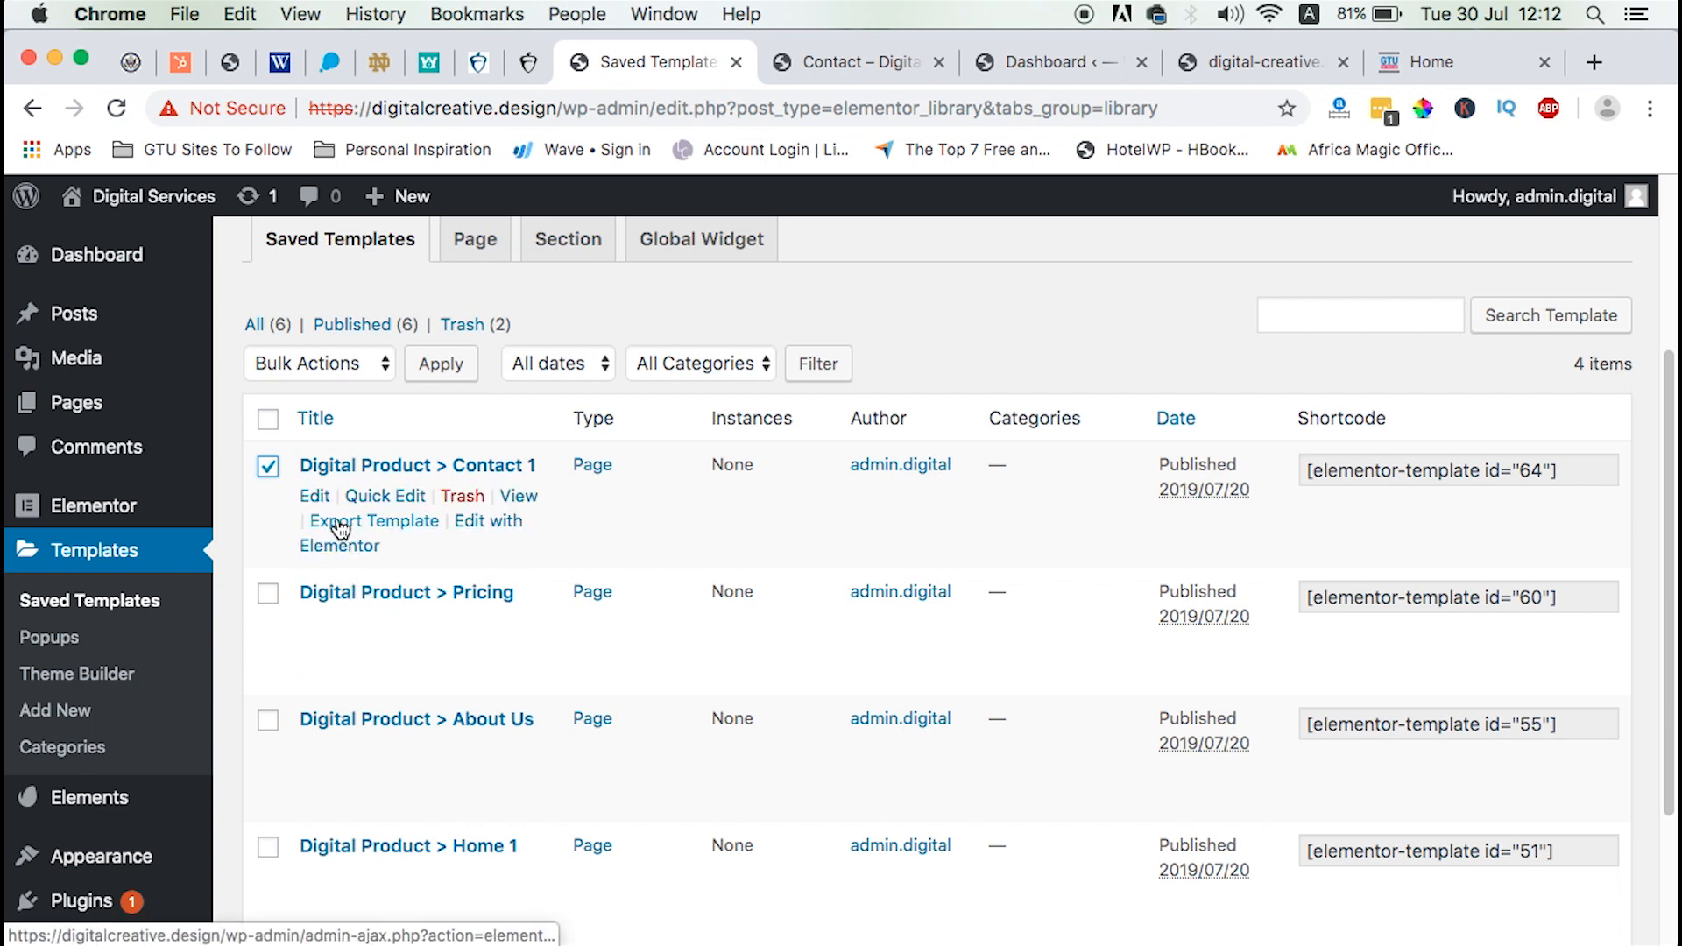
Export Digital Product > Contact 1 as a JSON file and reveal it in Finder.
left_click(374, 520)
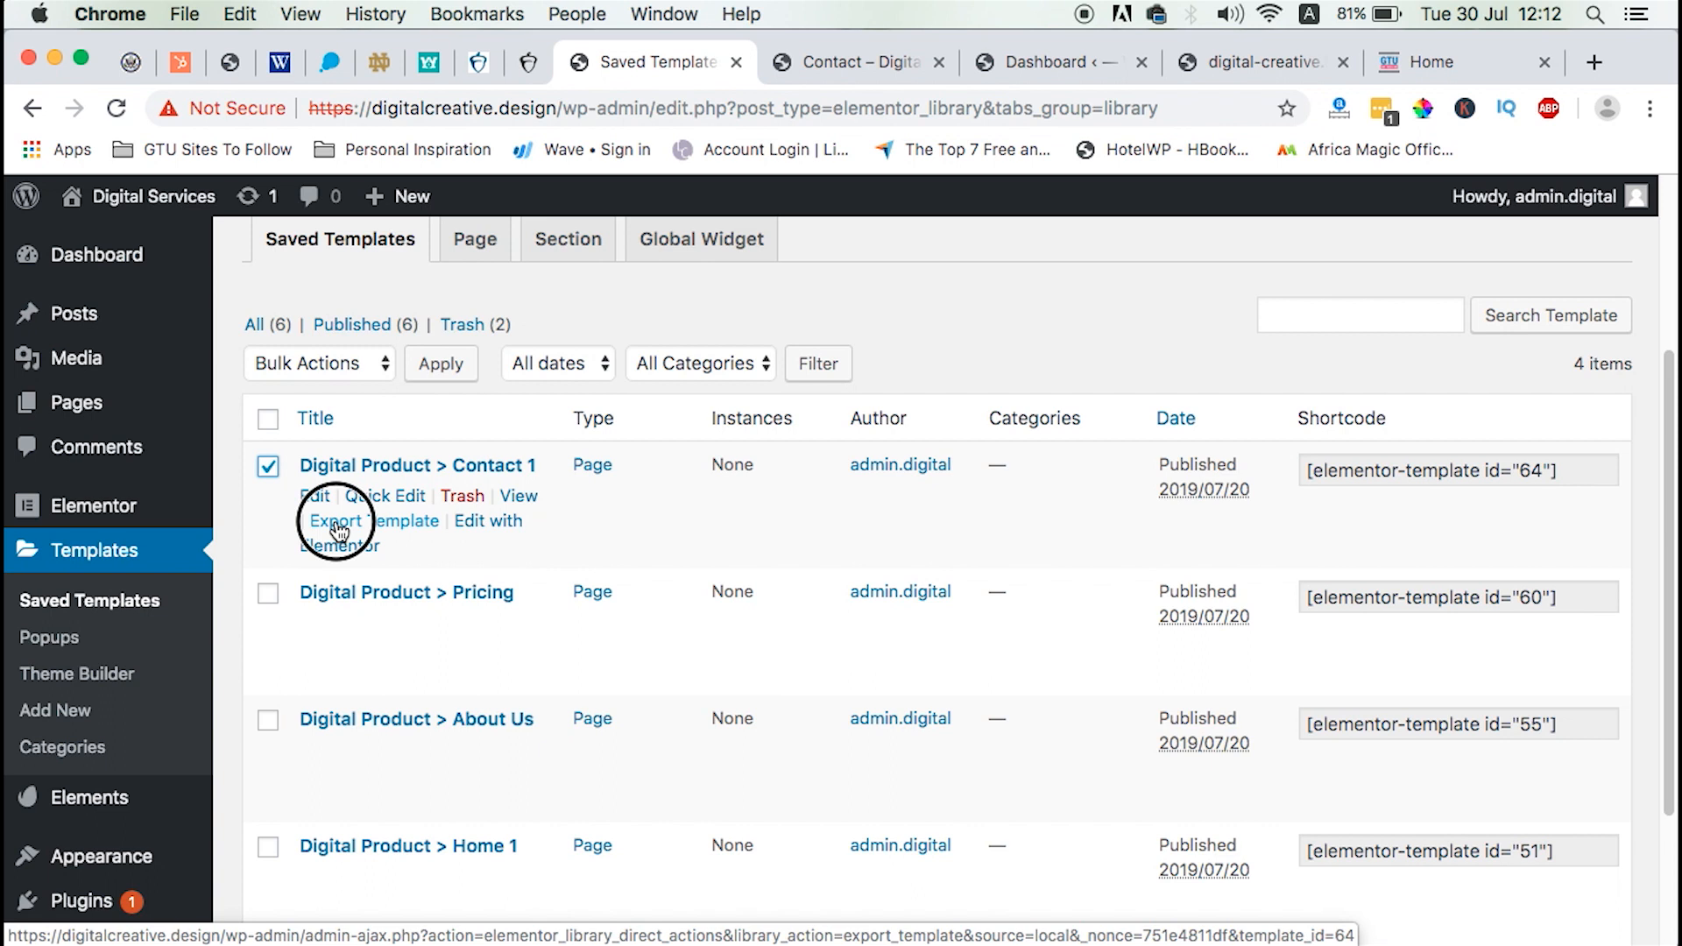
left_click(373, 521)
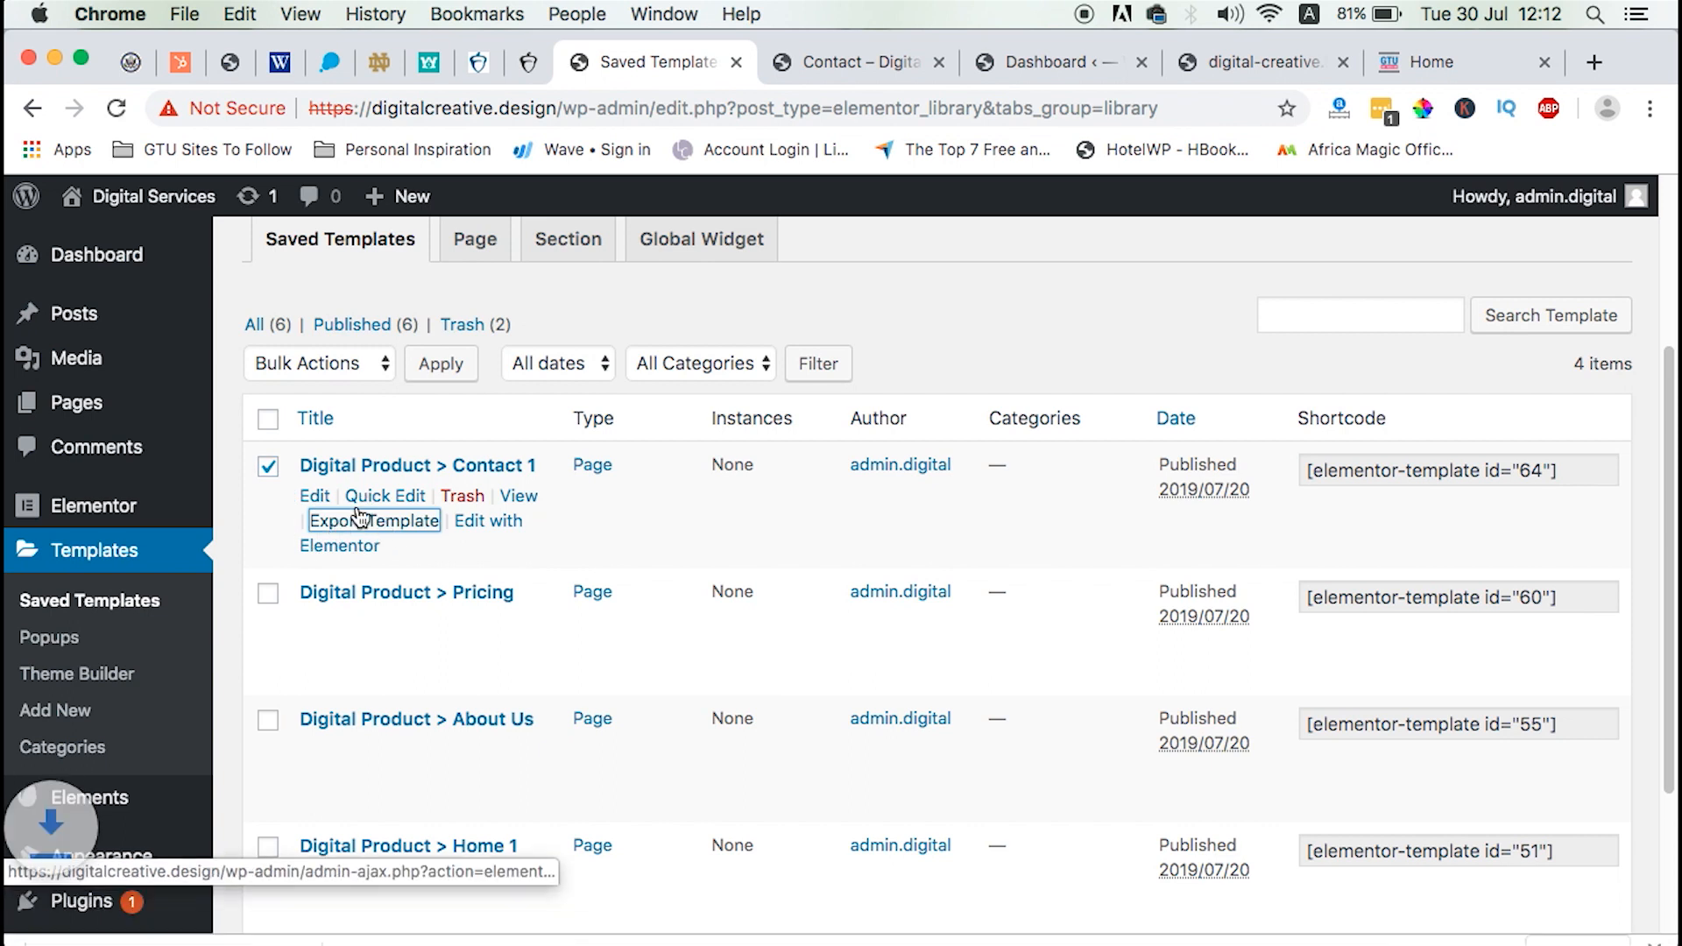
left_click(374, 520)
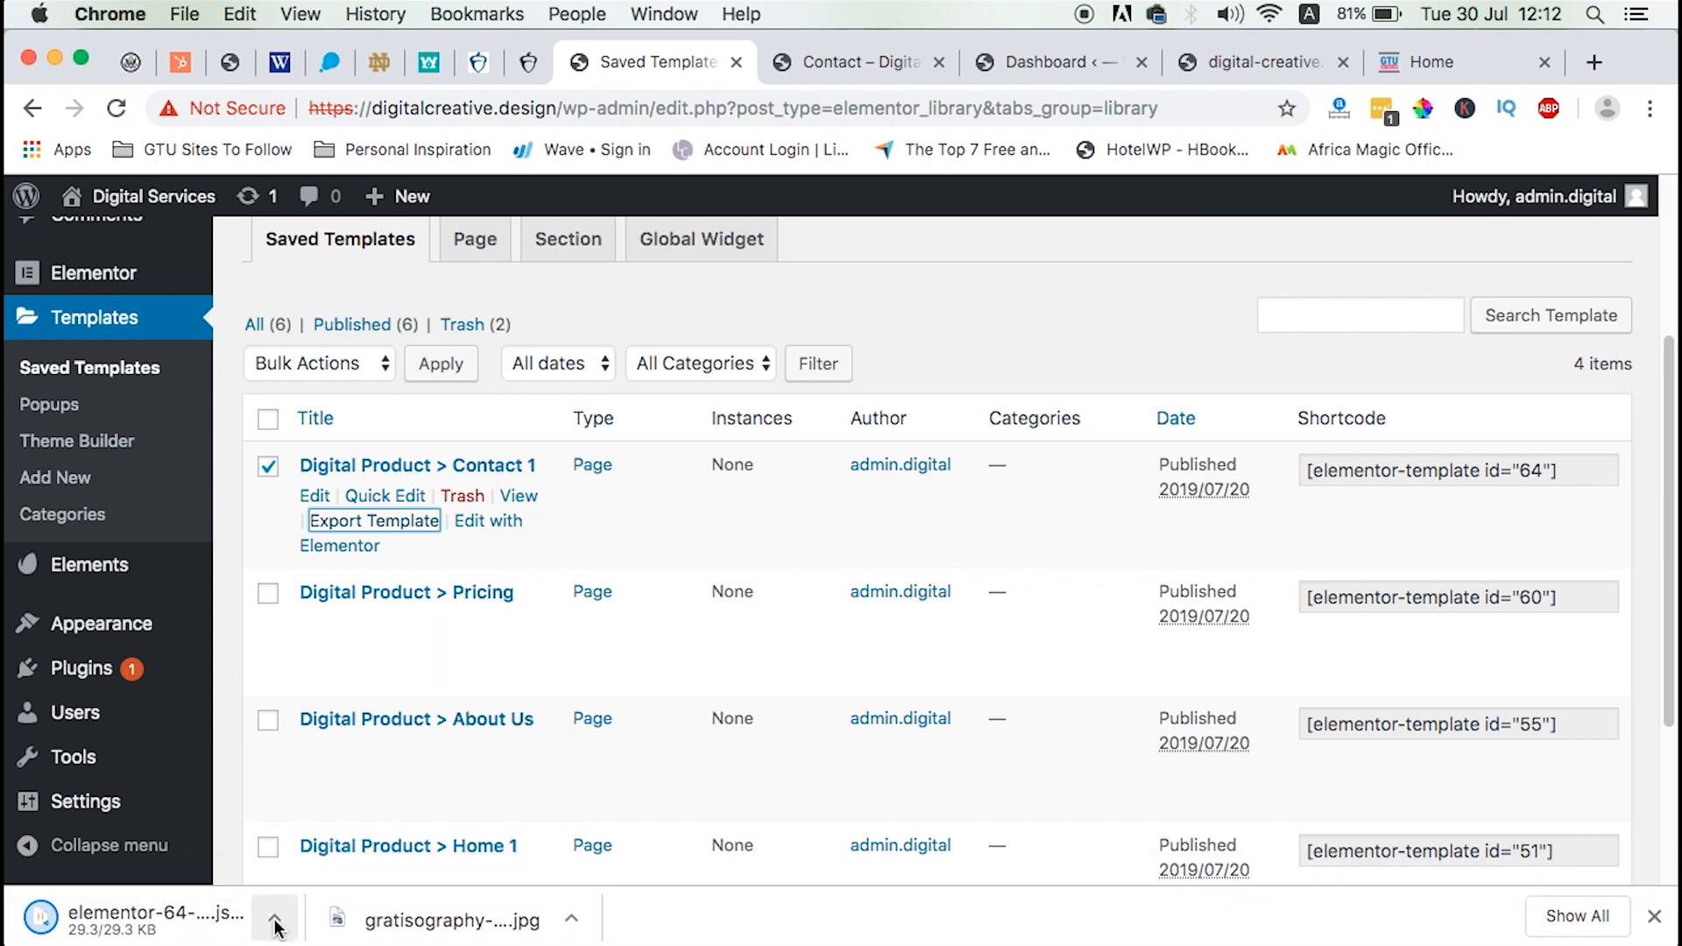
left_click(274, 919)
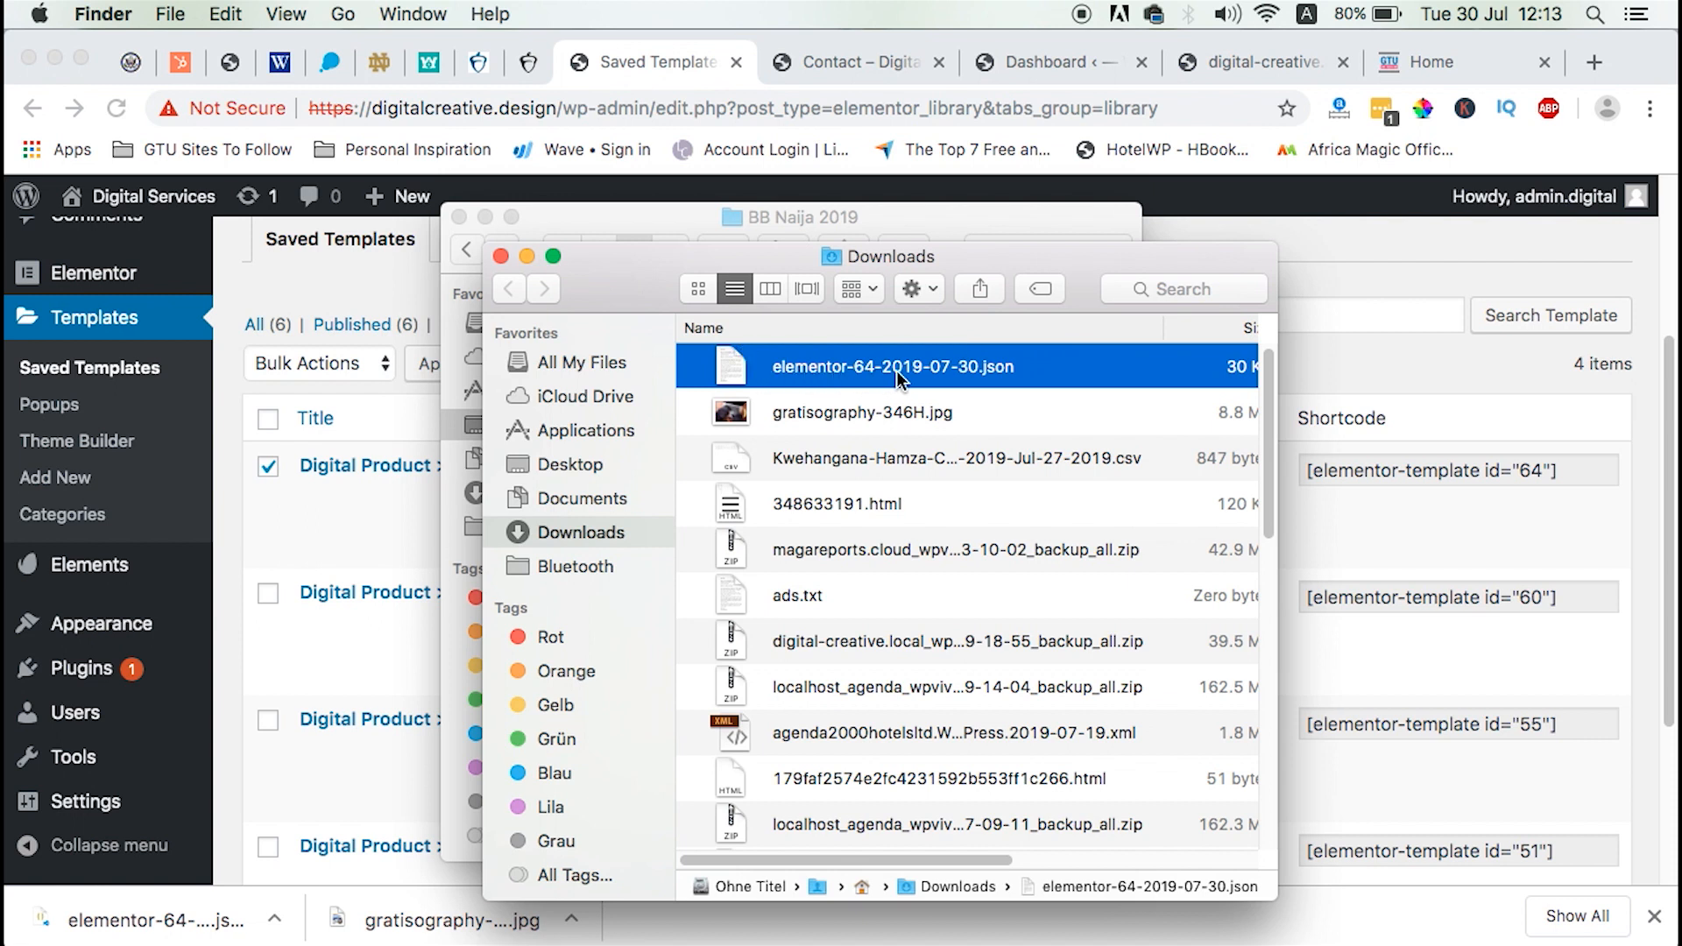
mouse_move(951, 354)
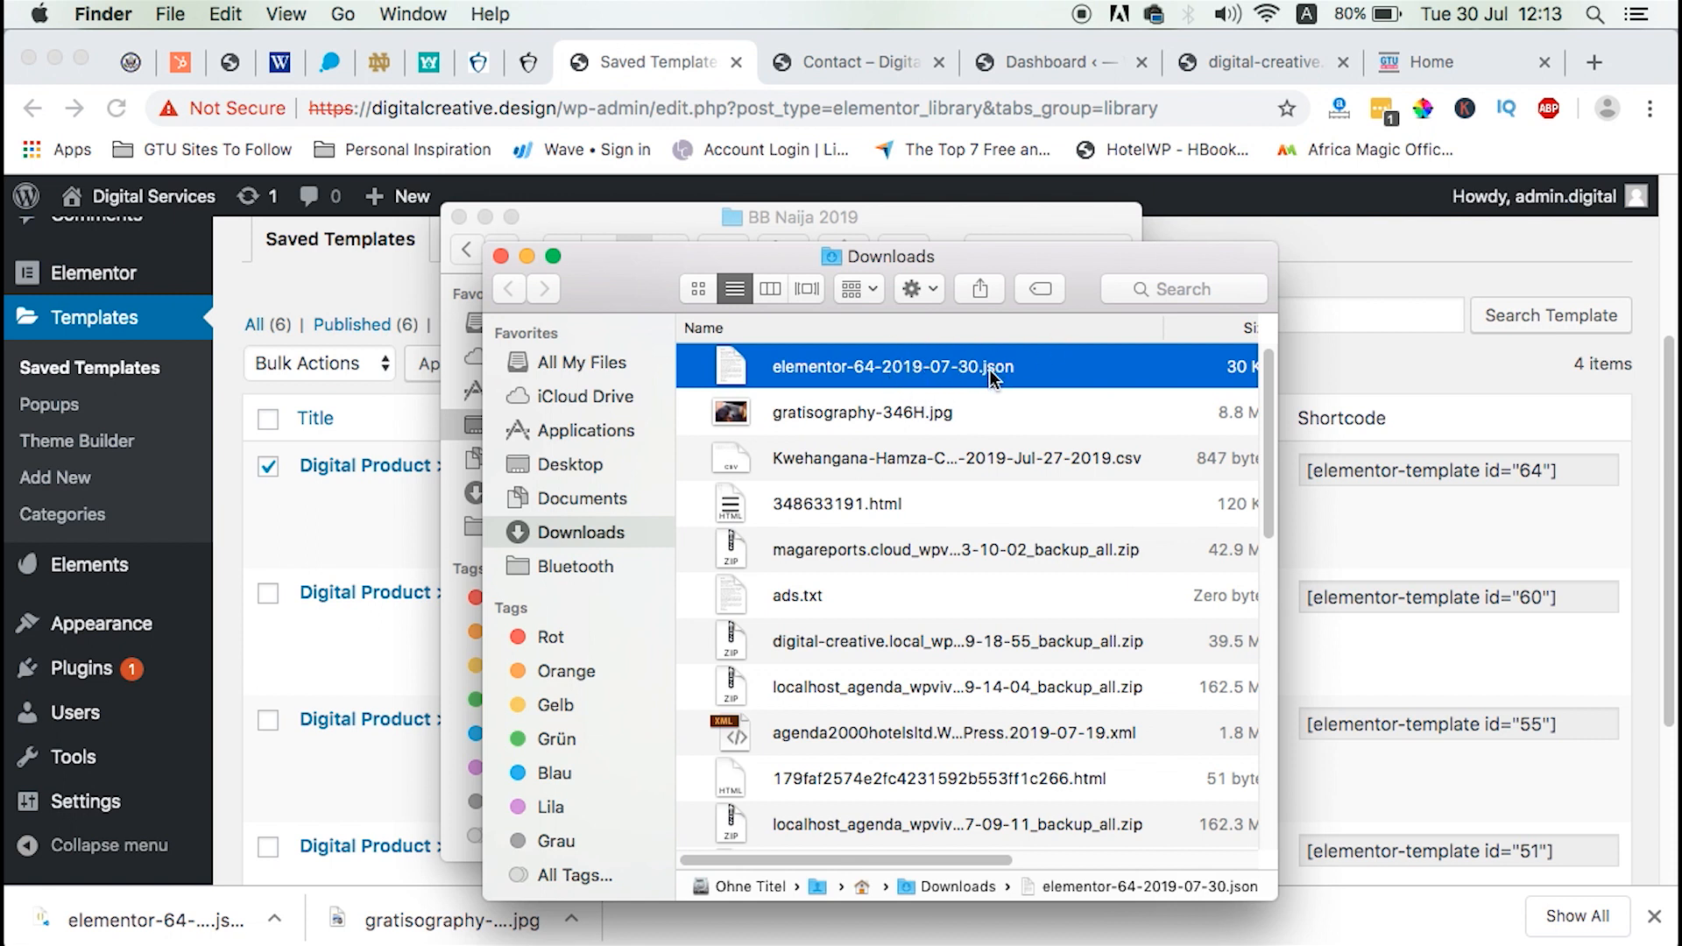
mouse_move(1219, 275)
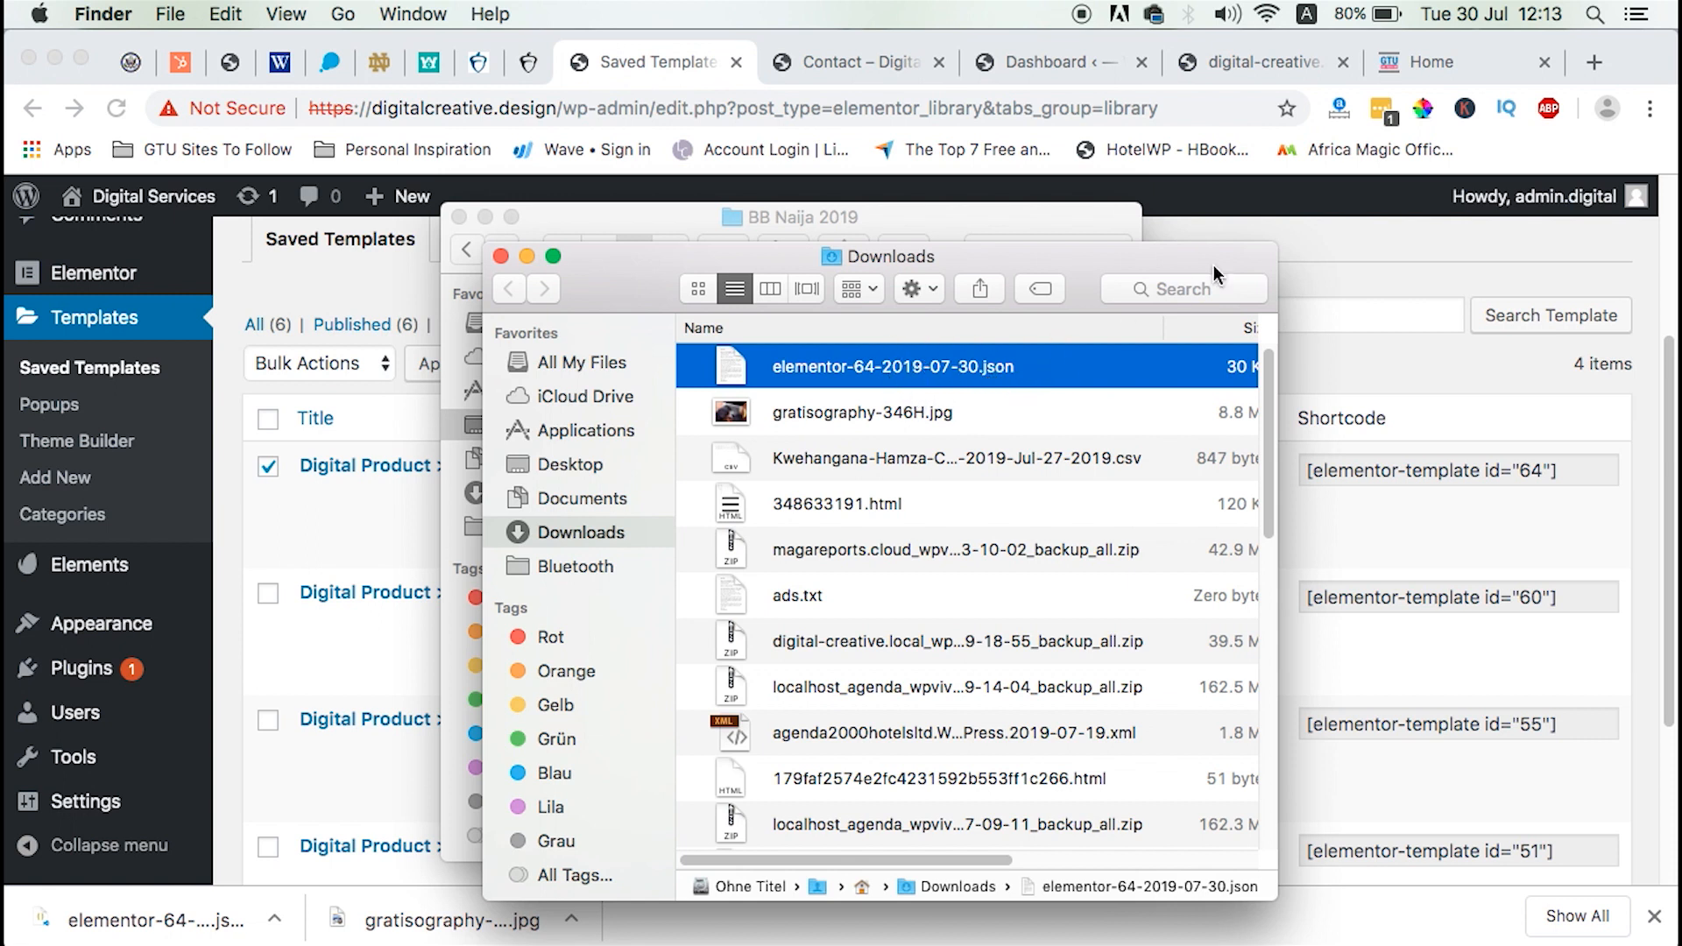
mouse_move(768, 400)
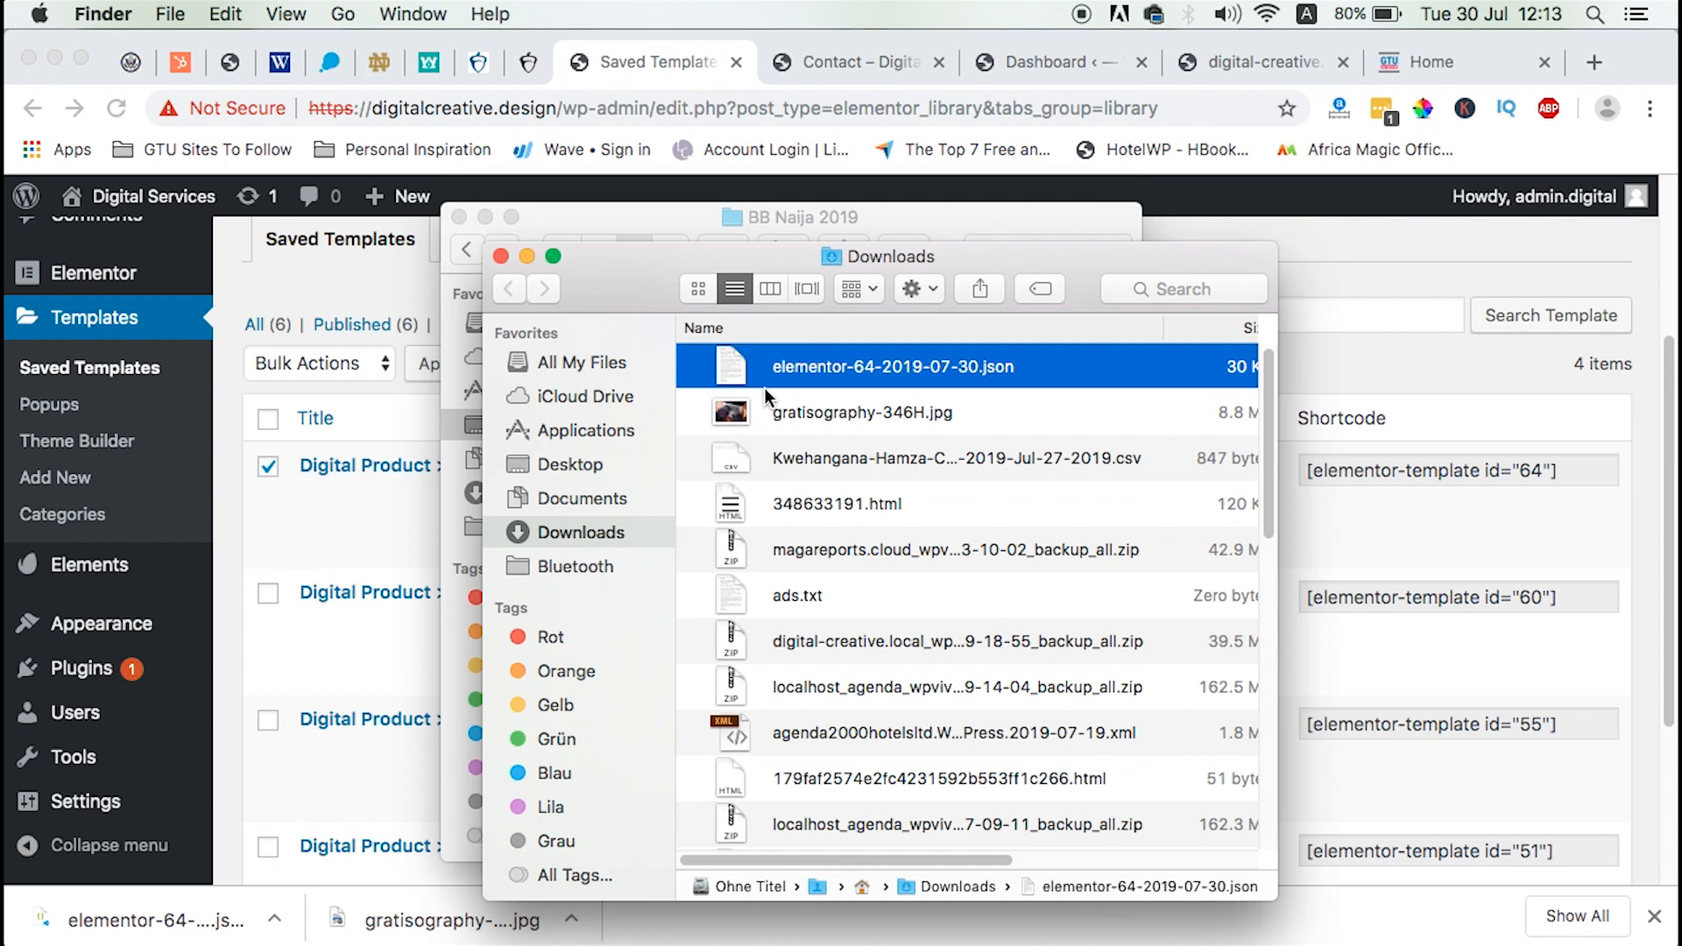
mouse_move(501, 255)
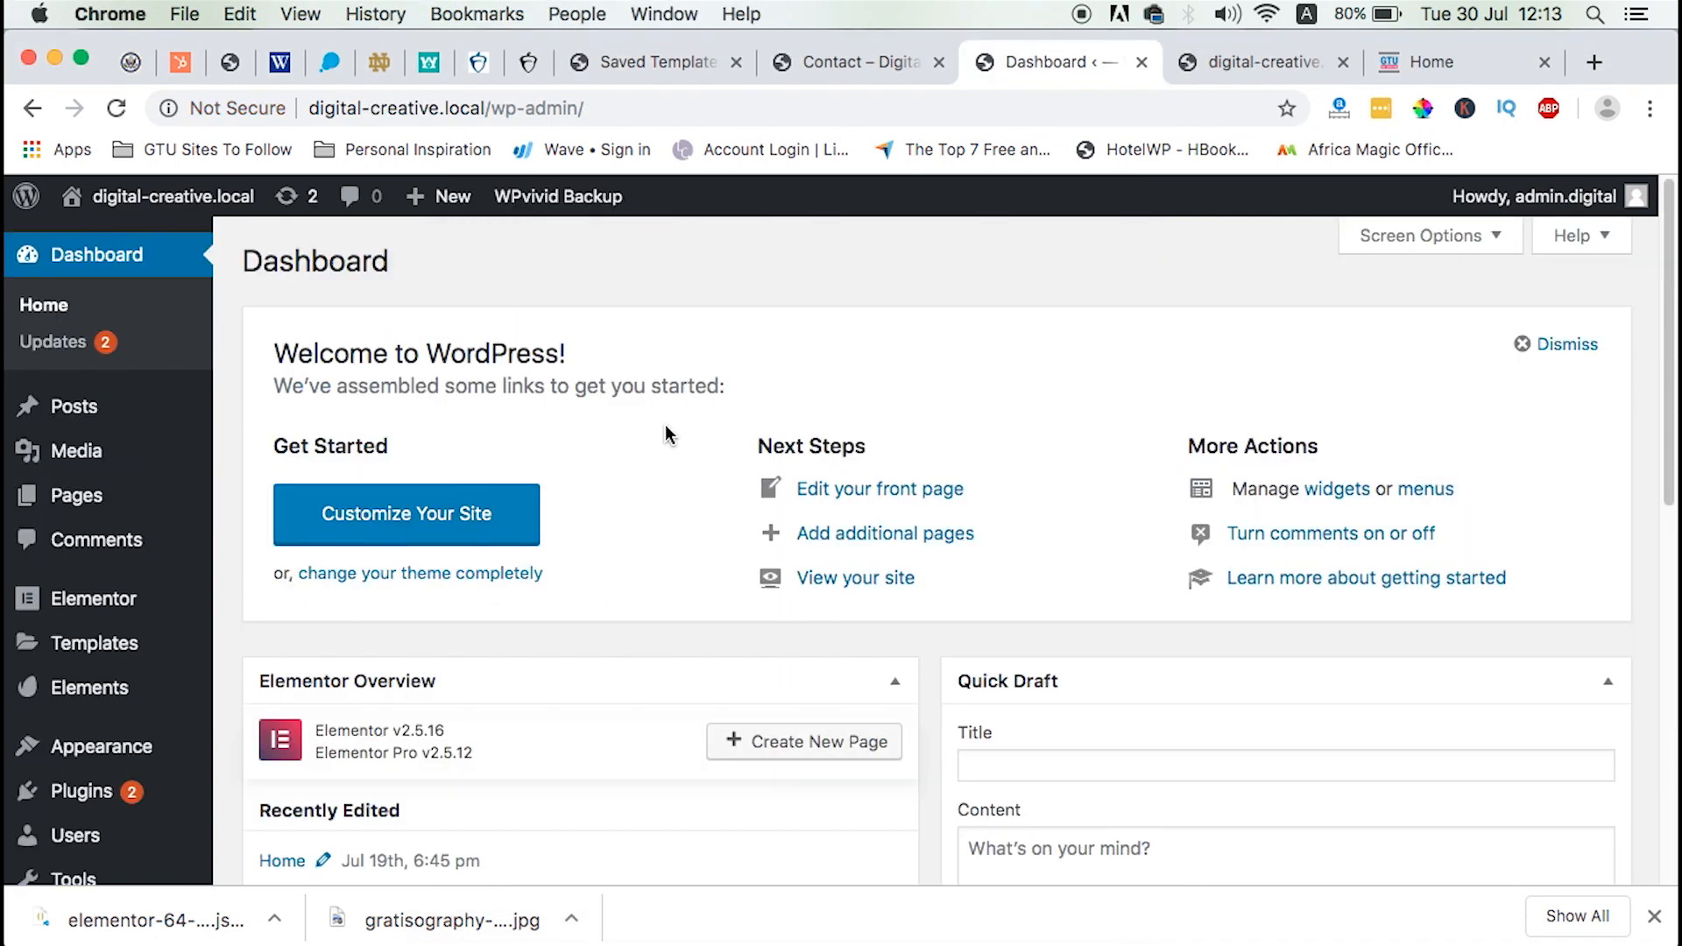
Go to Templates > Saved Templates on digital-creative.local and reveal the import form.
scroll("down", 3)
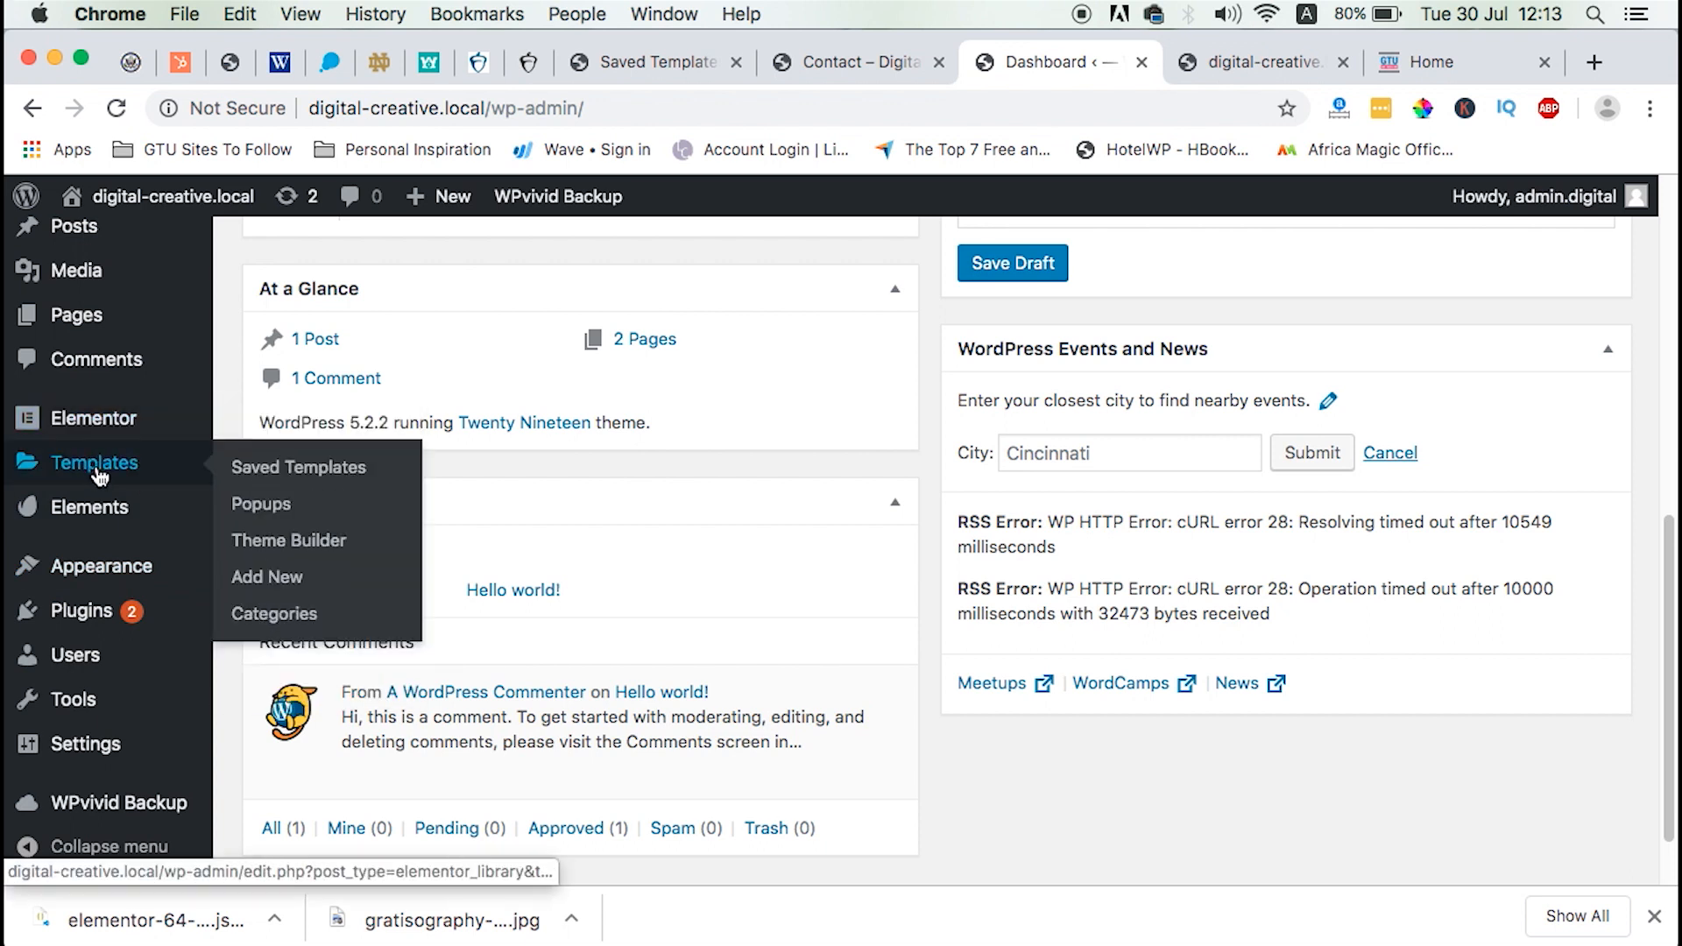
left_click(297, 467)
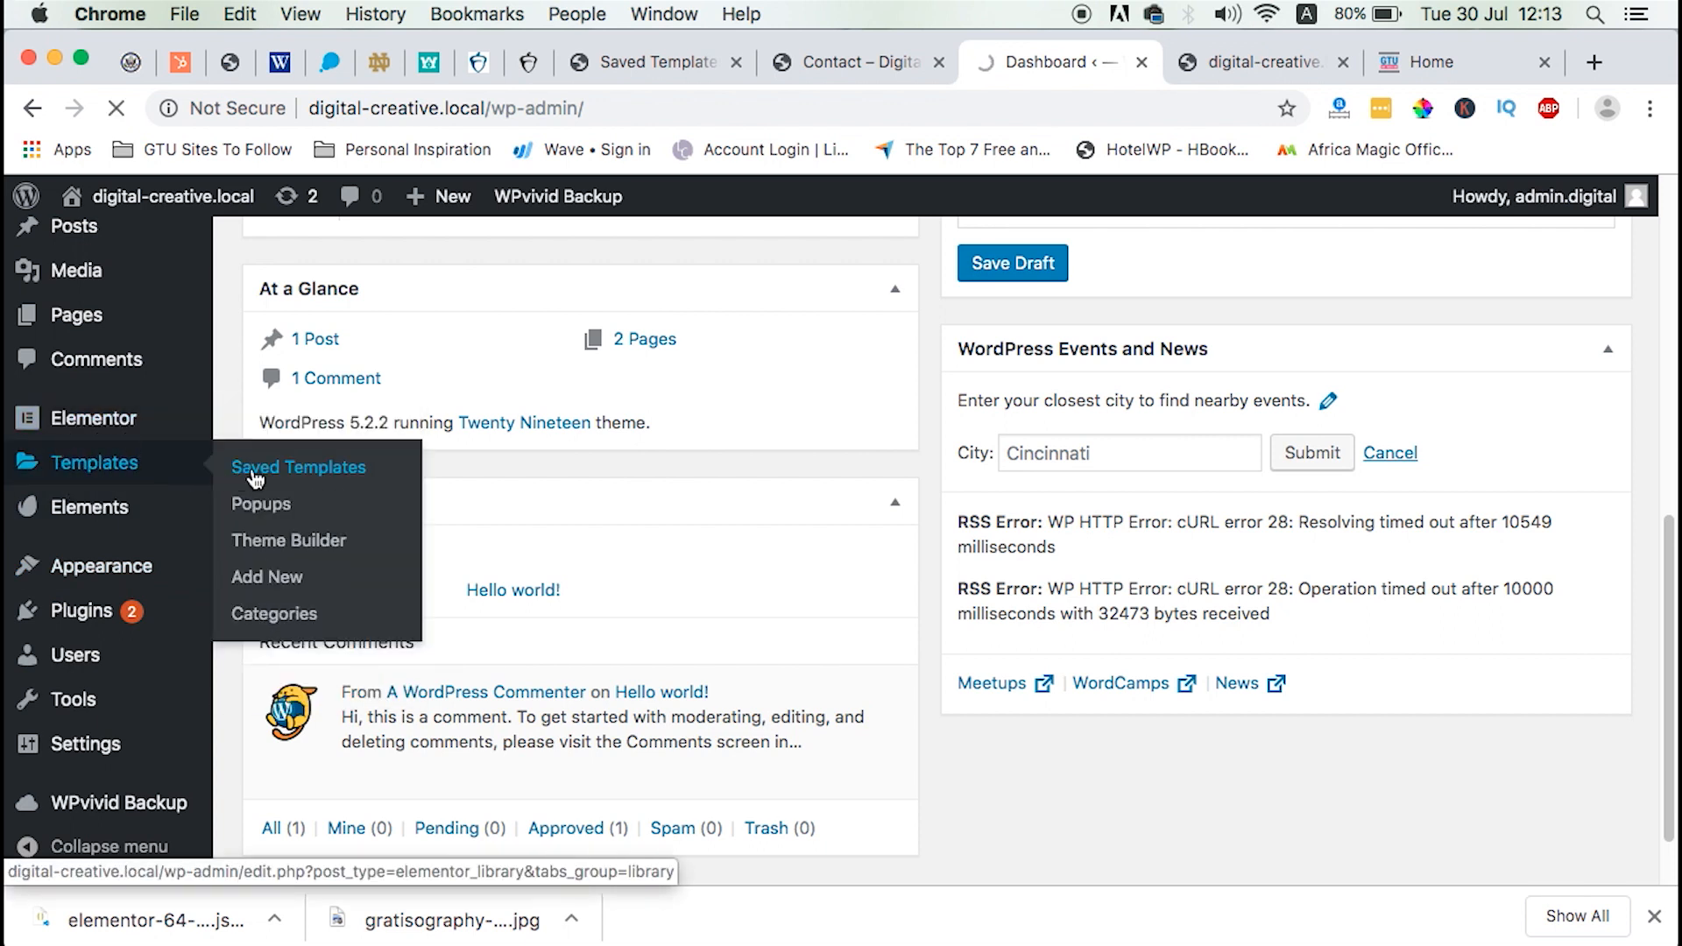
left_click(298, 467)
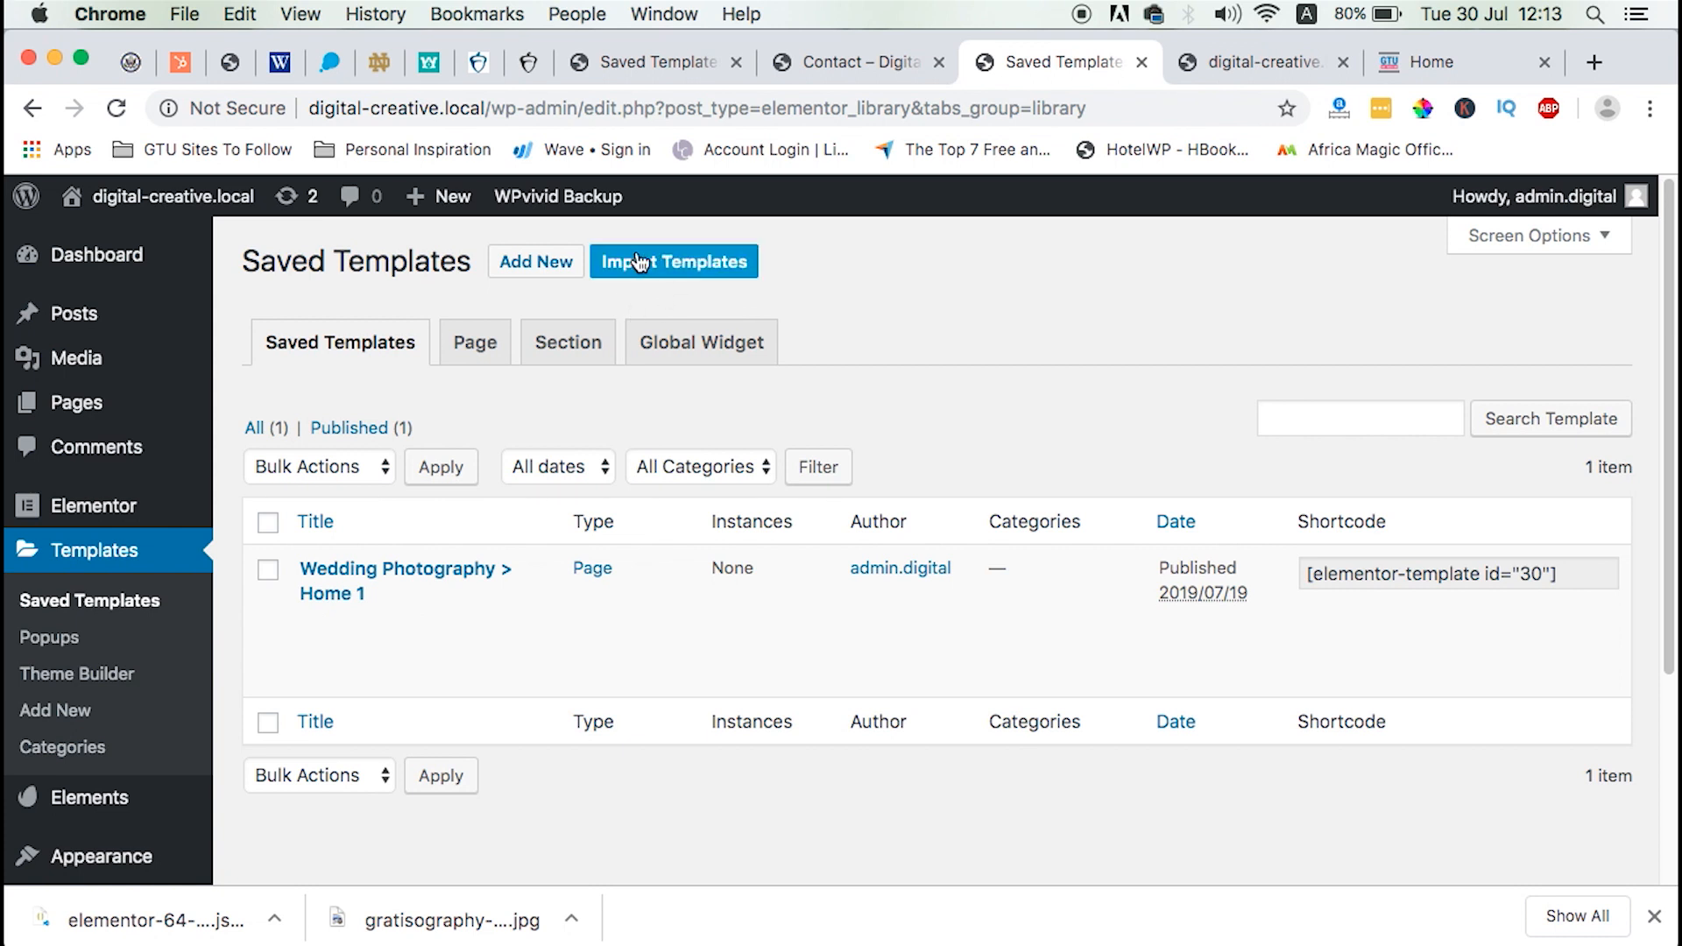
left_click(674, 261)
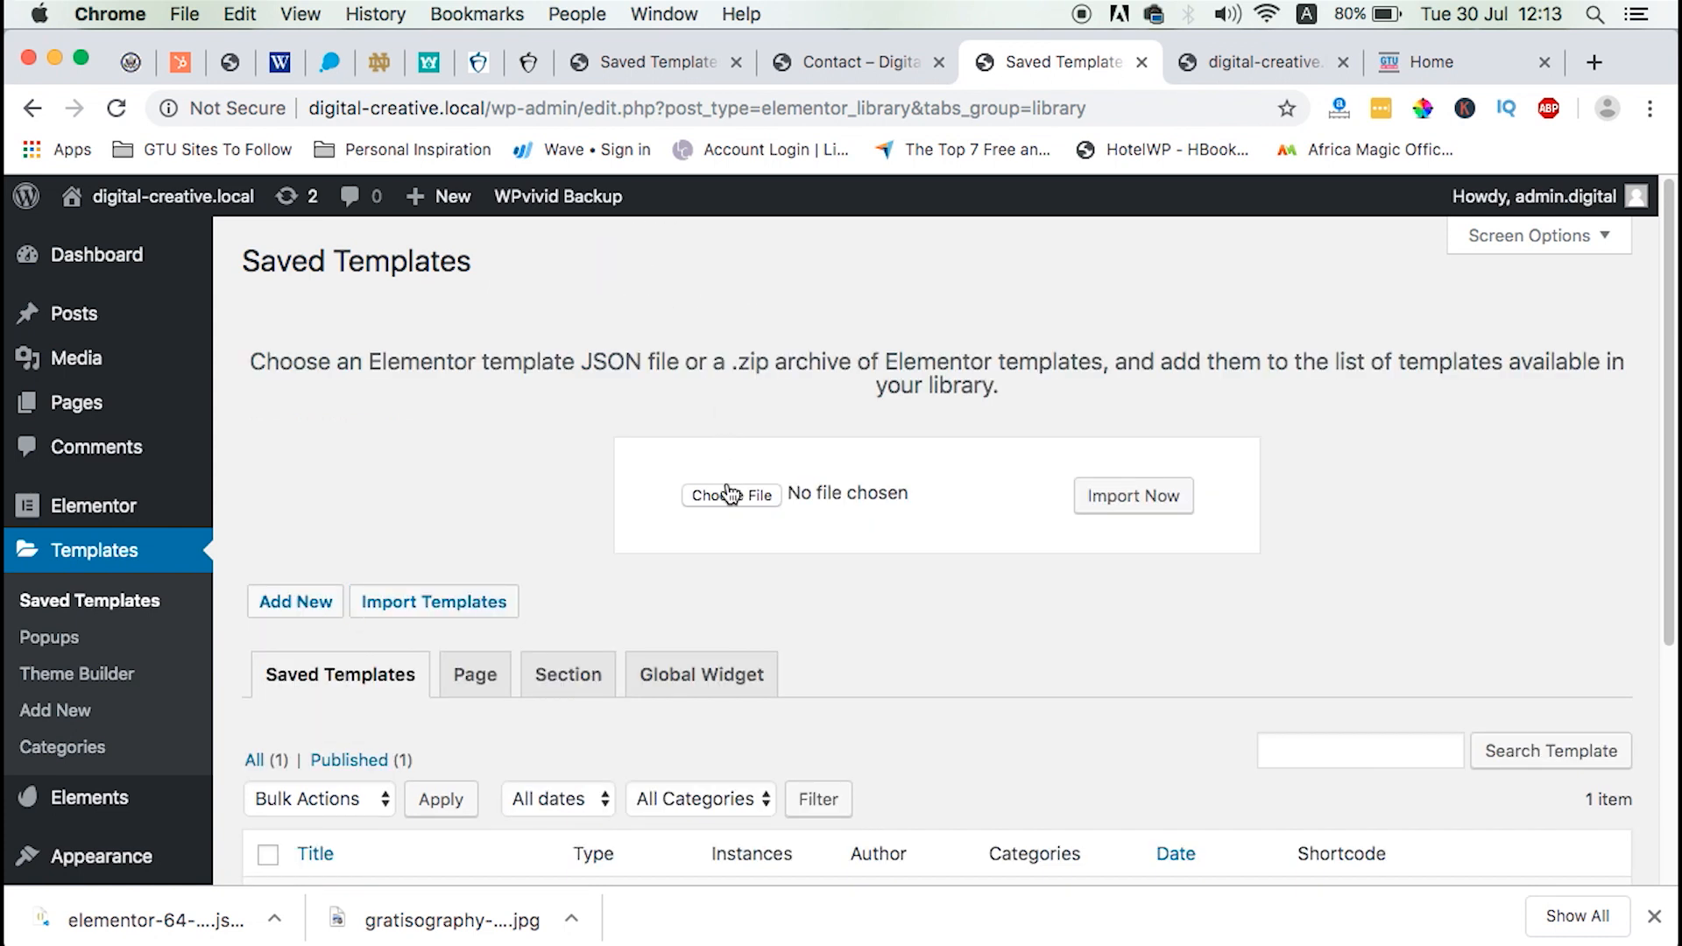
Choose elementor-64-2019-07-30.json from Downloads in the import form and import it.
left_click(731, 494)
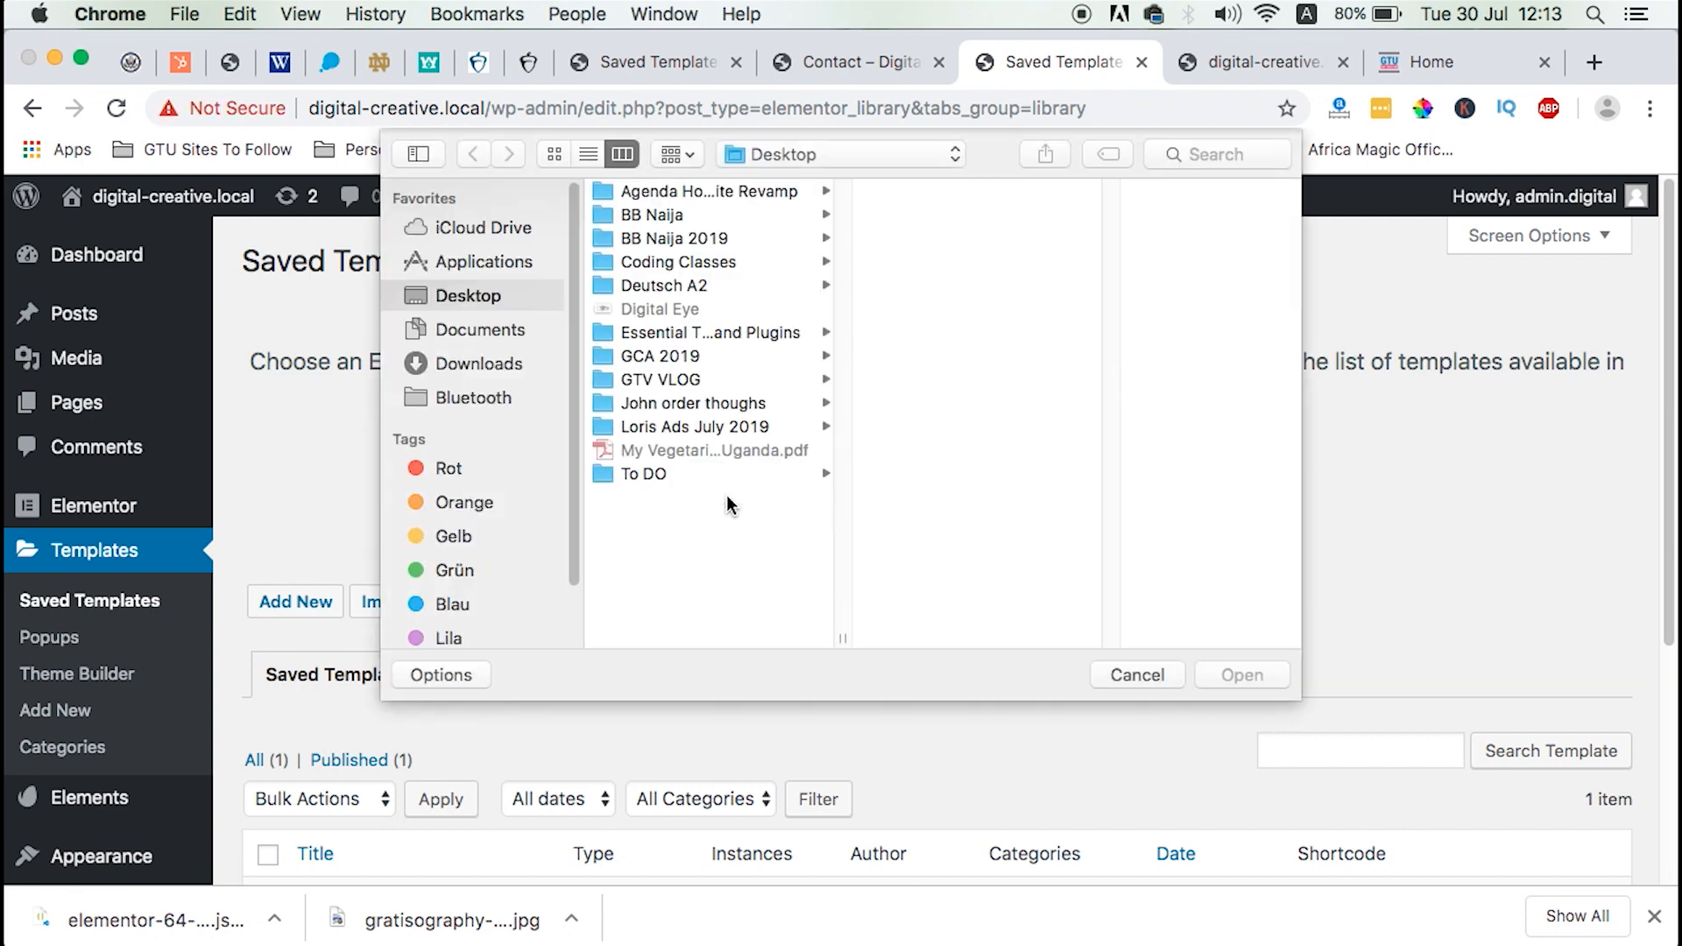
left_click(1136, 675)
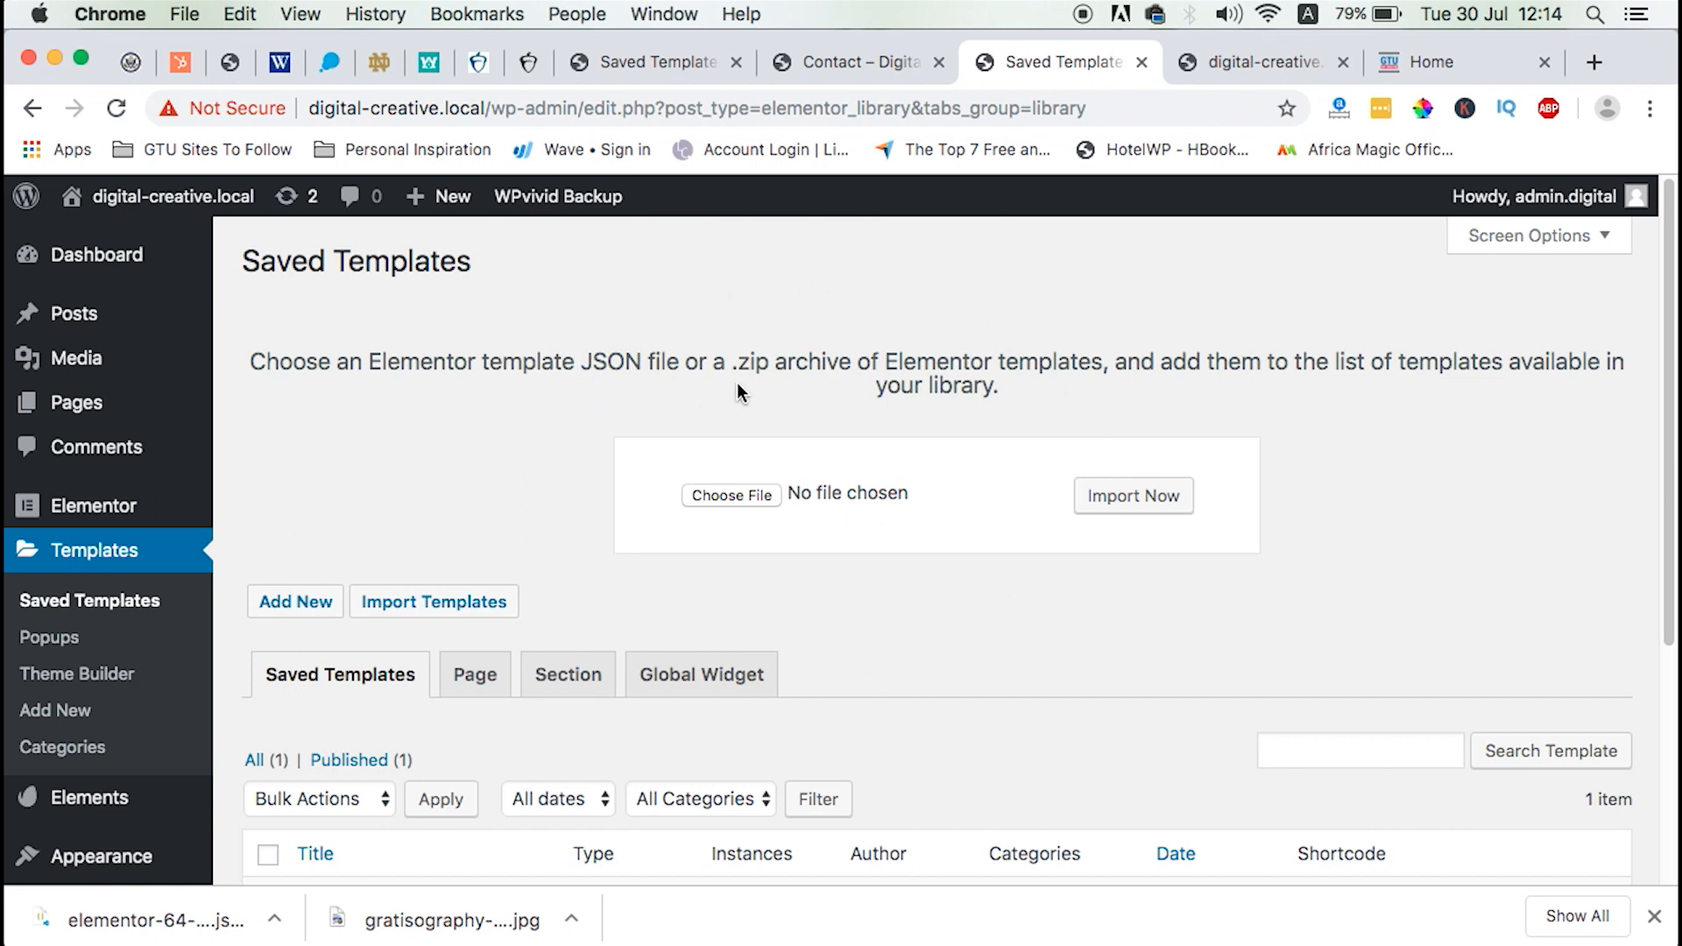
mouse_move(818, 357)
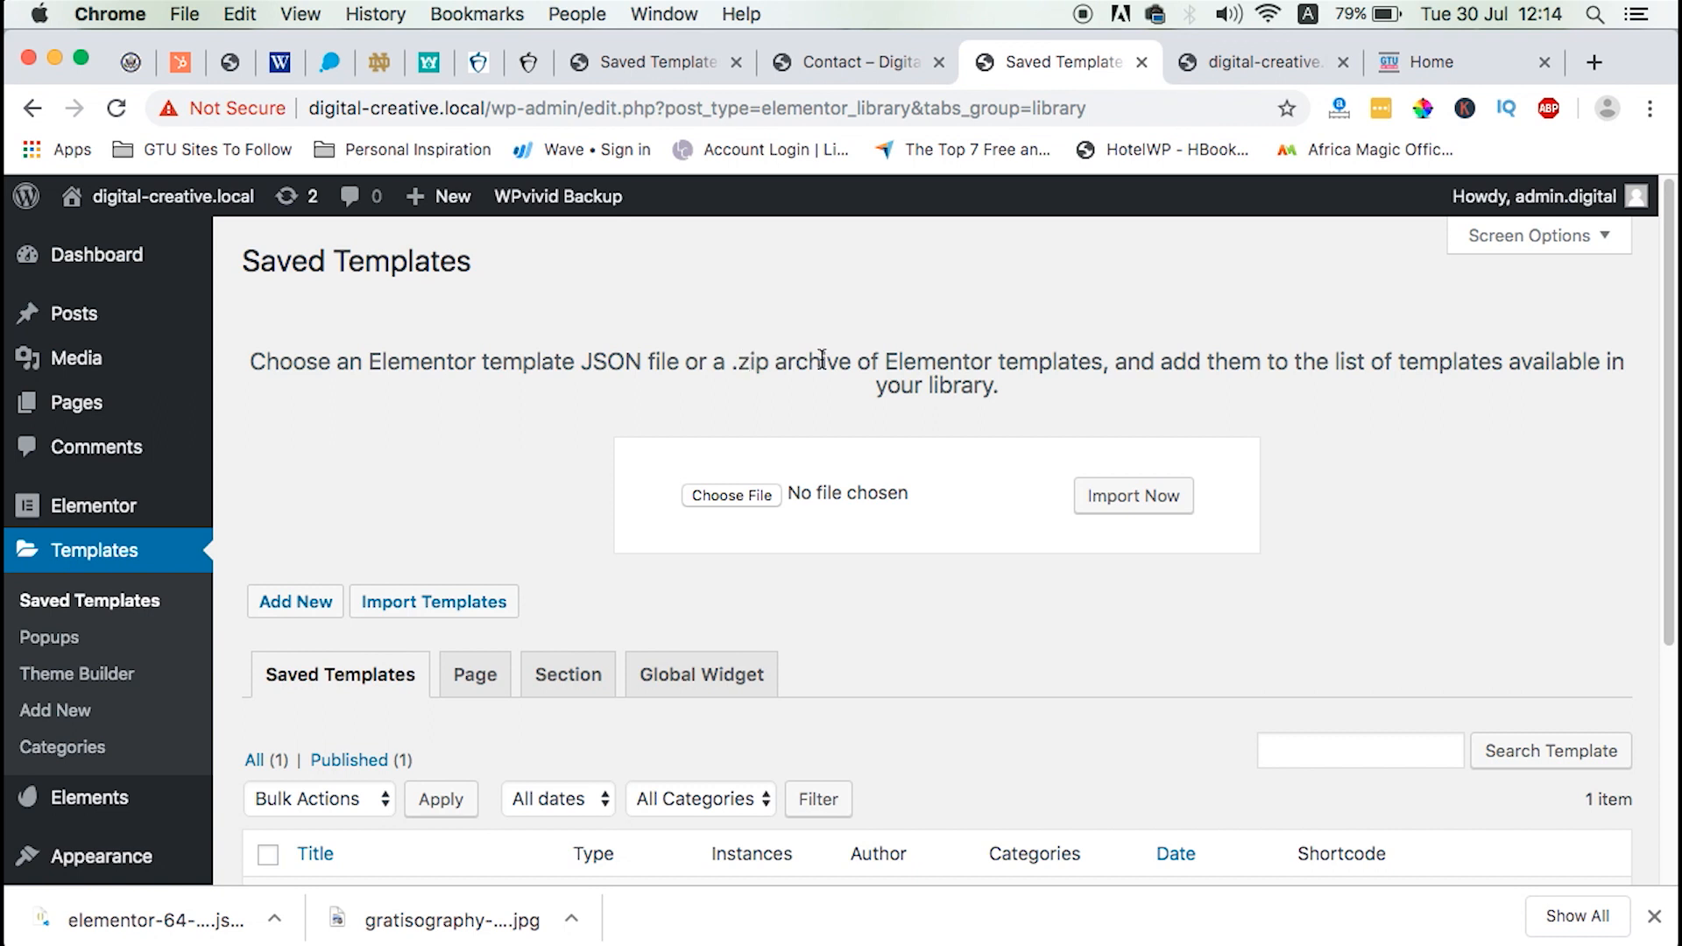
mouse_move(963, 397)
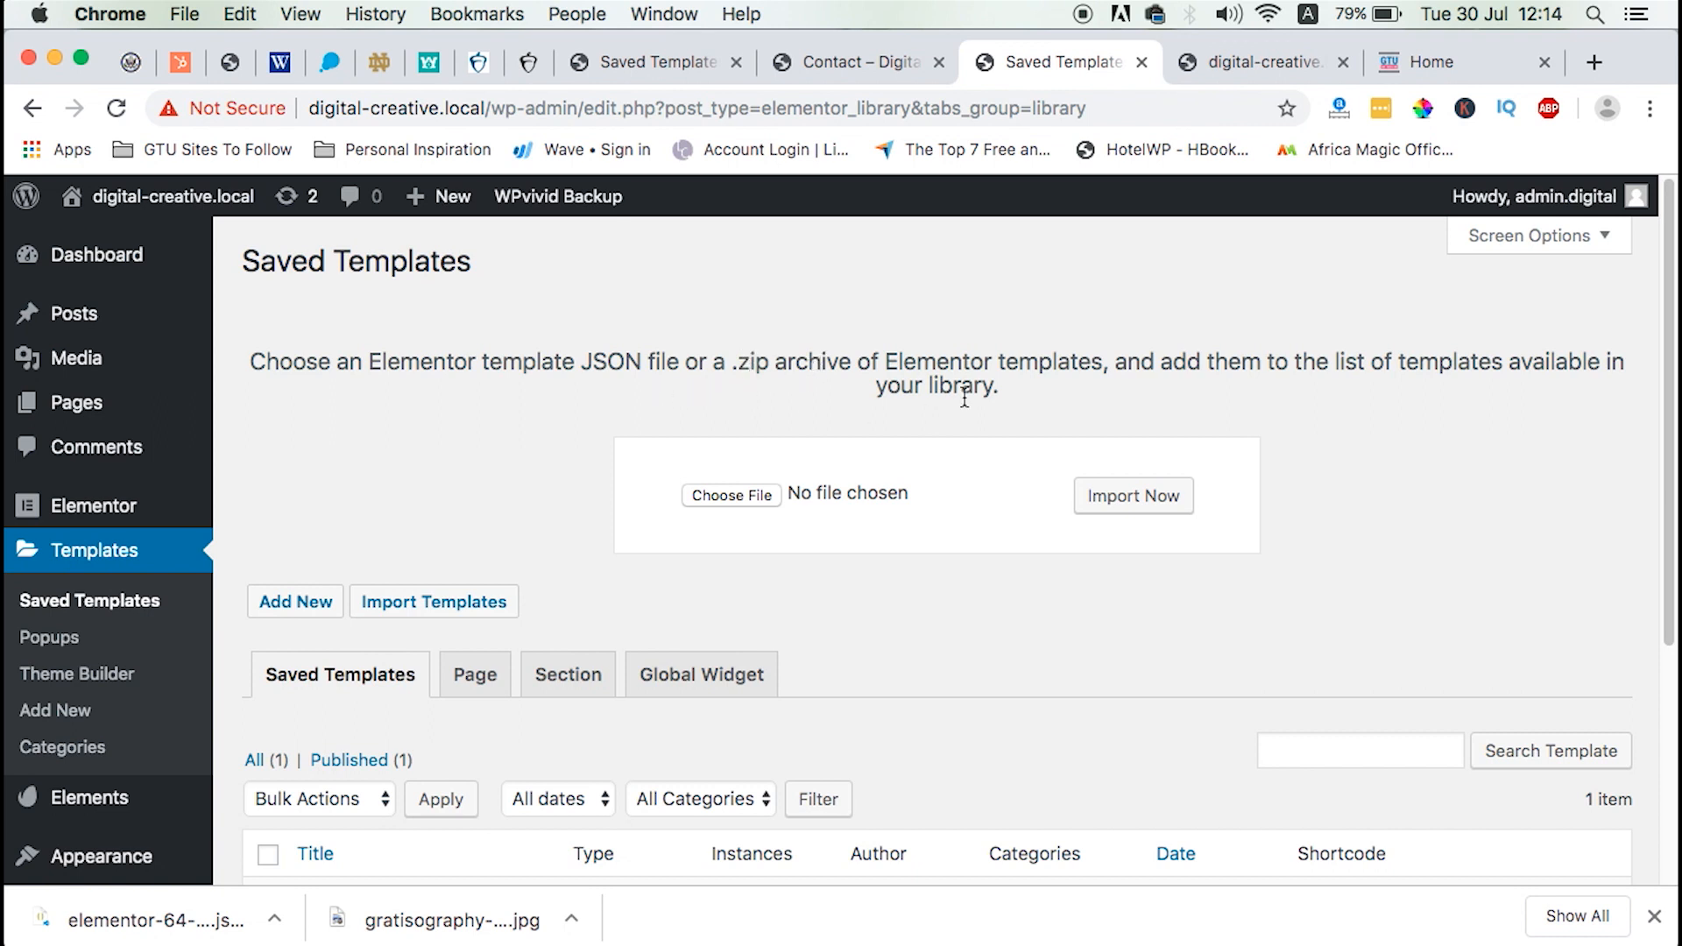
mouse_move(804, 431)
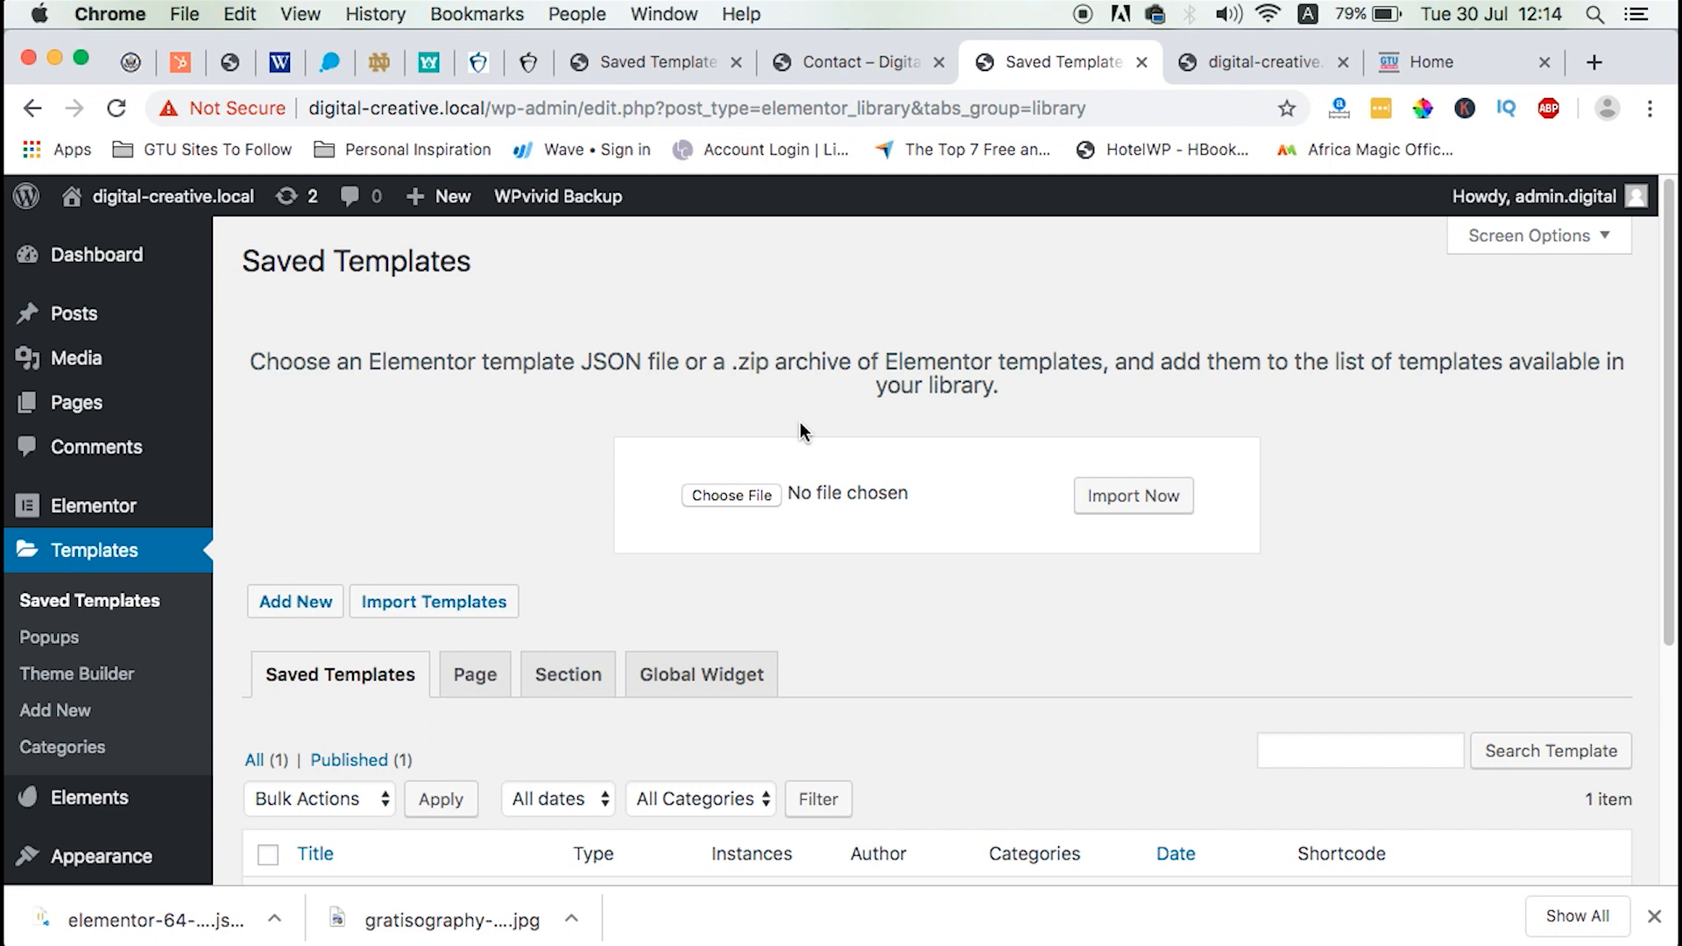
mouse_move(656, 406)
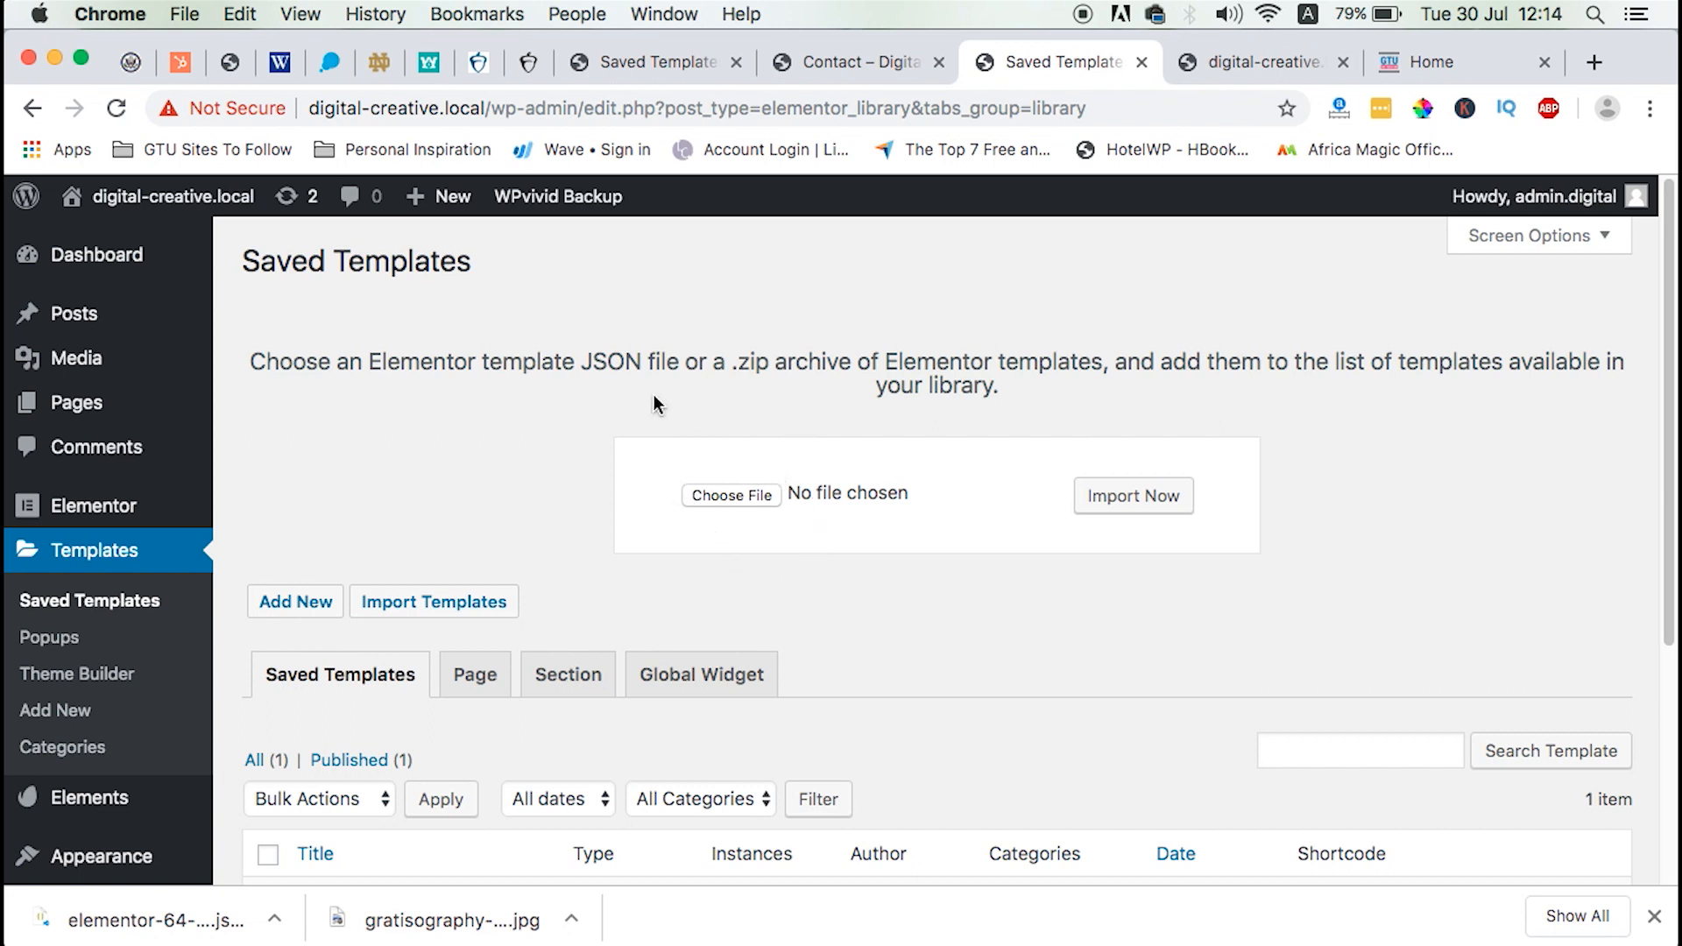
mouse_move(733, 505)
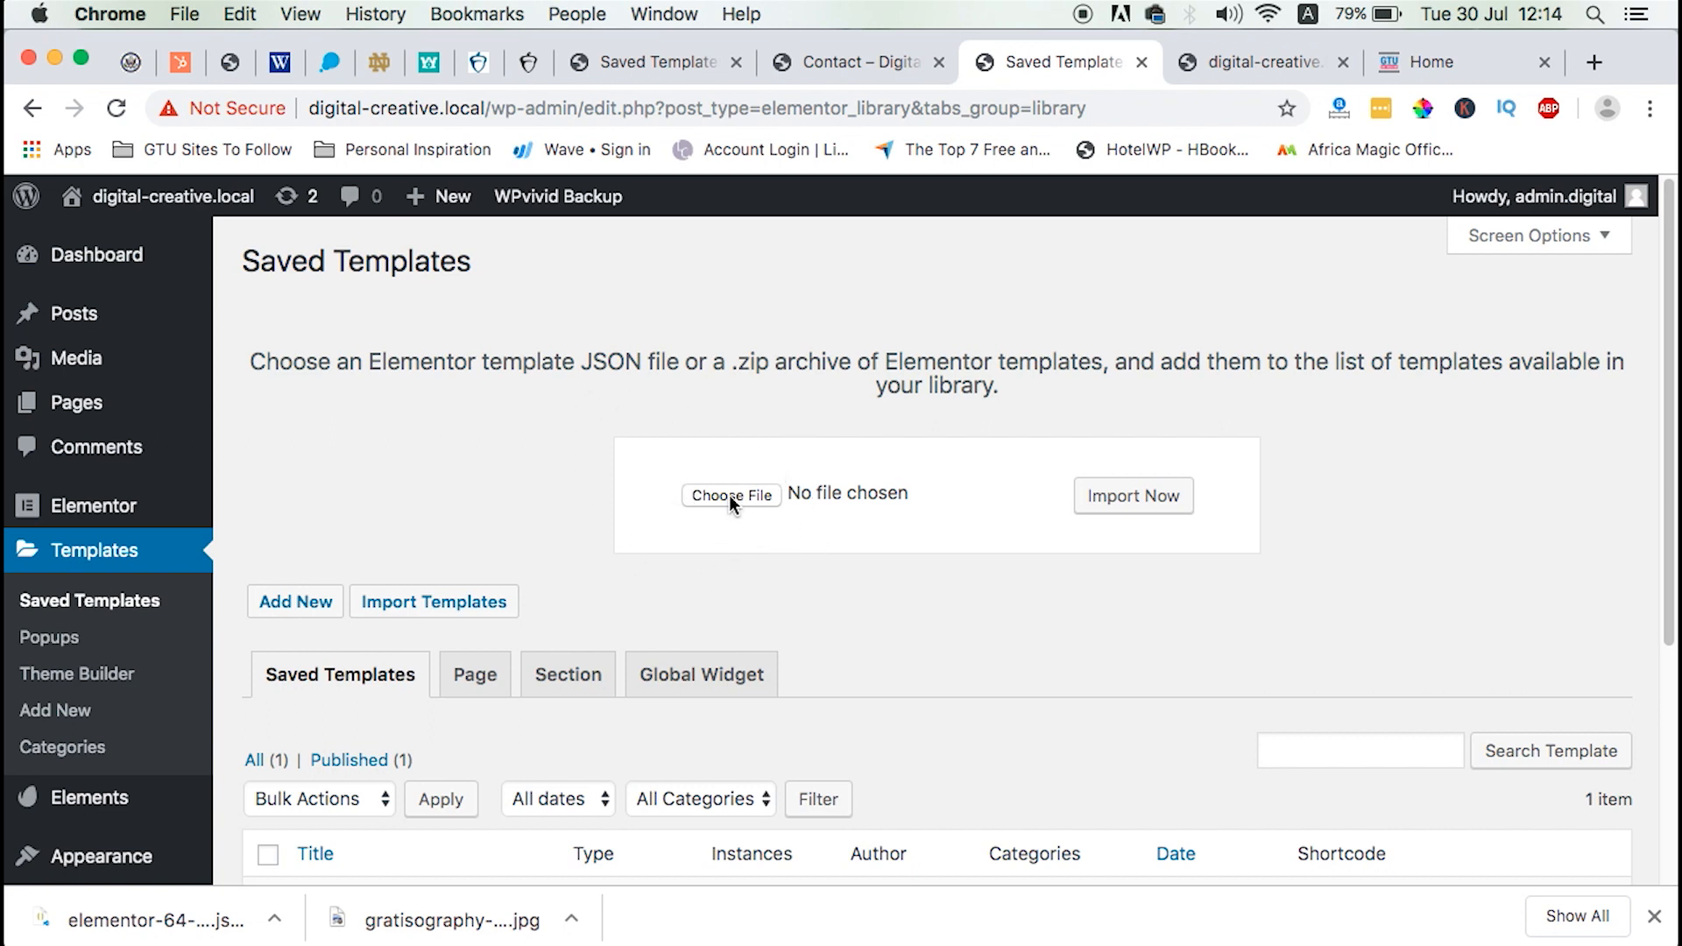
left_click(730, 495)
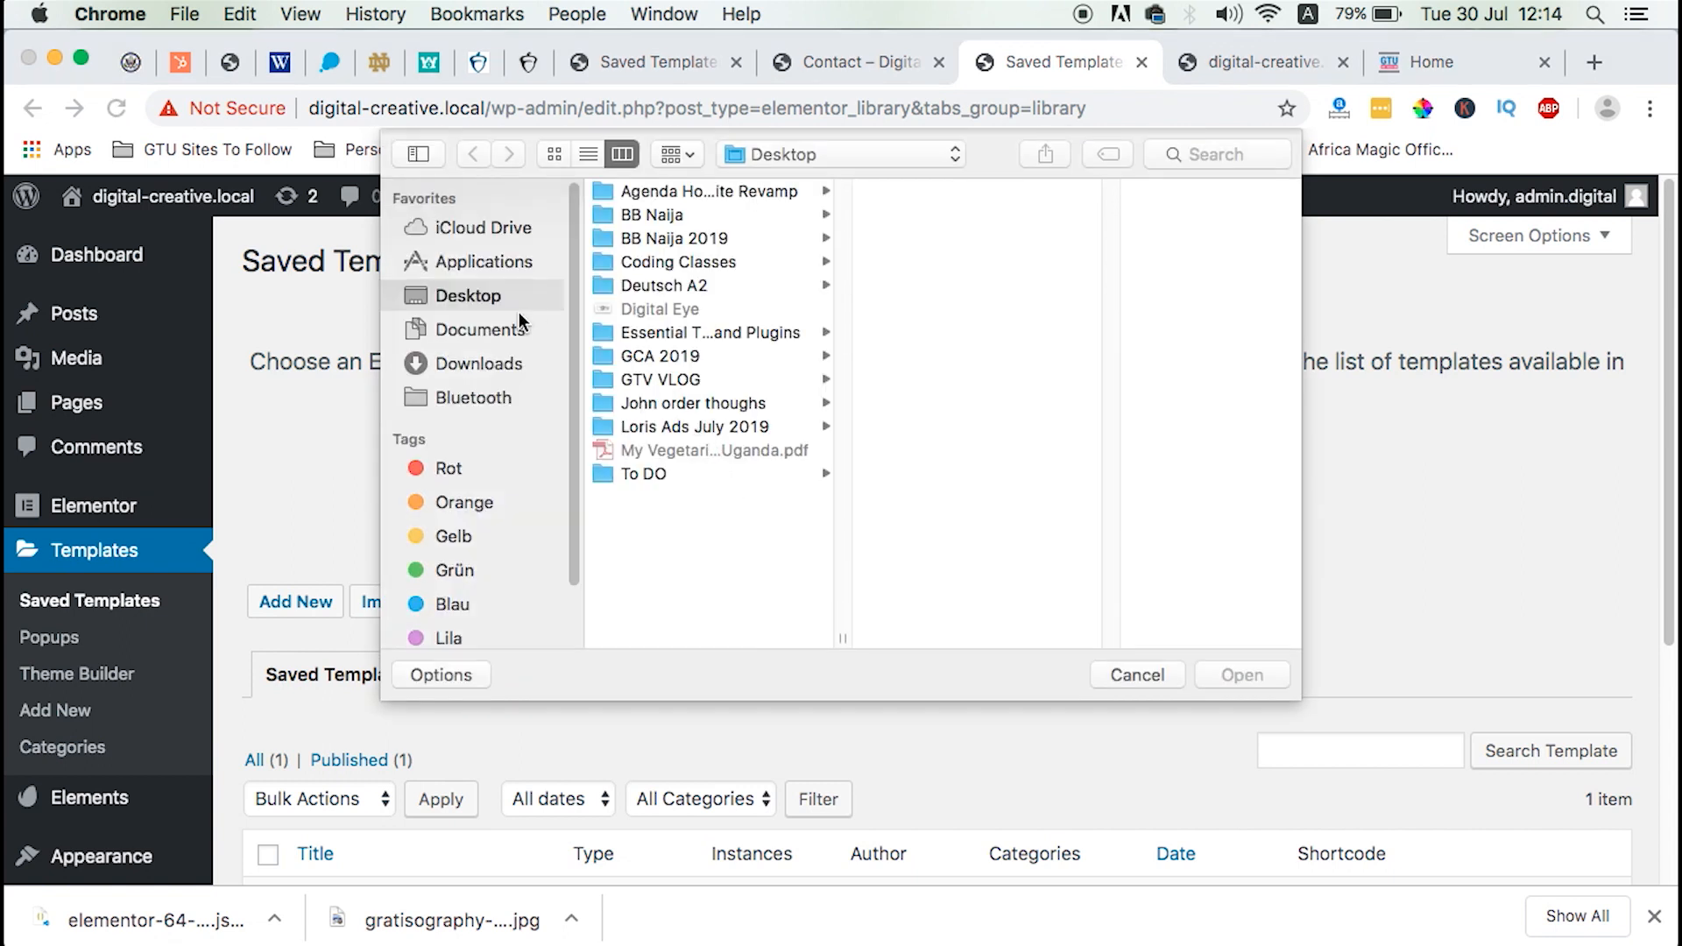
left_click(479, 363)
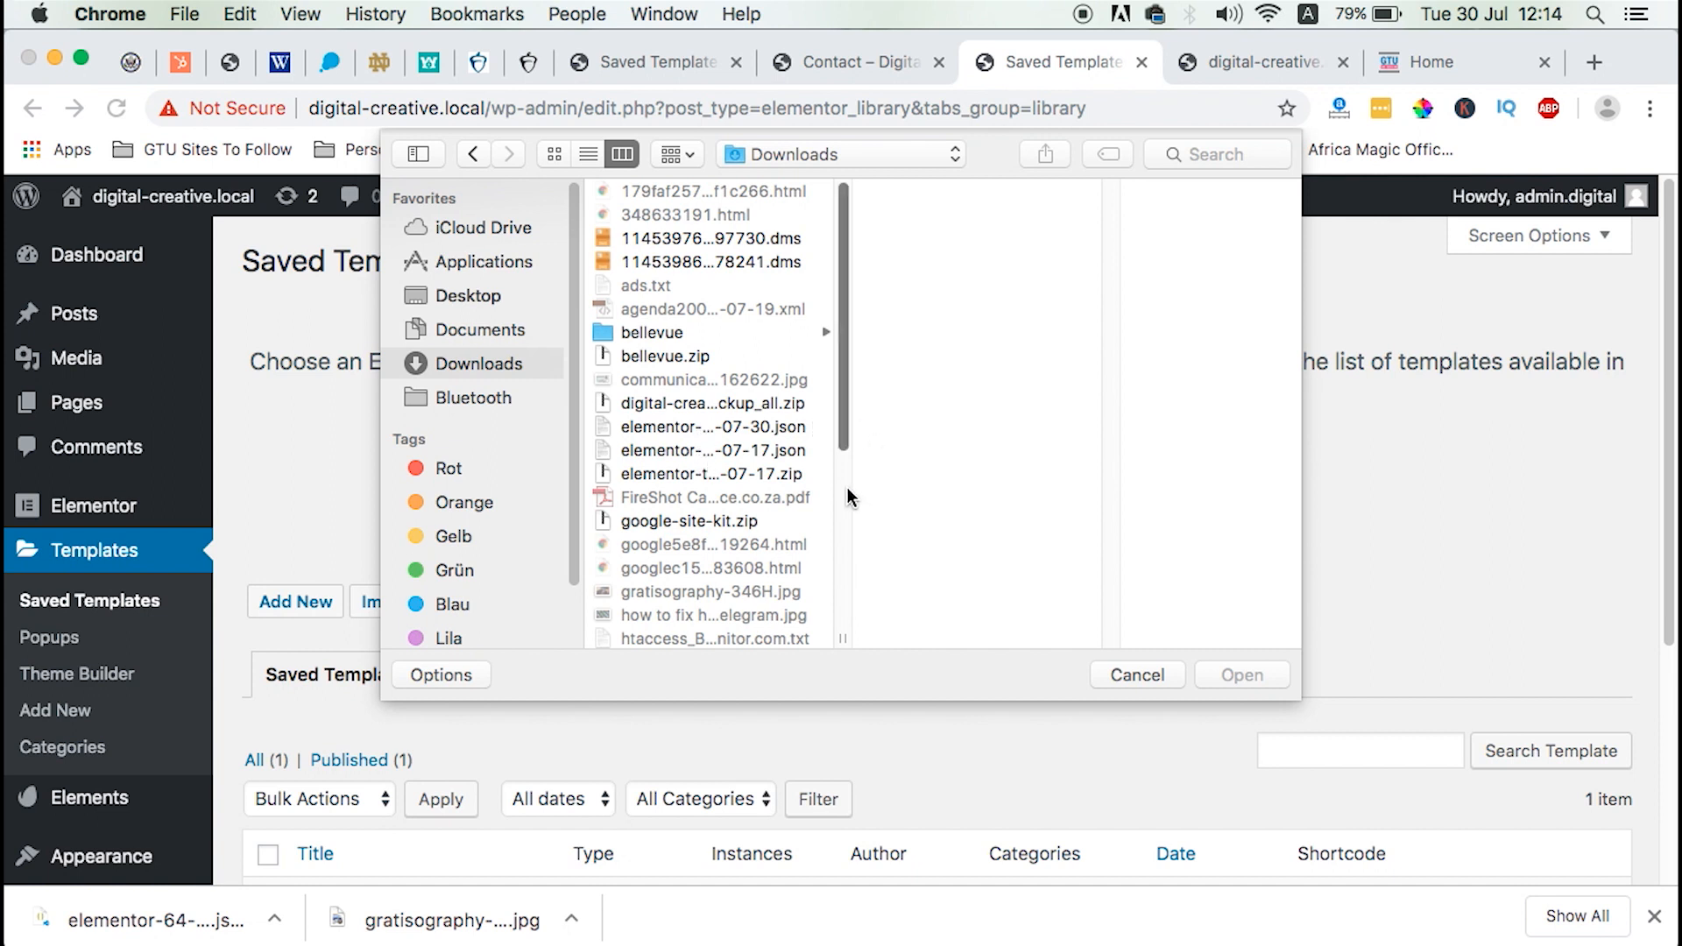
left_click(713, 427)
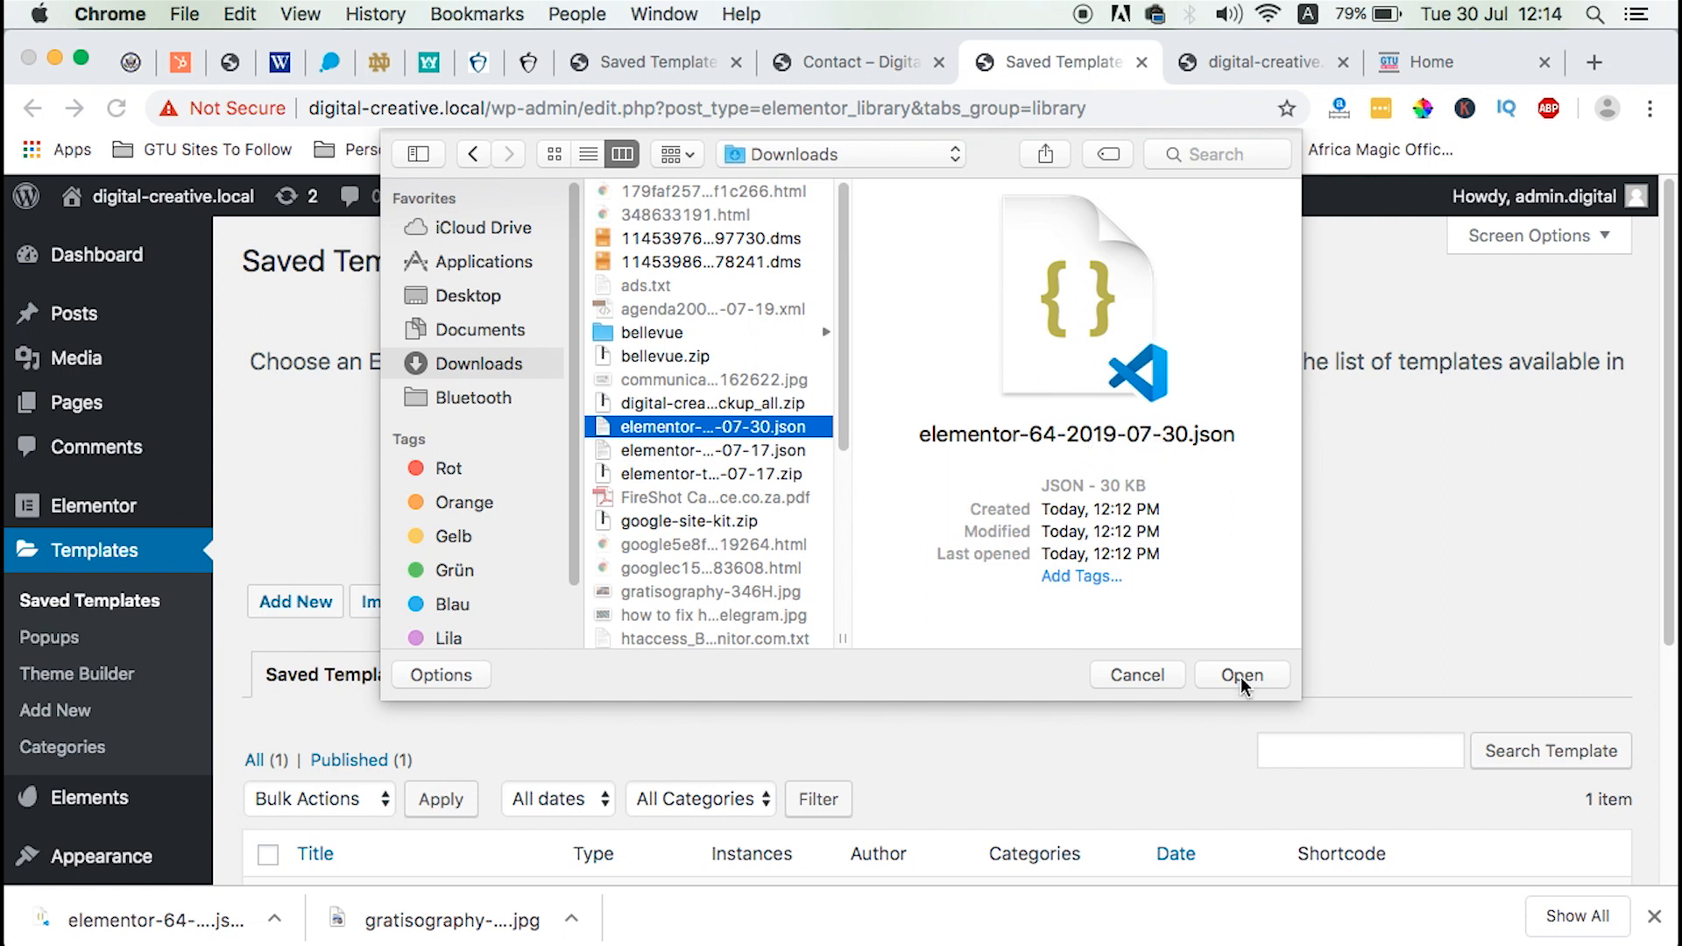
left_click(1241, 675)
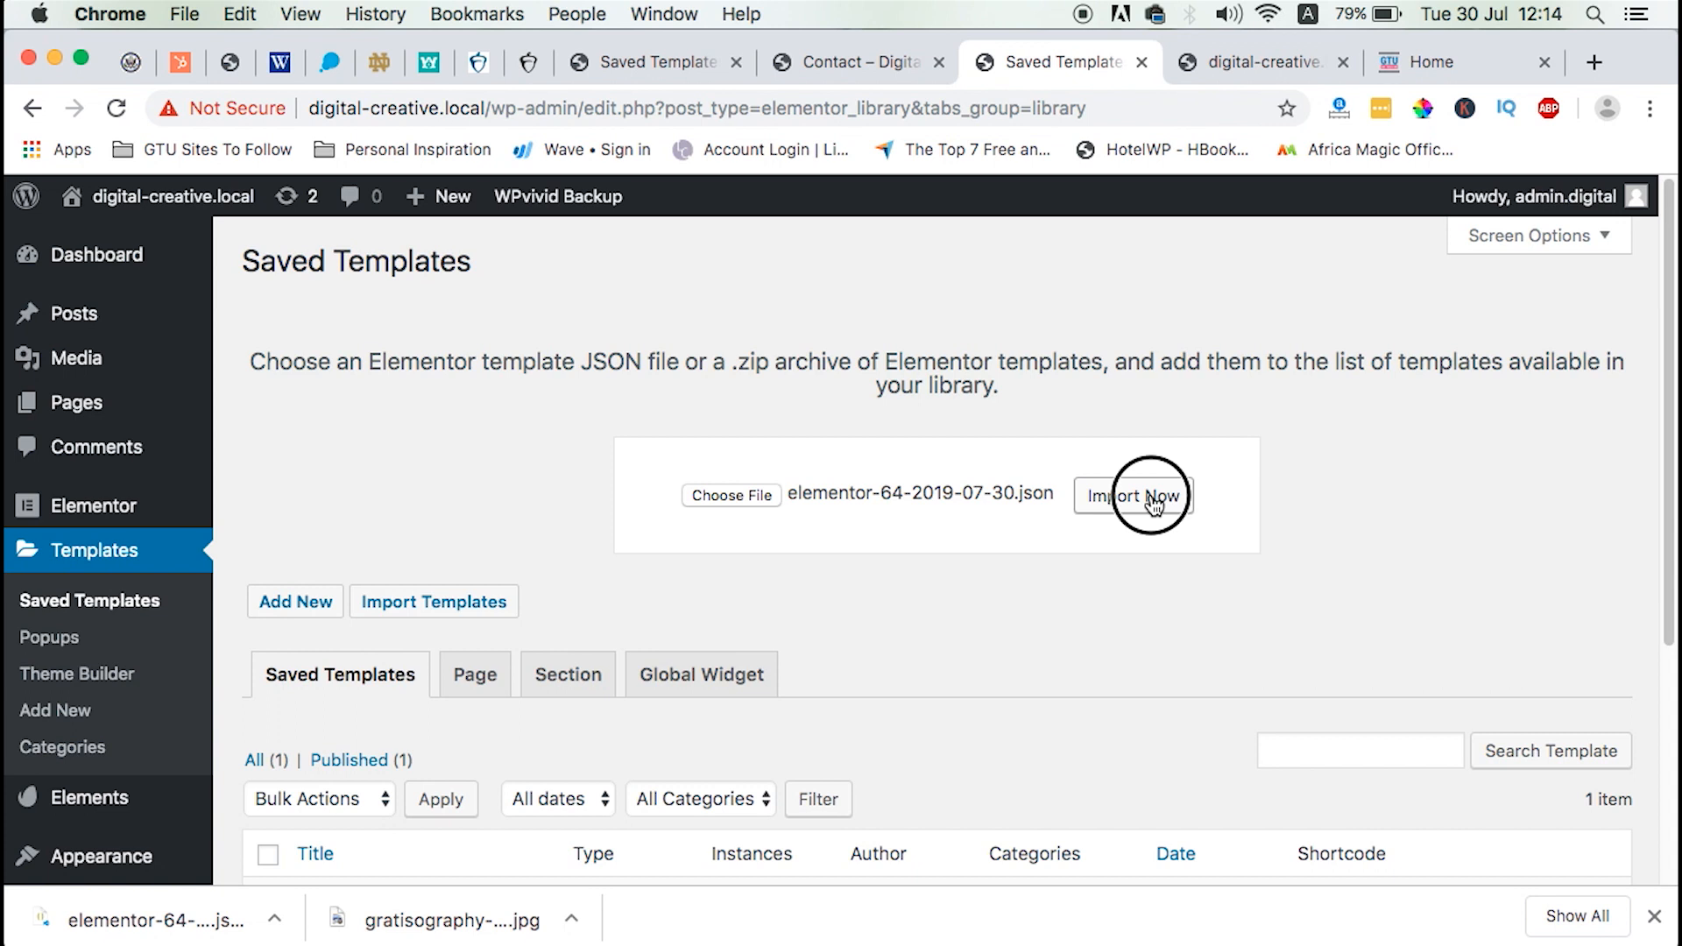
left_click(1133, 495)
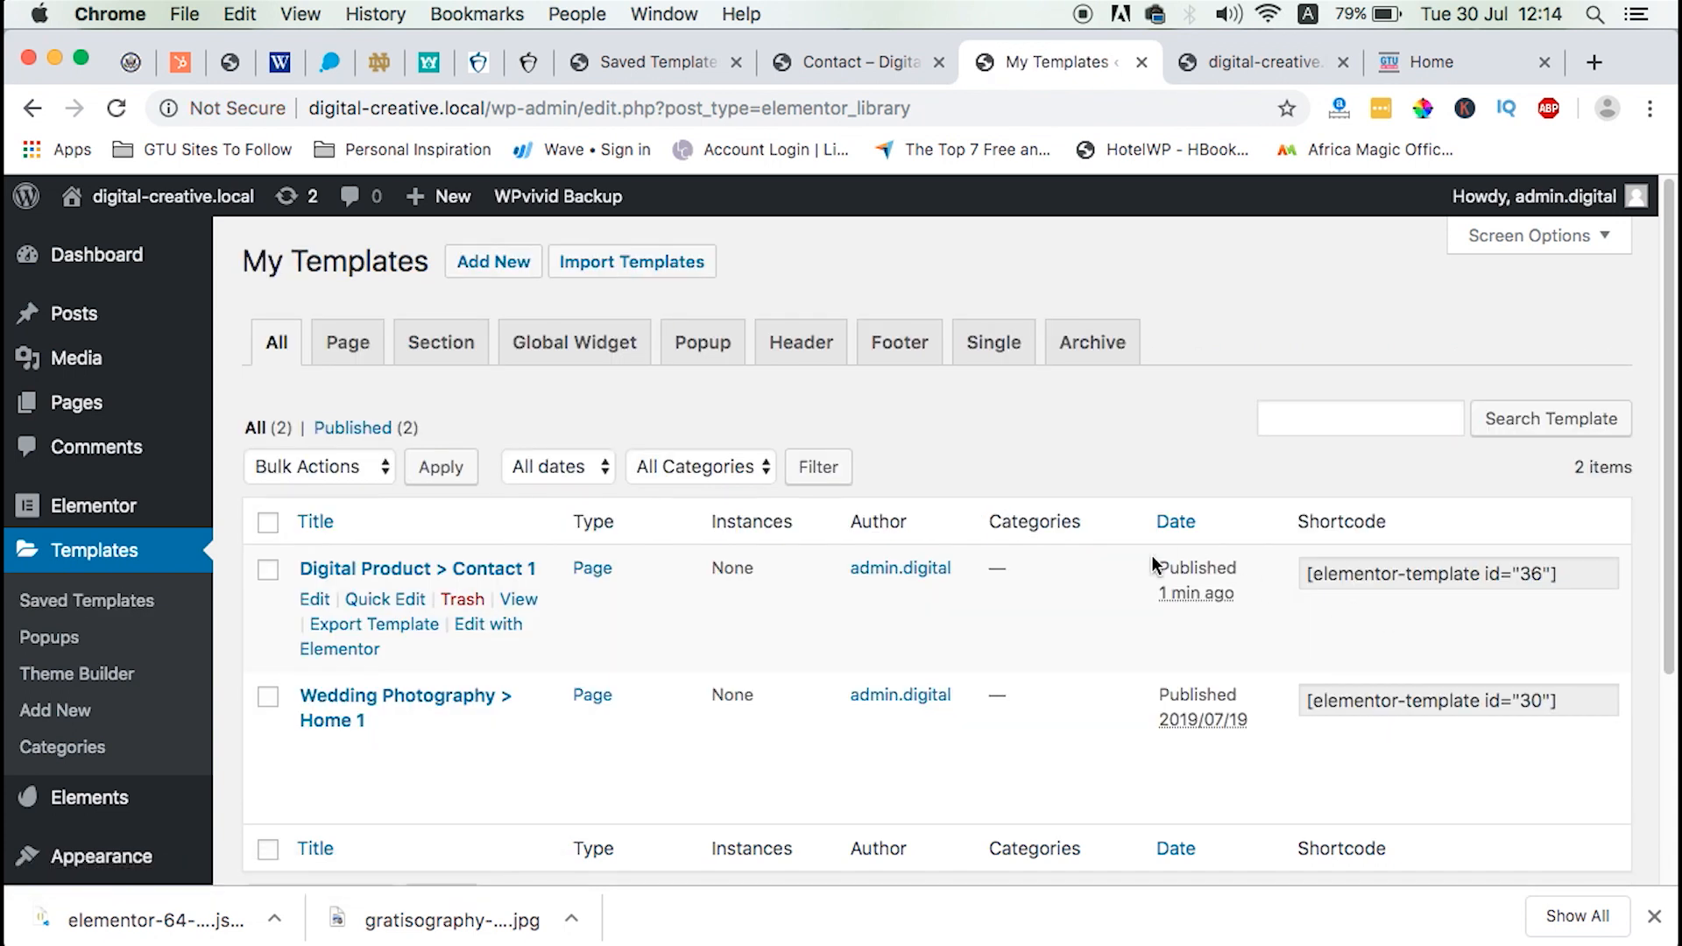
mouse_move(315, 624)
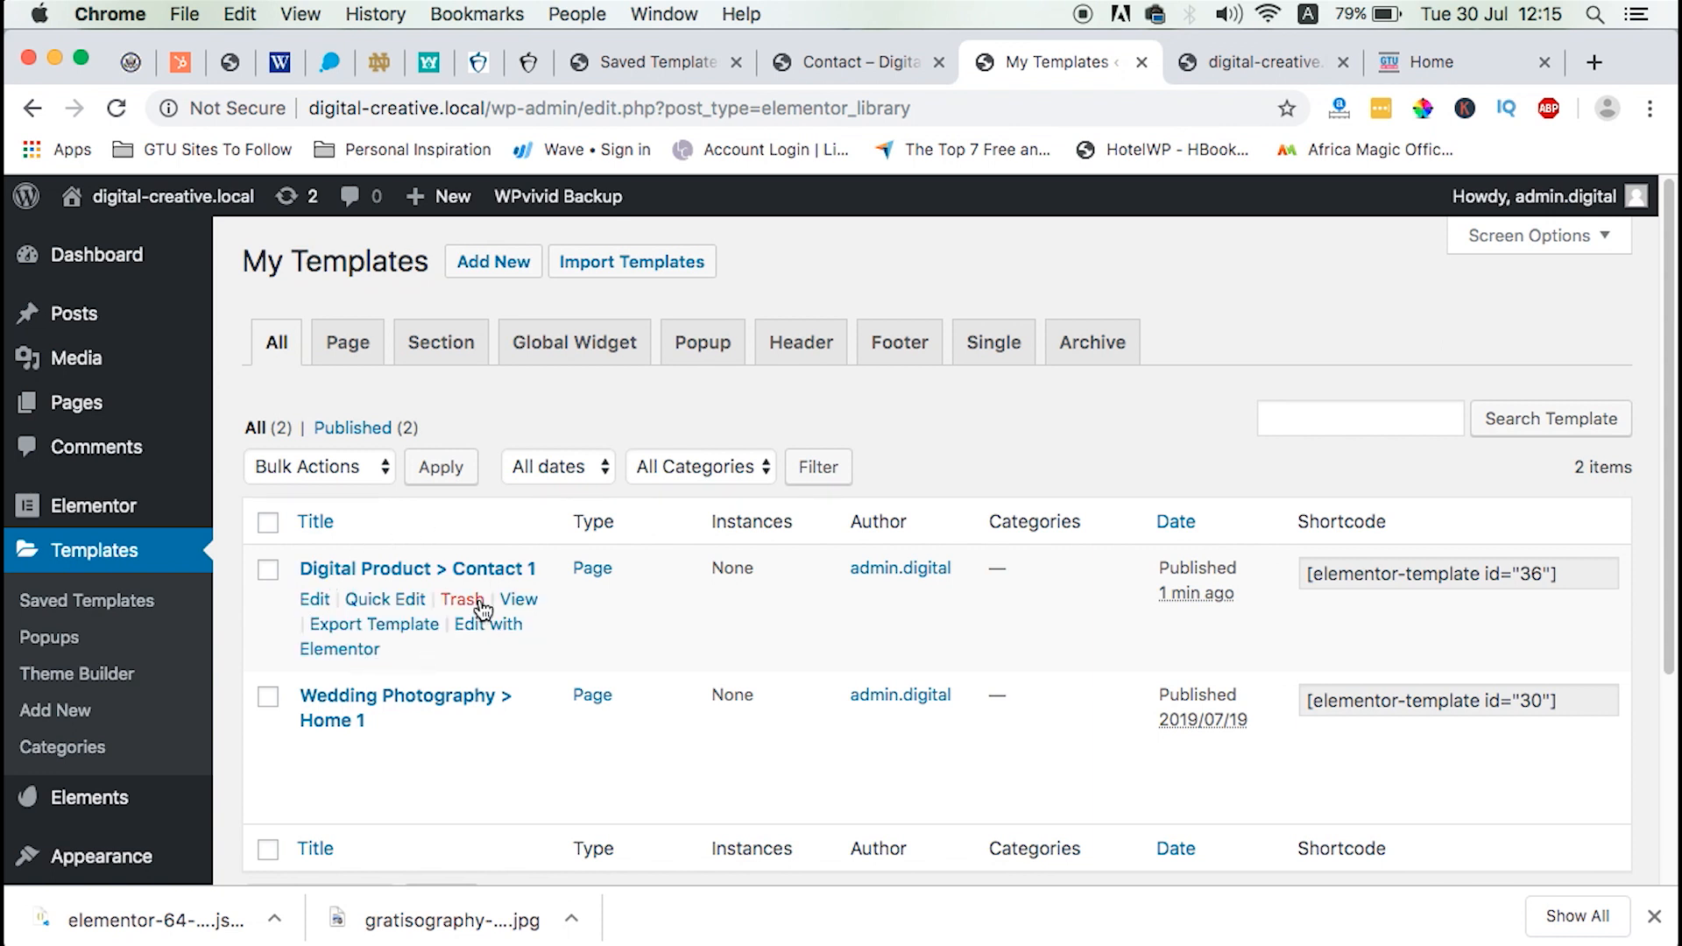
mouse_move(641, 582)
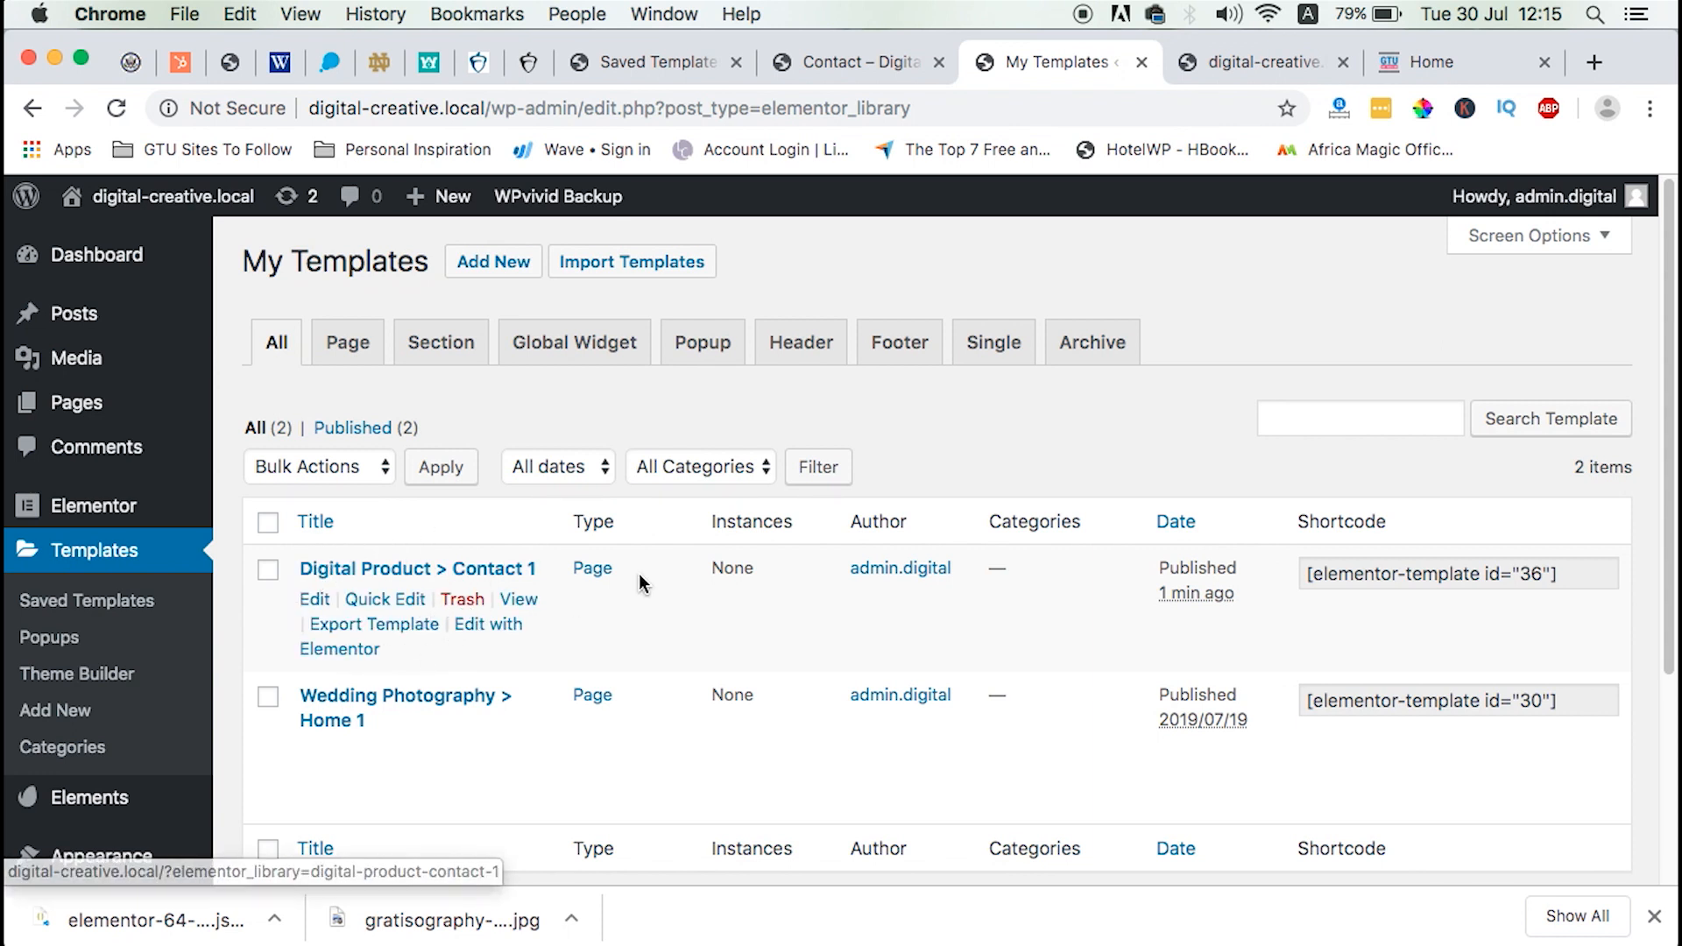
Scroll My Templates to confirm Digital Product > Contact 1 is listed.
scroll("down", 3)
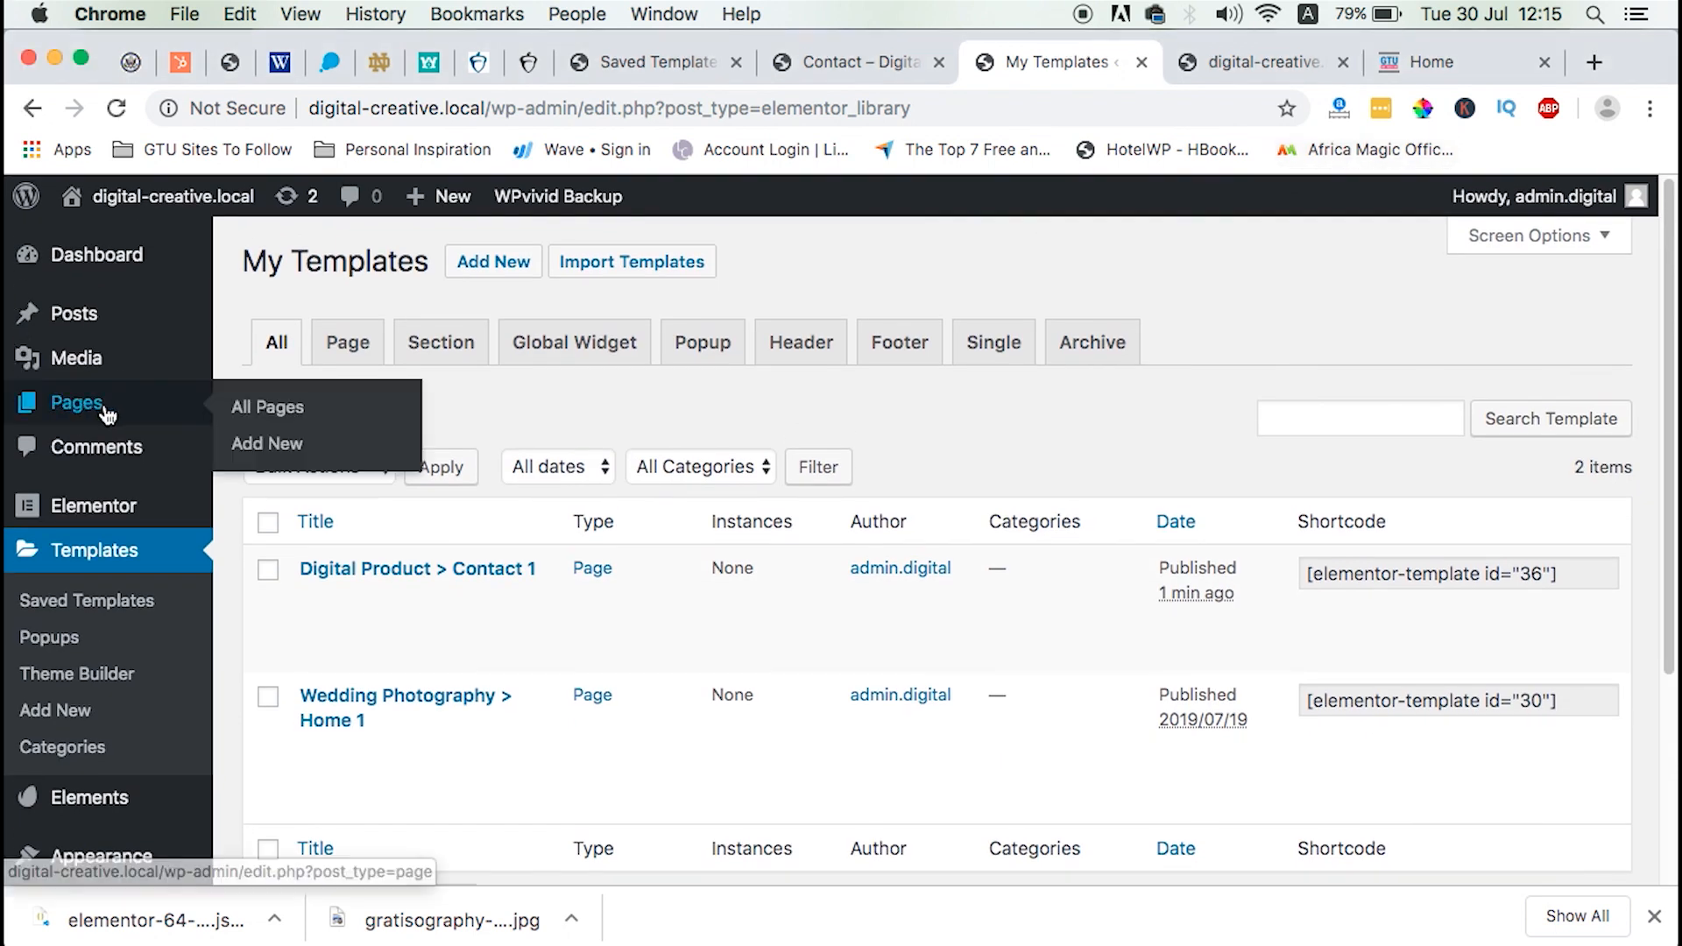
Open the local Home page in Elementor, then check the live site tab.
left_click(267, 406)
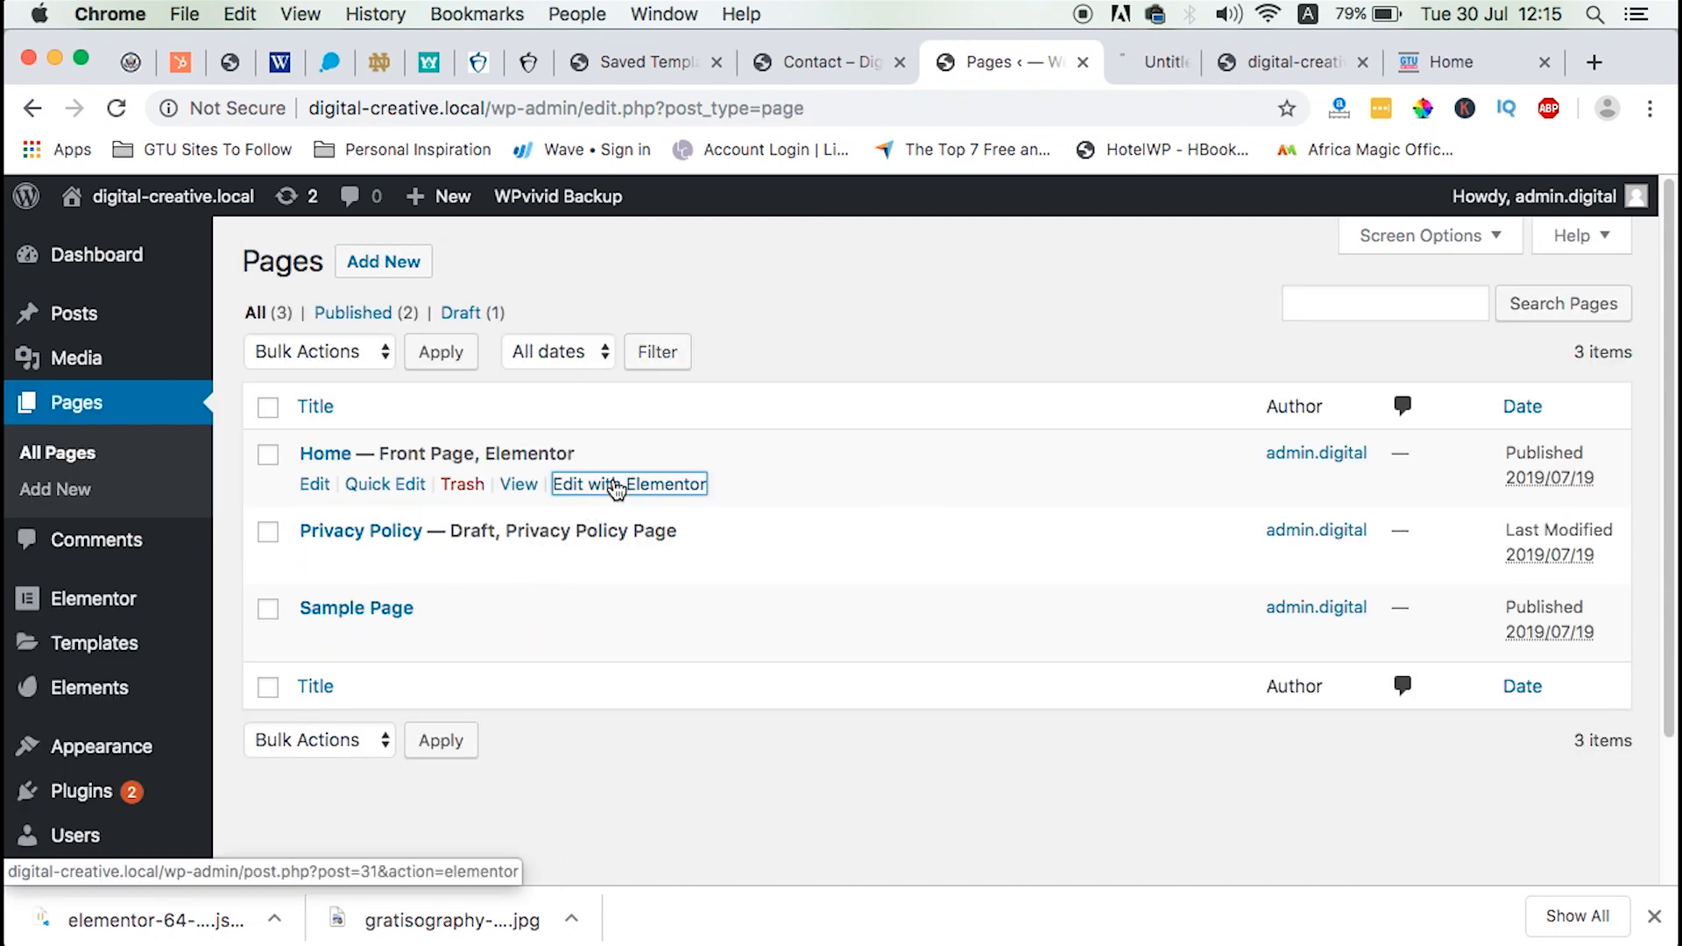
left_click(629, 483)
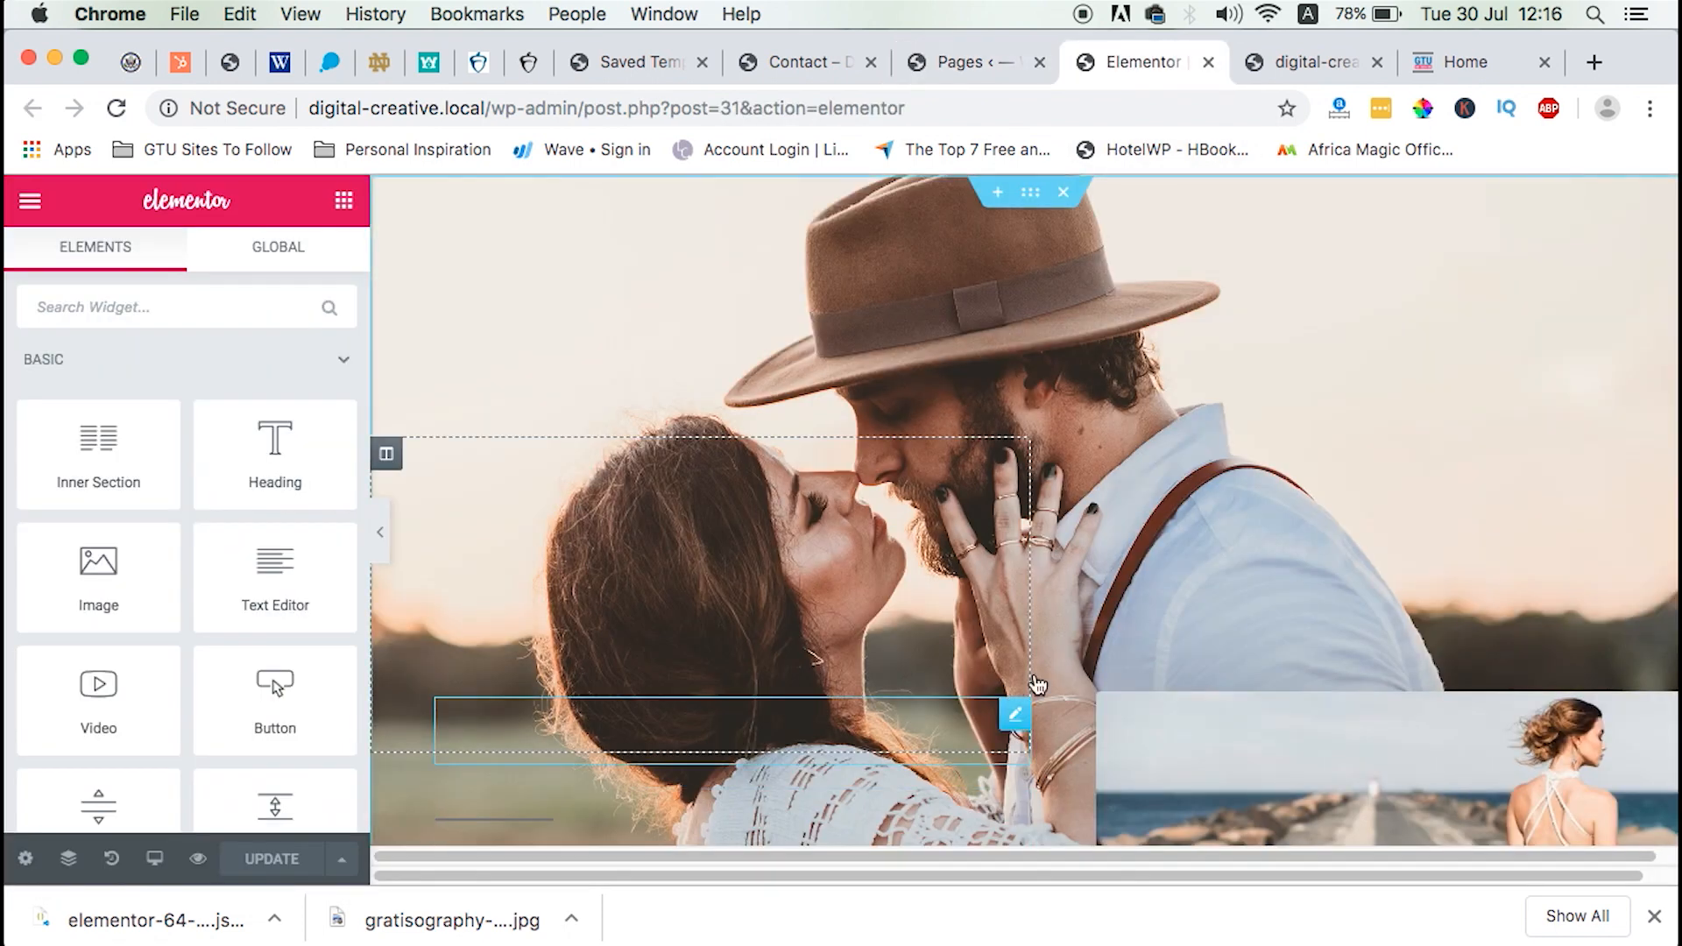
scroll("down", 3)
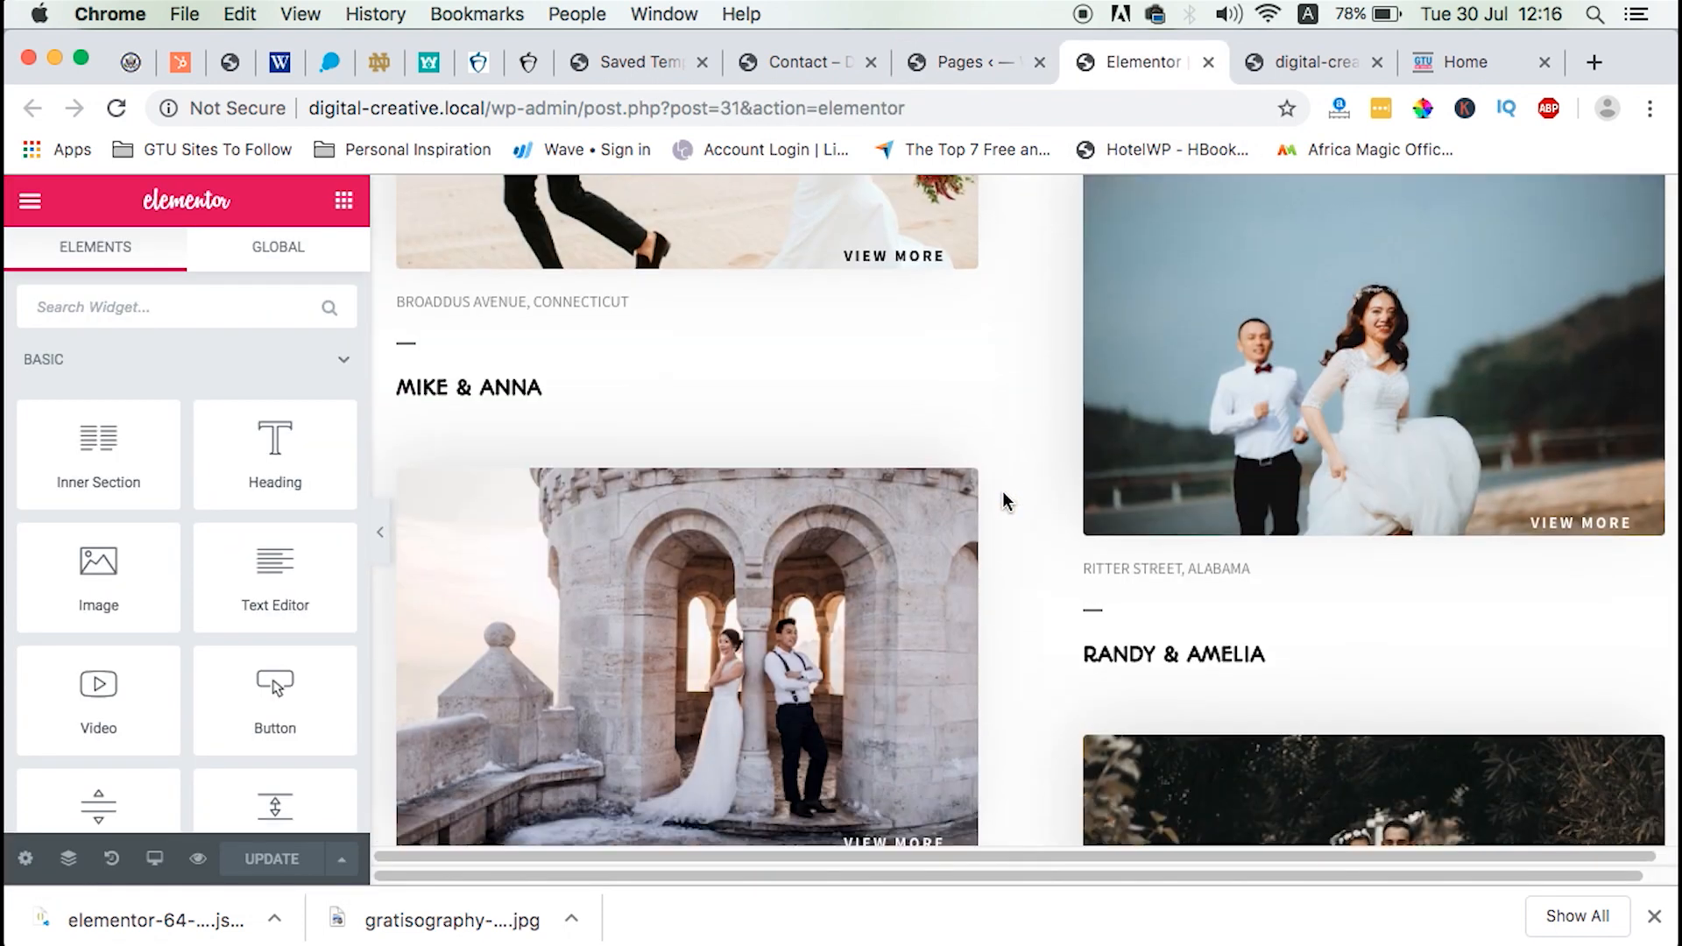
scroll("down", 3)
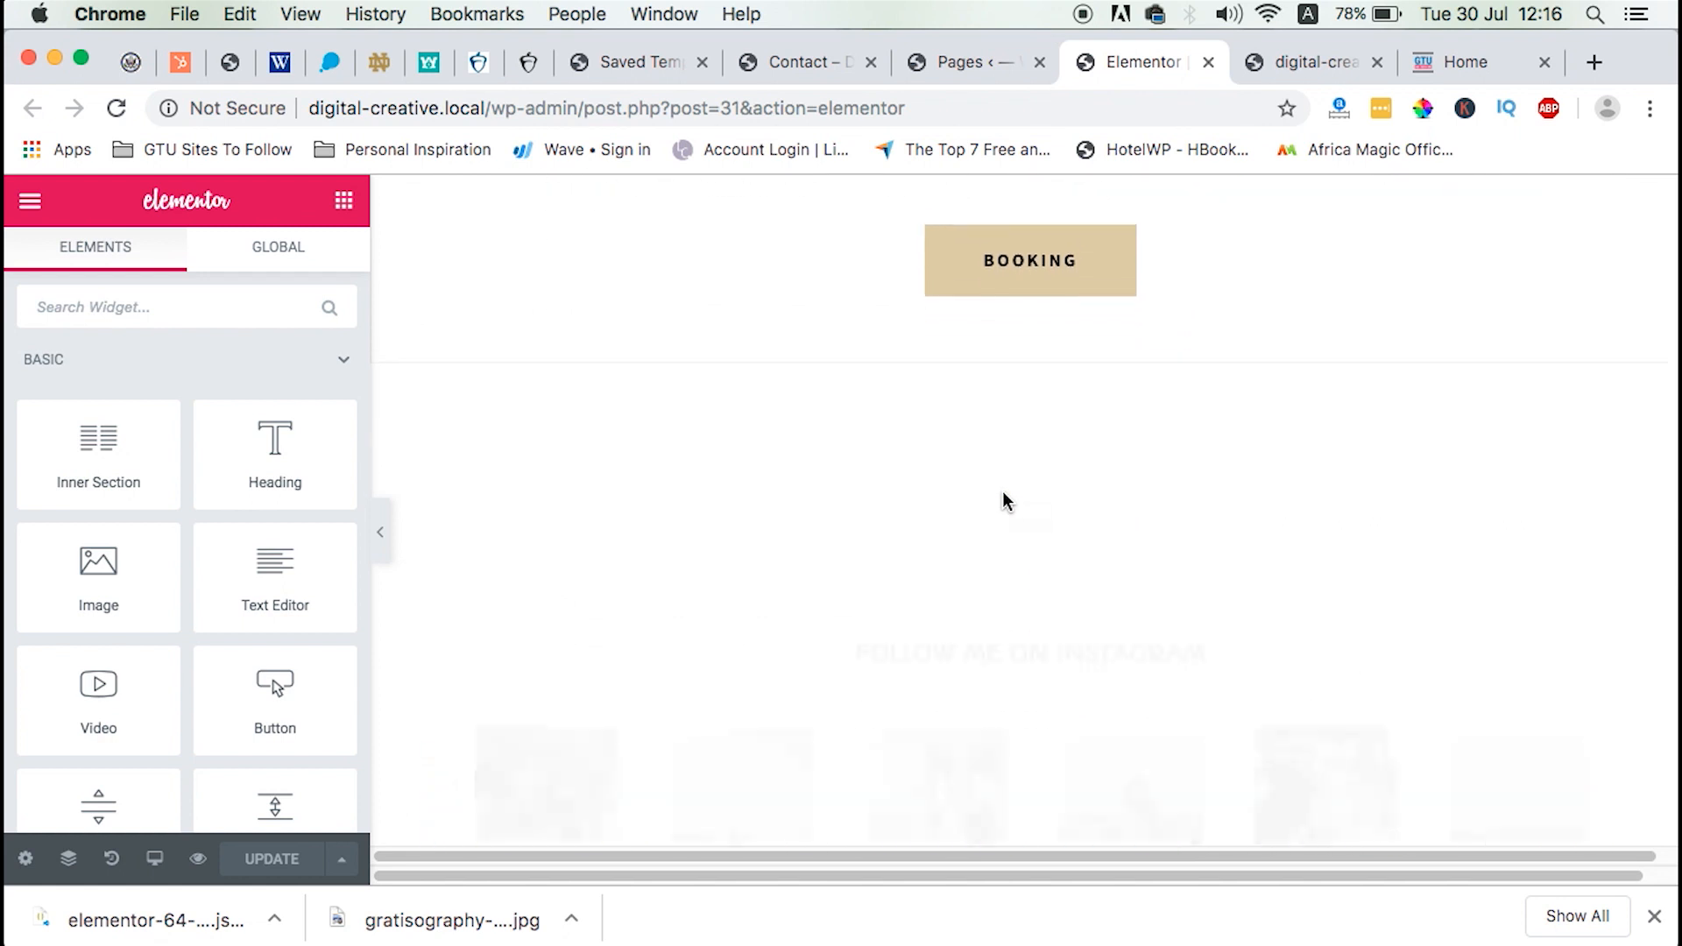
left_click(1309, 61)
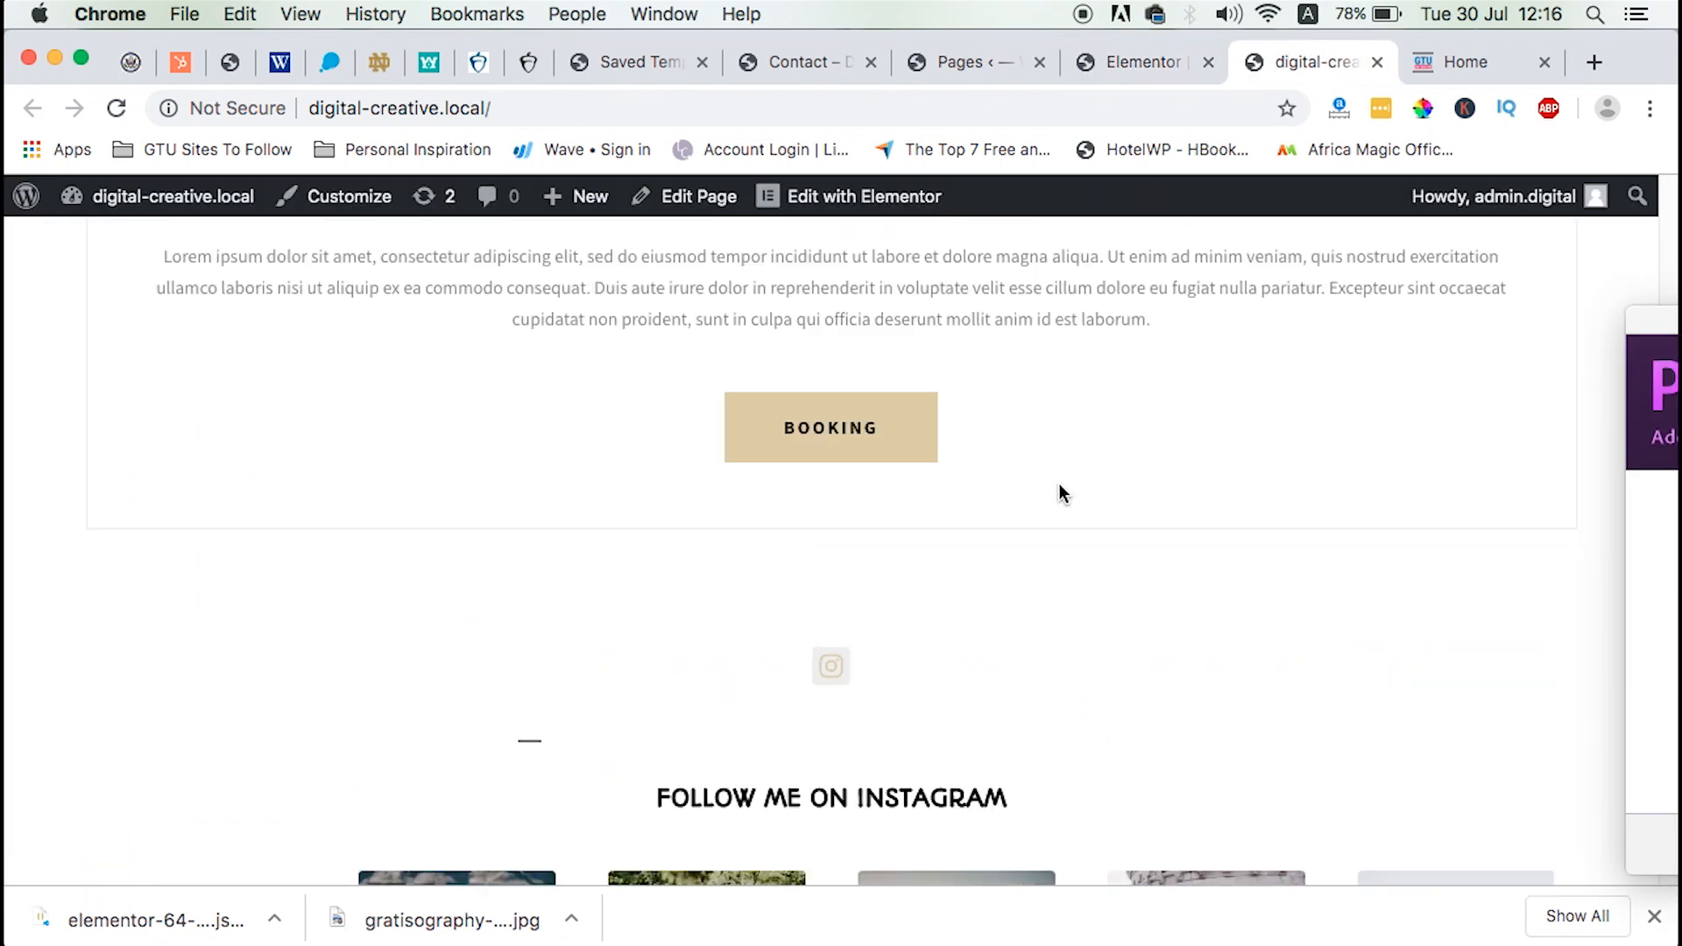
scroll("down", 3)
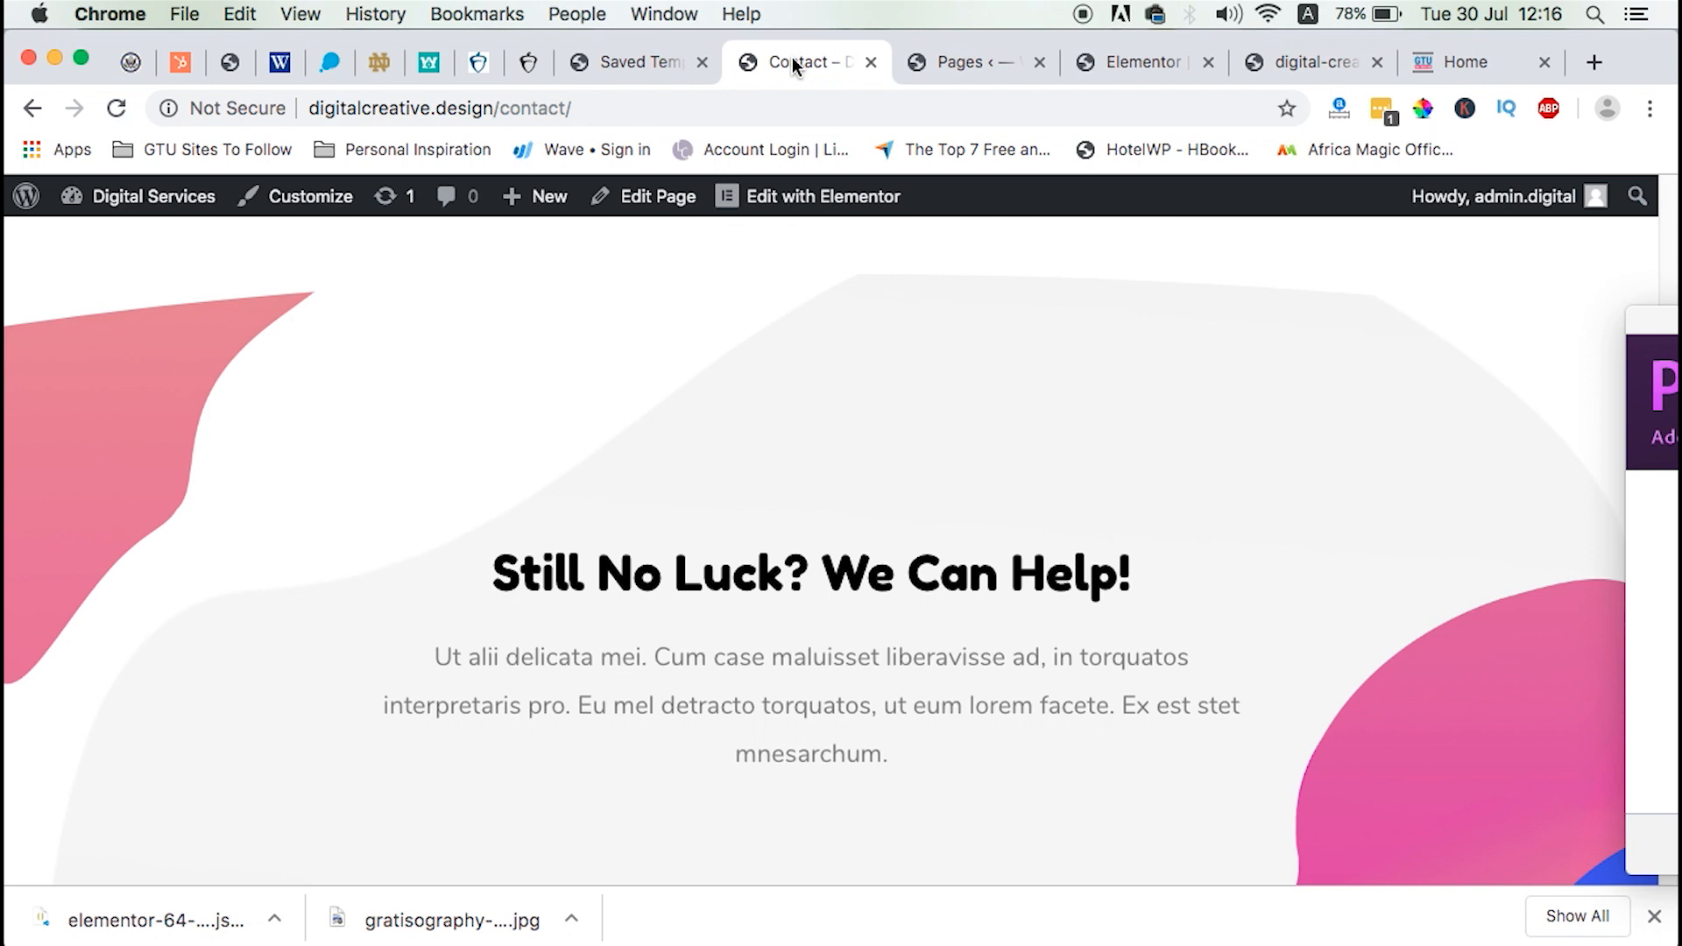
mouse_move(460, 553)
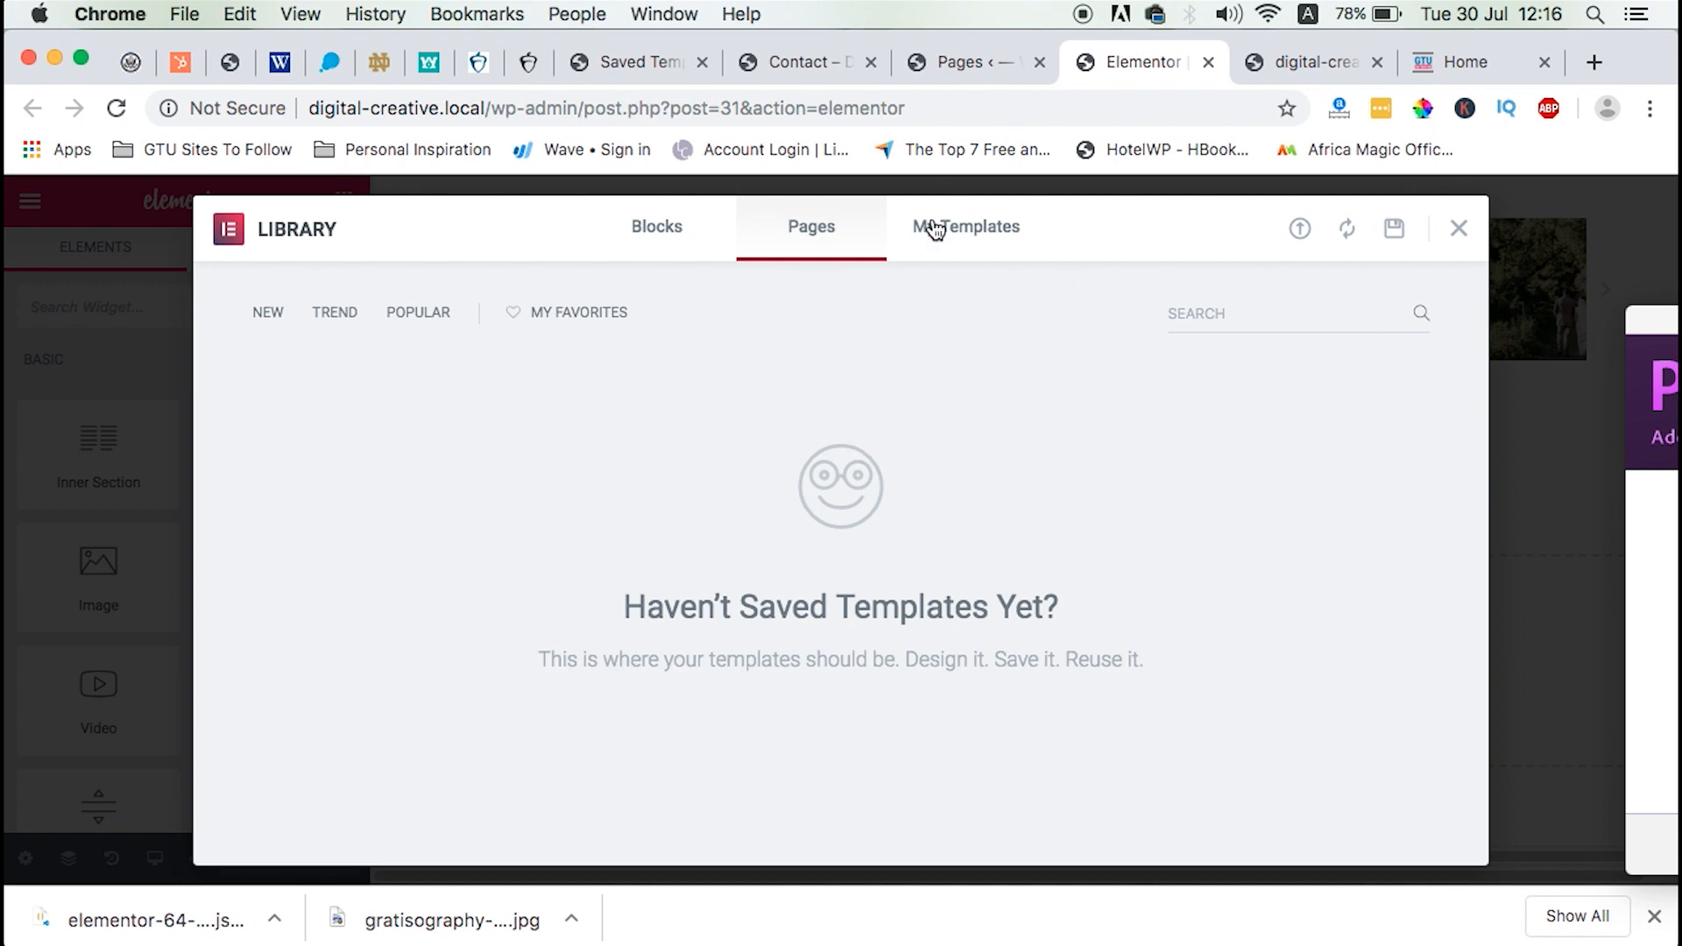
Insert Digital Product > Contact 1 from My Templates, importing its document settings too.
left_click(965, 226)
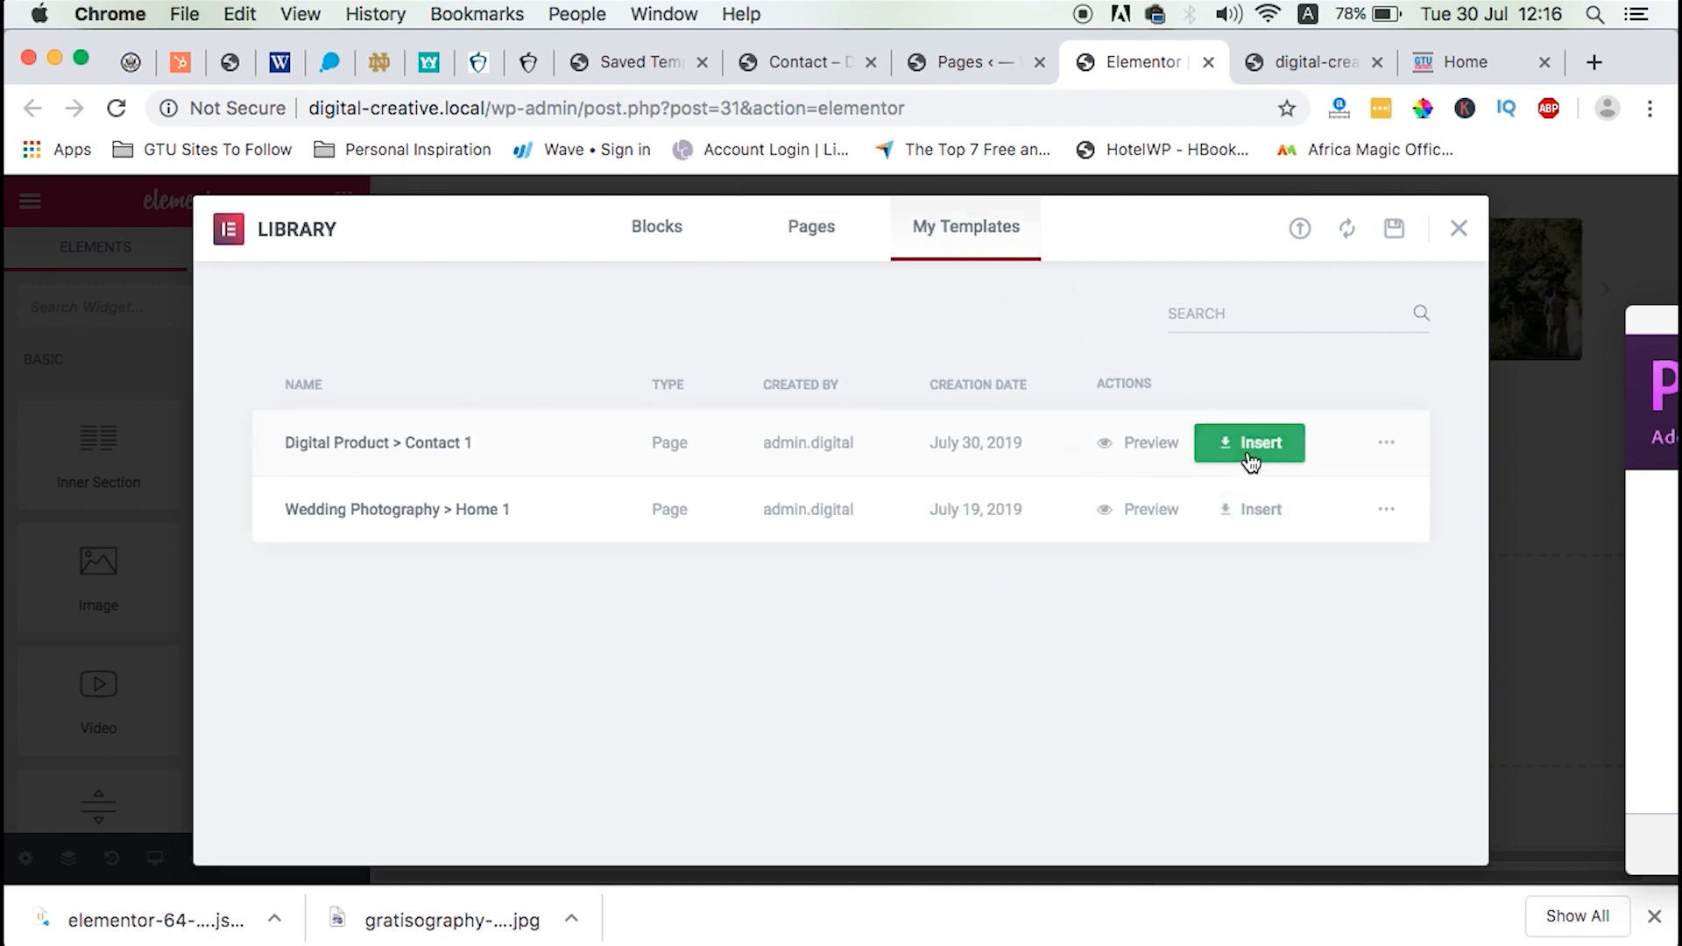
left_click(1247, 444)
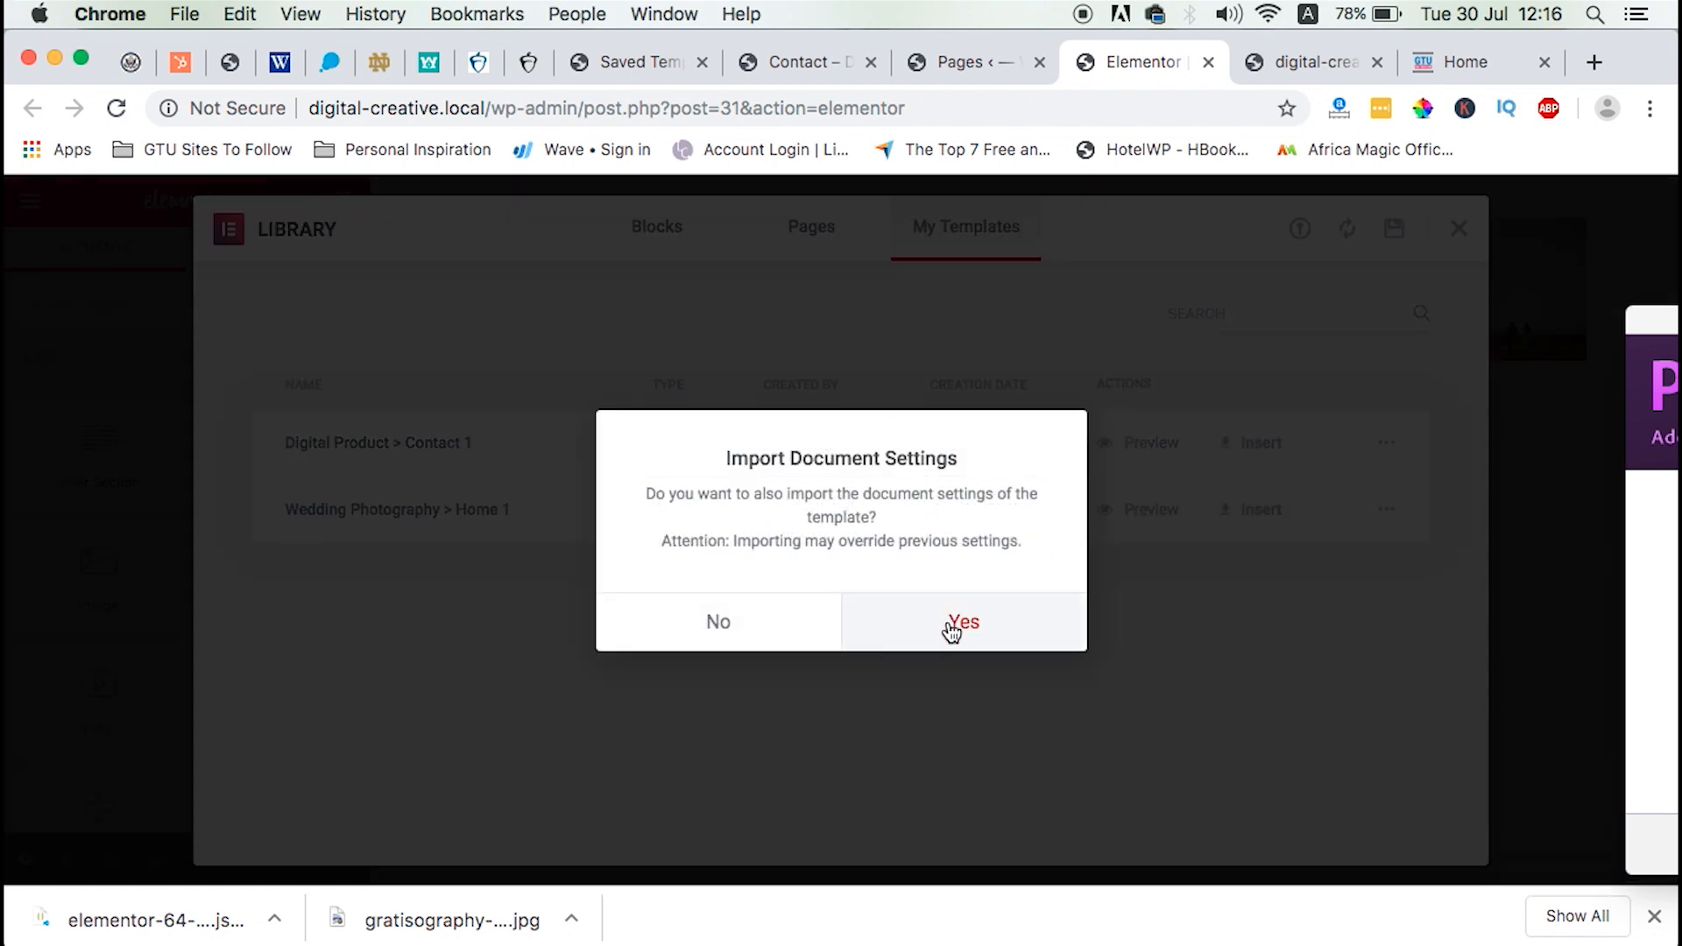
left_click(960, 622)
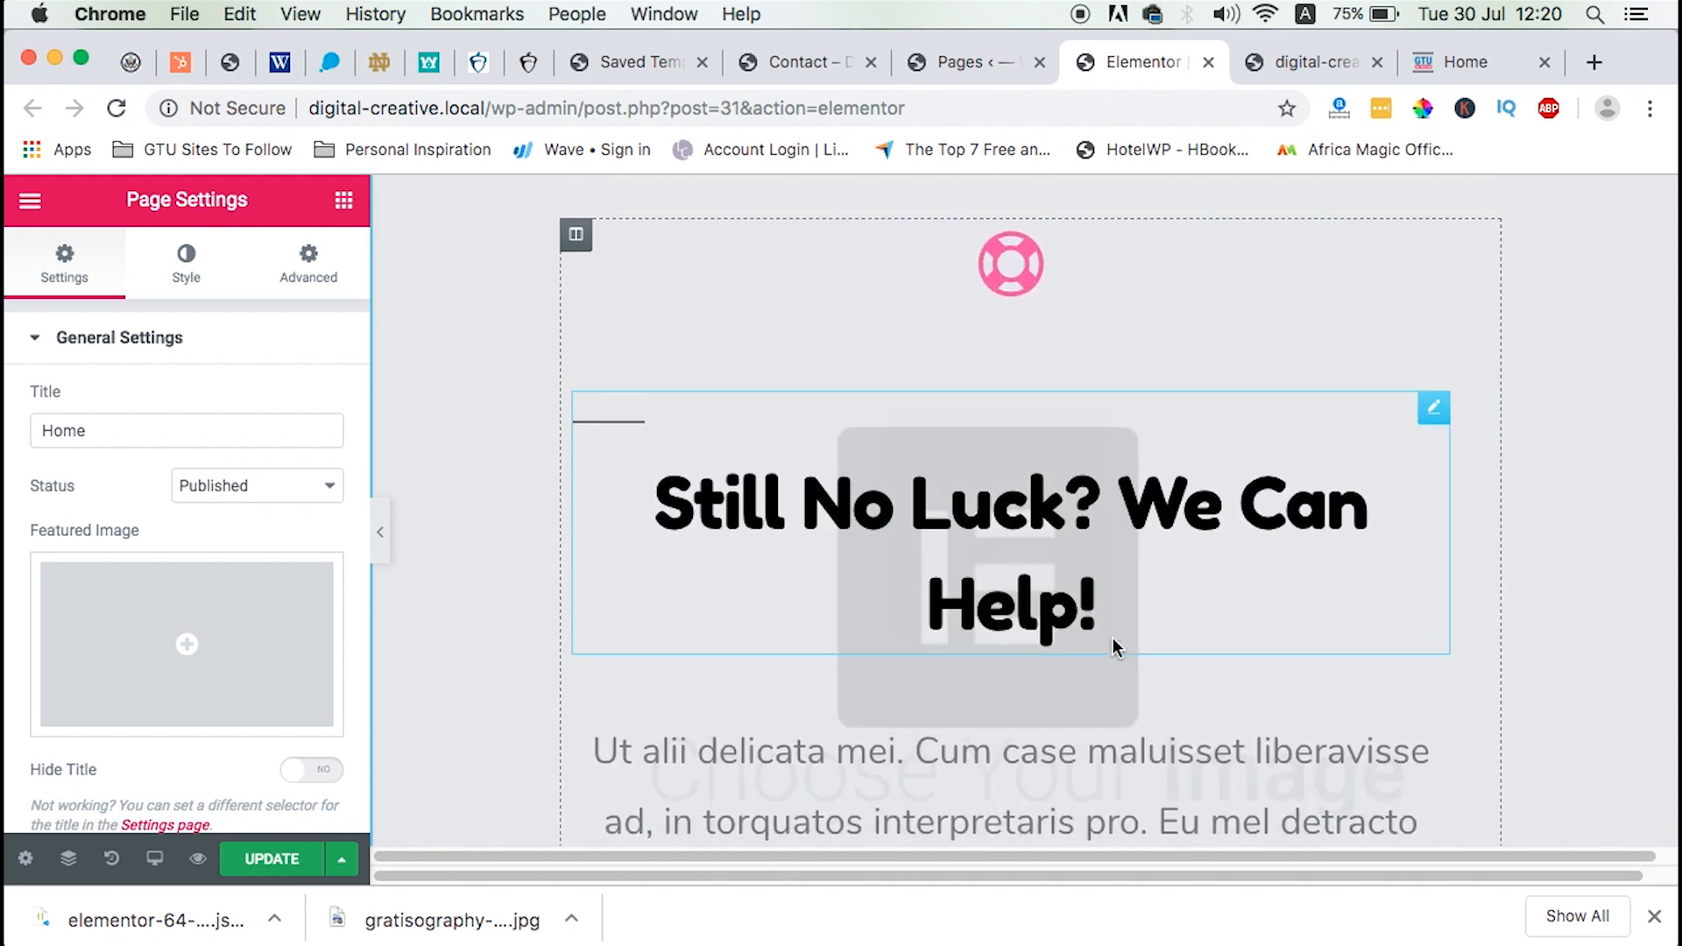
Open the imported contact section's Edit Section panel, then switch to the original Contact tab.
scroll("down", 3)
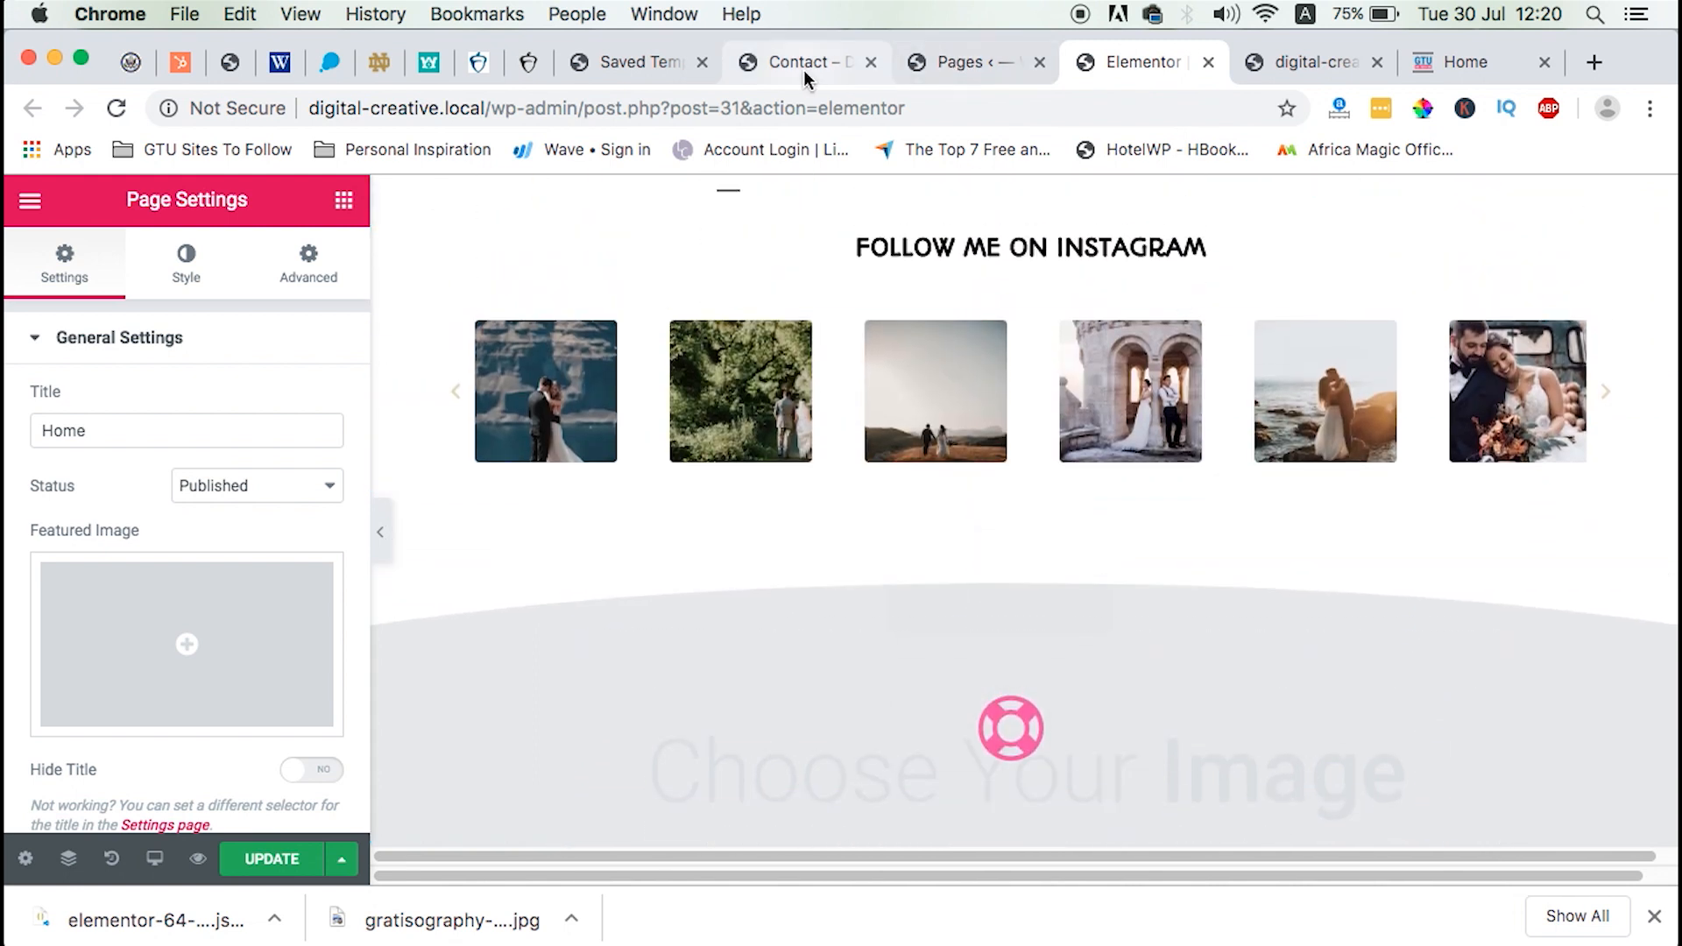
scroll("down", 3)
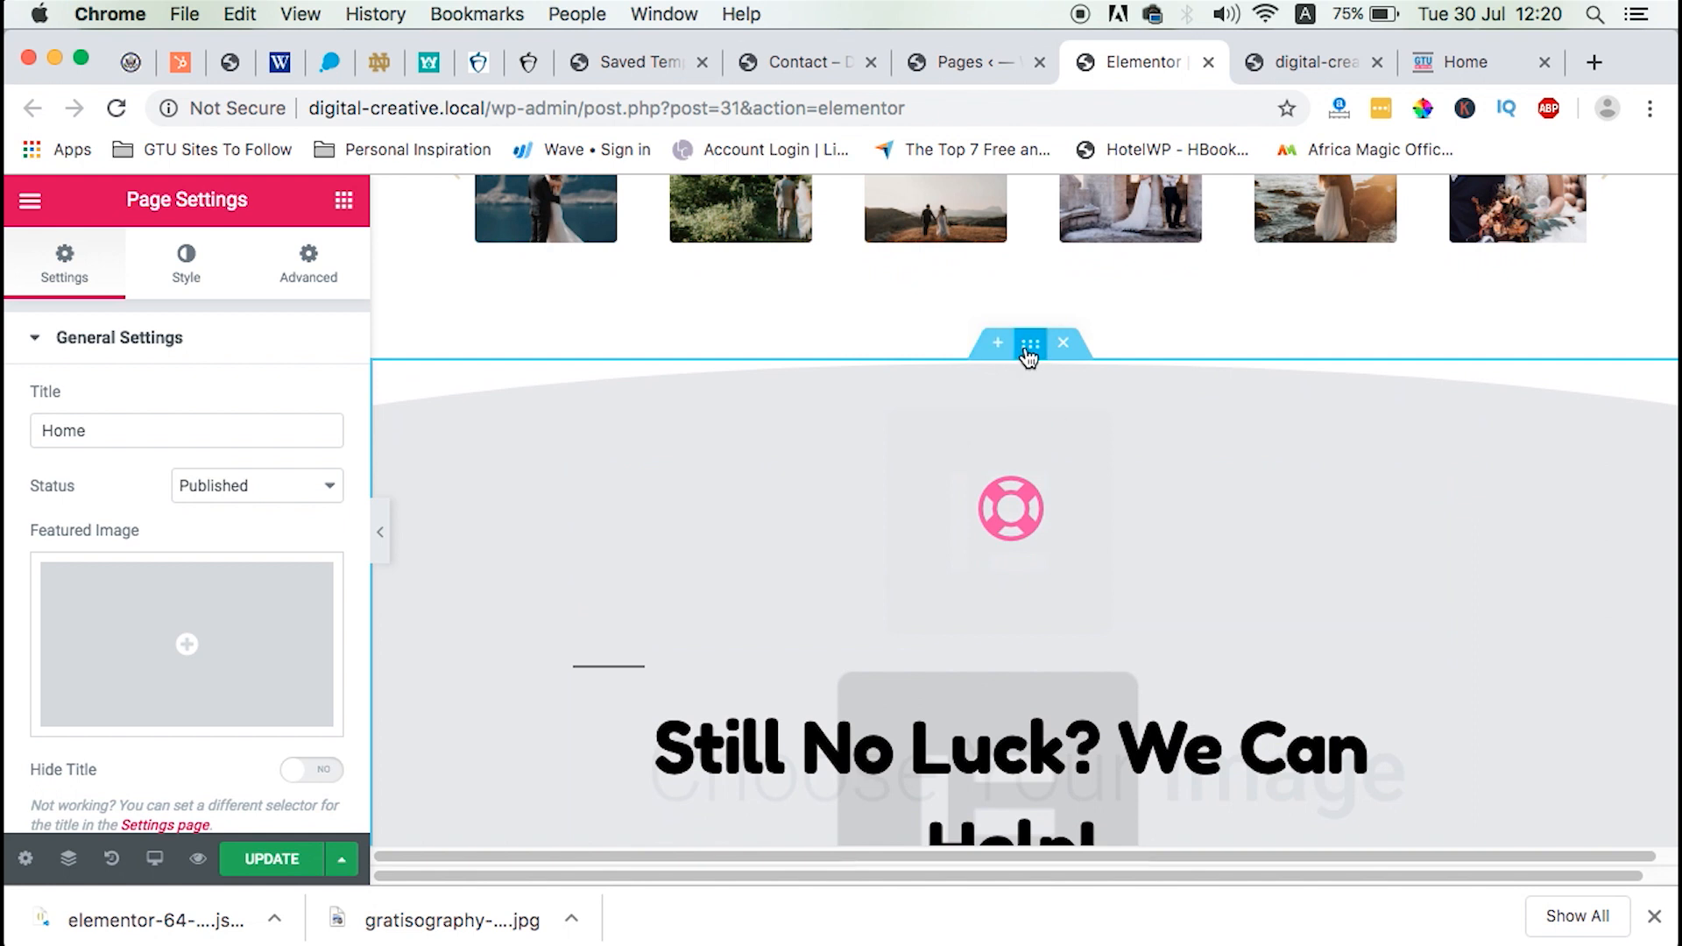
left_click(1028, 343)
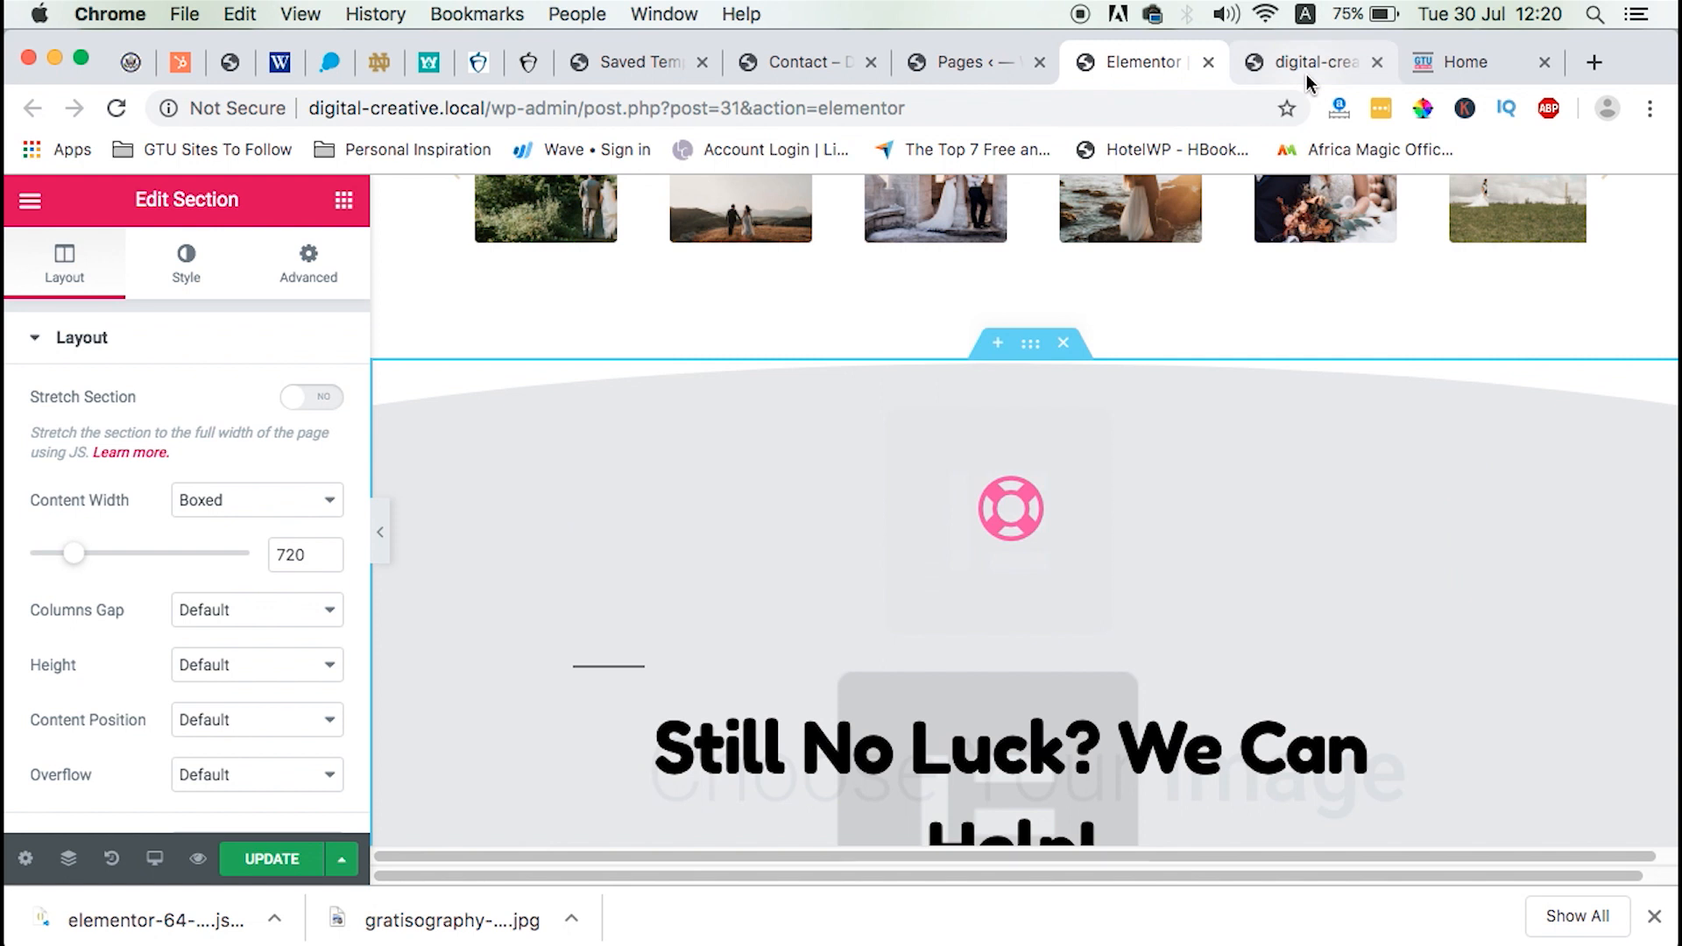
left_click(799, 63)
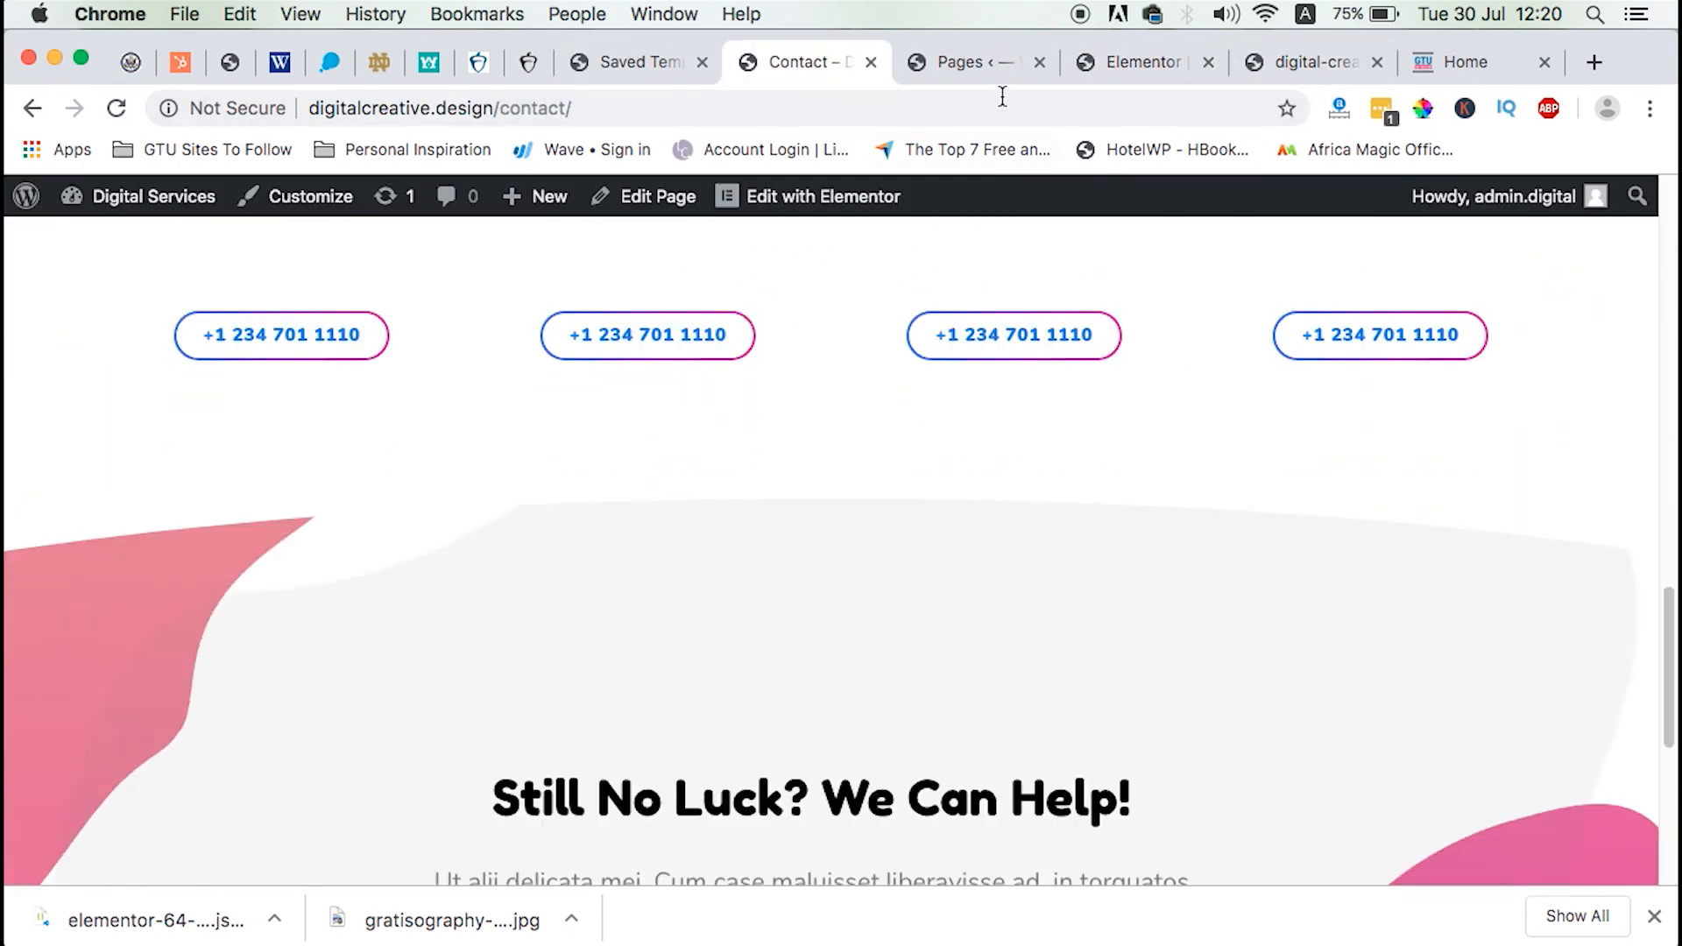
Edit the original Contact page and open its section's Style > Background image chooser.
left_click(634, 61)
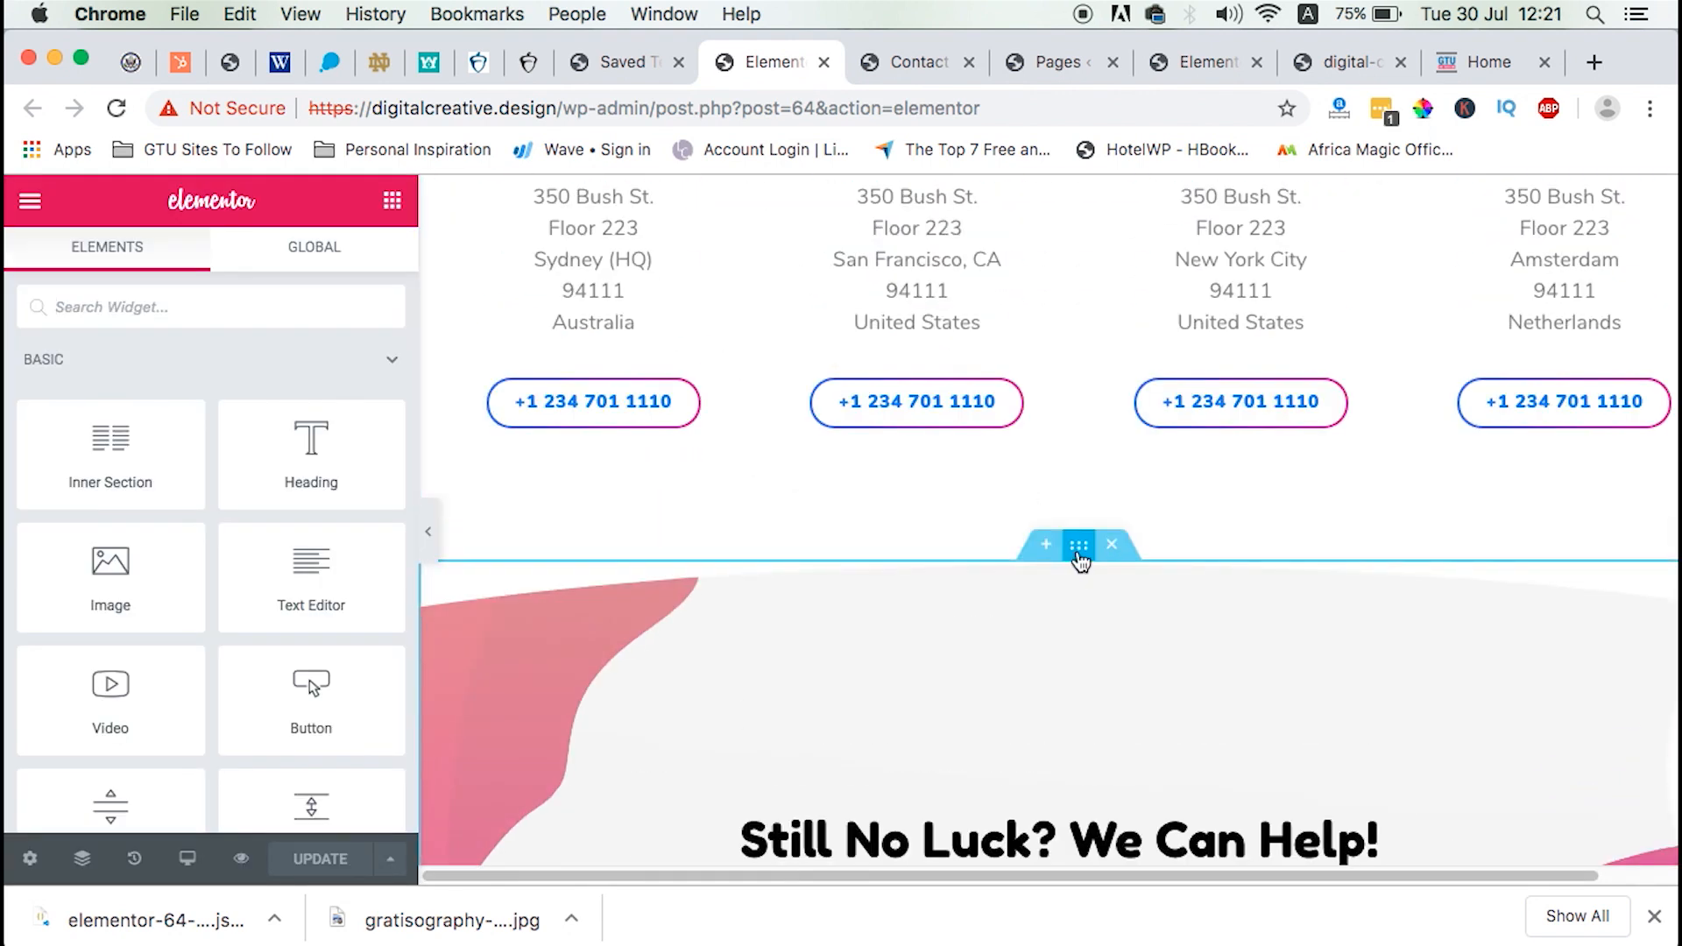
left_click(1079, 545)
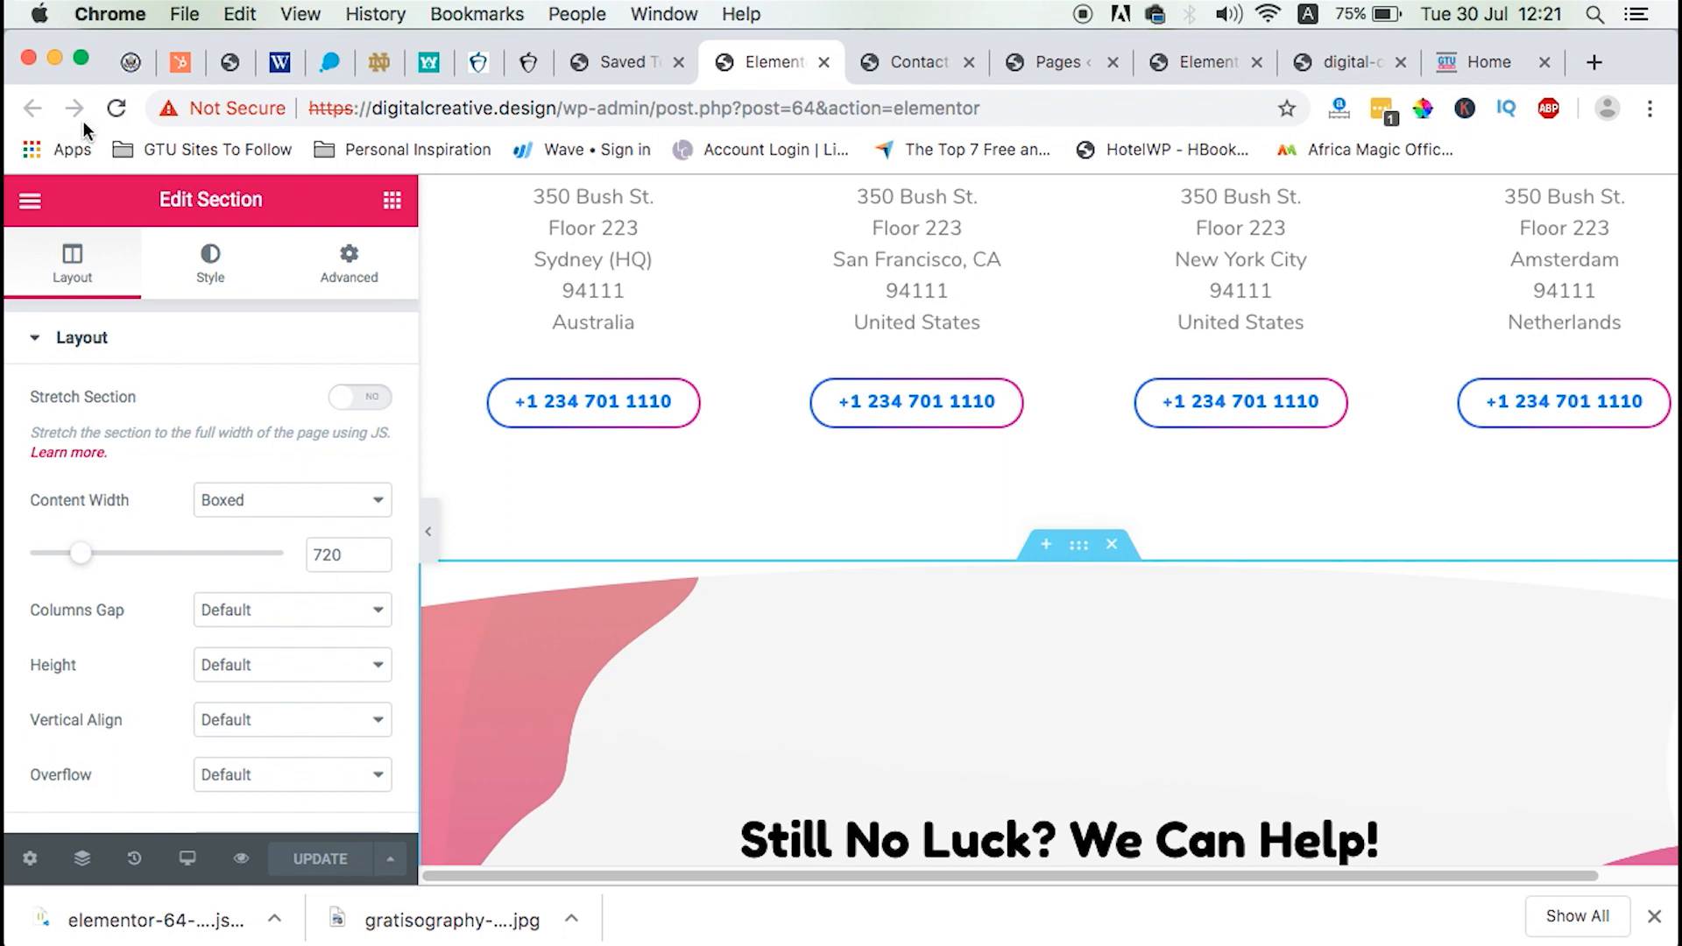
left_click(210, 261)
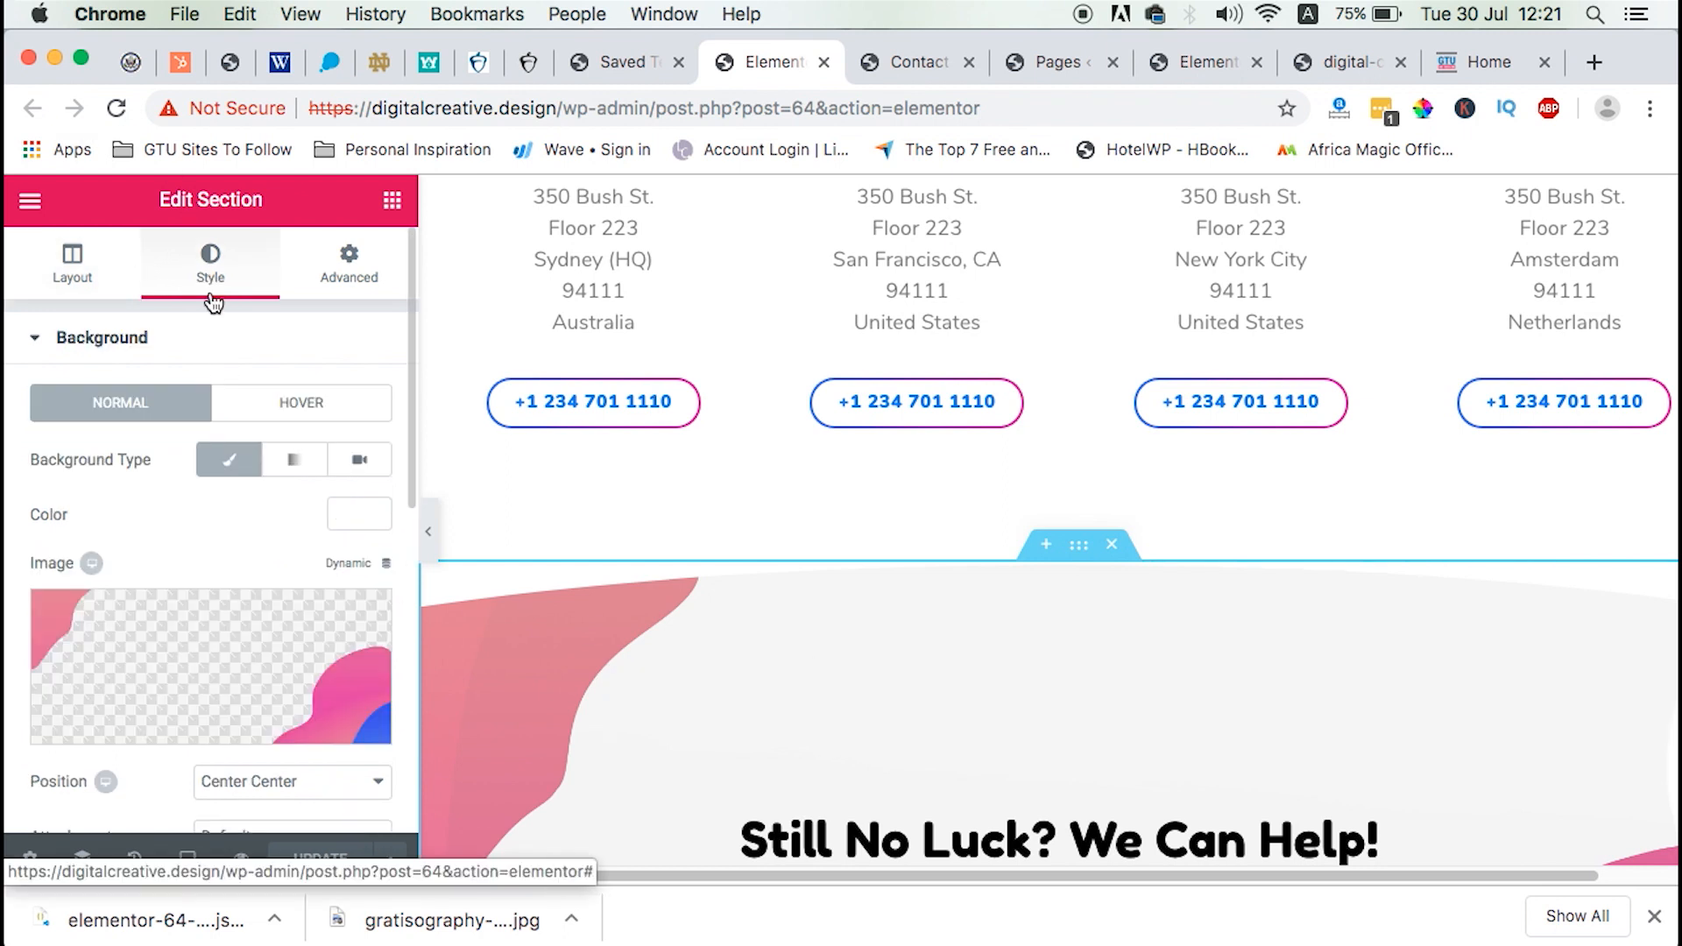
mouse_move(267, 675)
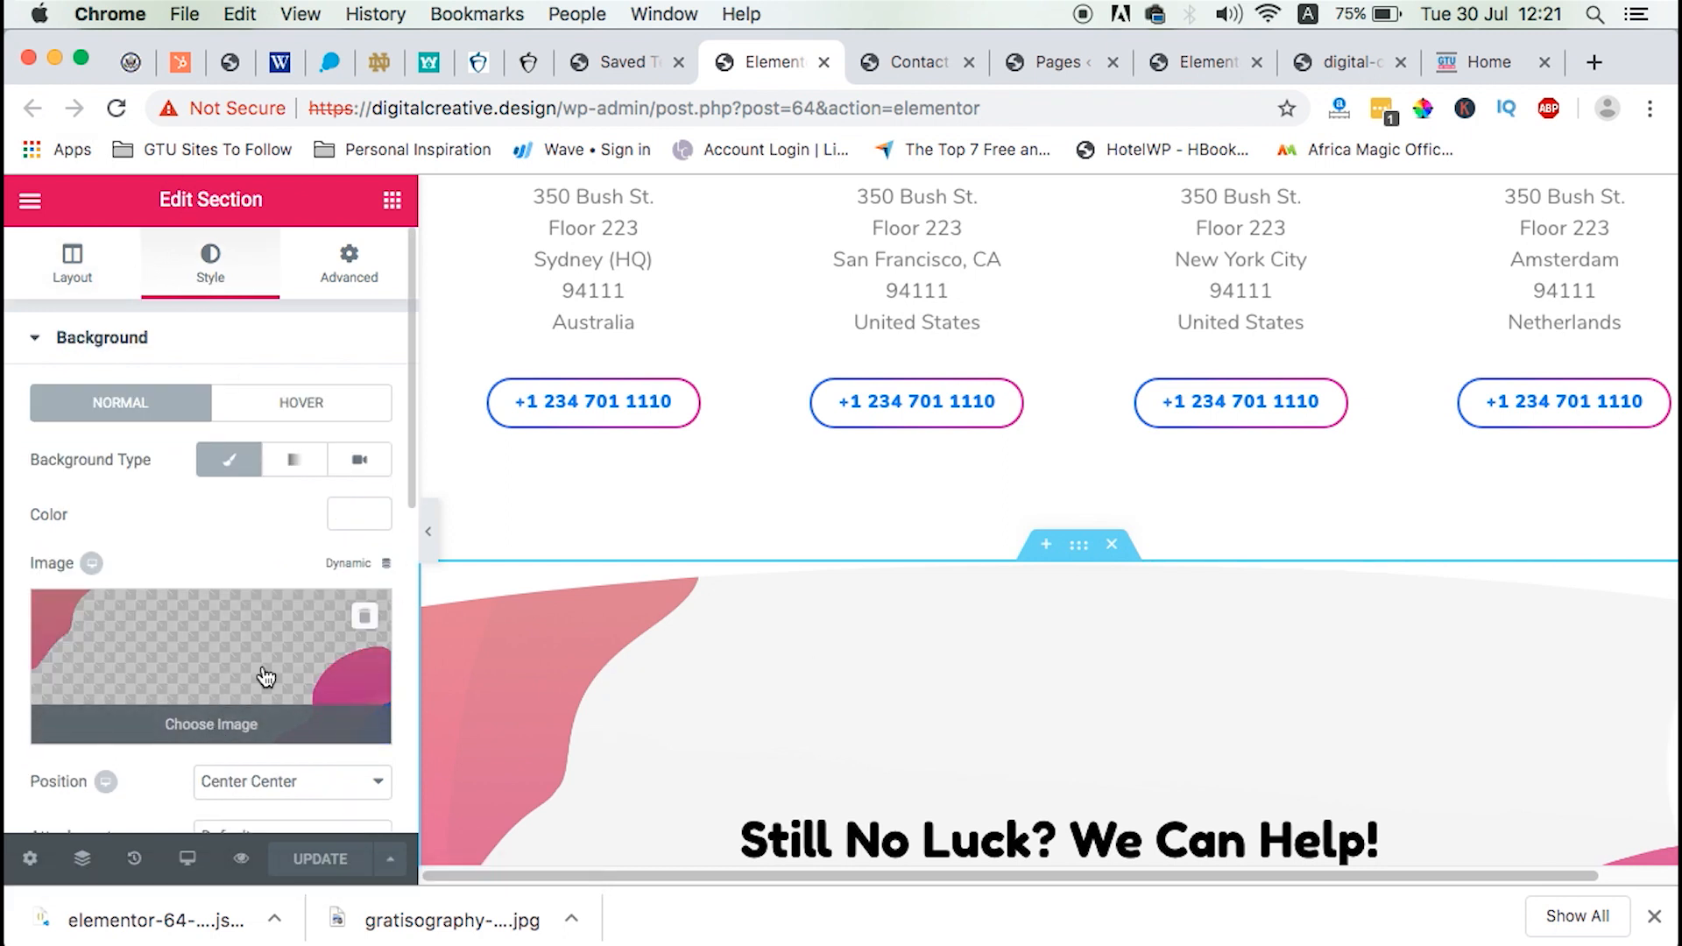
left_click(210, 723)
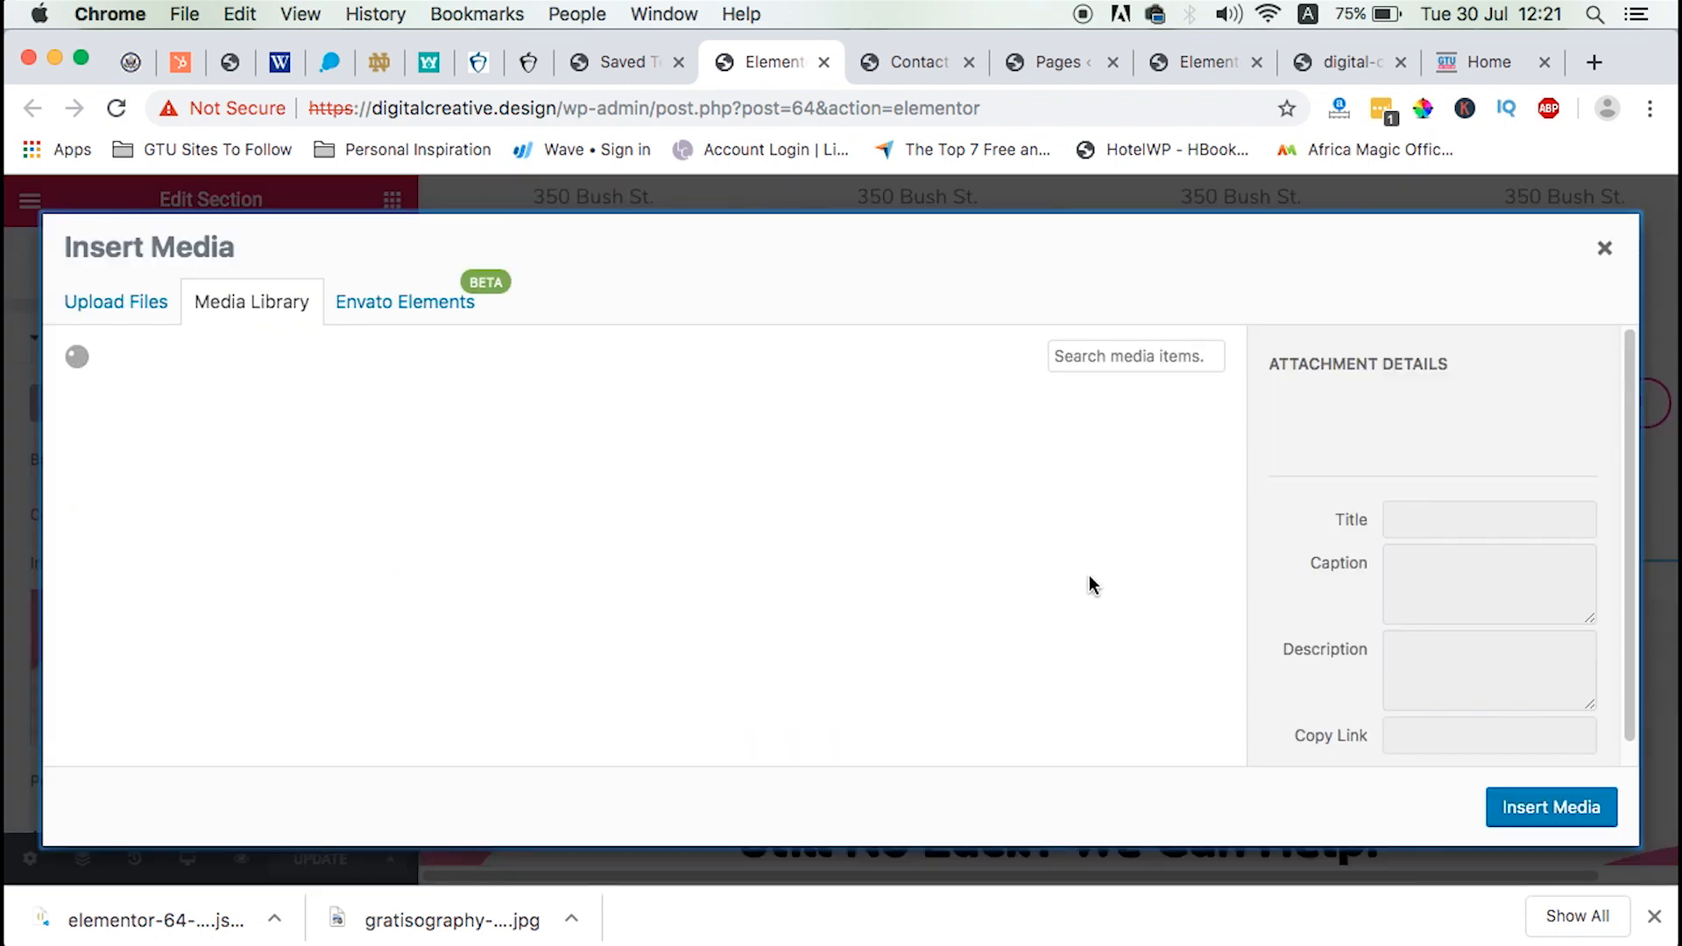
left_click(1118, 489)
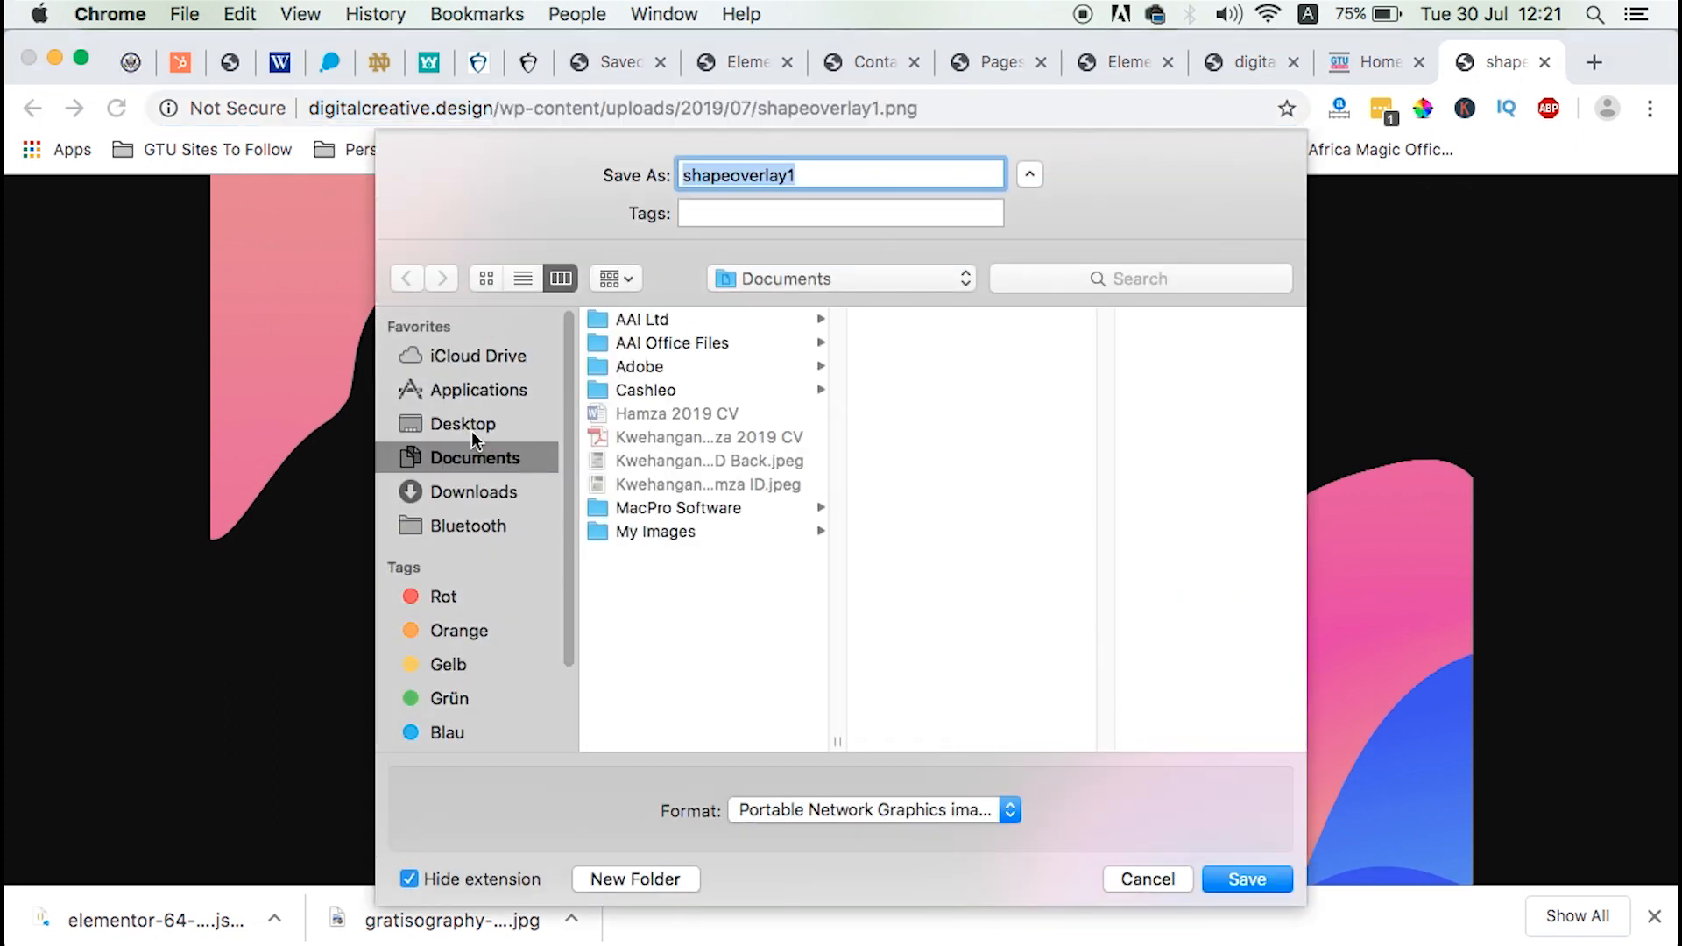
Save shapeoverlay1.png into the Desktop folder.
left_click(462, 422)
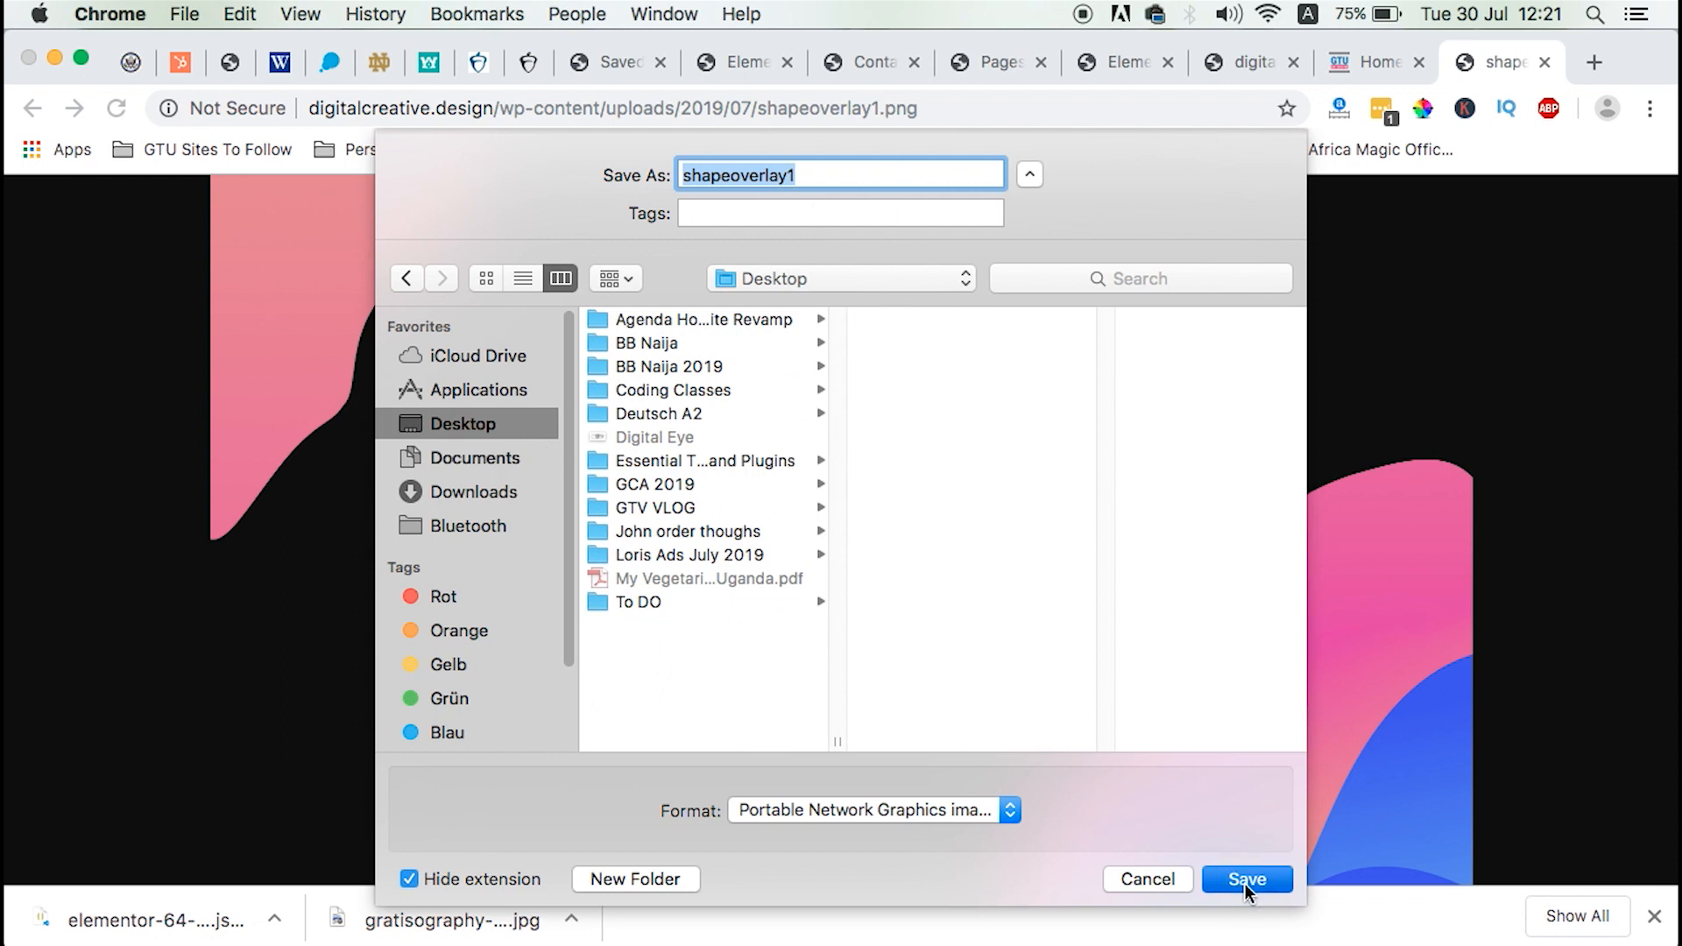
left_click(1246, 880)
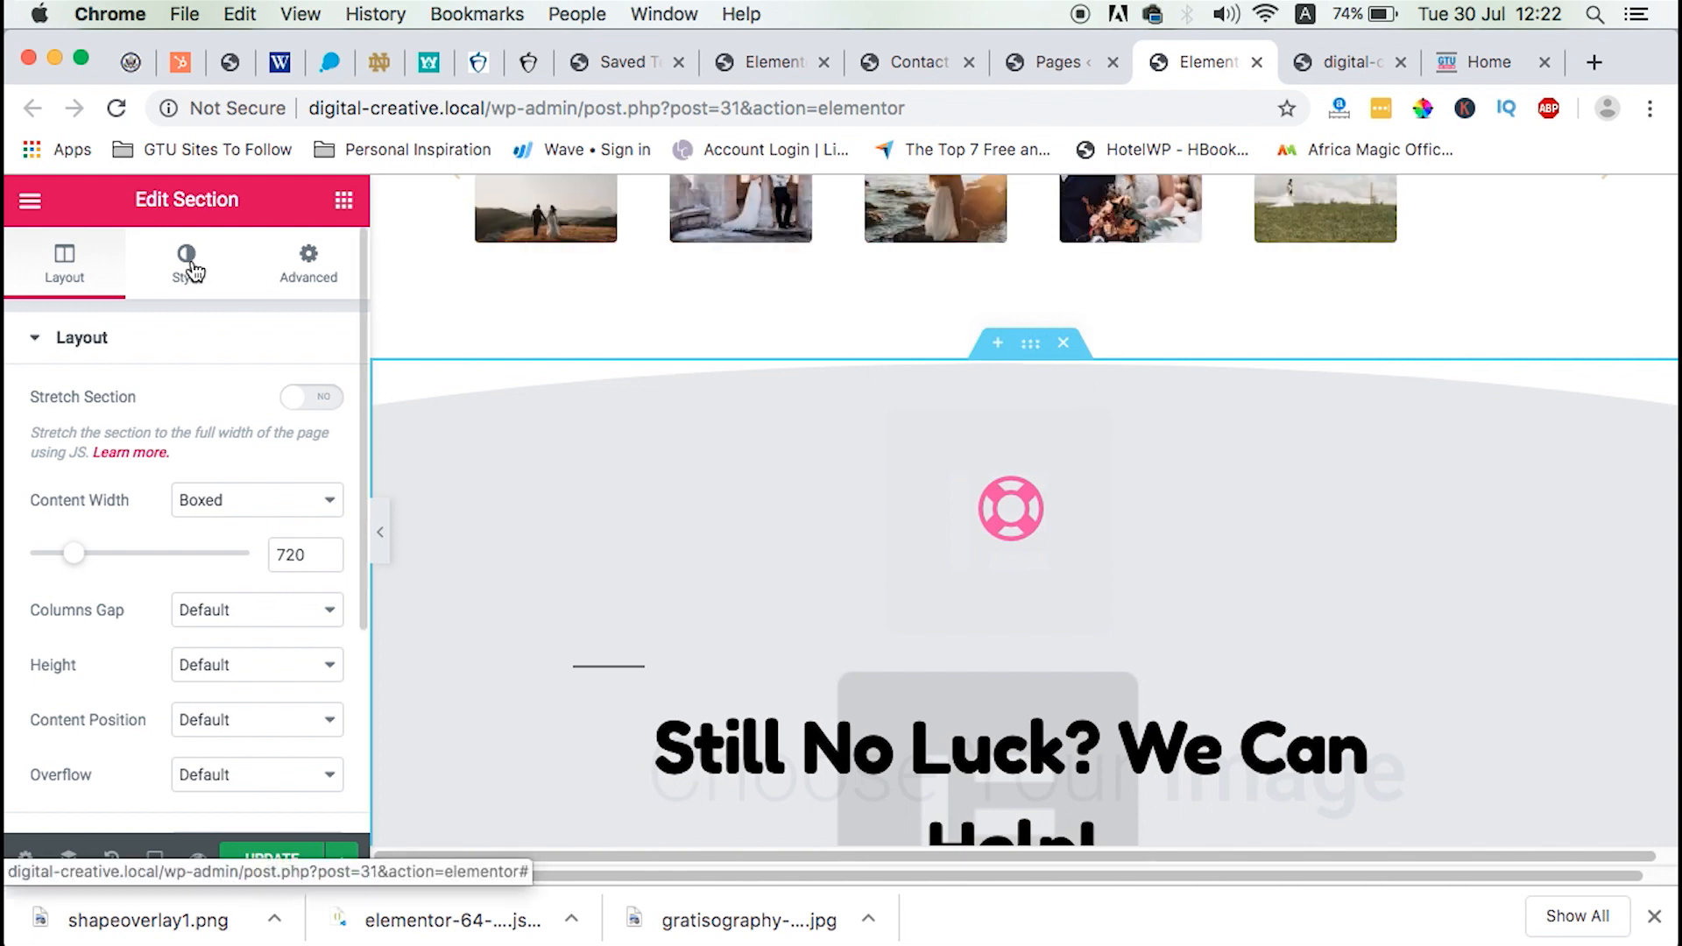
Upload shapeoverlay1.png as the section's Style background image, then preview the page.
left_click(185, 263)
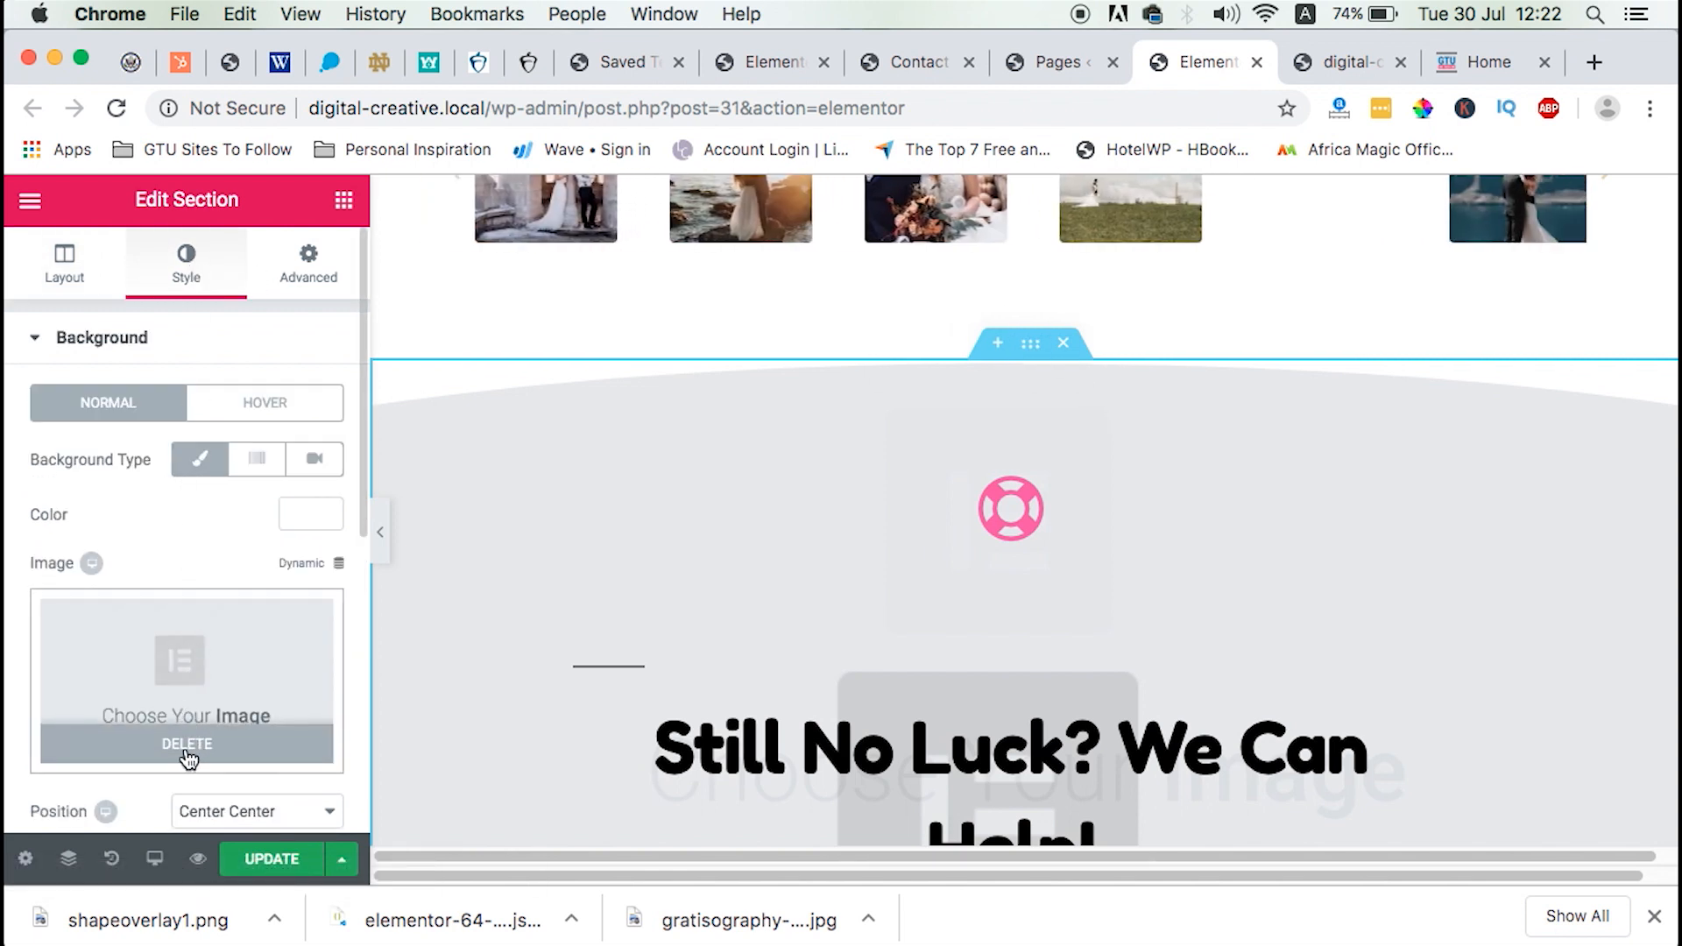
left_click(185, 661)
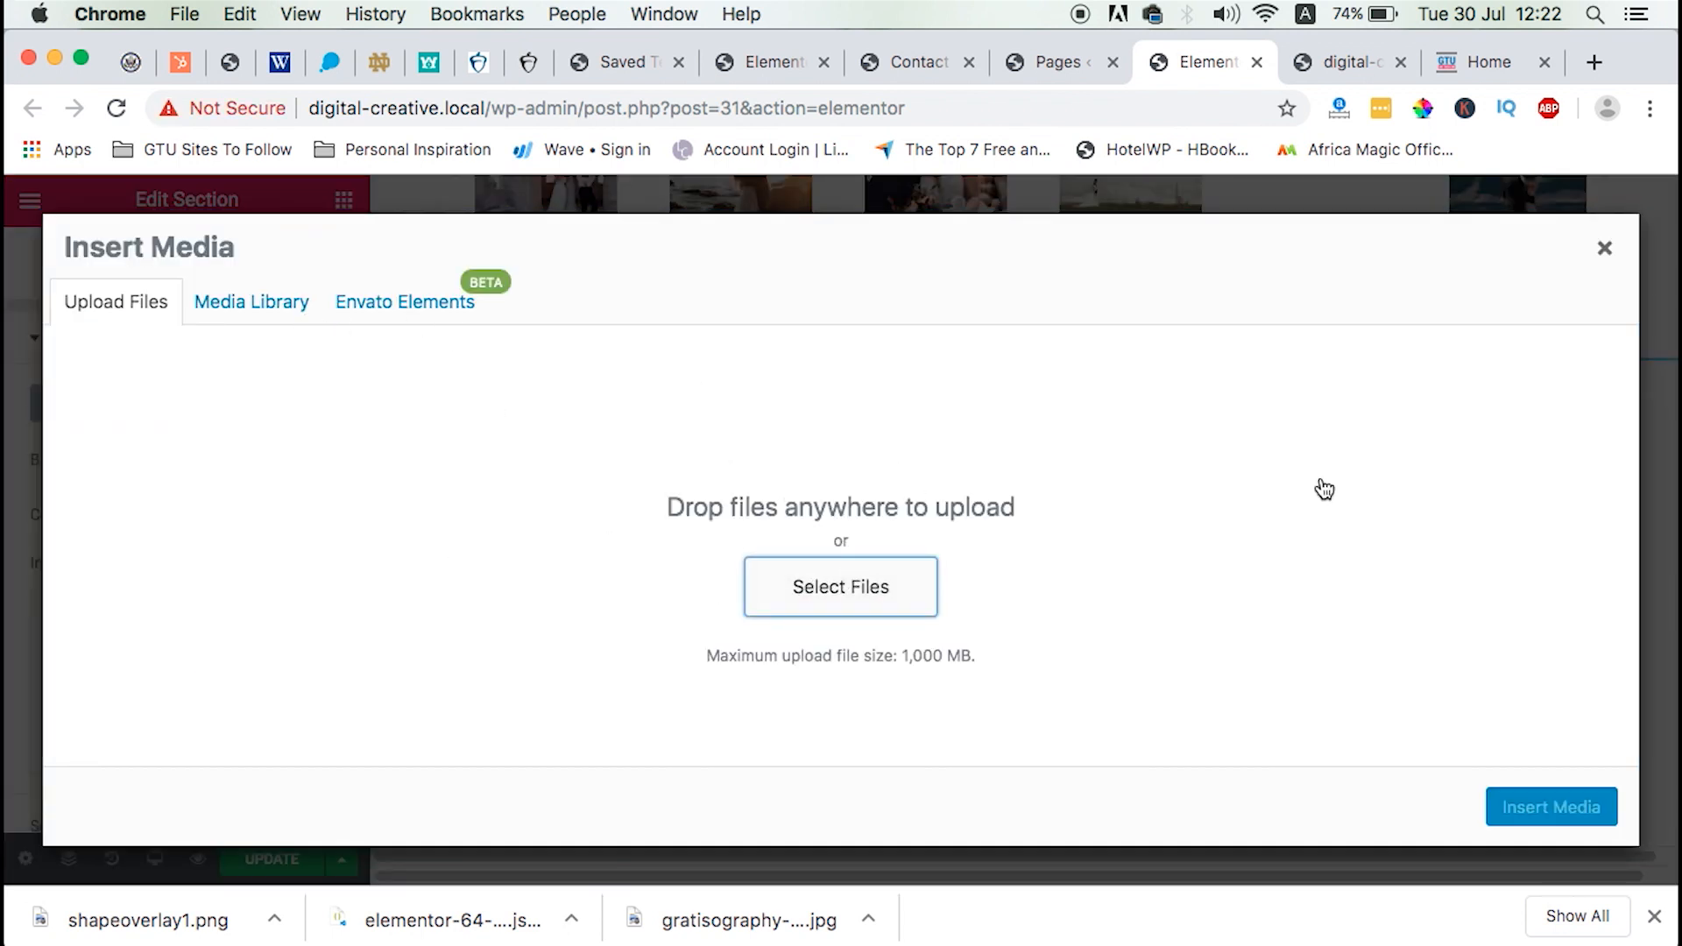
left_click(840, 587)
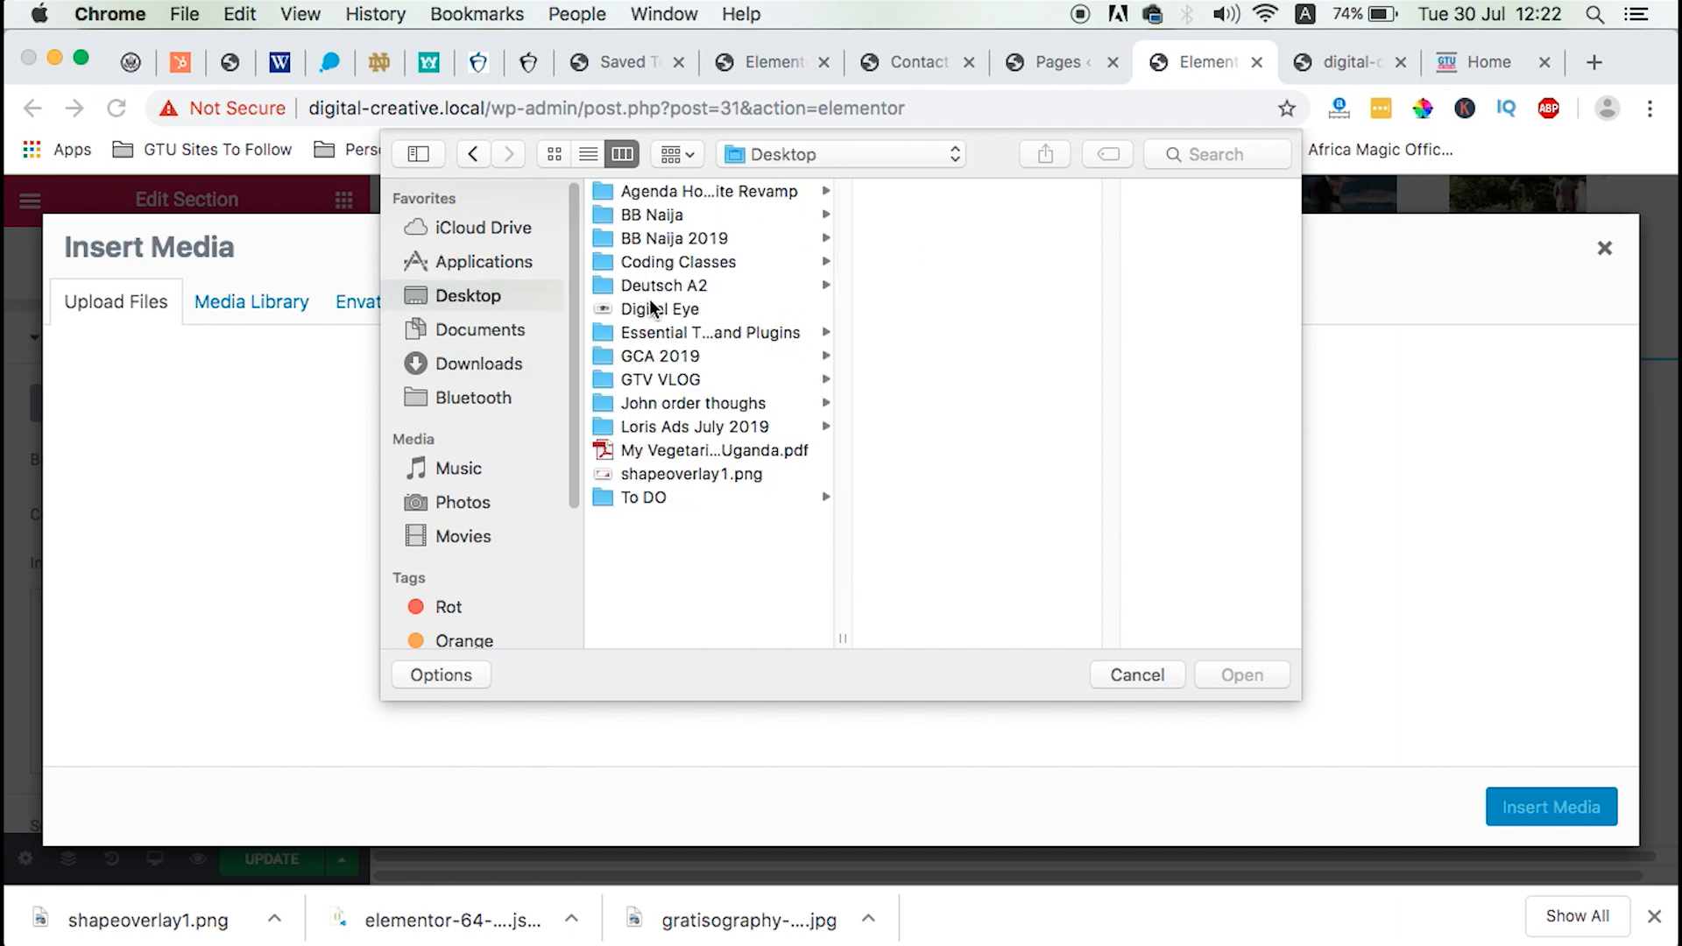
left_click(697, 474)
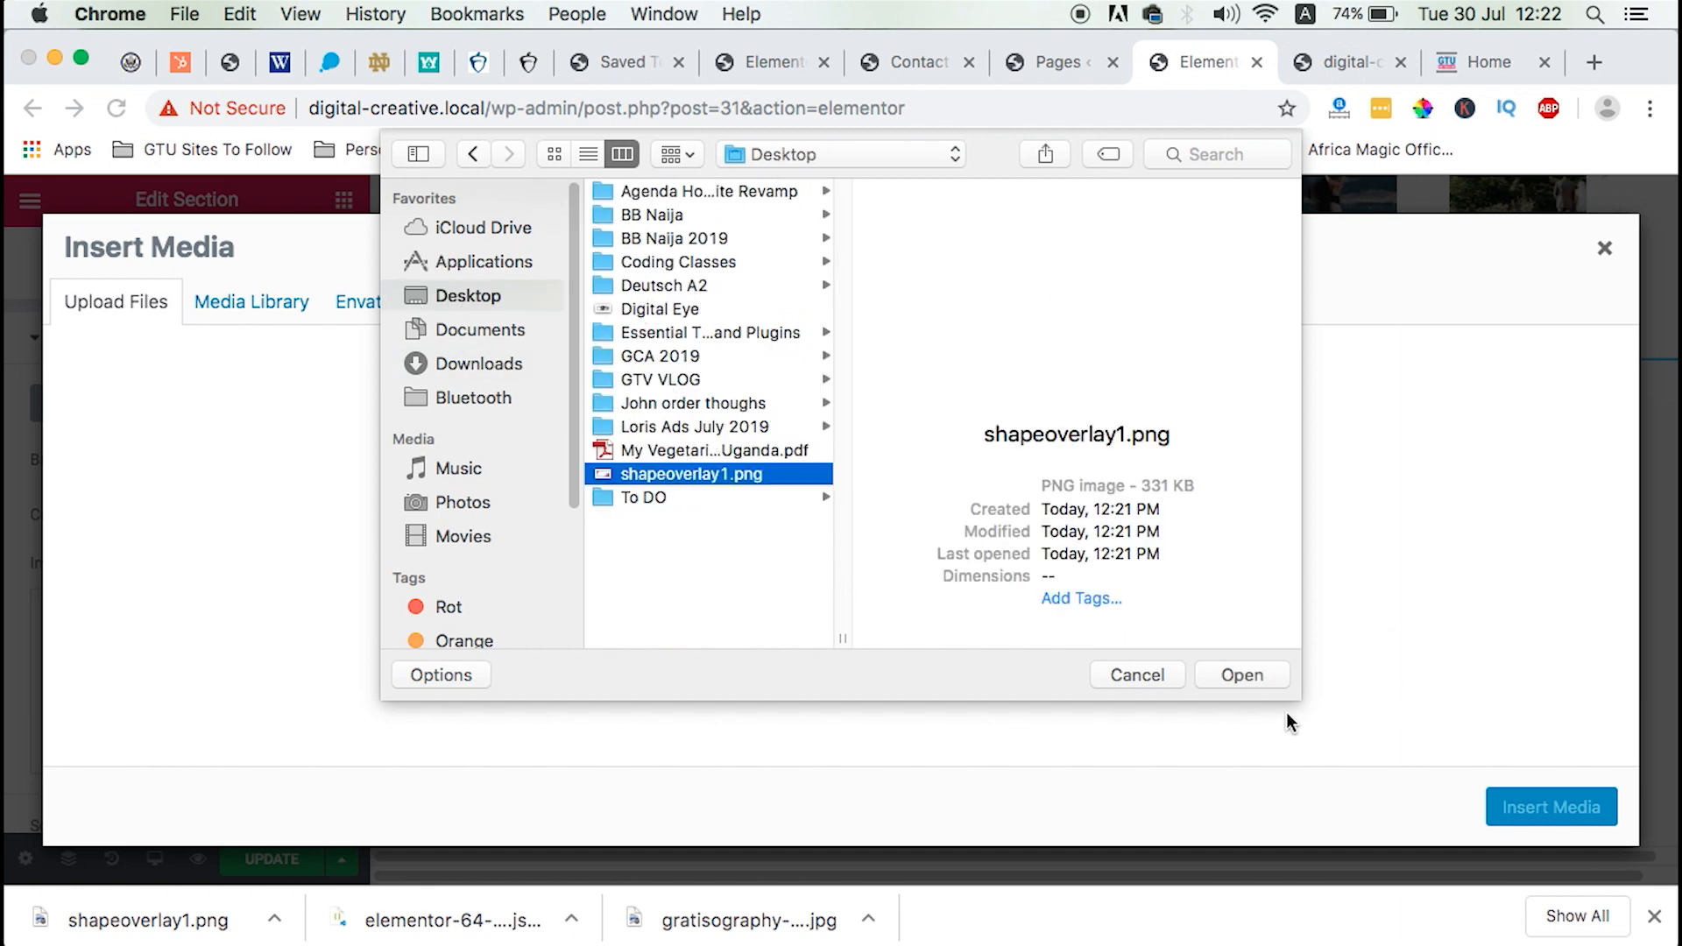
left_click(1241, 675)
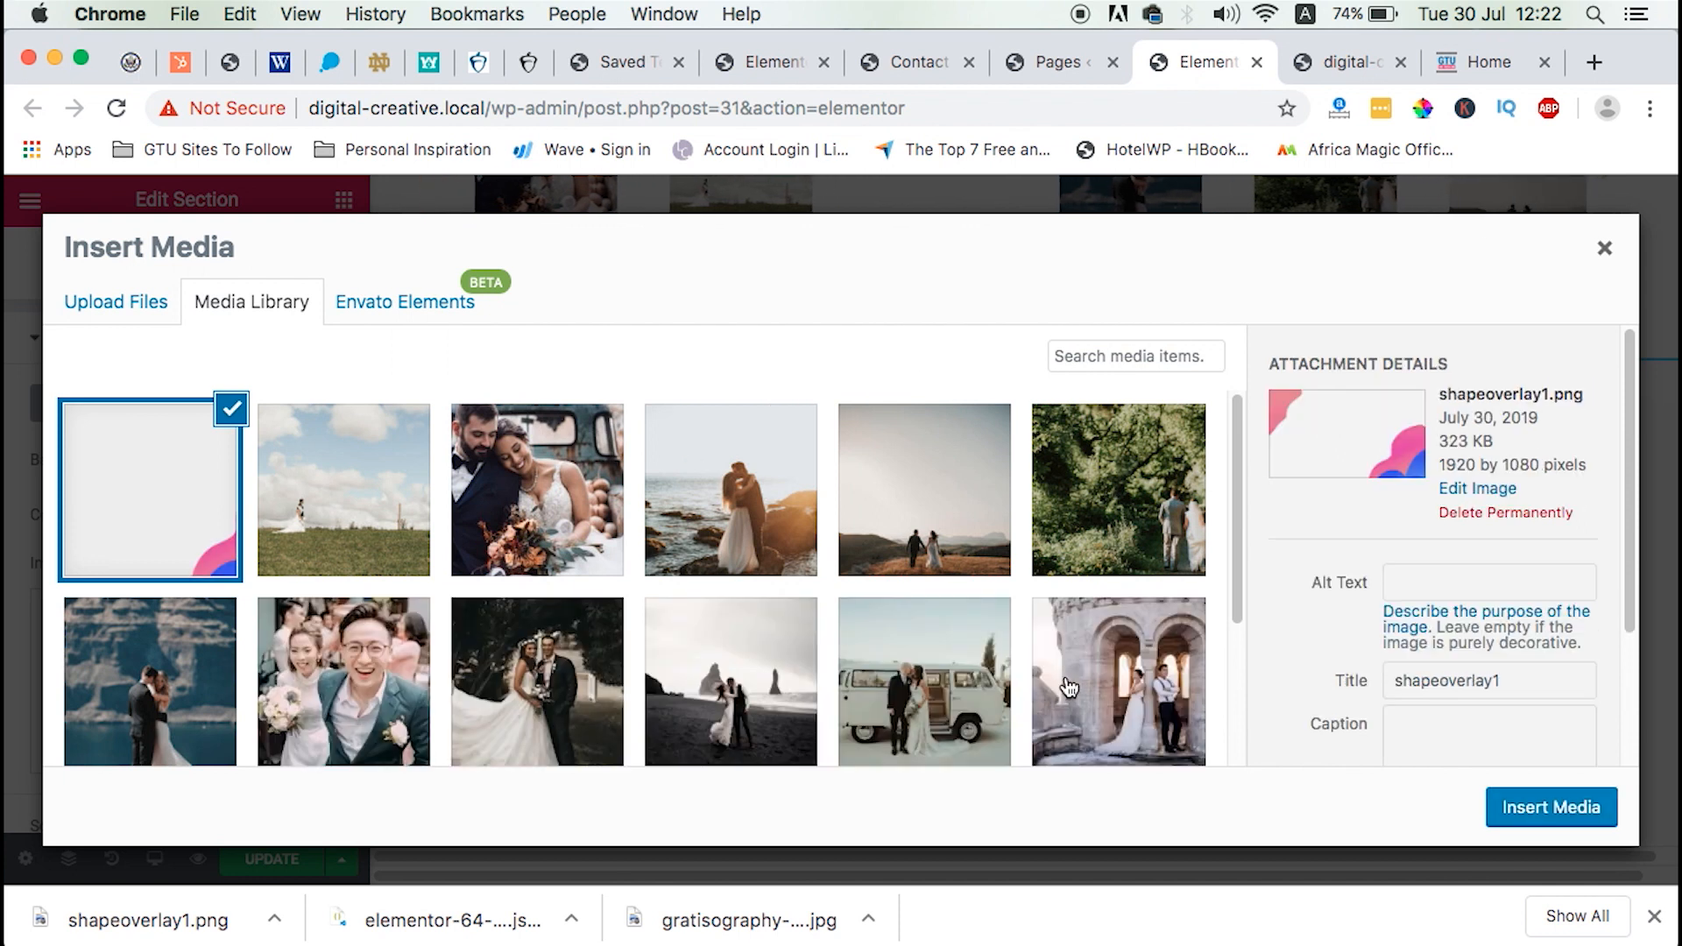
left_click(1548, 806)
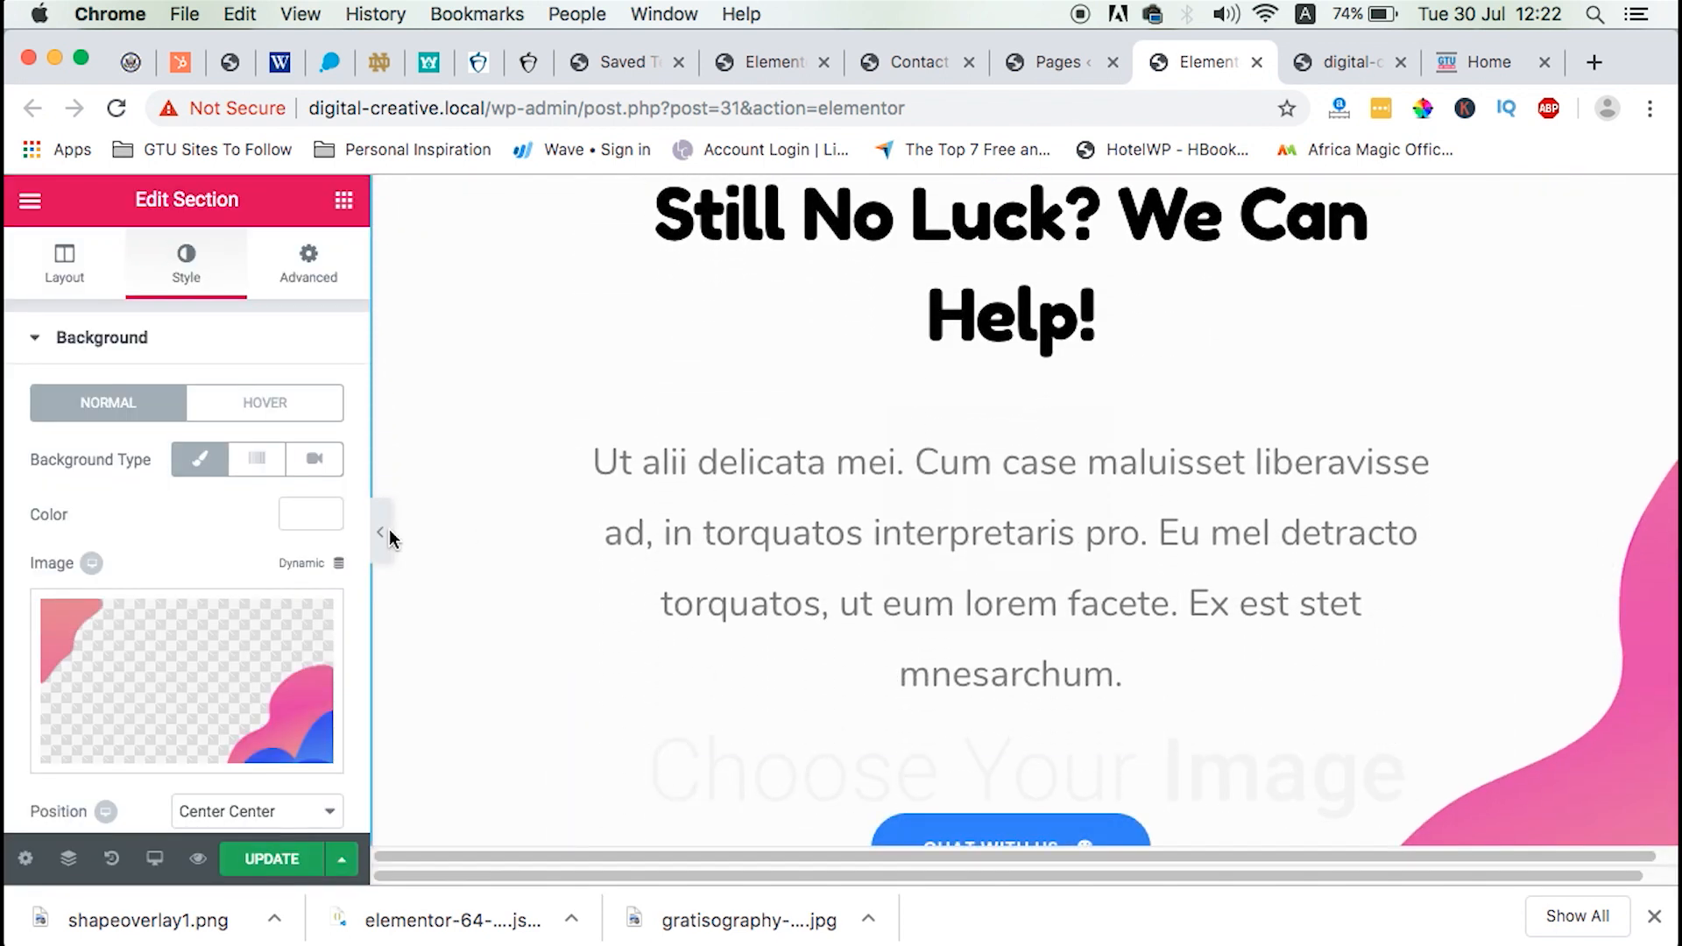
left_click(378, 531)
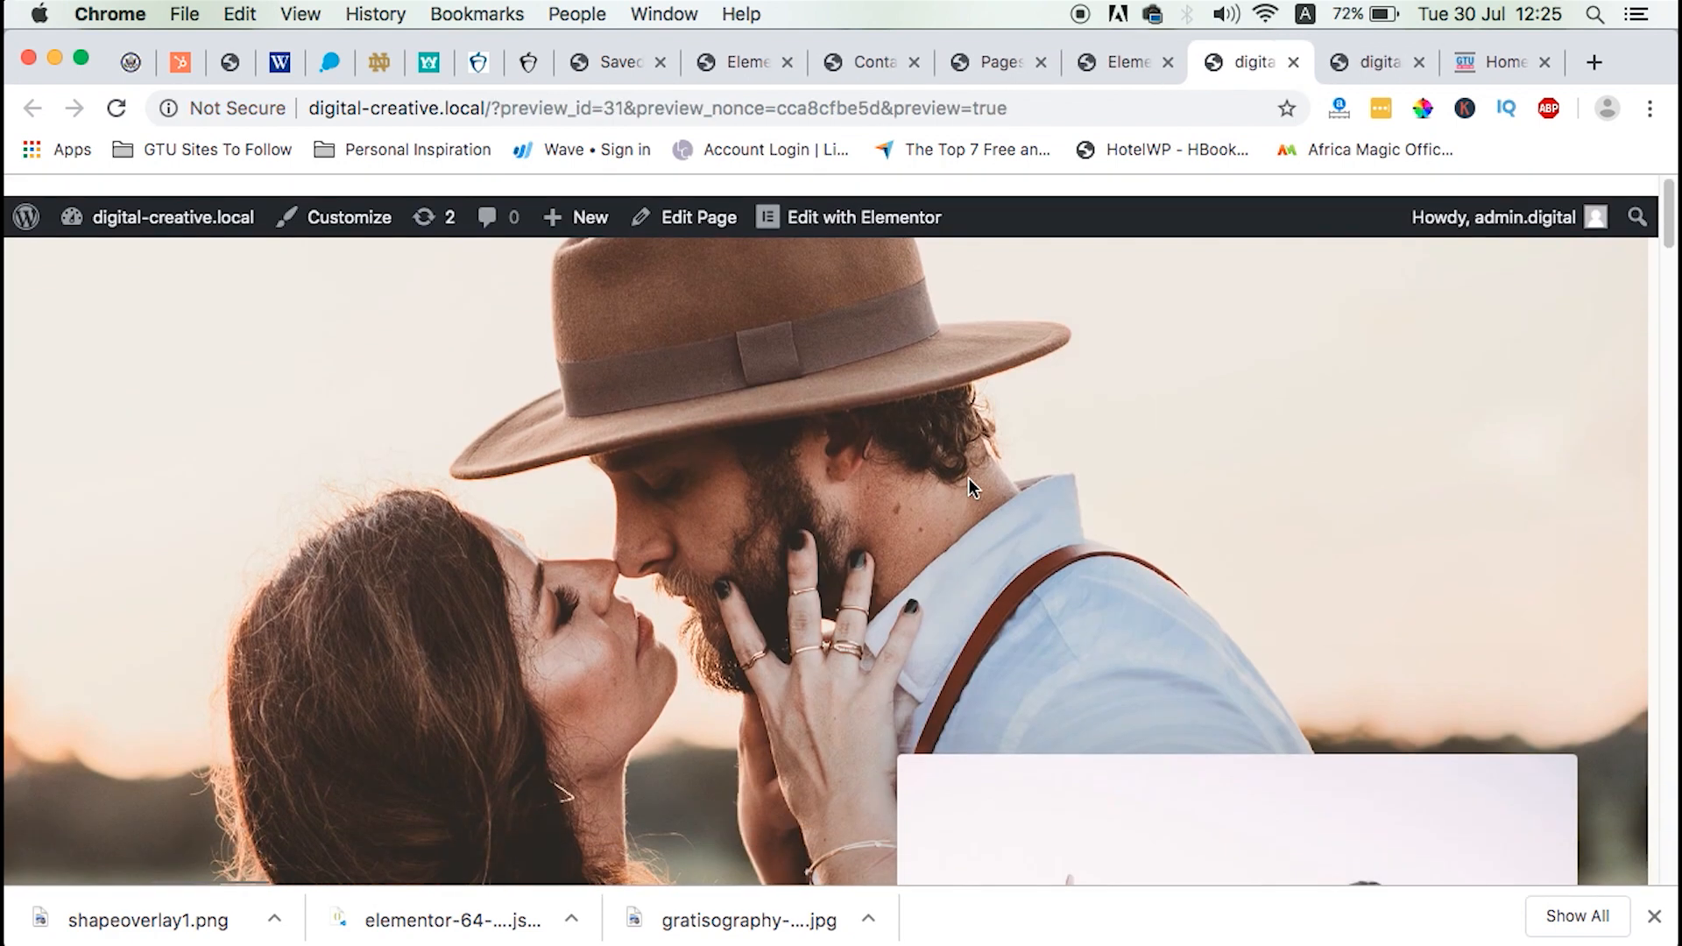
Scroll the Home preview to view the pink shape-overlay contact section, then return to Elementor.
scroll("down", 3)
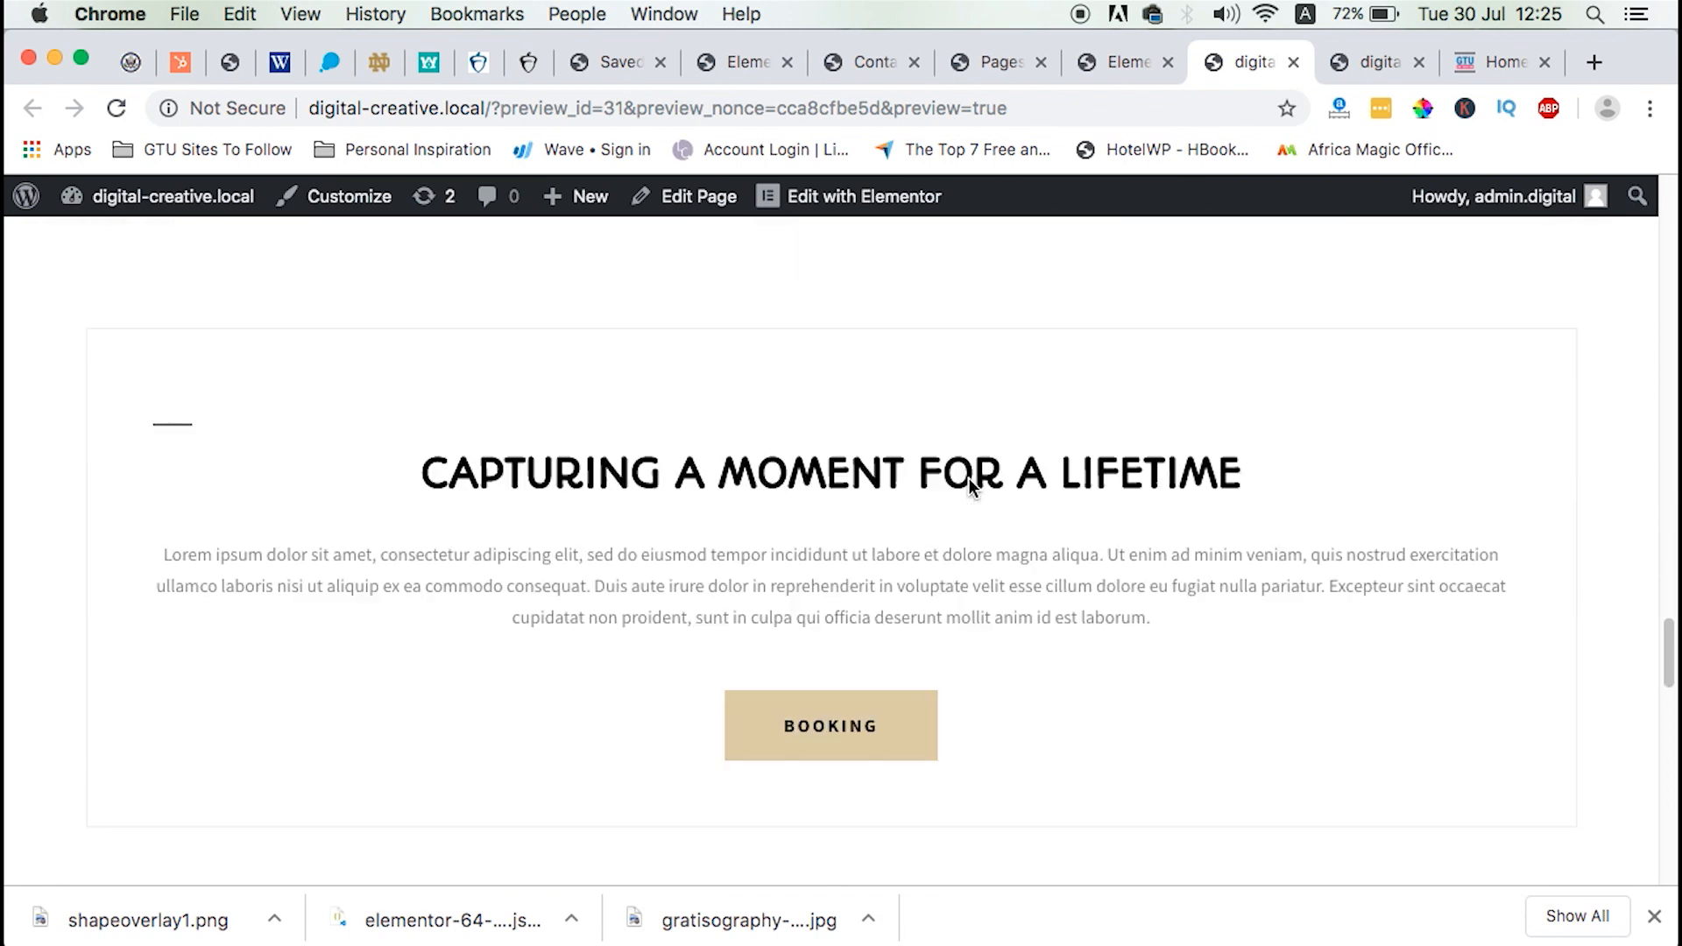
scroll("down", 3)
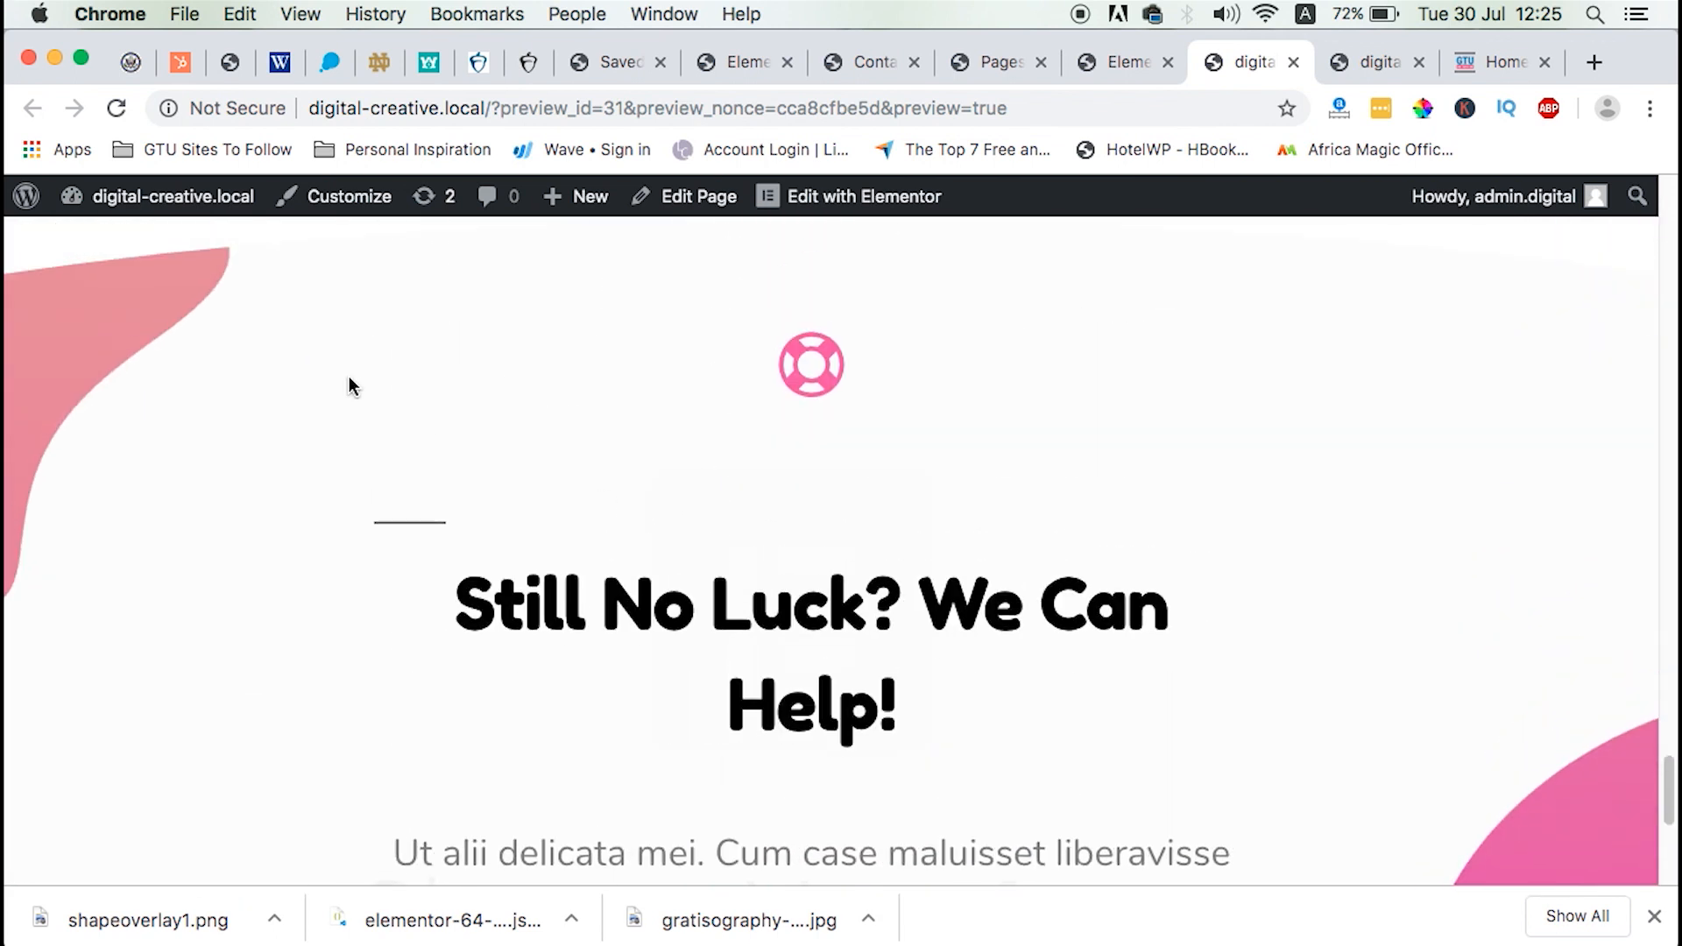
mouse_move(1100, 373)
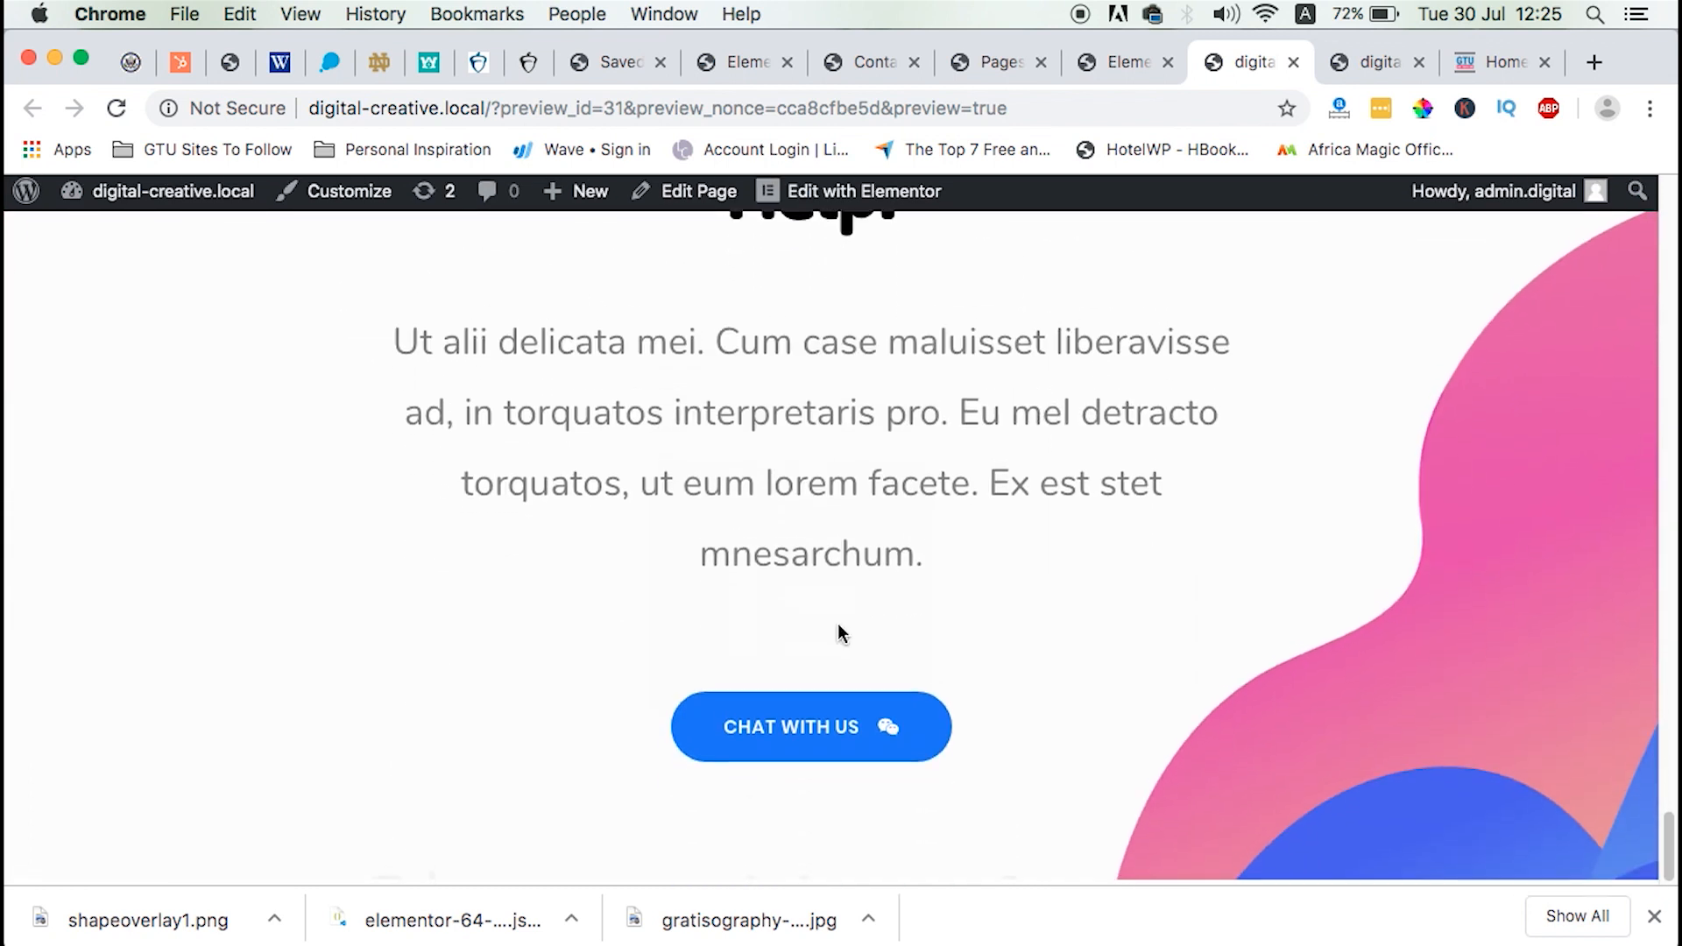
scroll("down", 3)
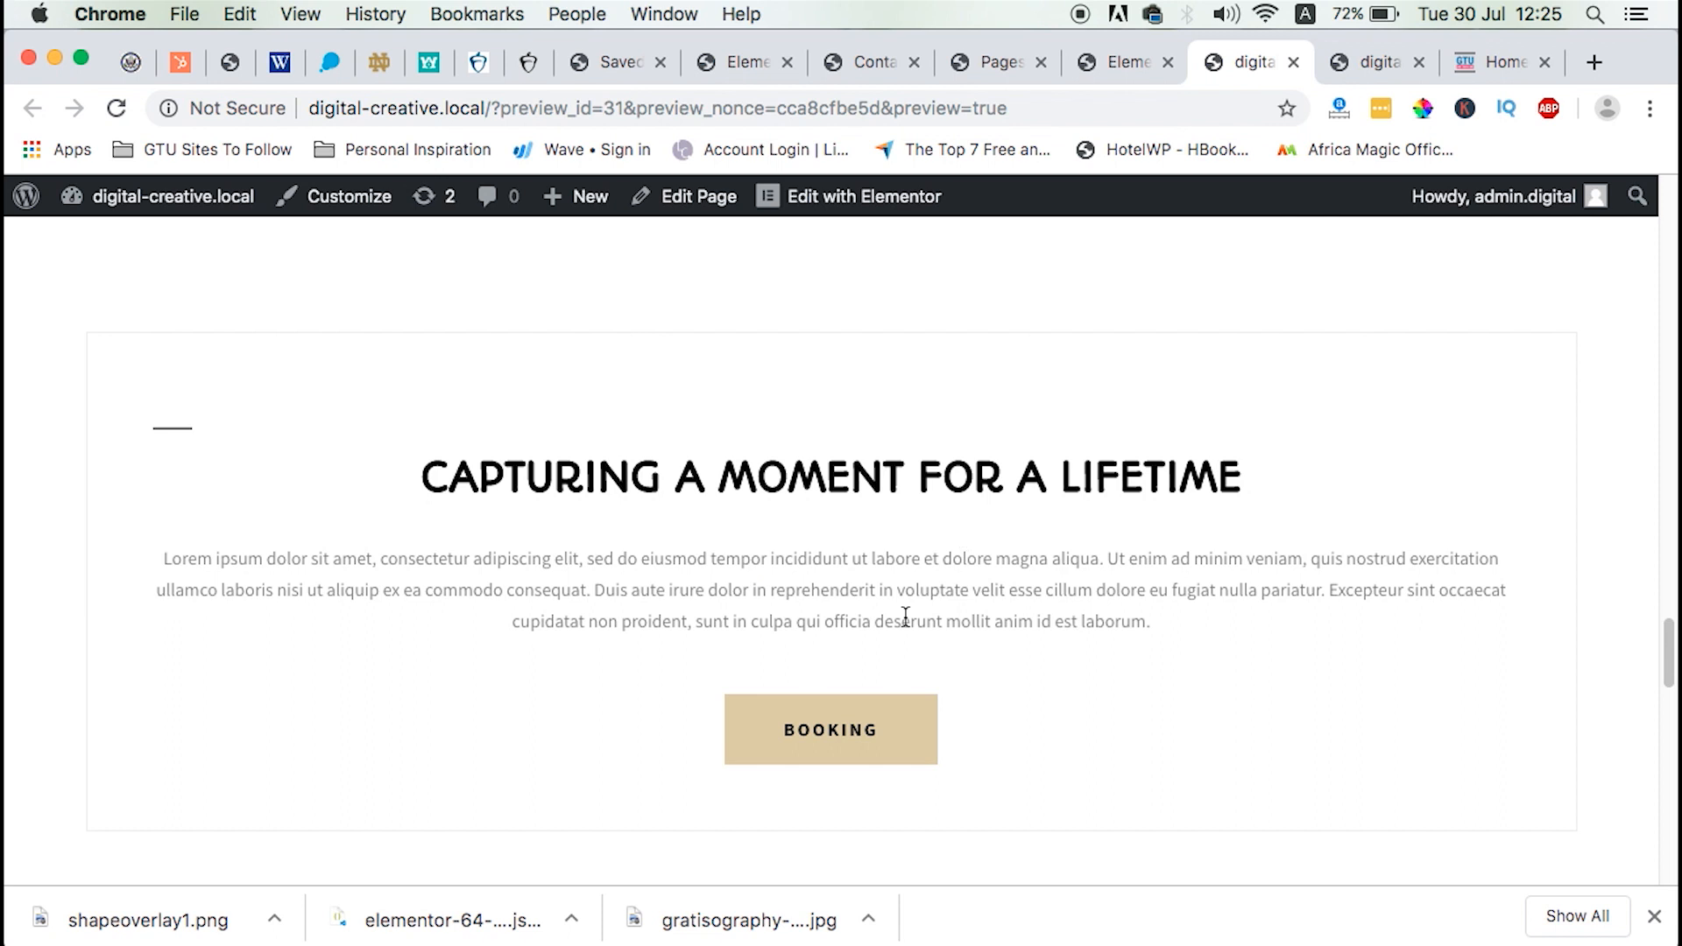
mouse_move(886, 489)
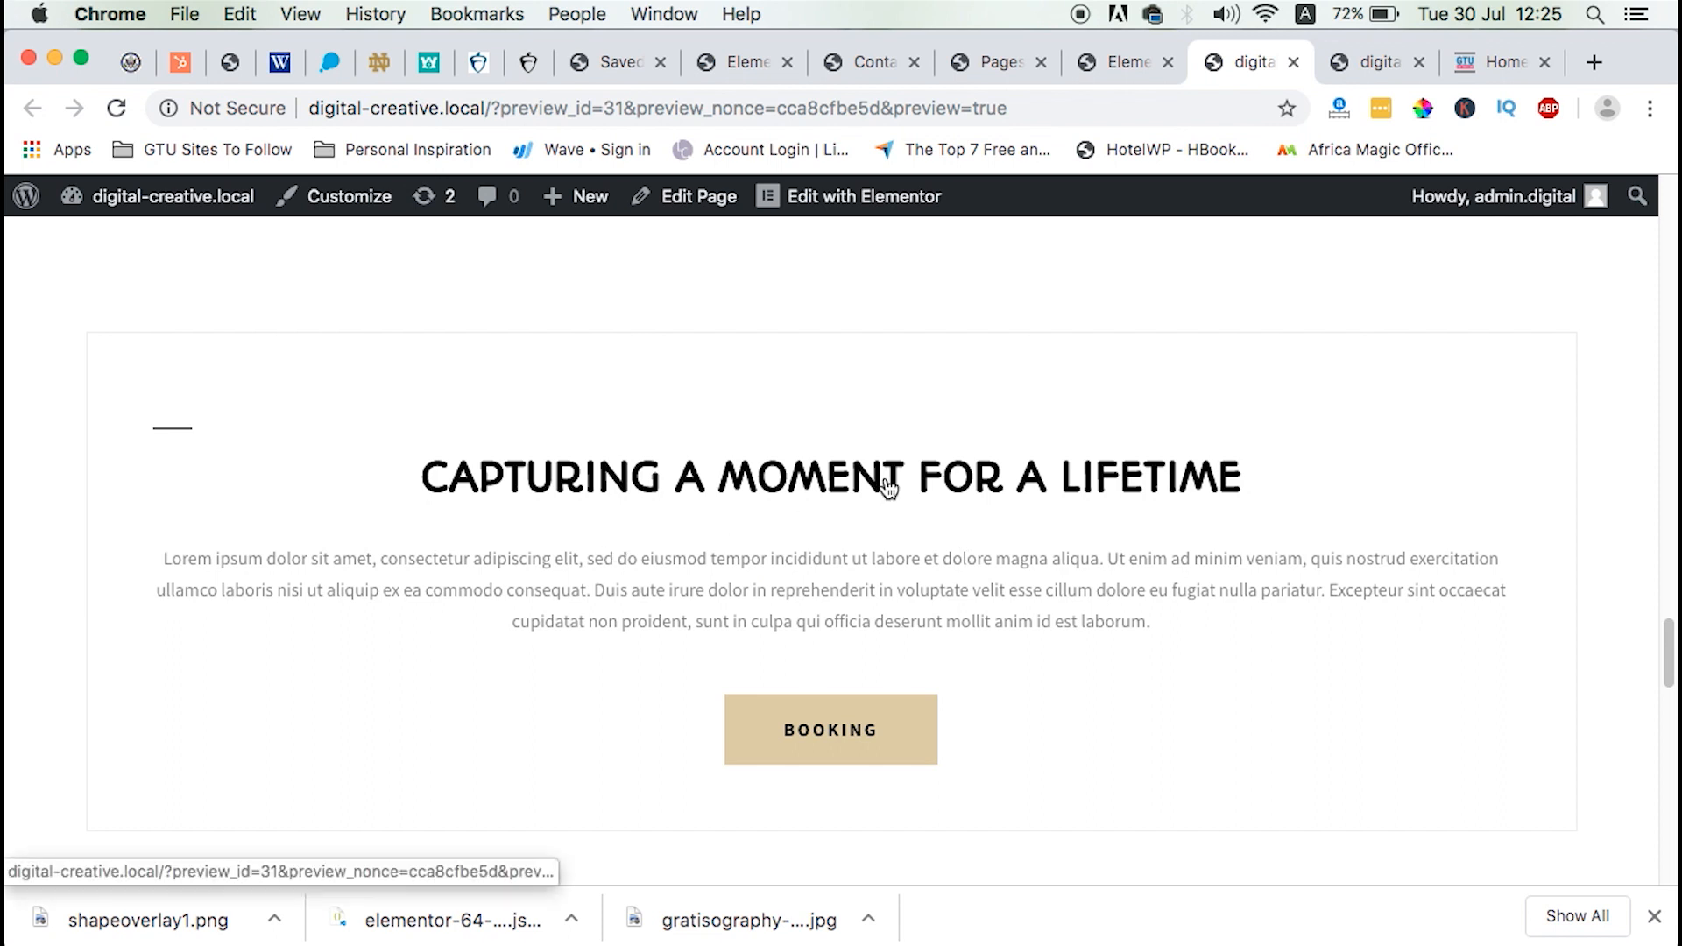
left_click(116, 107)
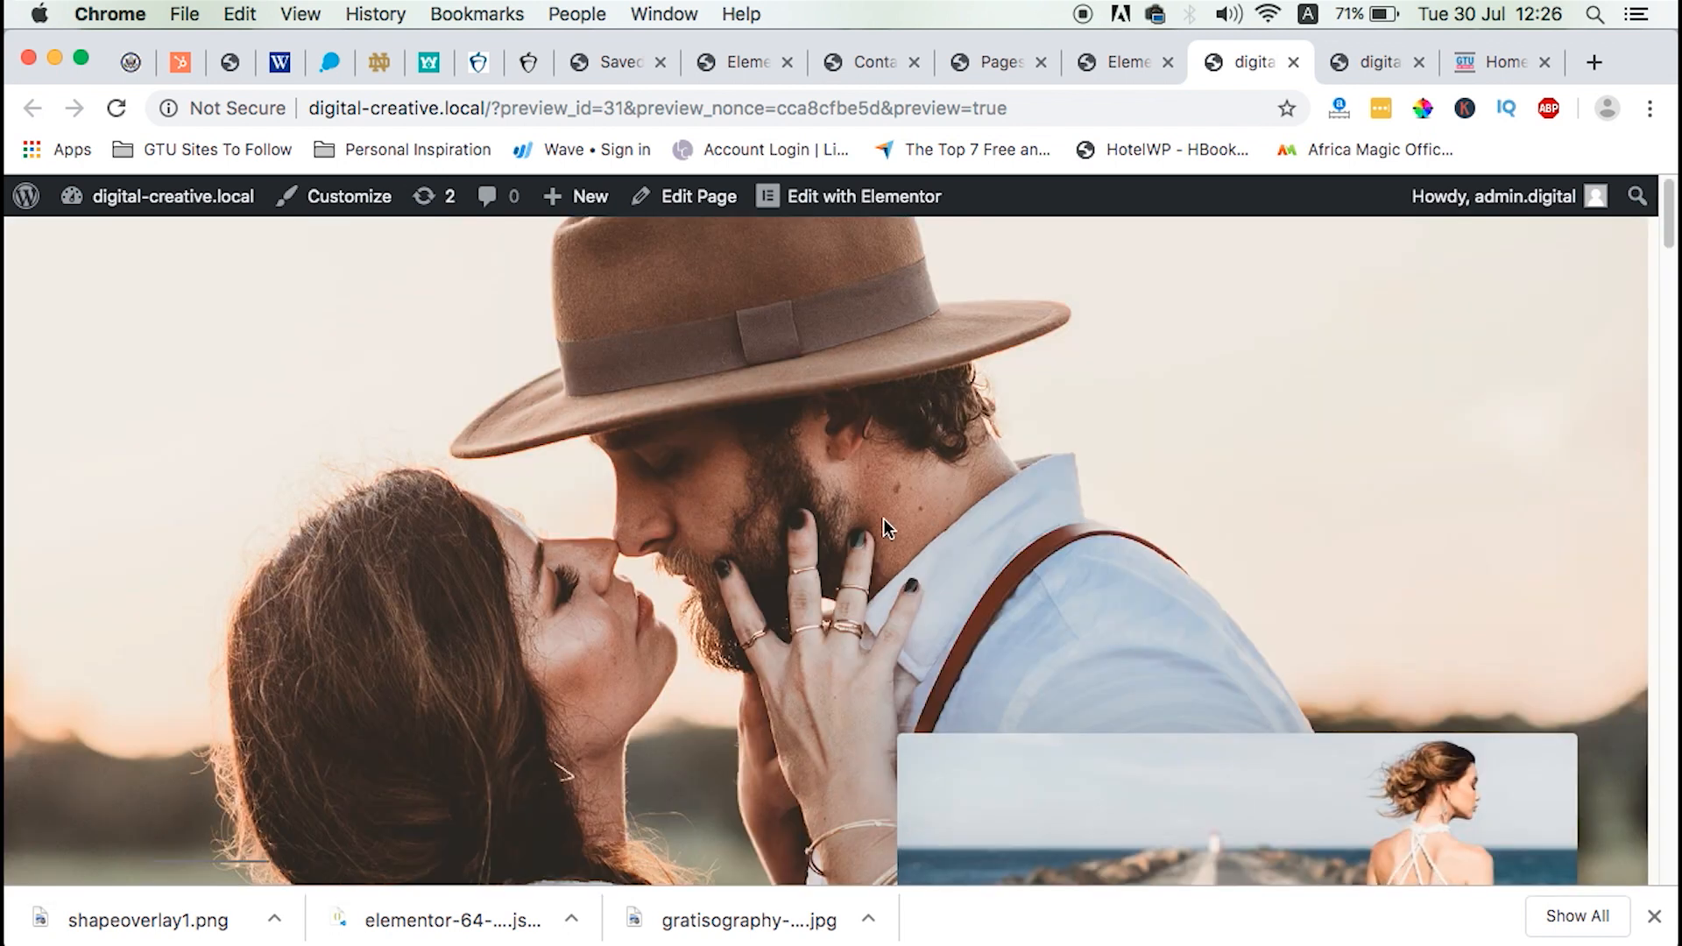
scroll("down", 3)
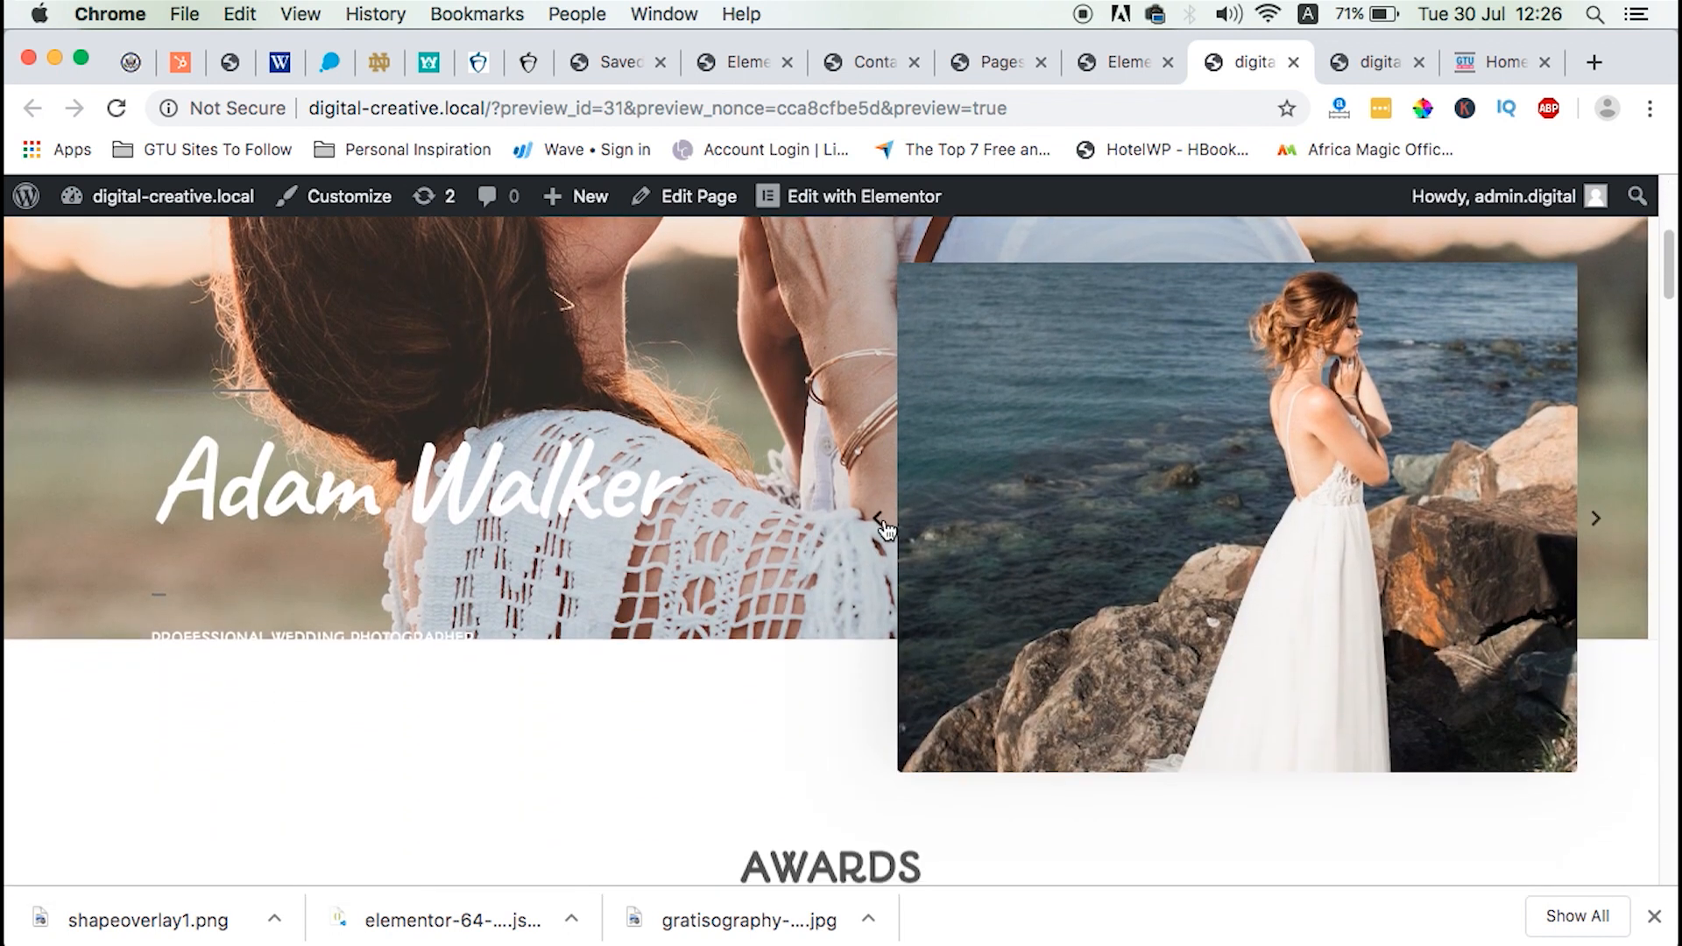
scroll("down", 3)
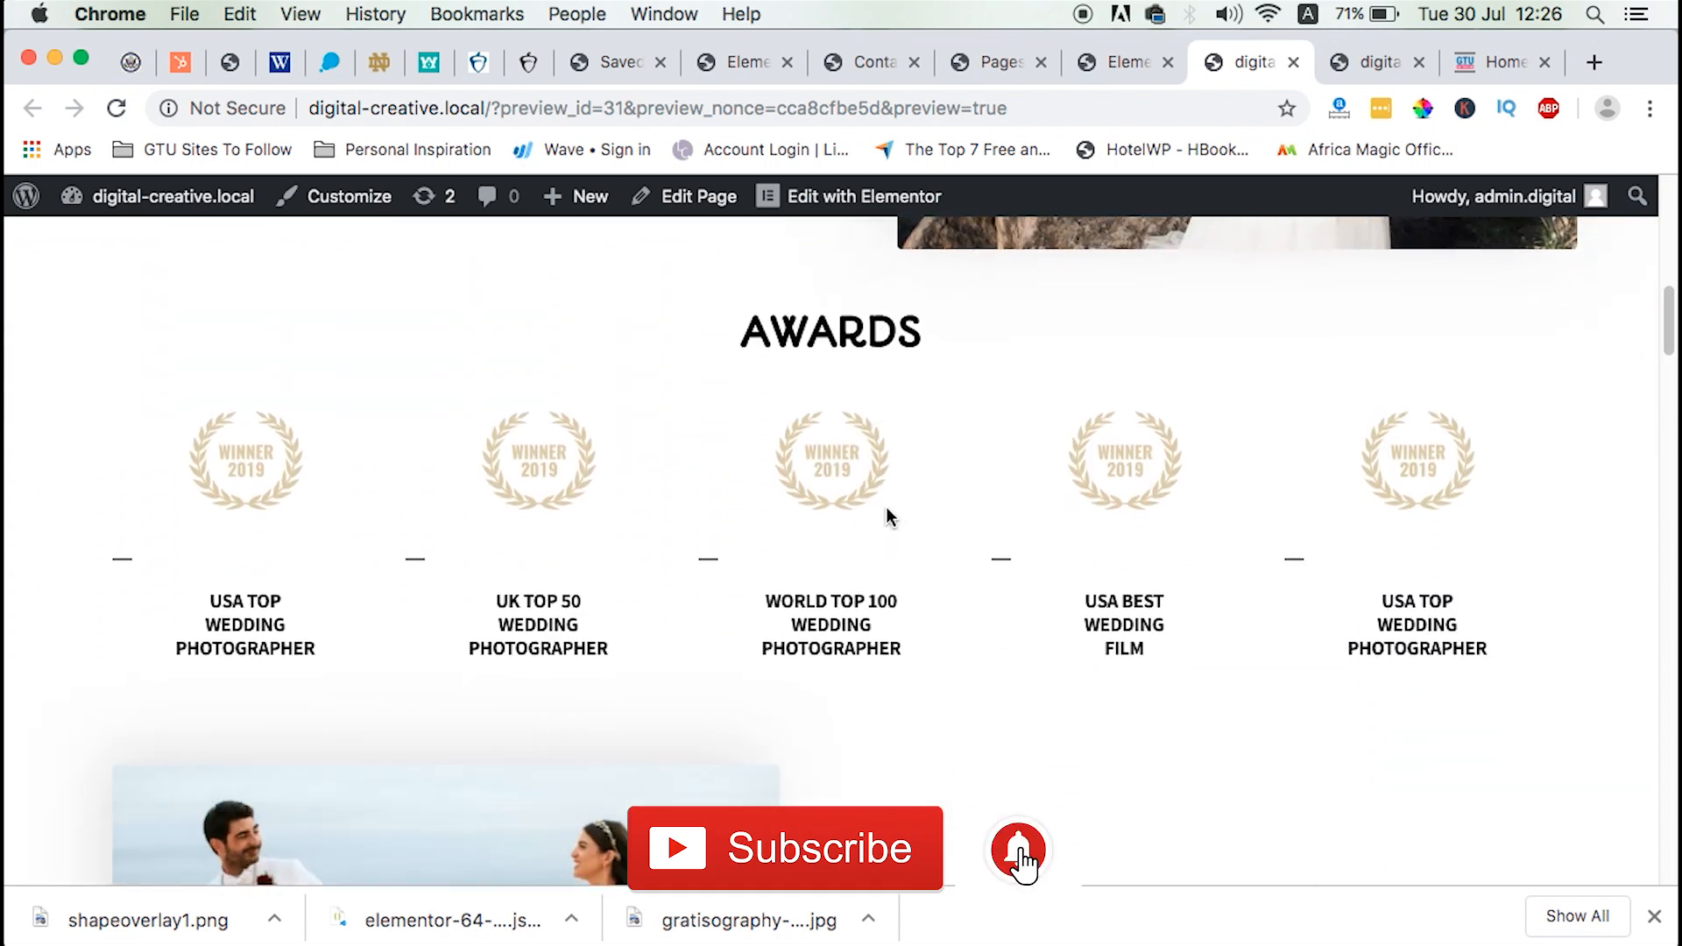
left_click(1122, 61)
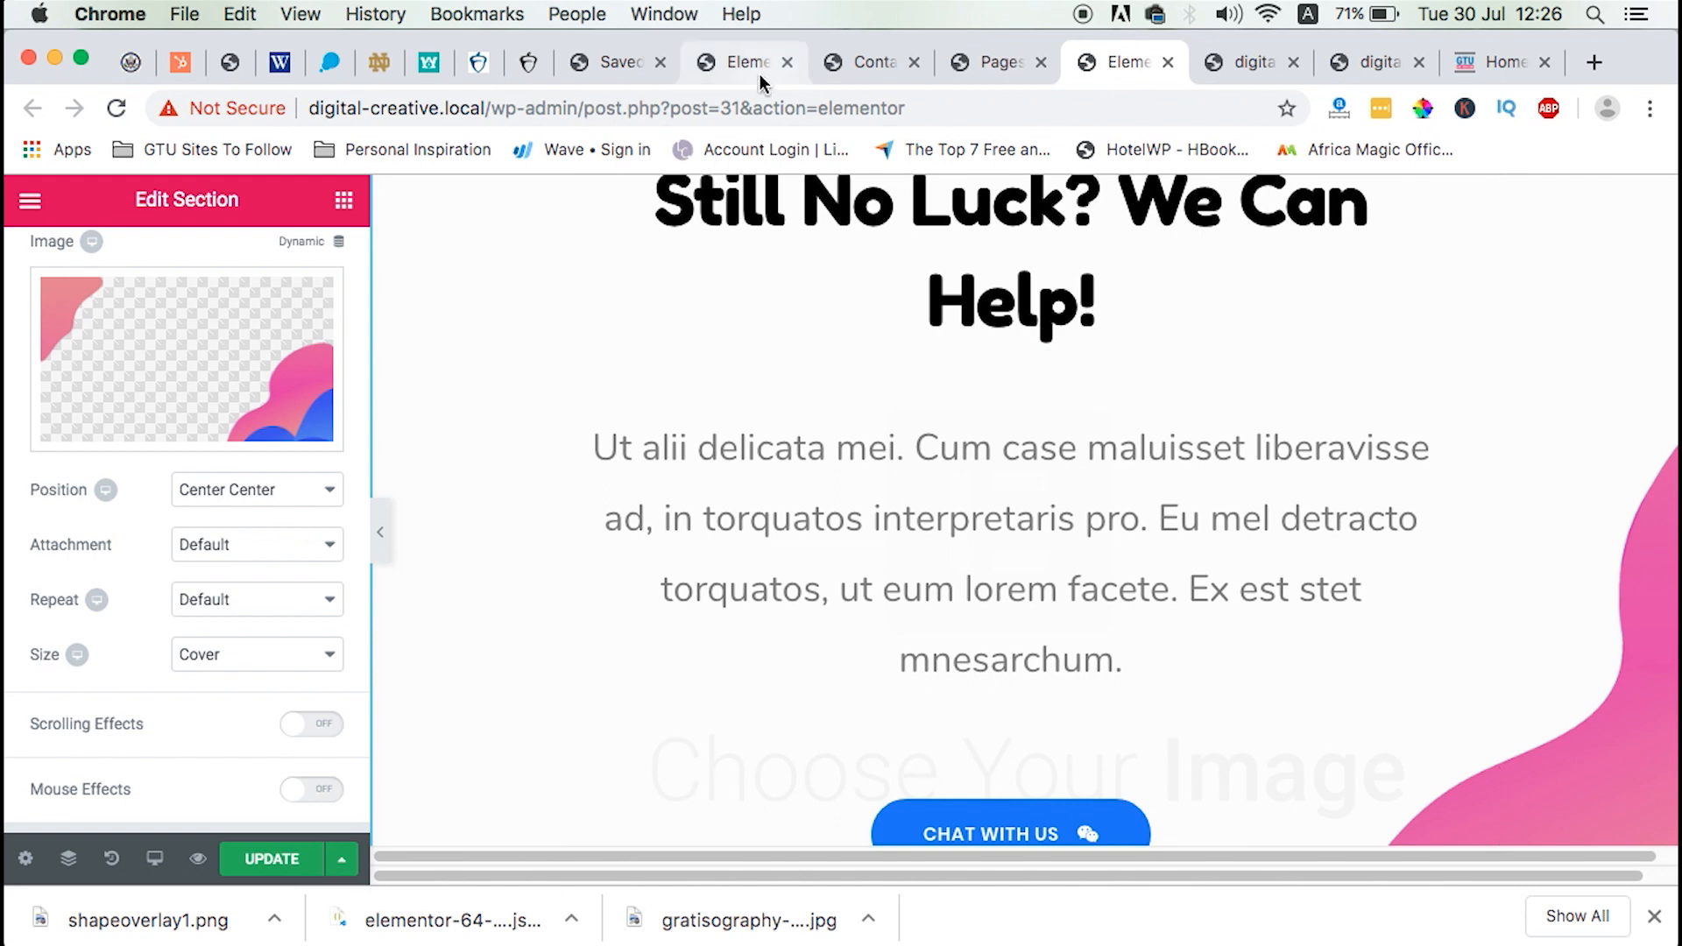
mouse_move(866, 76)
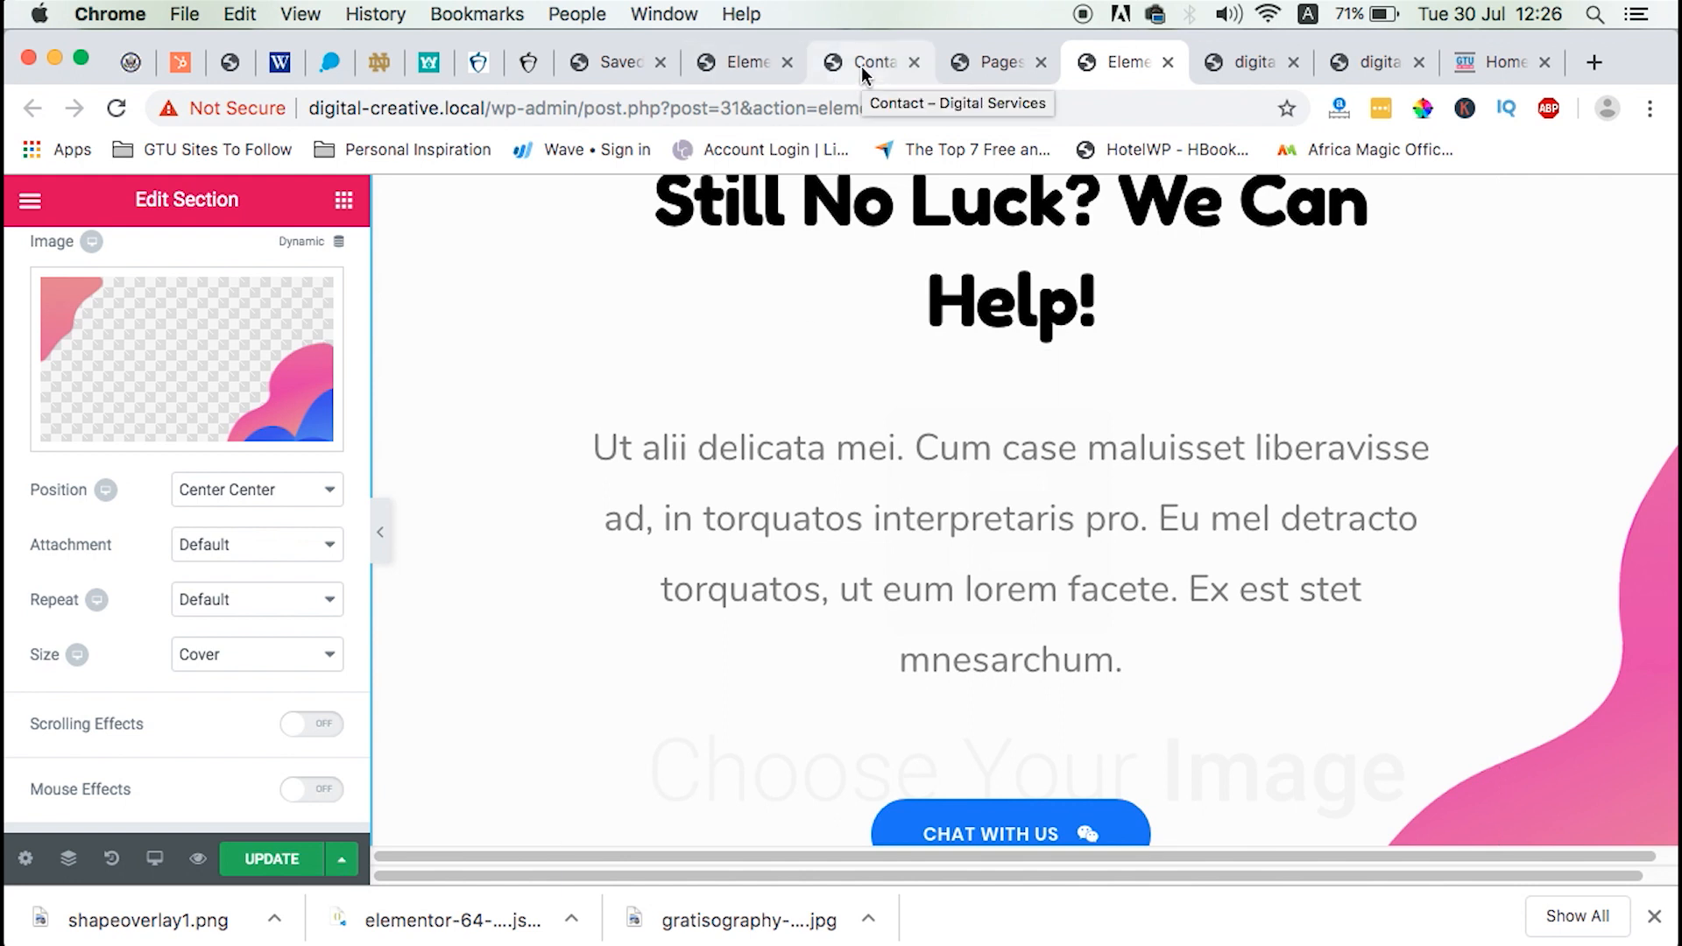